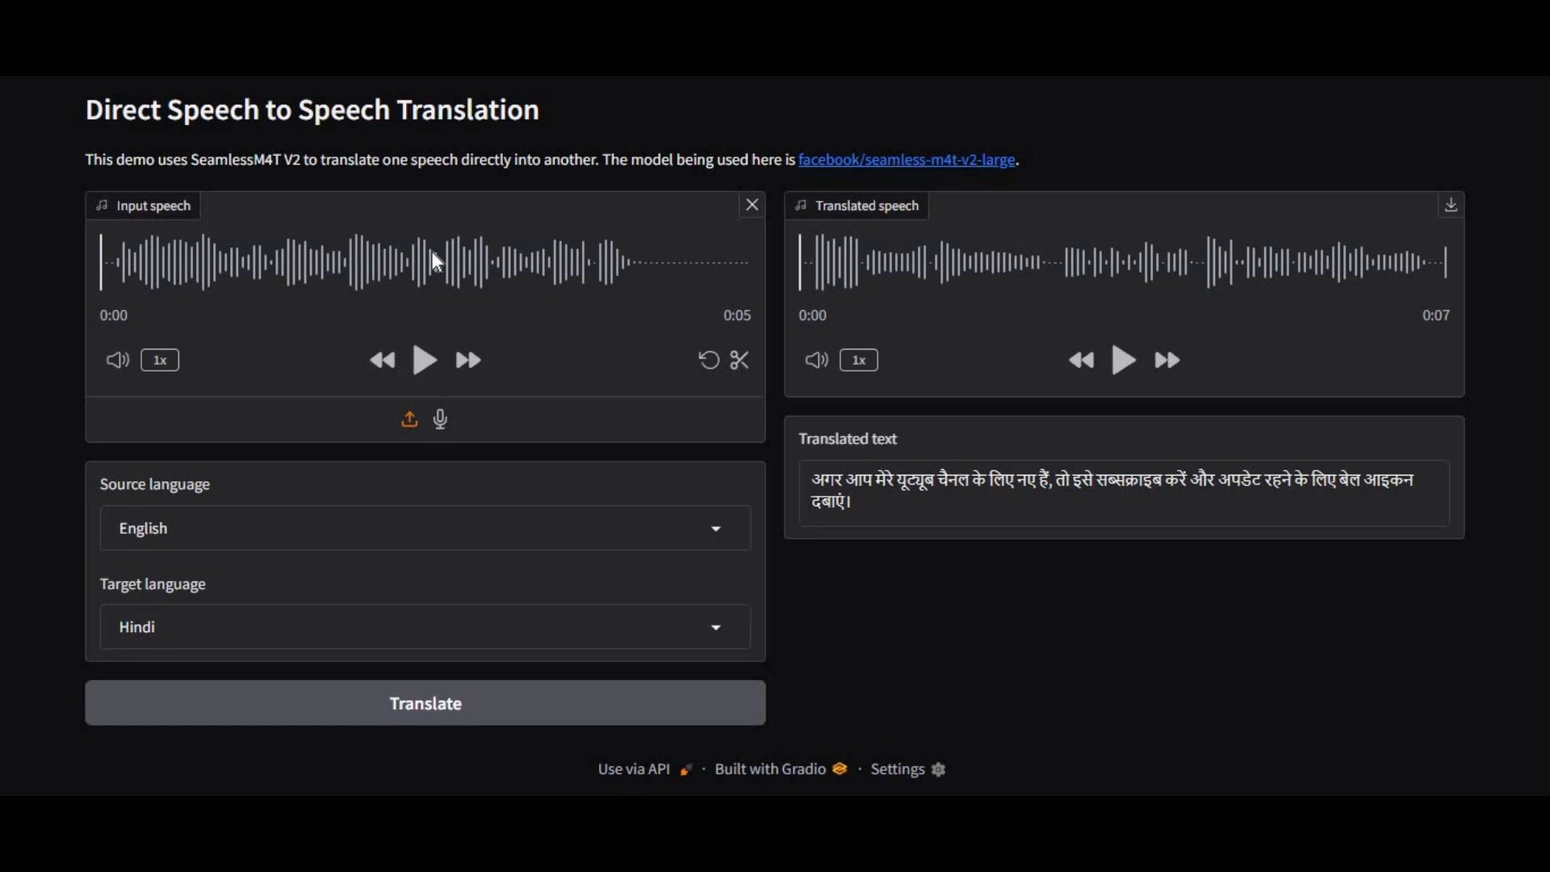
mouse_move(355, 287)
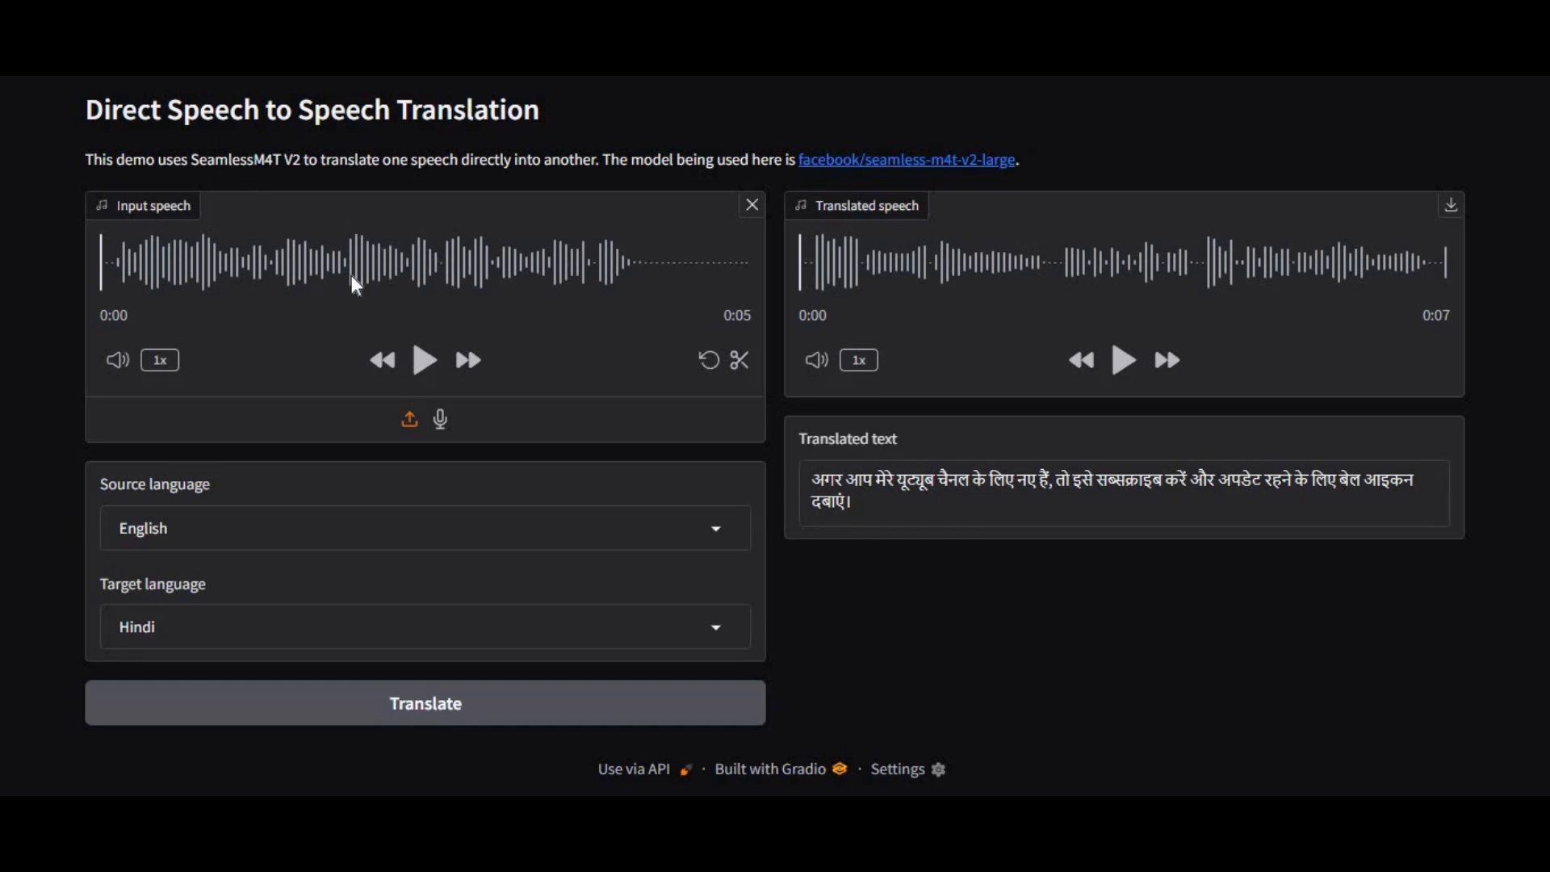
mouse_move(603, 465)
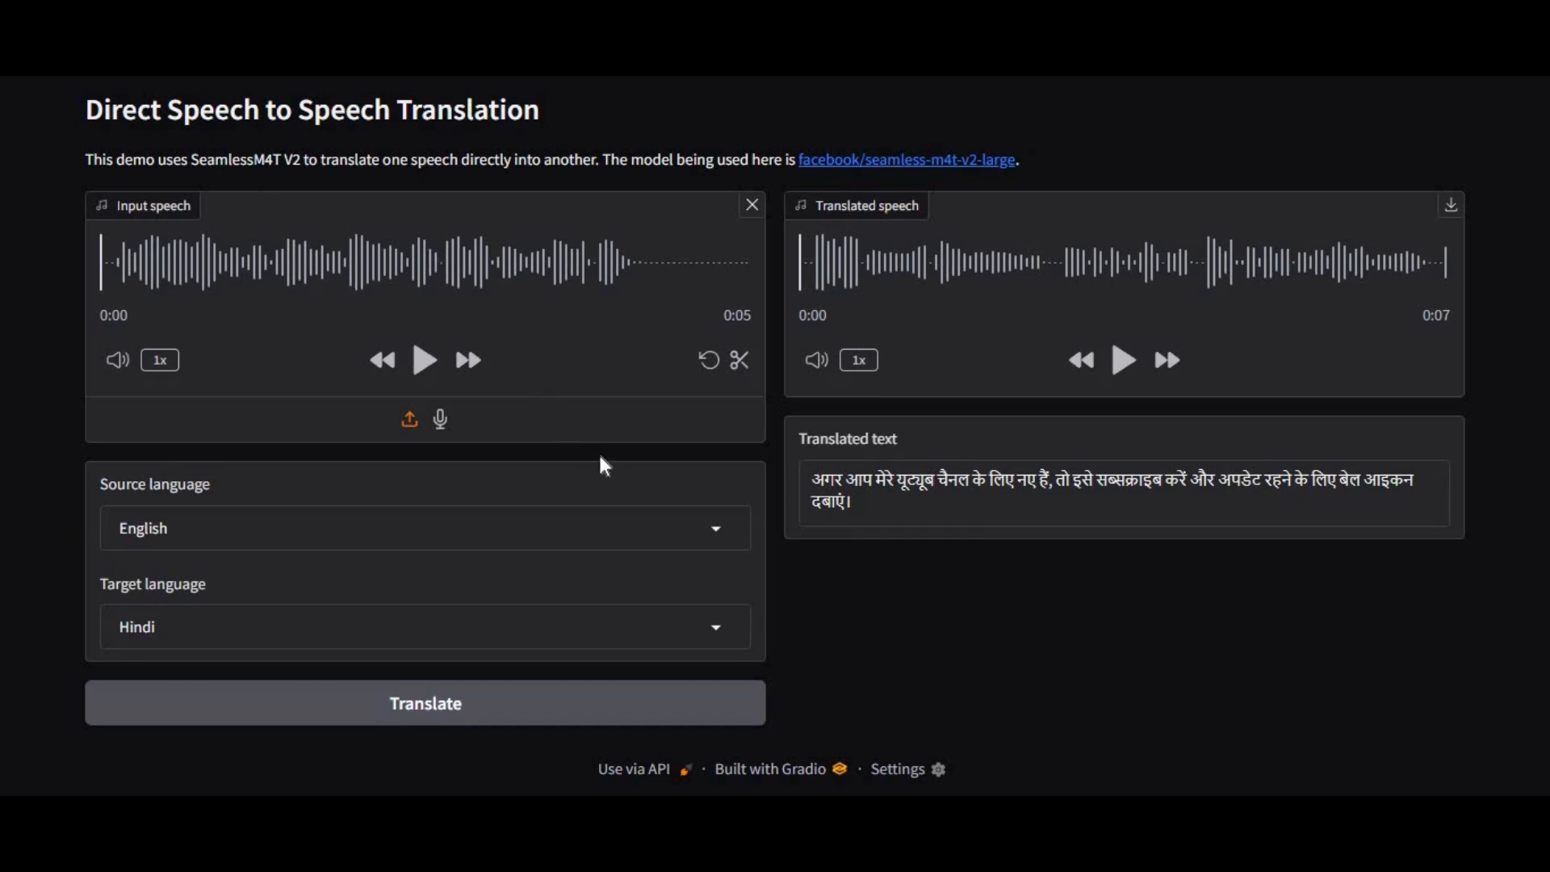
mouse_move(1046, 402)
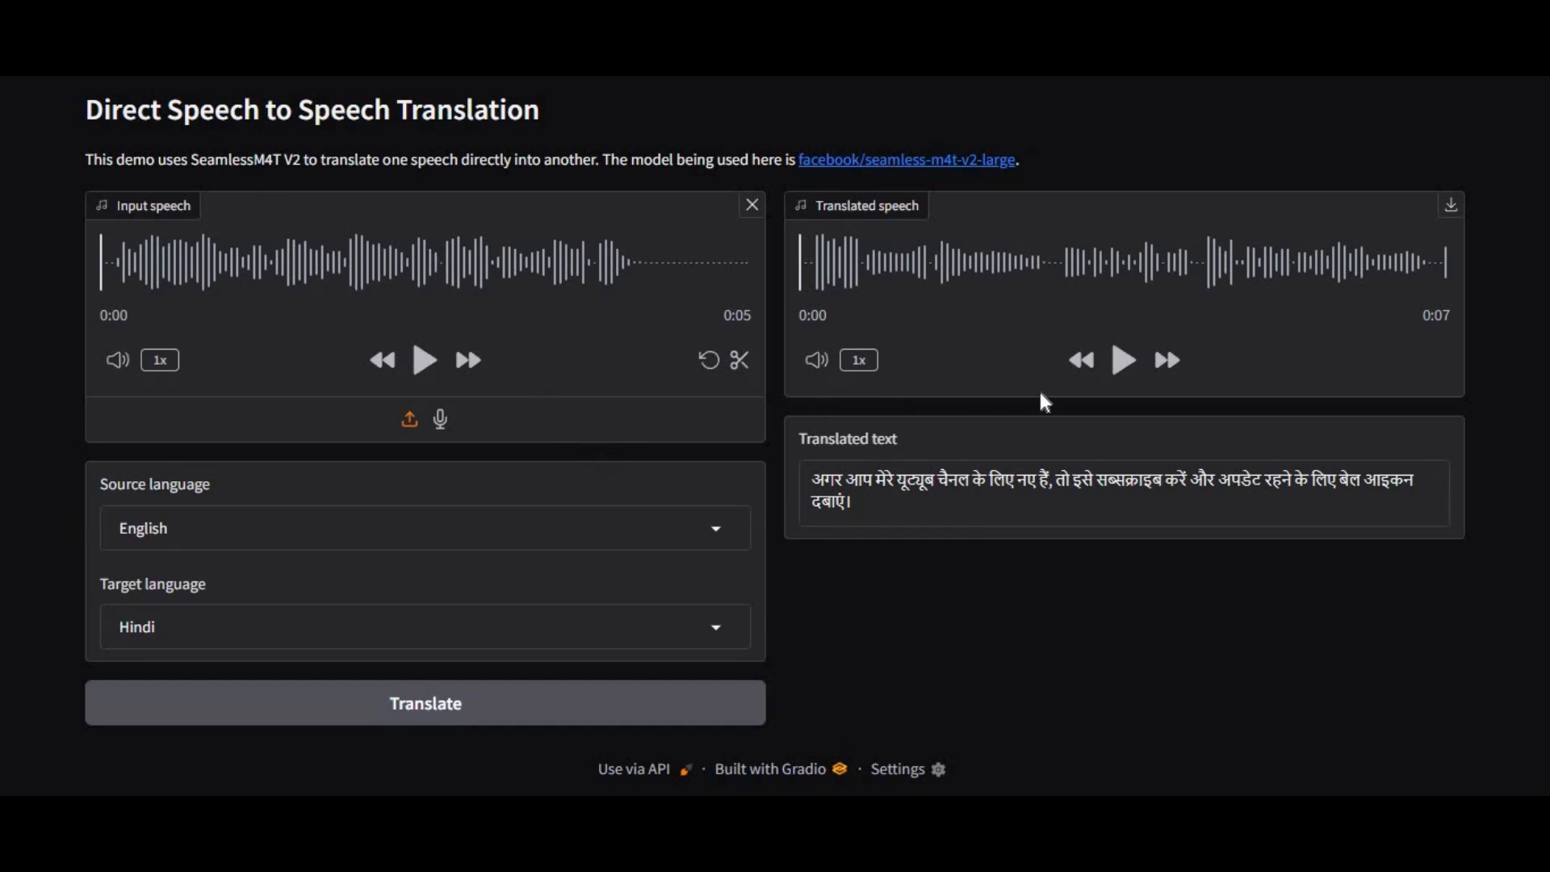
mouse_move(415, 623)
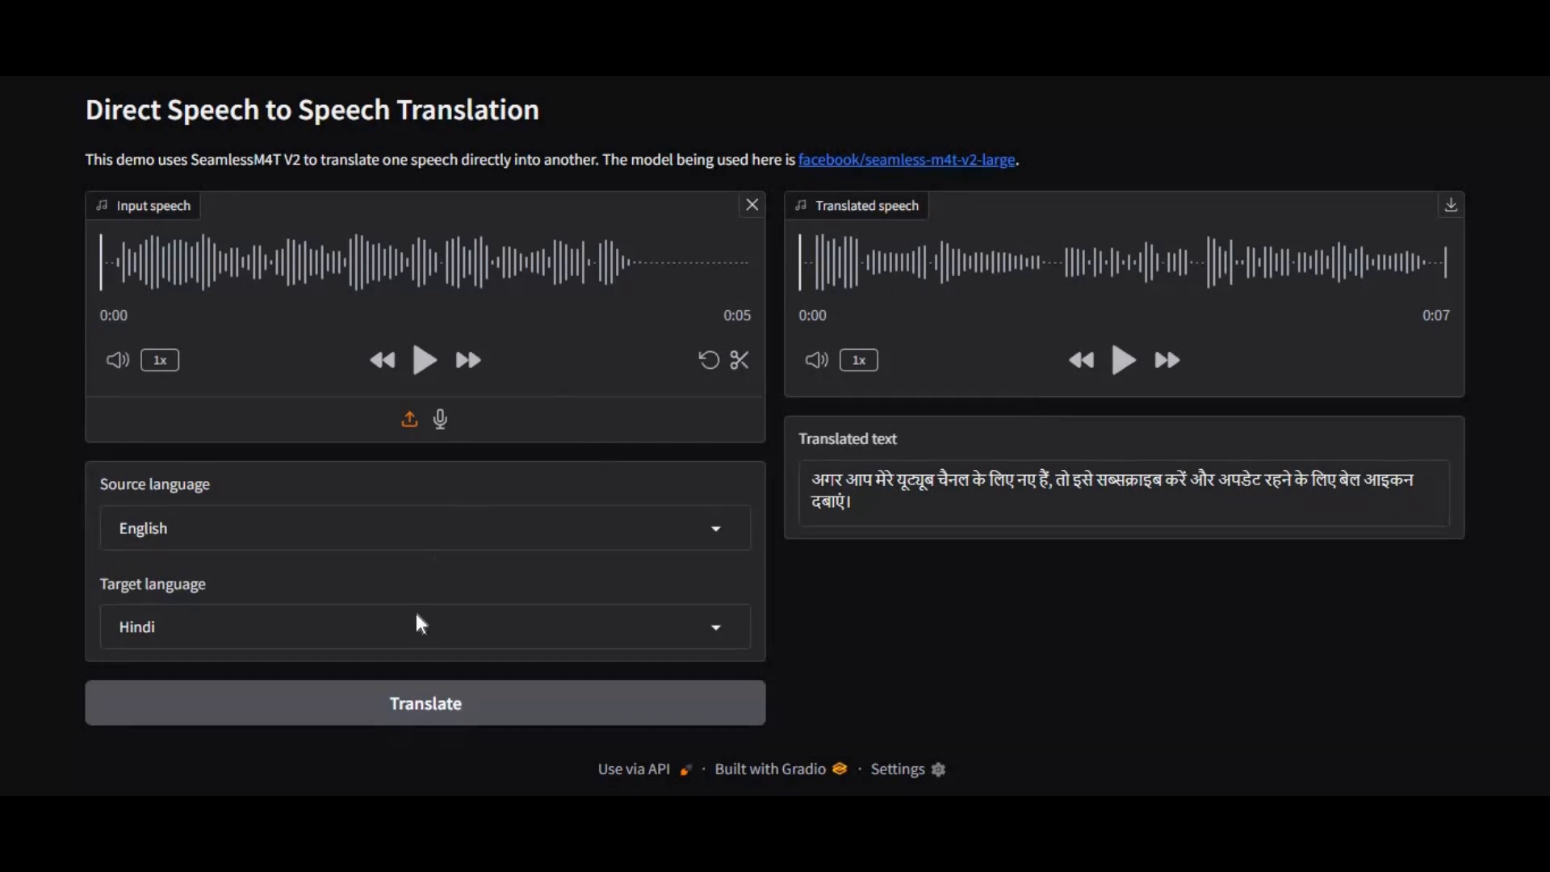
- Play the 5-second English input clip, then its 7-second Hindi spoken translation
left_click(423, 626)
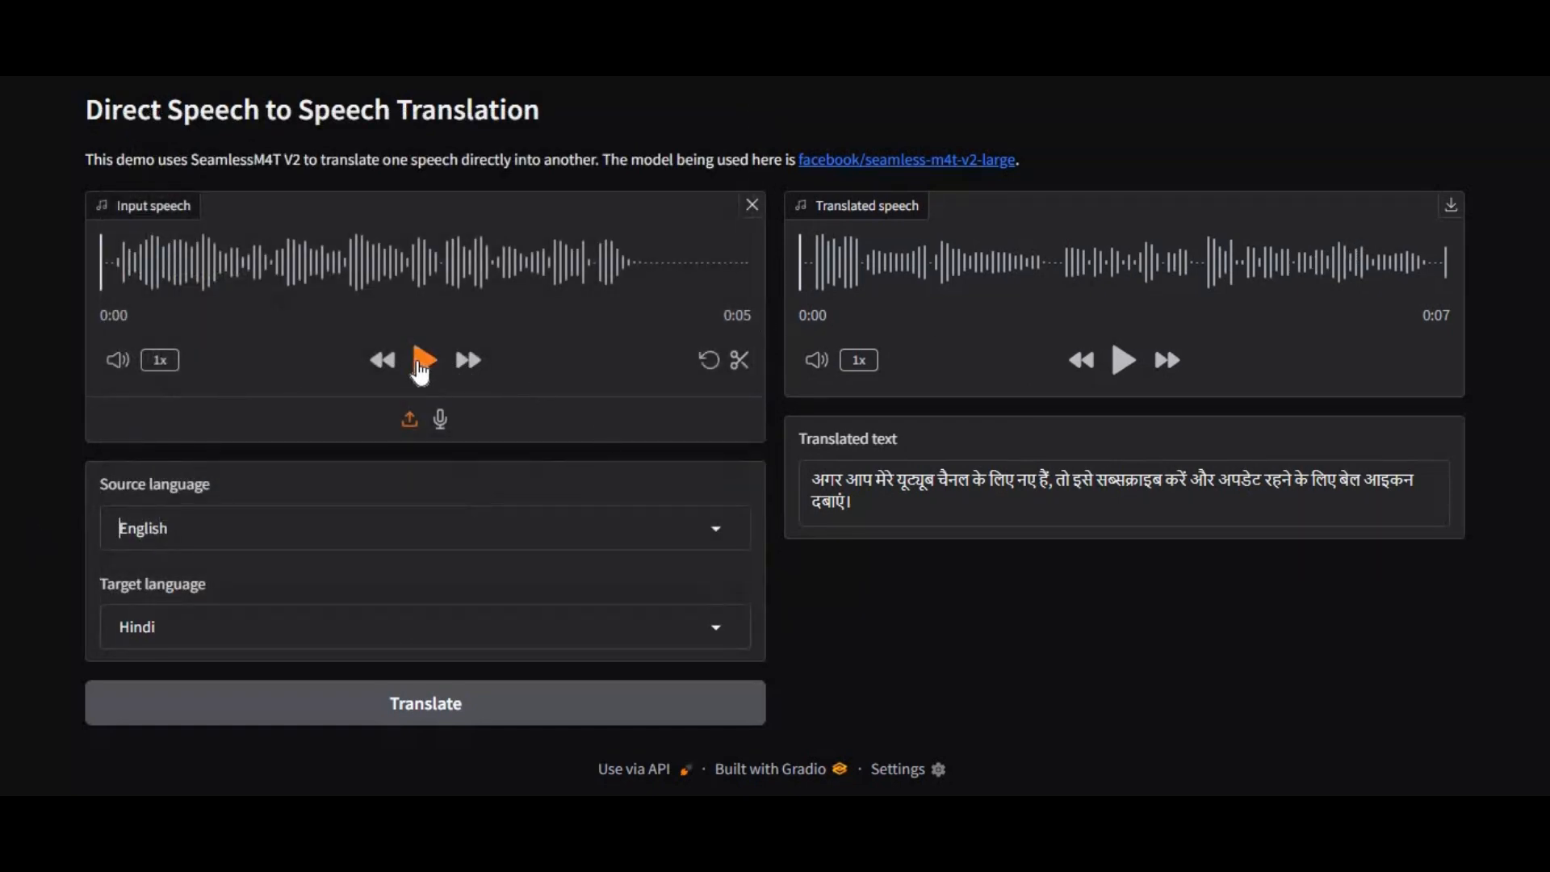
left_click(425, 359)
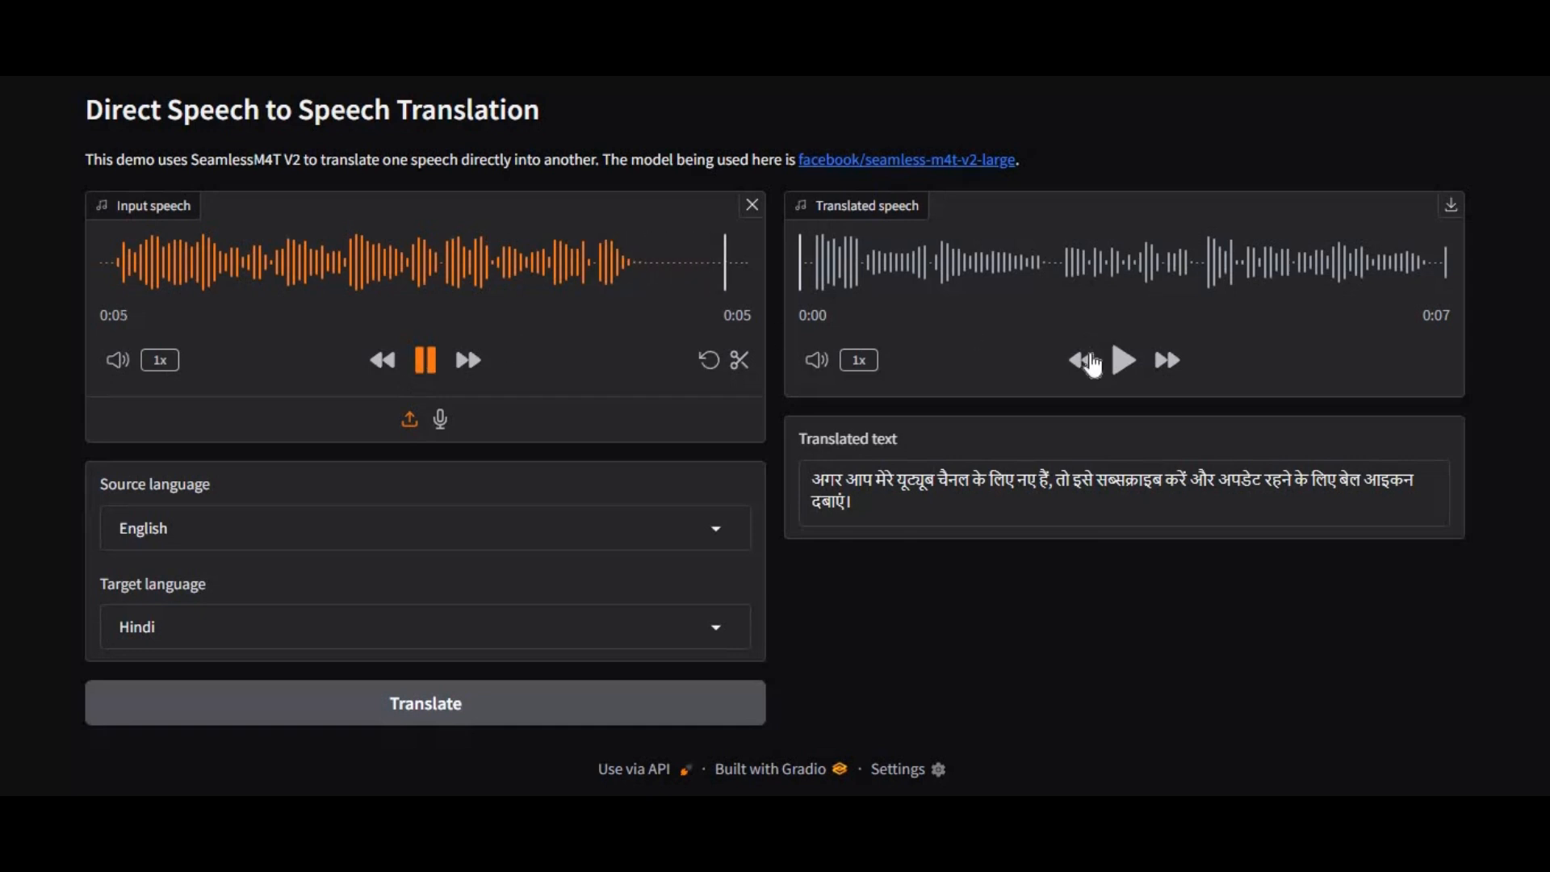
left_click(1123, 360)
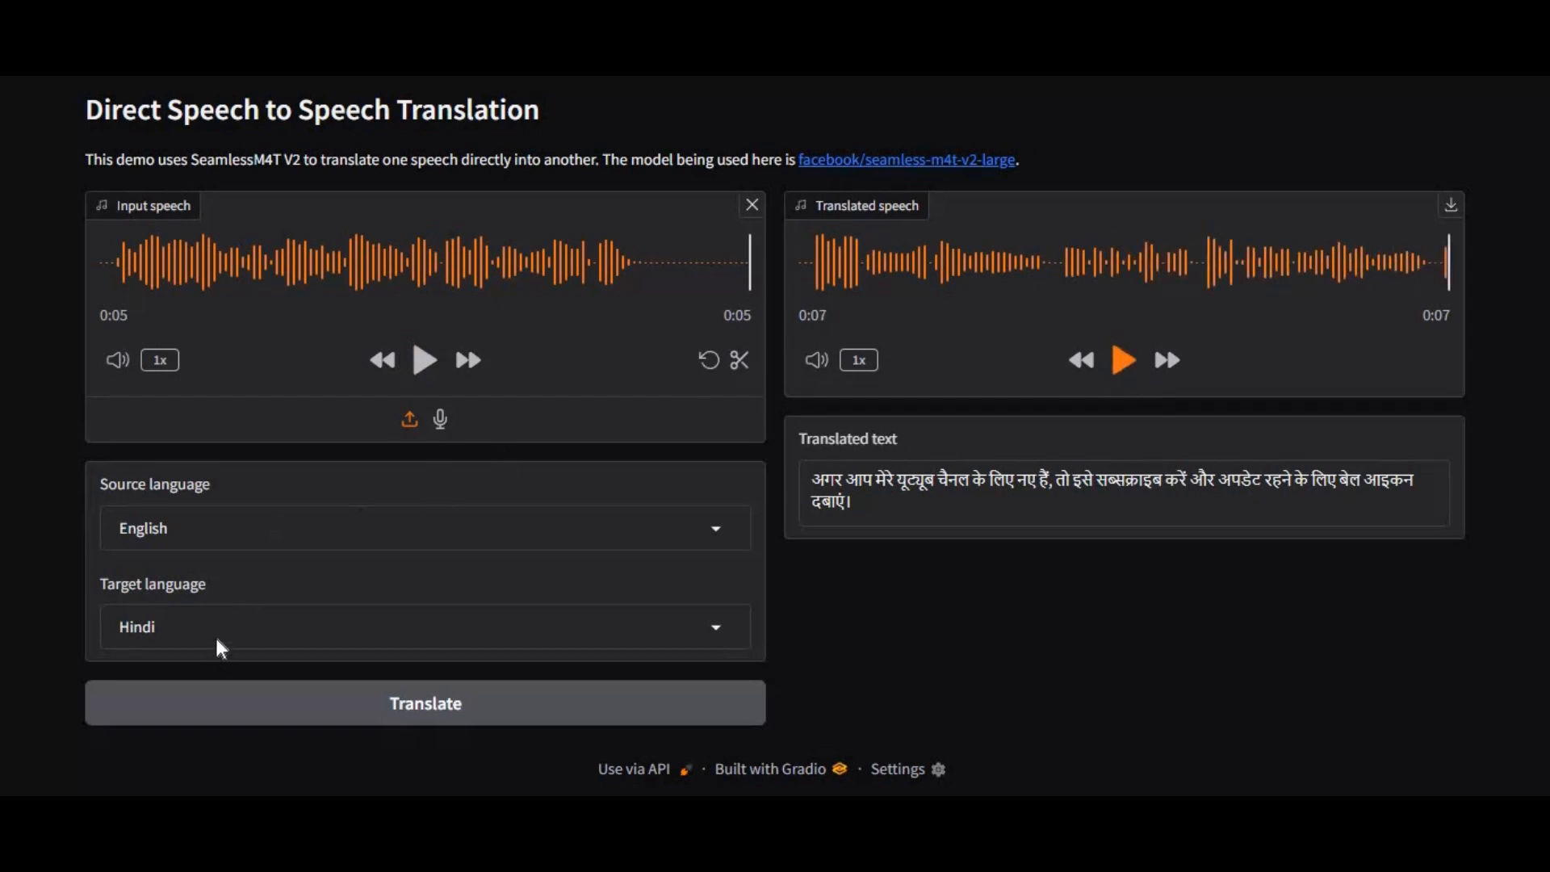
- Pick Telugu as target language, run the translation and play the Telugu speech
left_click(425, 627)
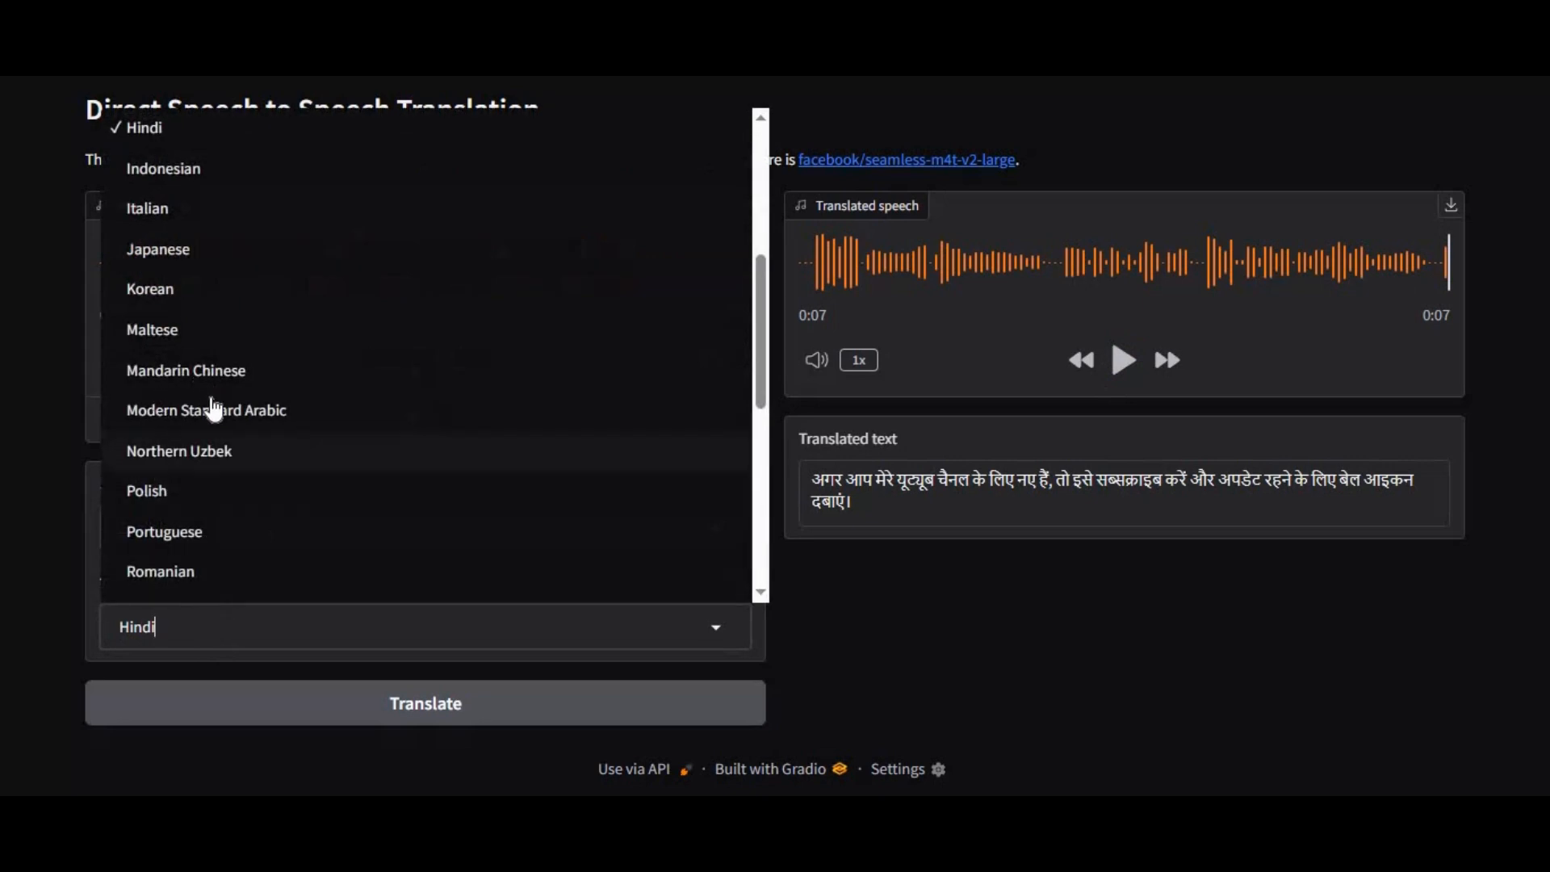
scroll("down", 3)
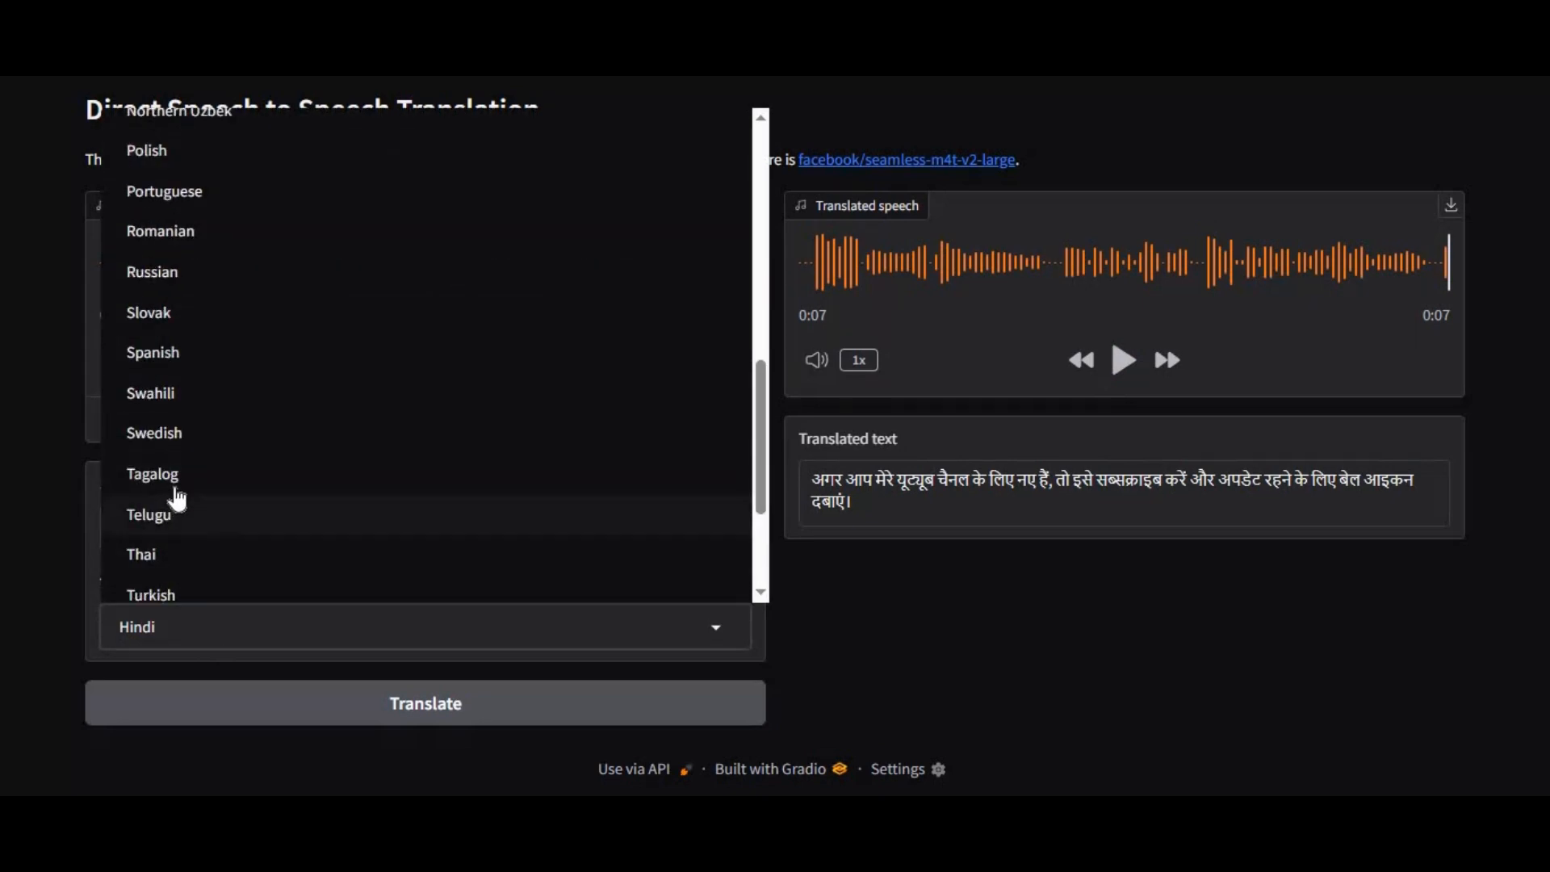
left_click(148, 514)
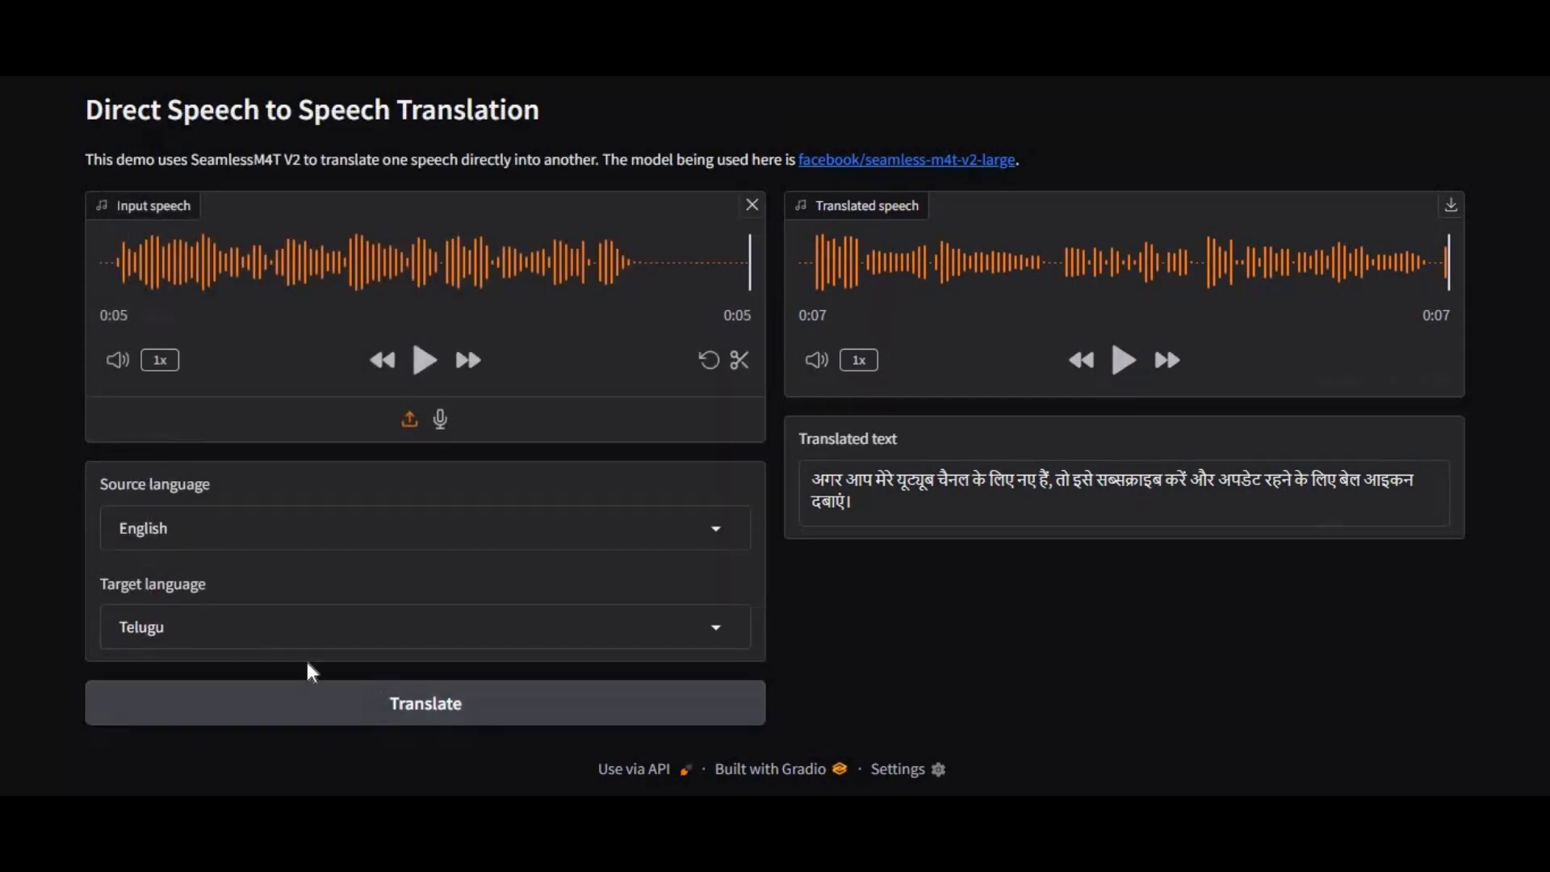
left_click(425, 702)
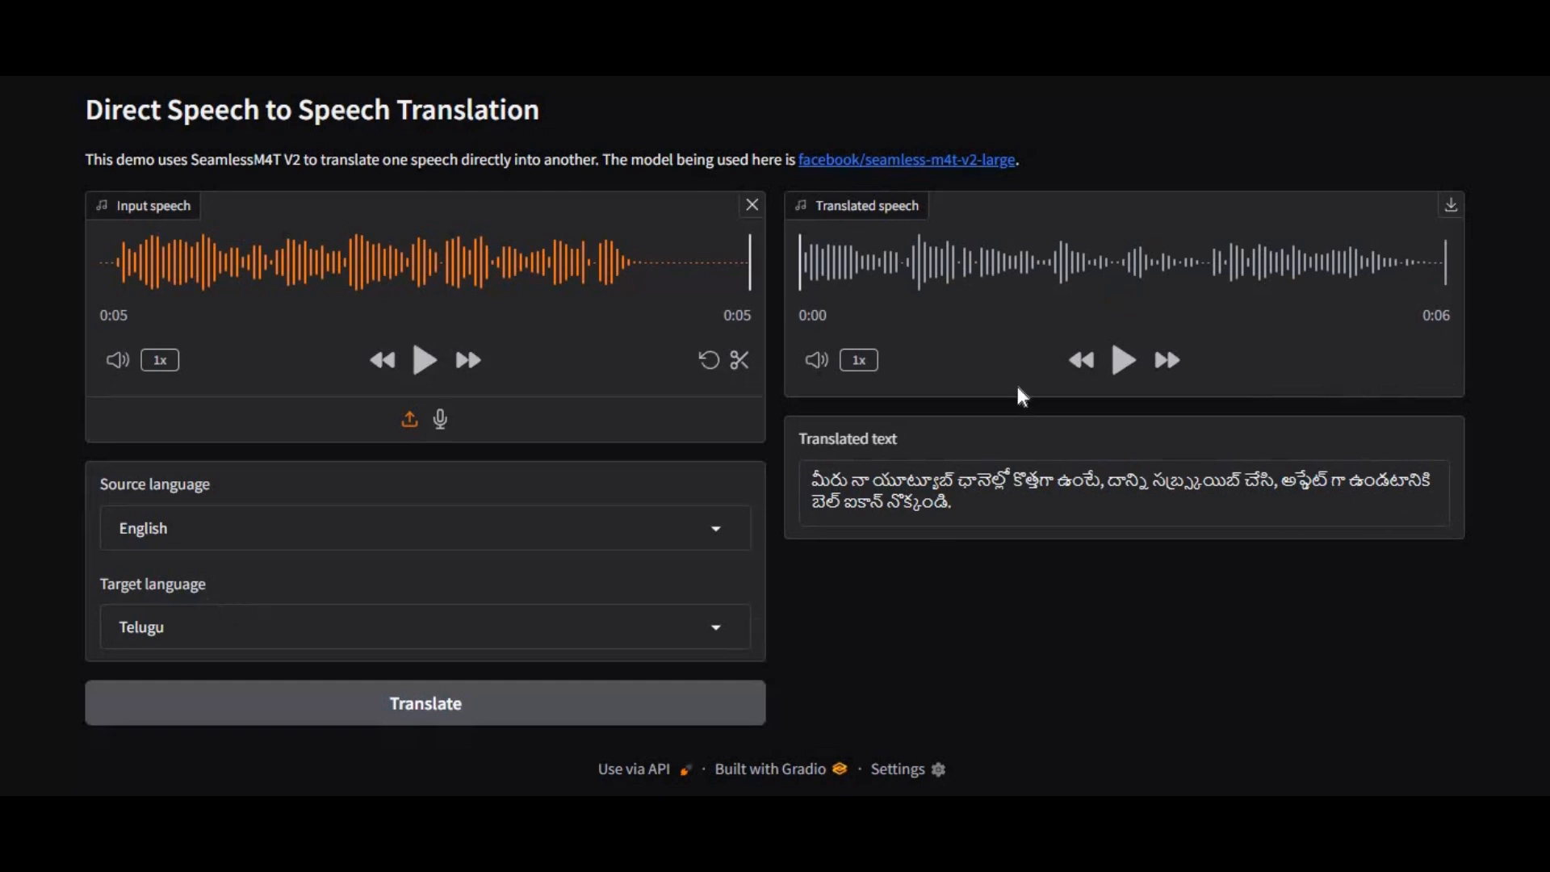
left_click(1123, 360)
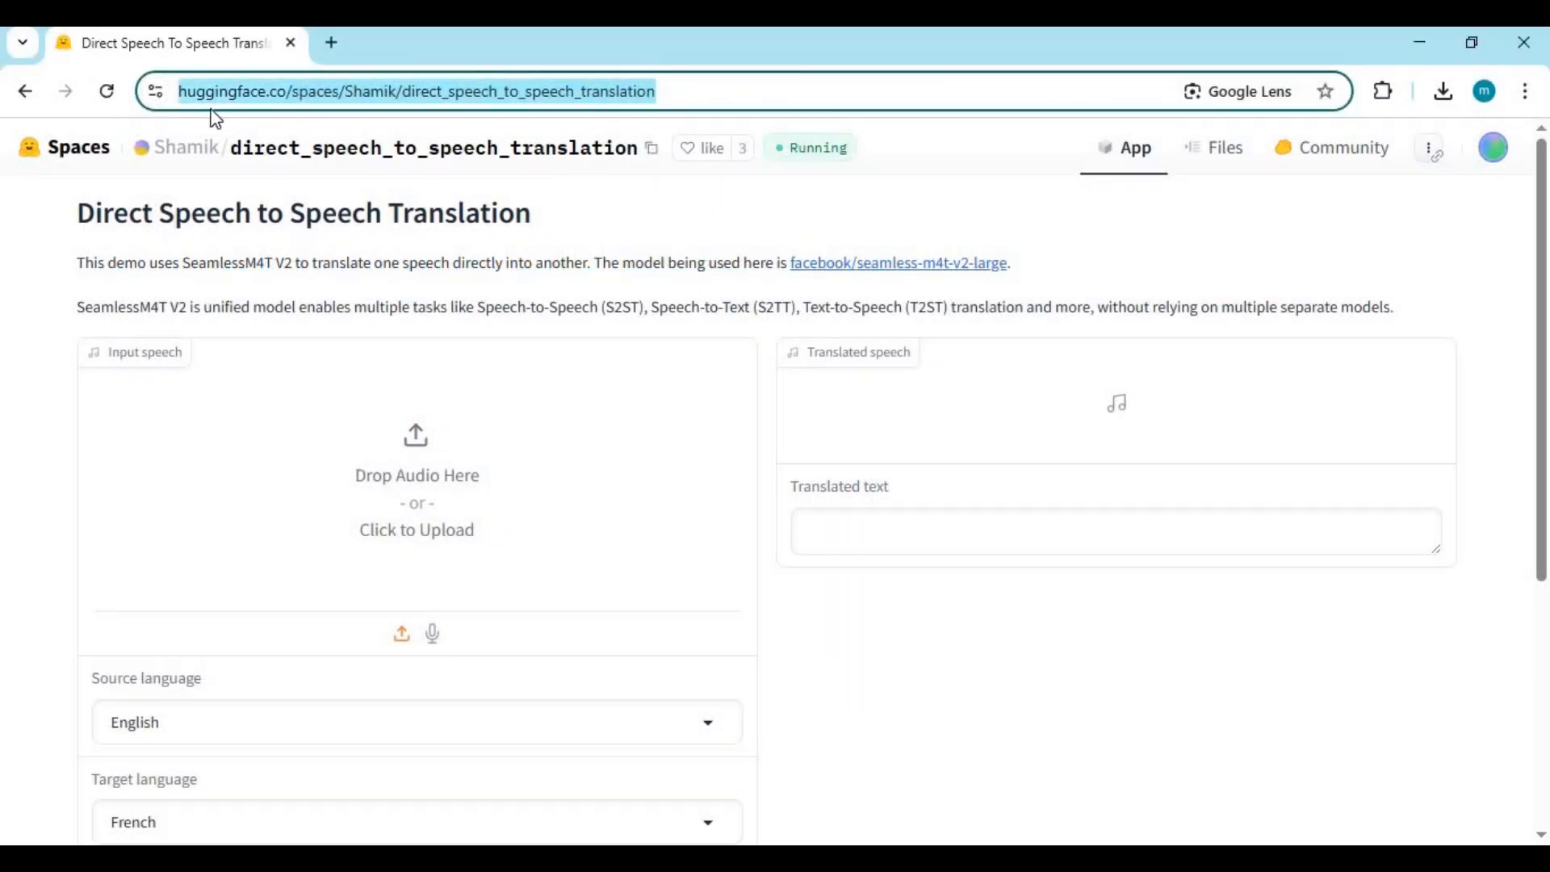
mouse_move(613, 111)
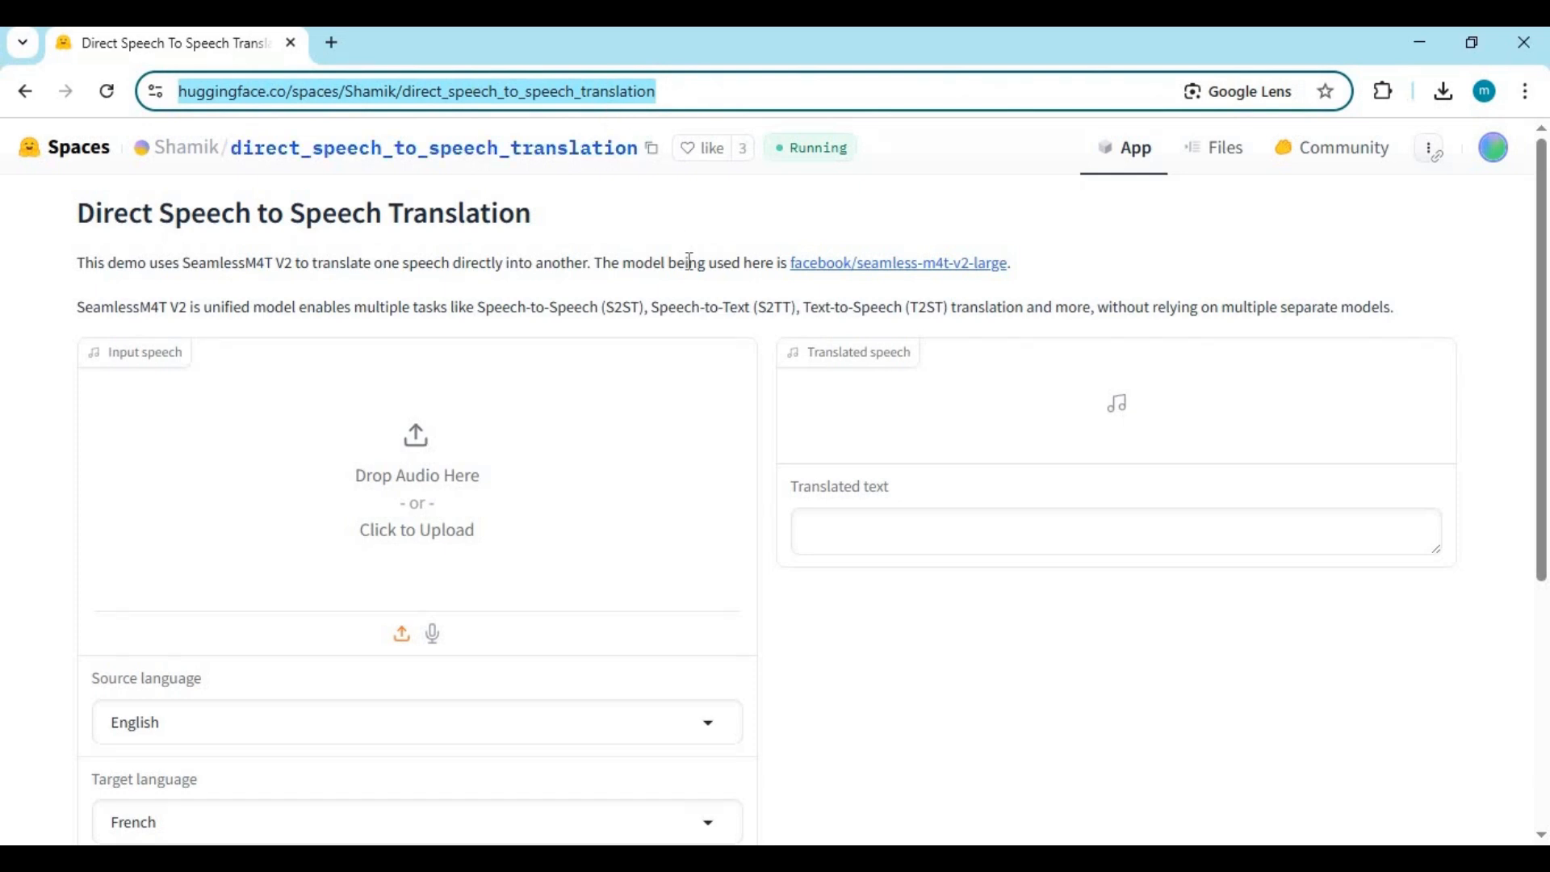
scroll("down", 3)
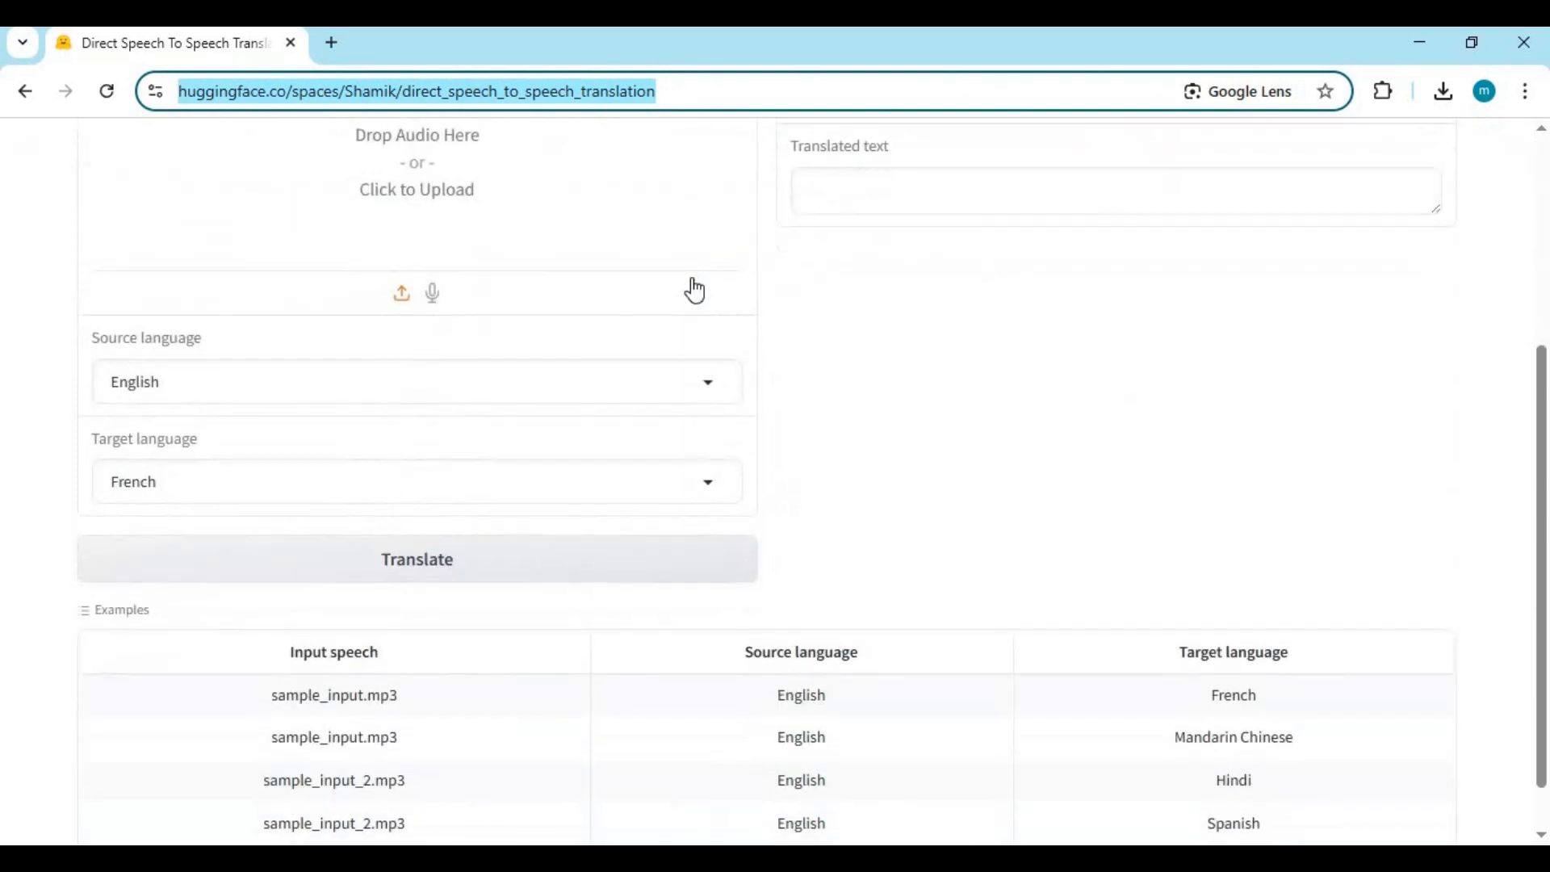
scroll("down", 3)
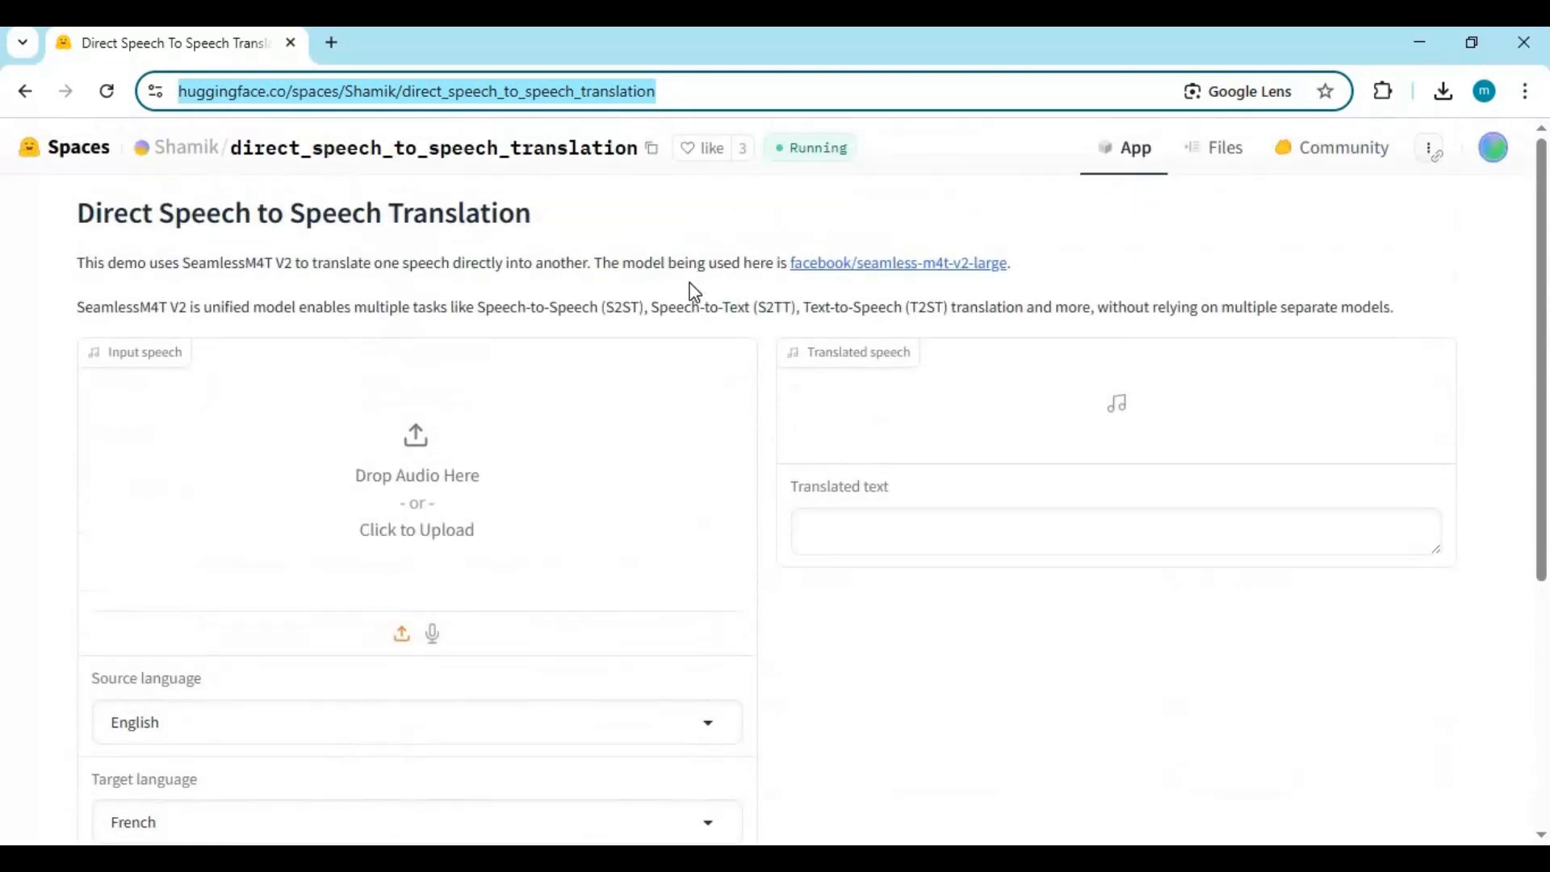
mouse_move(677, 289)
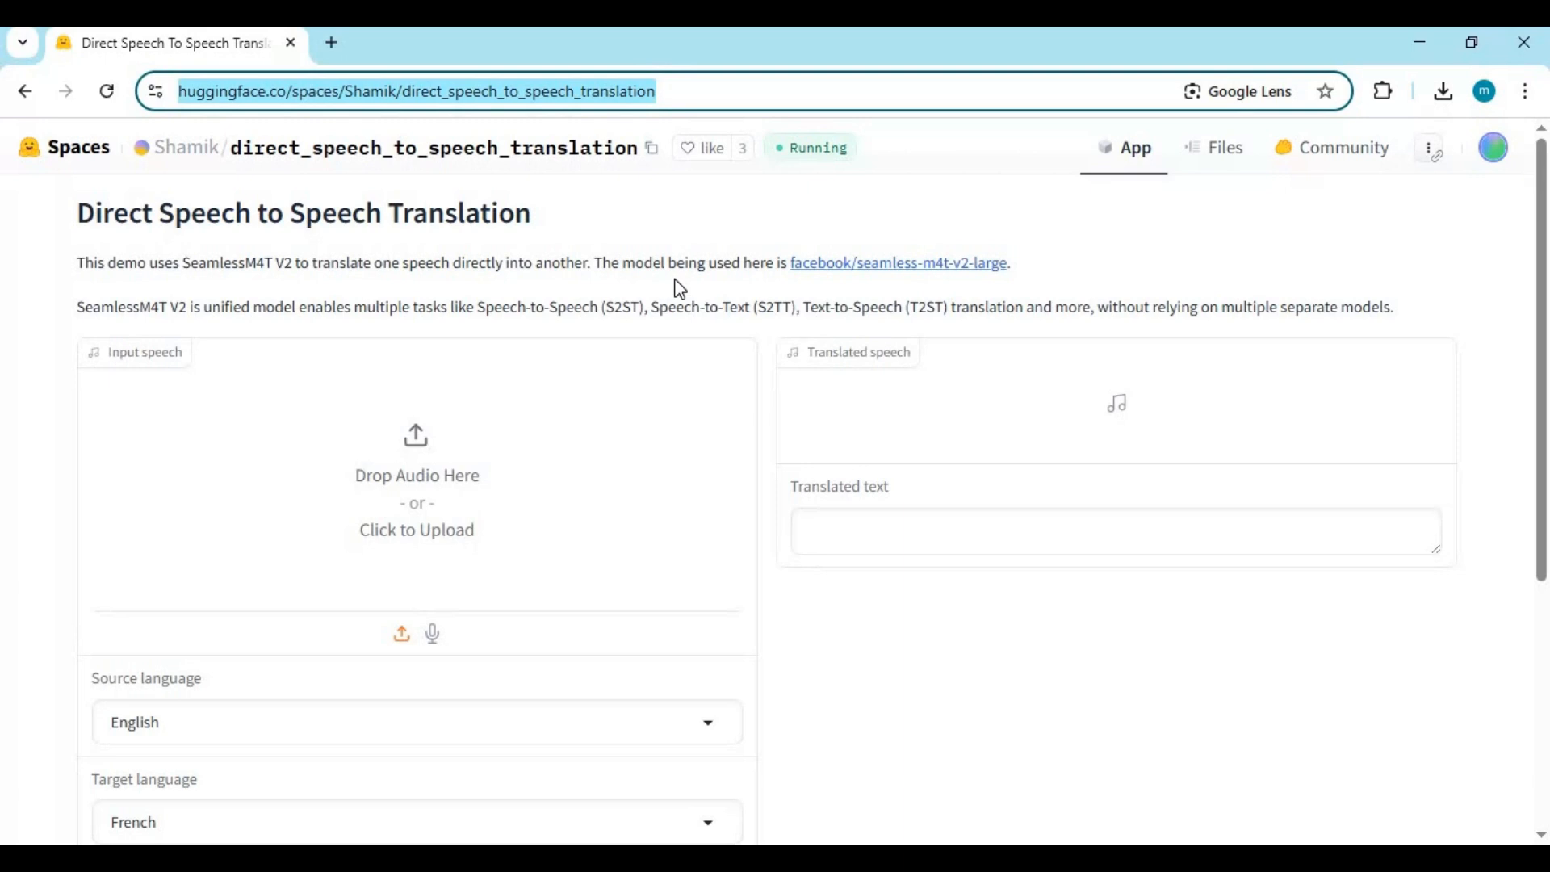
mouse_move(659, 287)
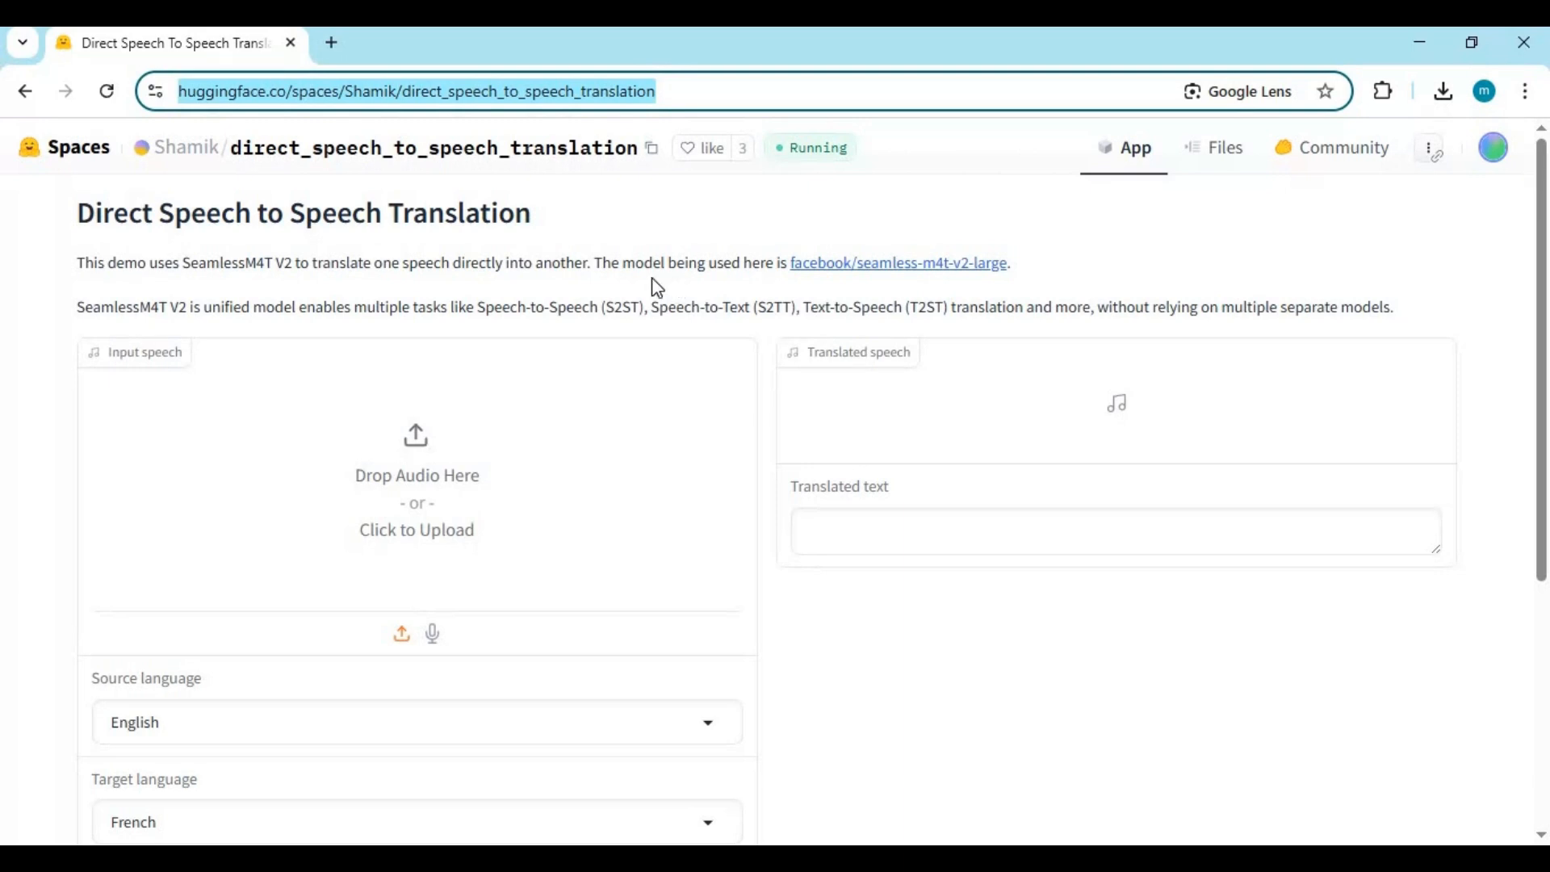
mouse_move(679, 255)
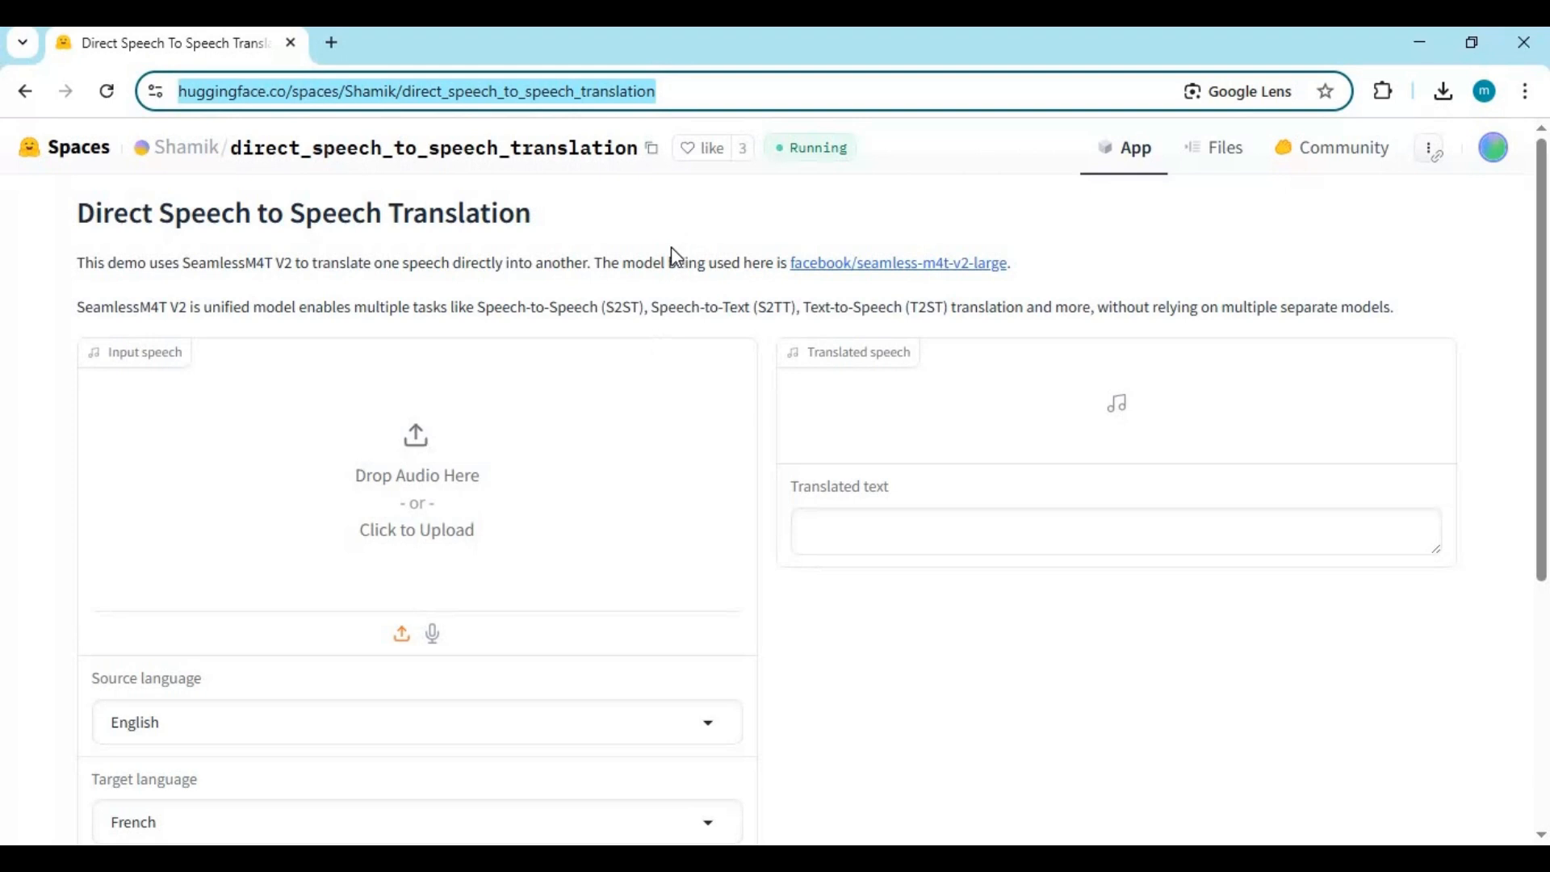
mouse_move(1019, 334)
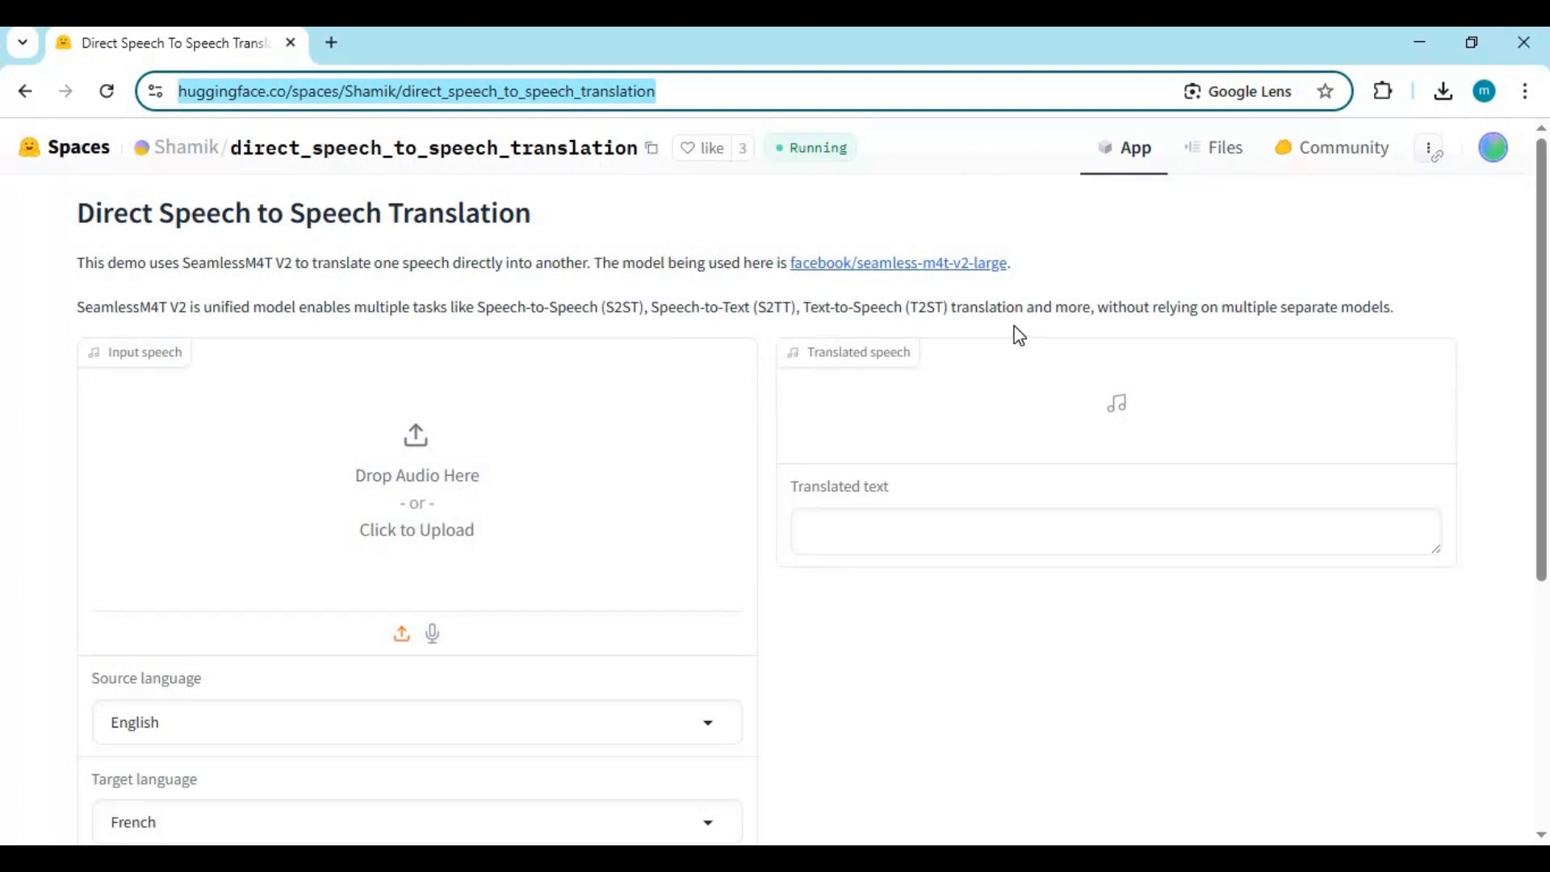
scroll("down", 3)
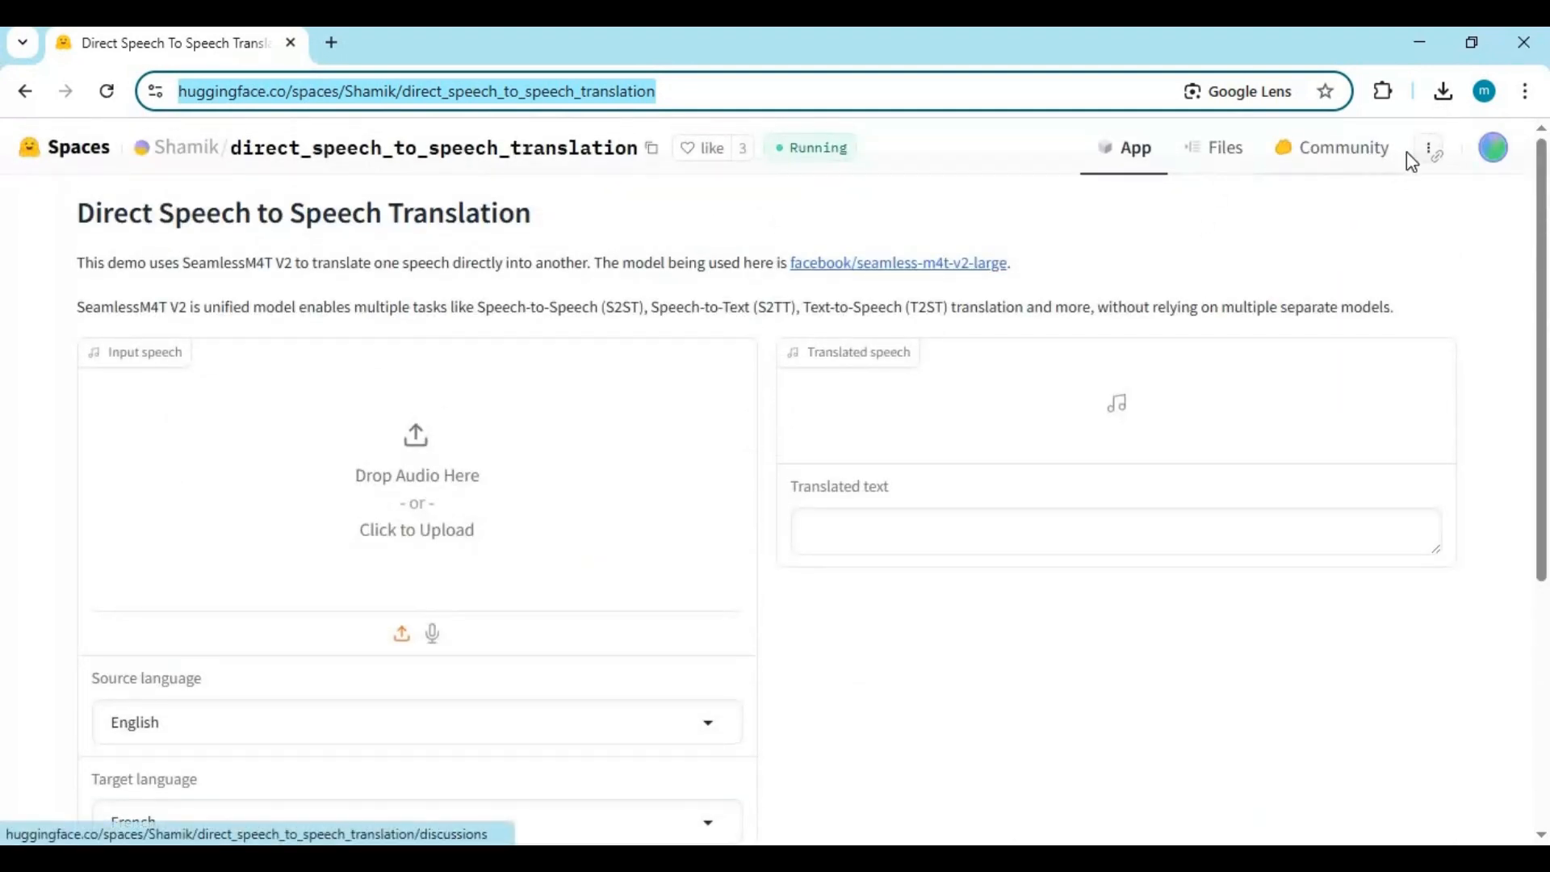
- Bring up the Space's Run locally git instructions and copy the git clone command line
left_click(1429, 149)
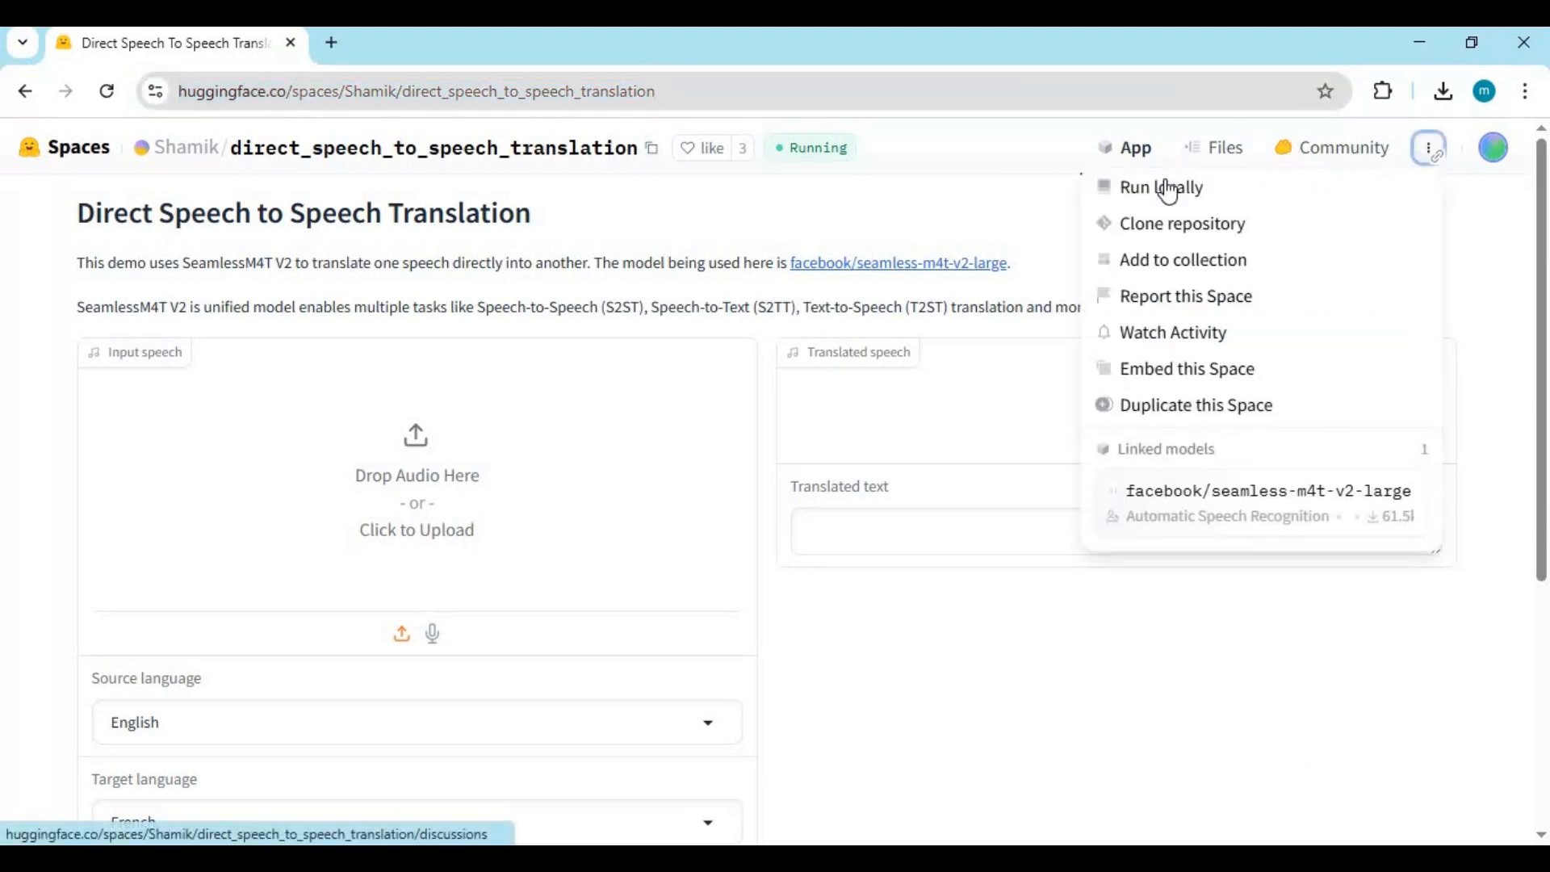
left_click(1161, 188)
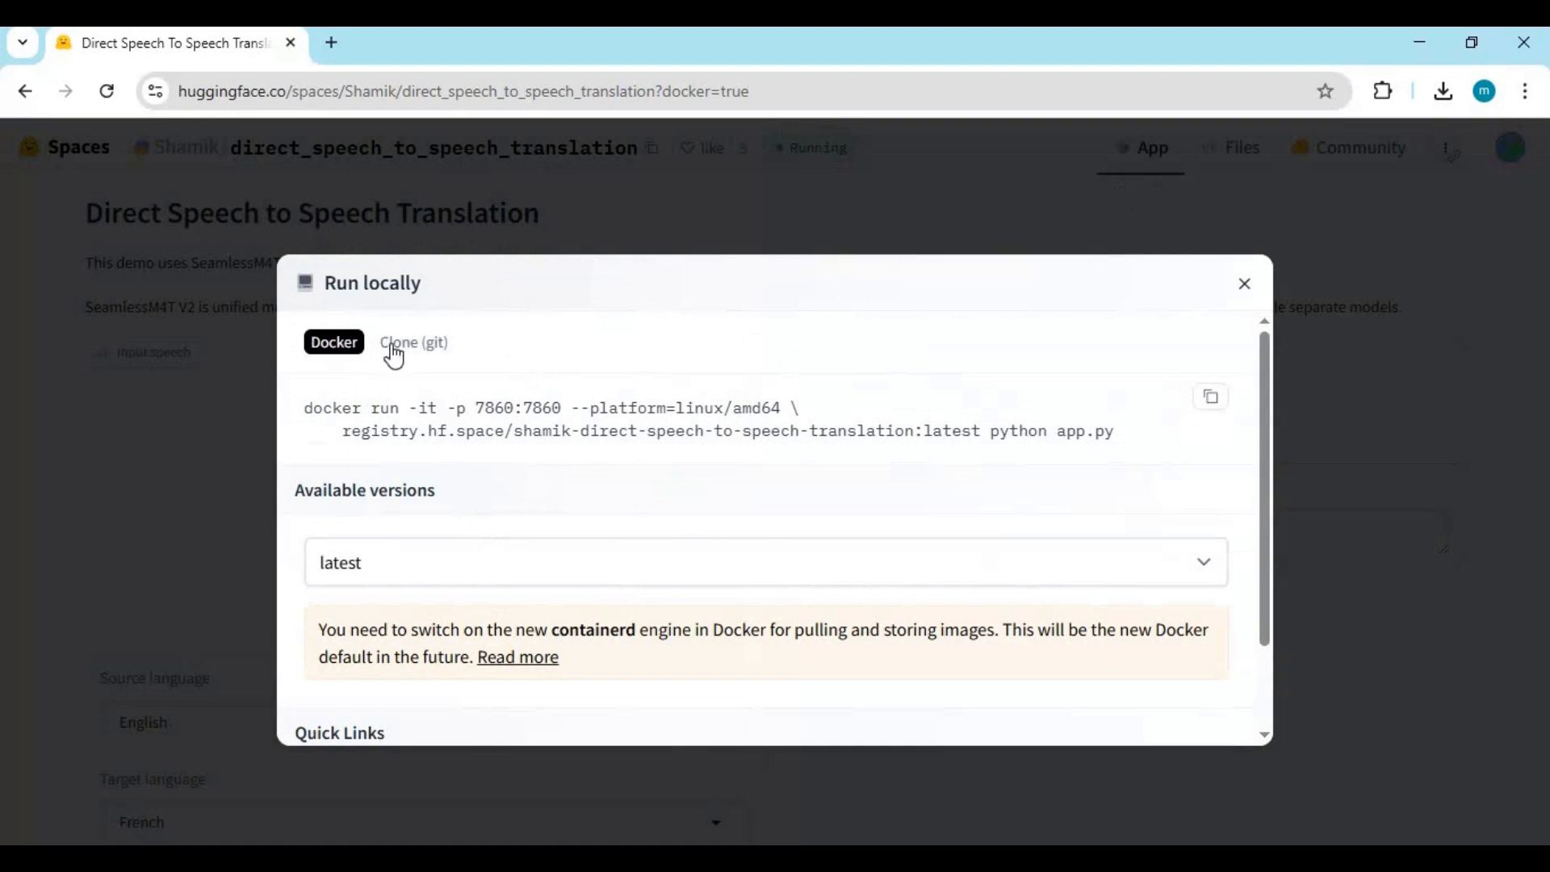
left_click(413, 342)
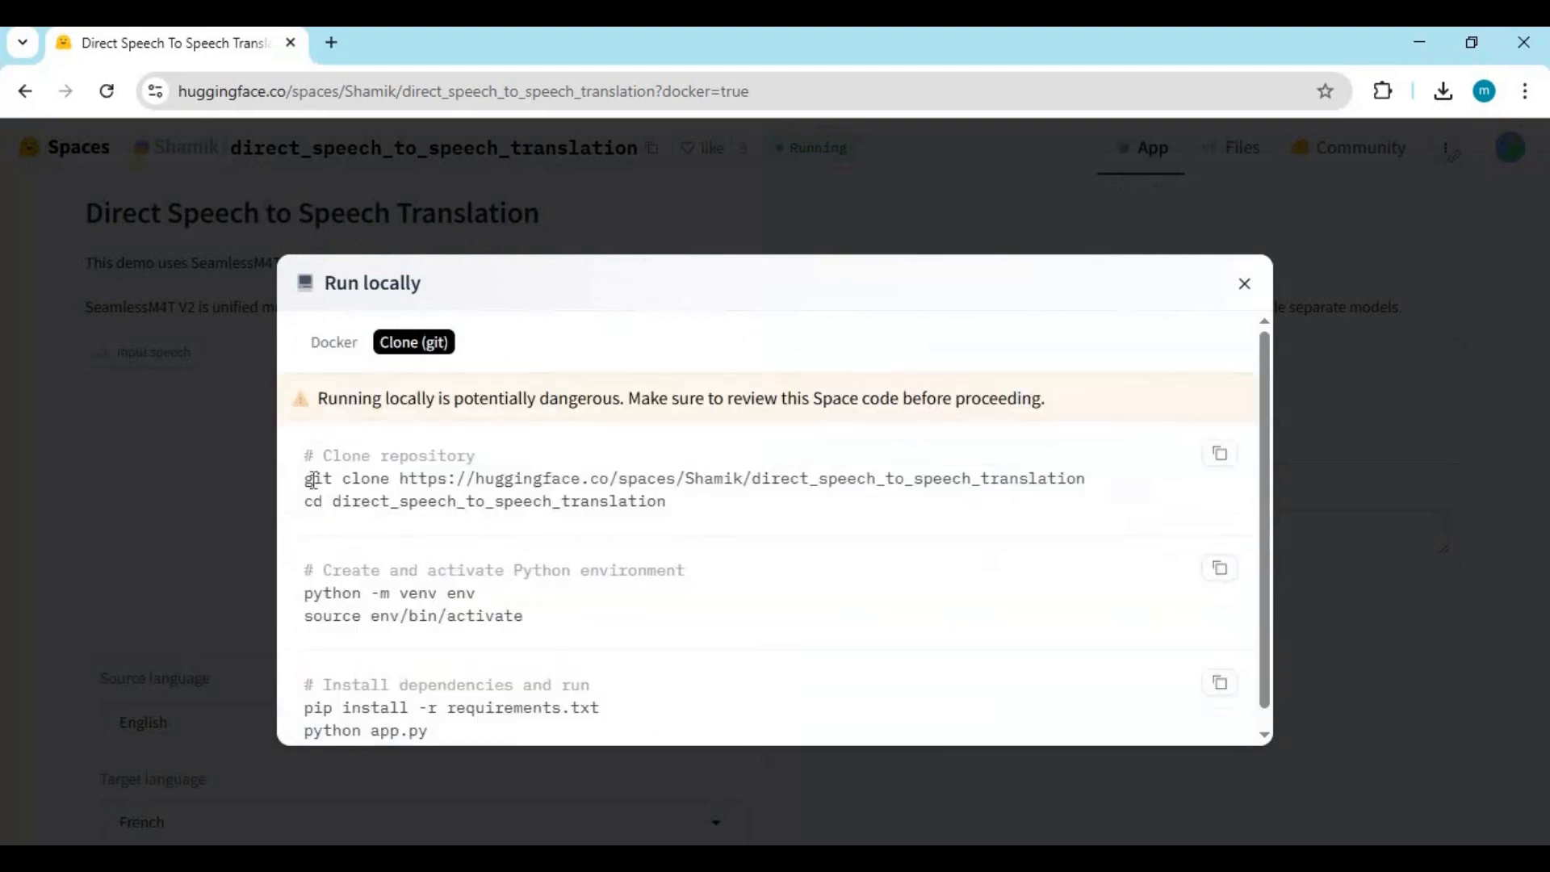
triple_click(693, 478)
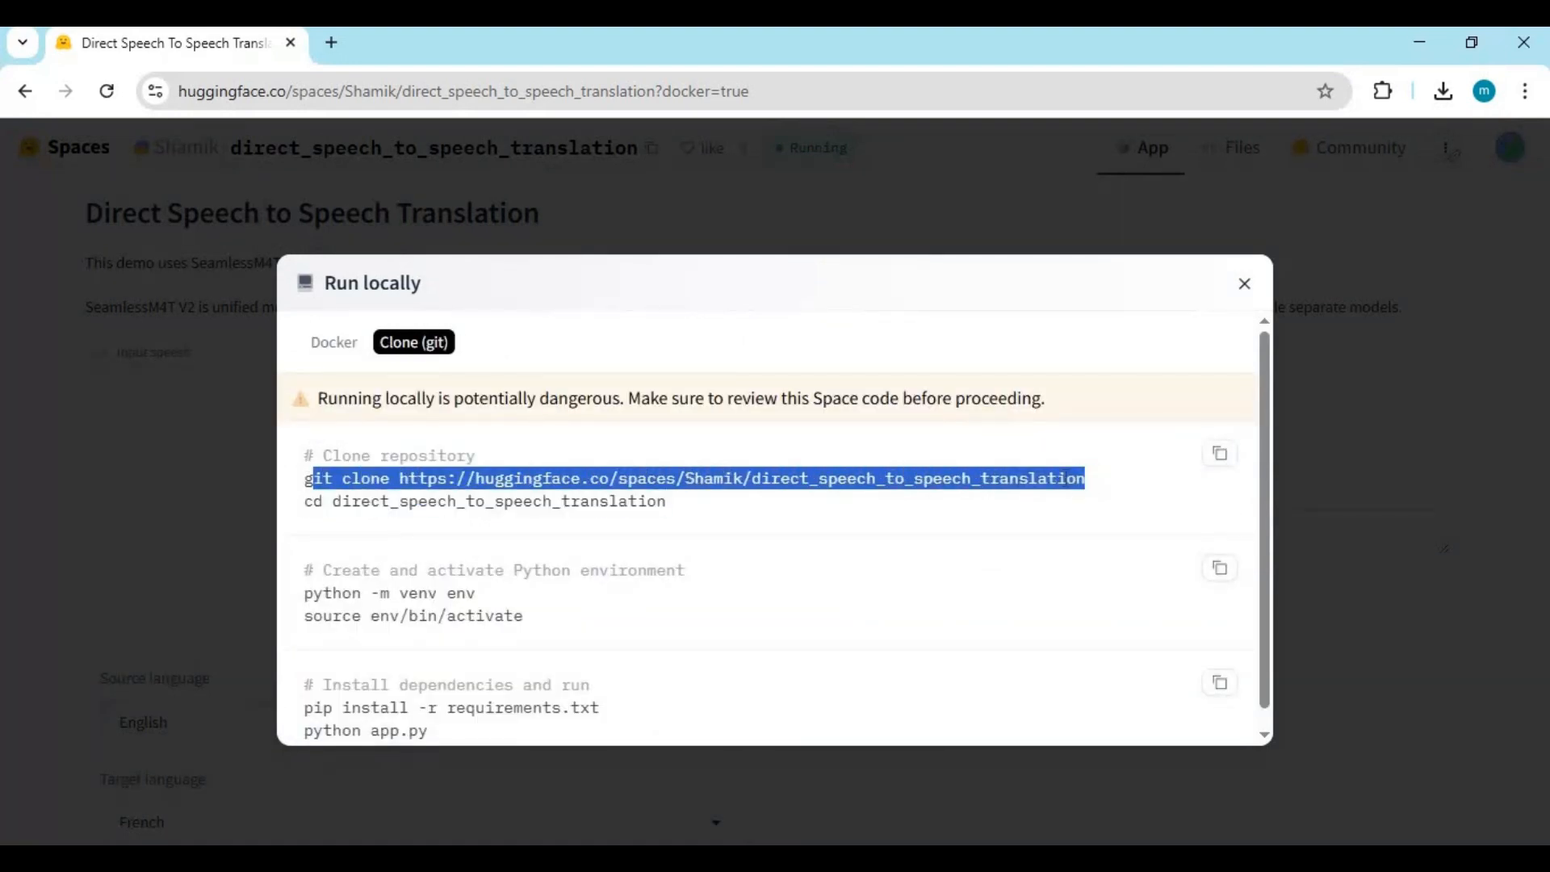
right_click(692, 478)
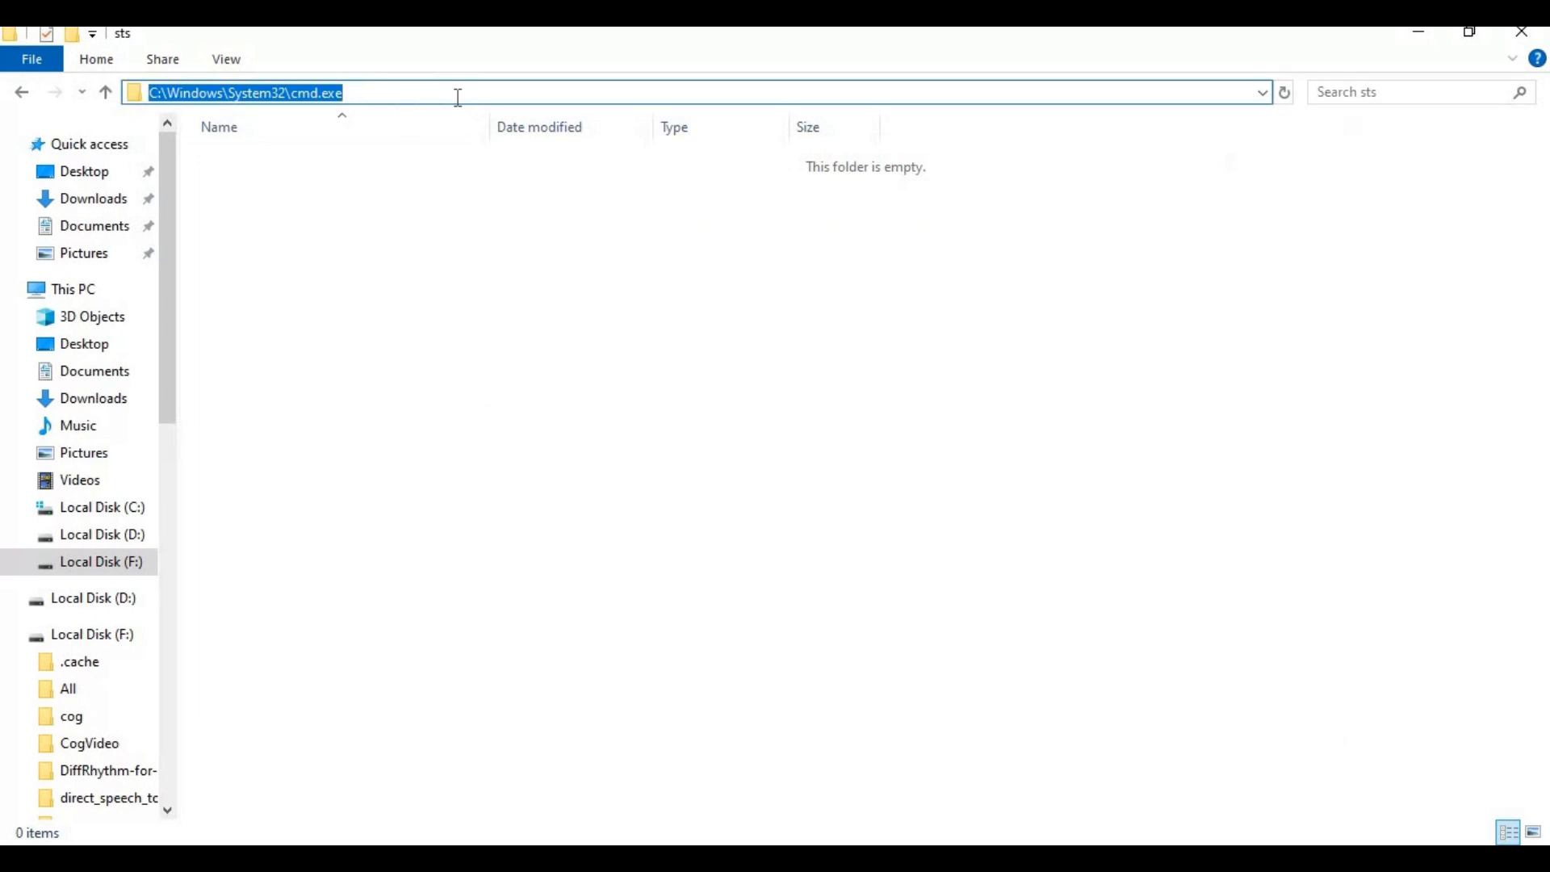
- Run git clone of Shamik/direct_speech_to_speech_translation from cmd into F:\sts
type("cmd")
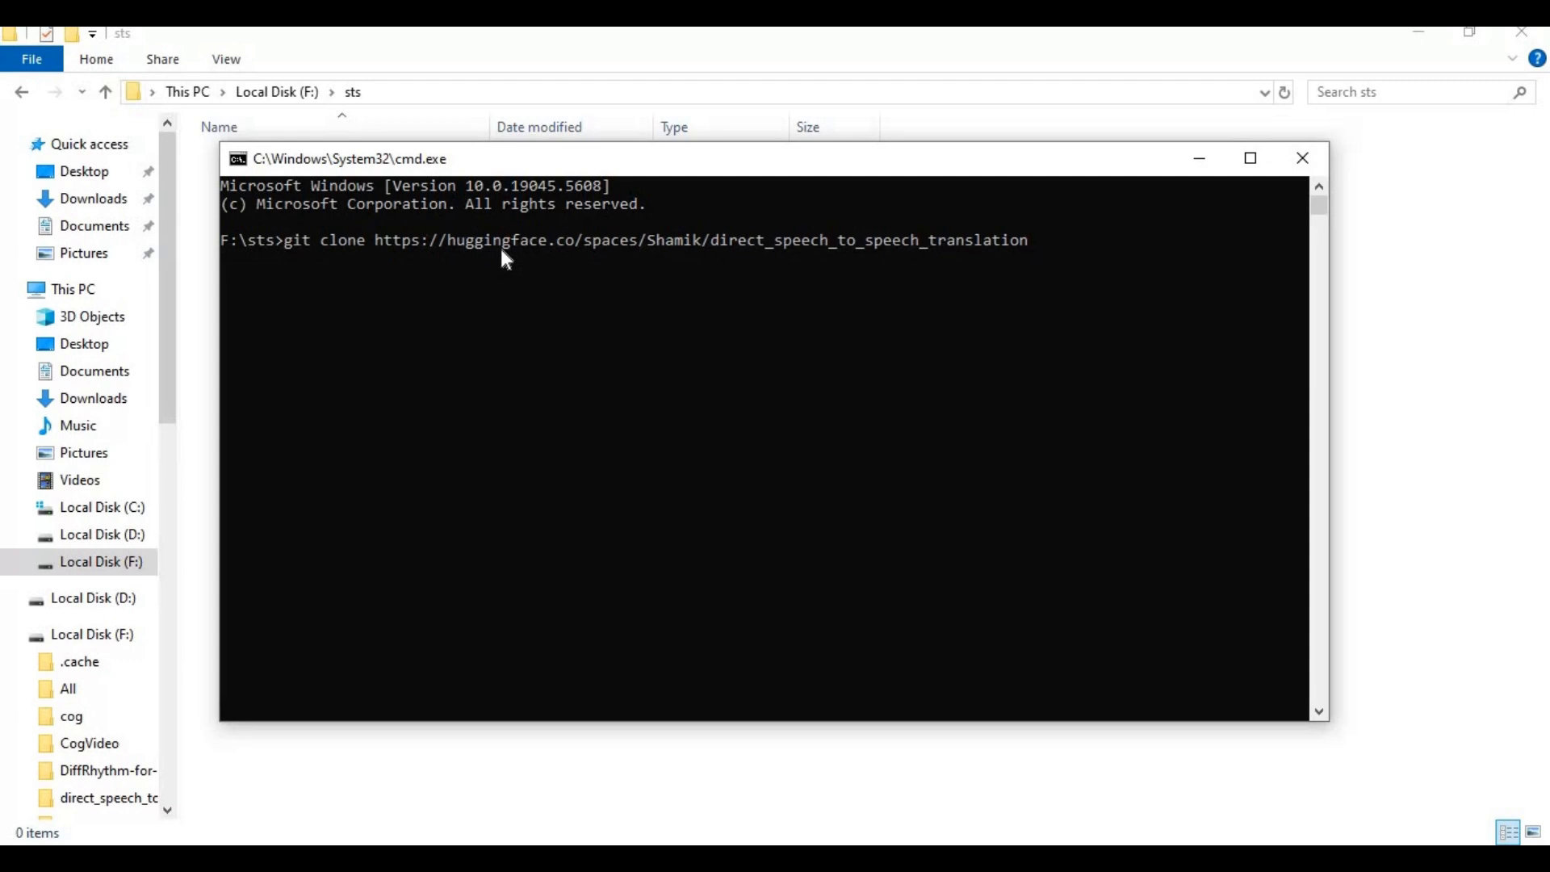
key("enter")
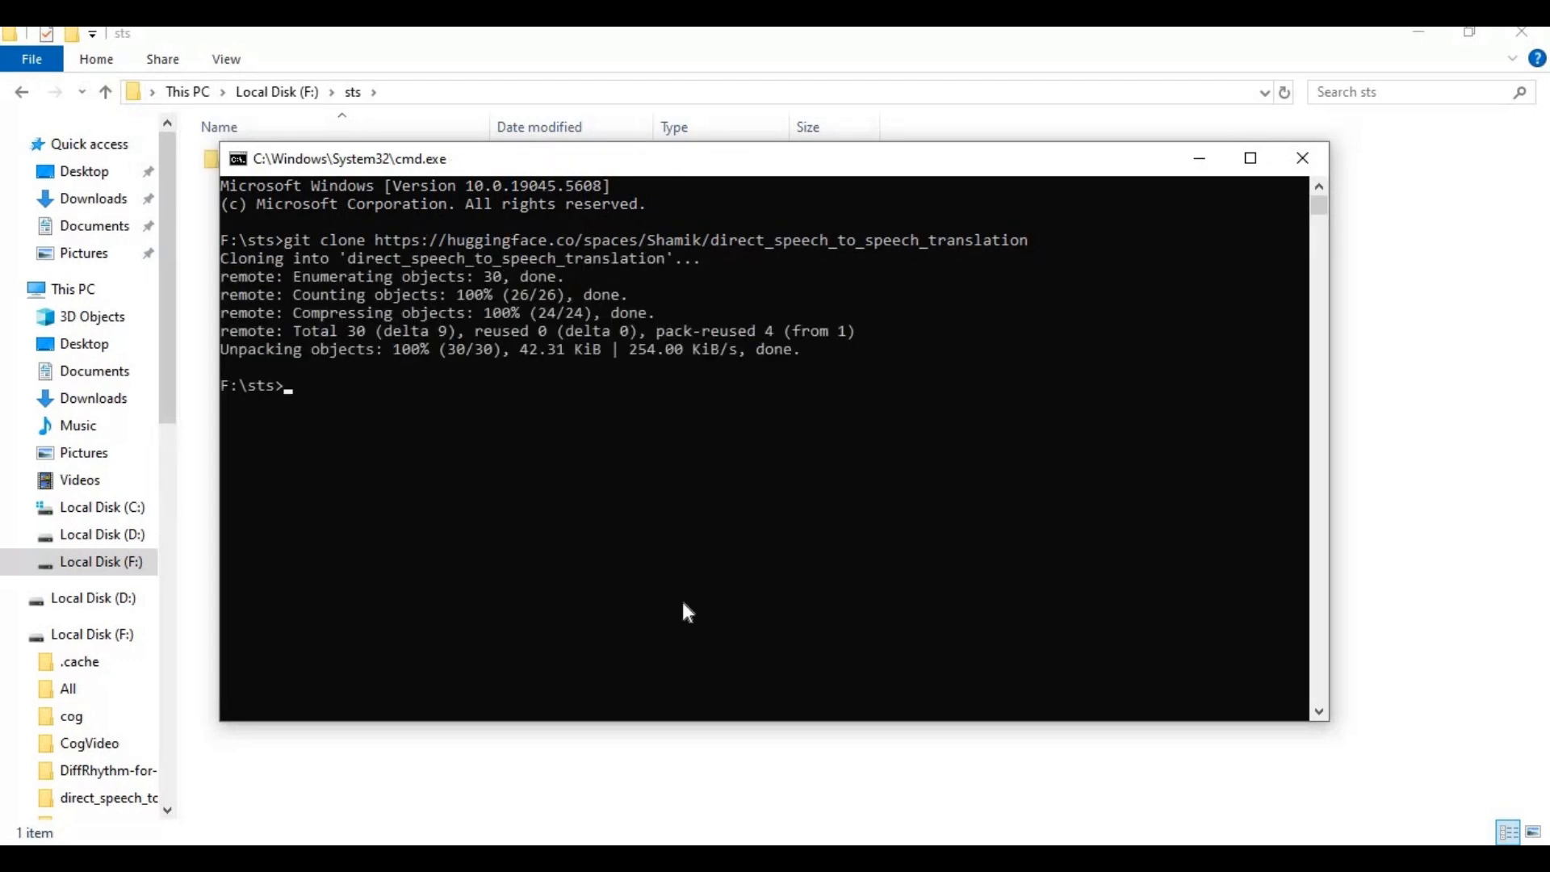
left_click(1301, 158)
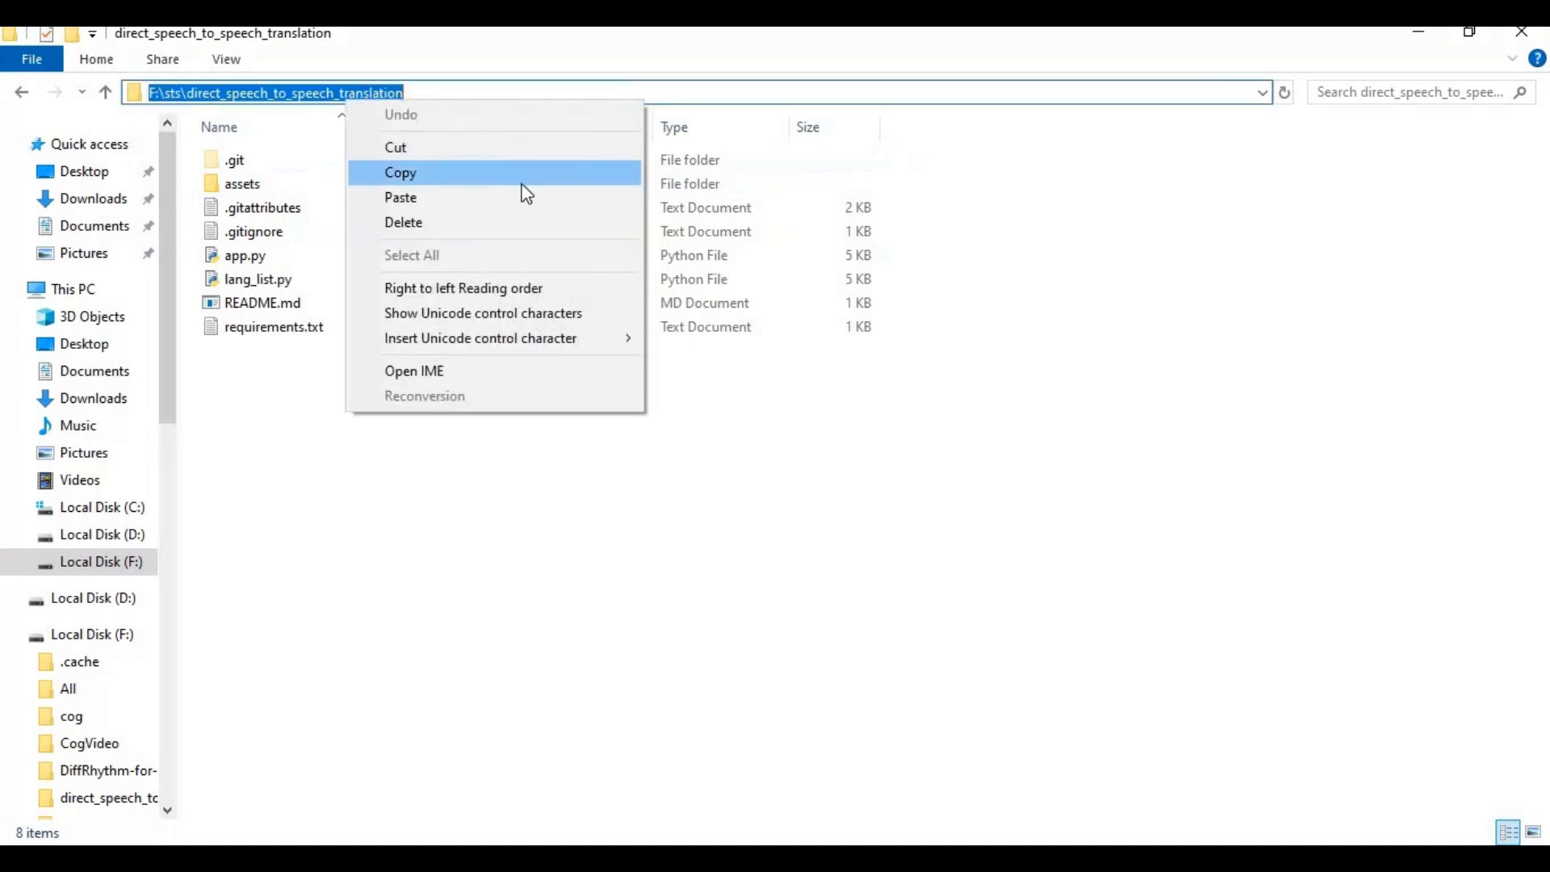
- Move into F:\sts\direct_speech_to_speech_translation and create a Python 3.10 venv named venv
left_click(400, 173)
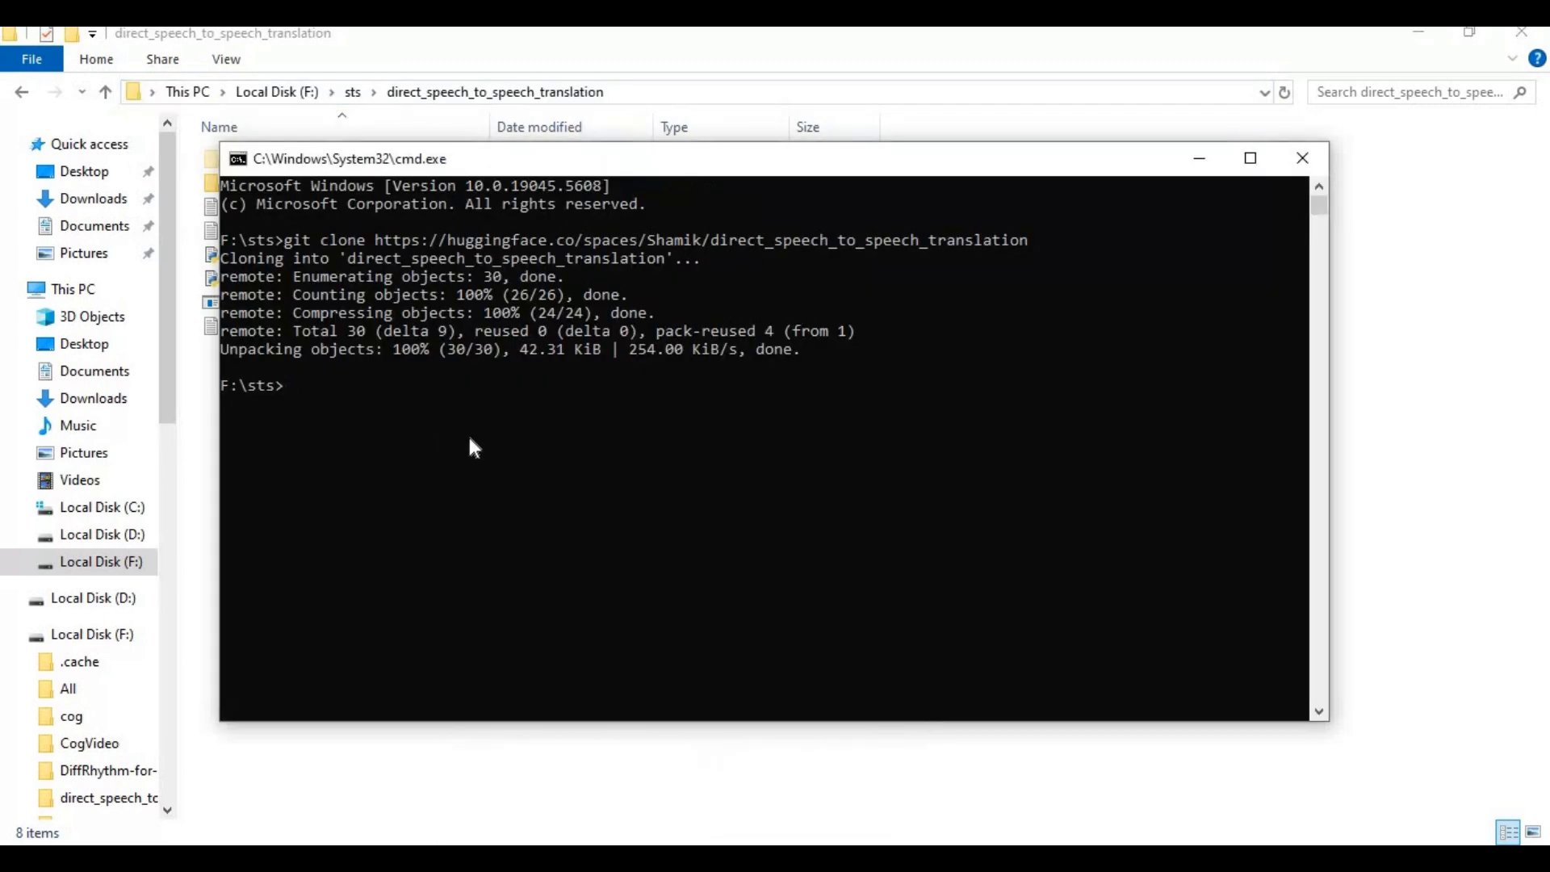
type("cd F:\\sts\\direct_speech_to_speech_translation")
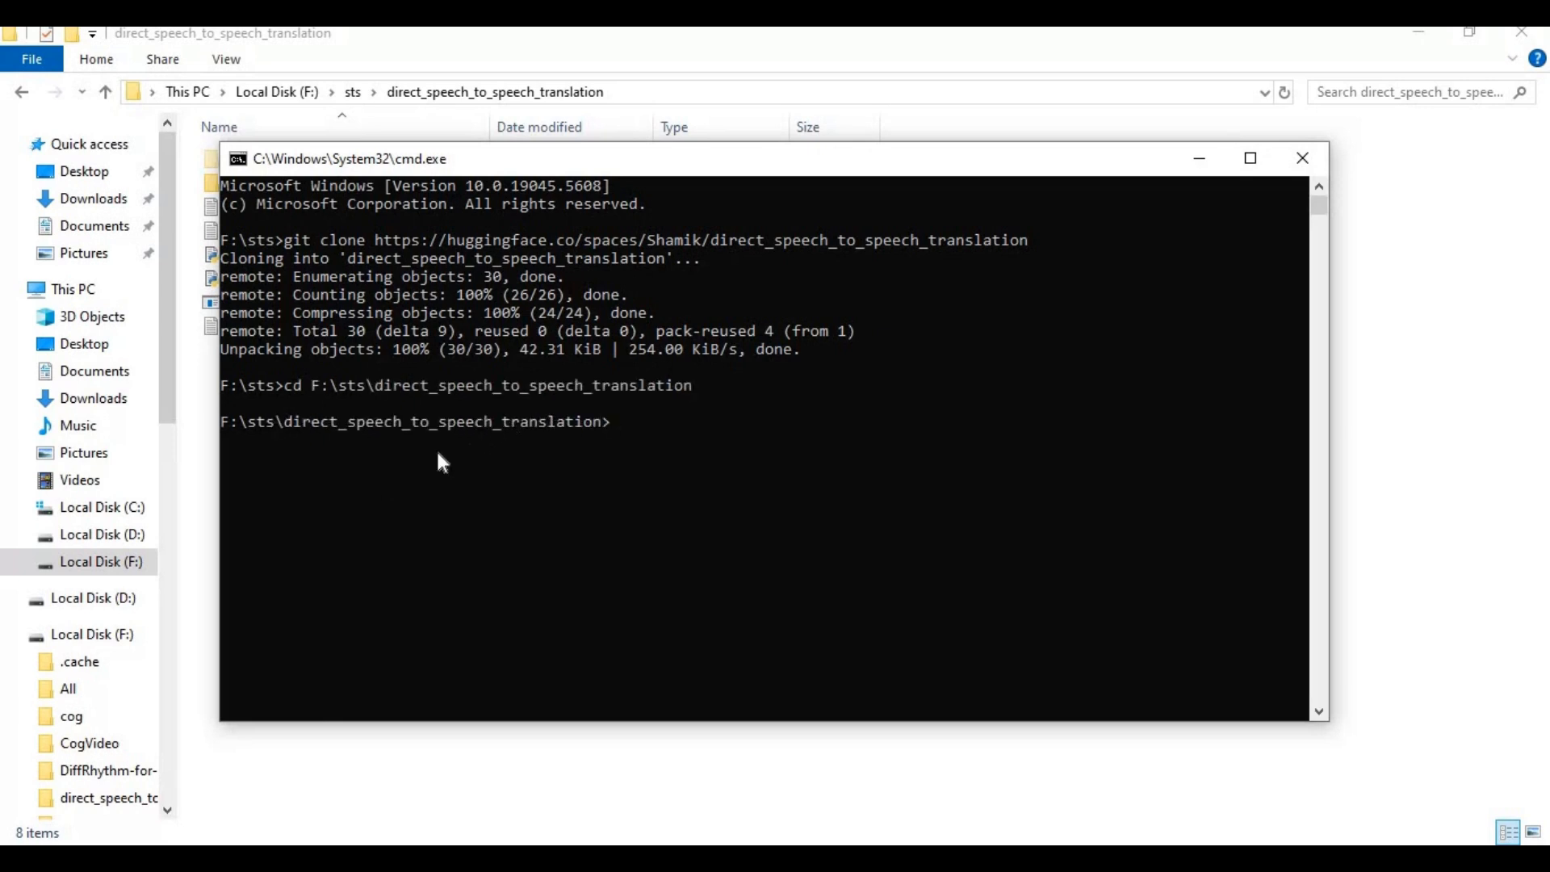
mouse_move(539, 495)
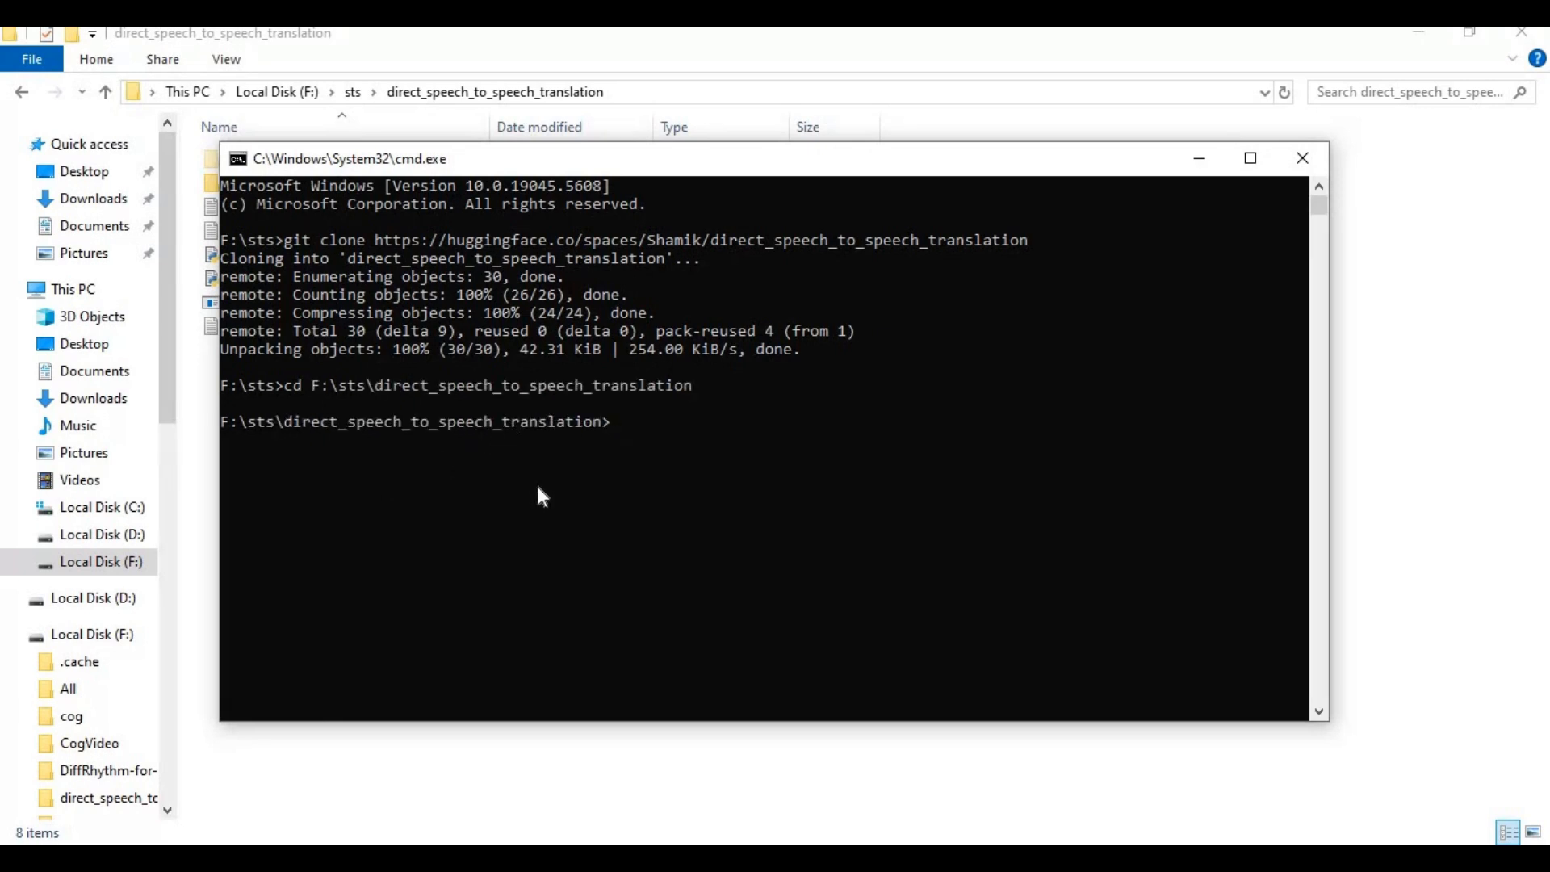
type("py -")
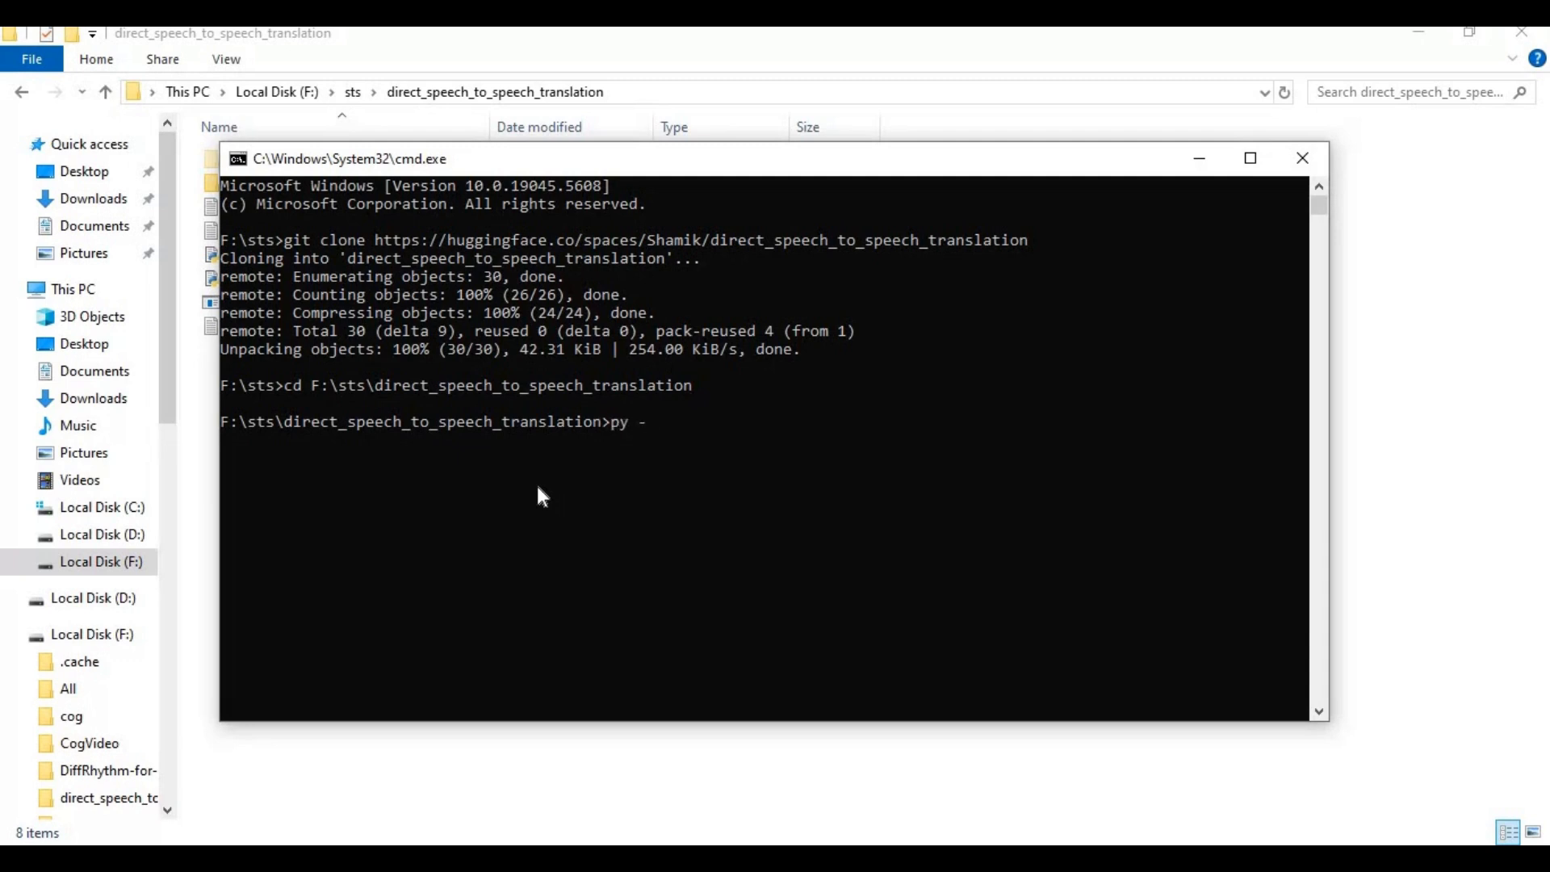
type("3.10")
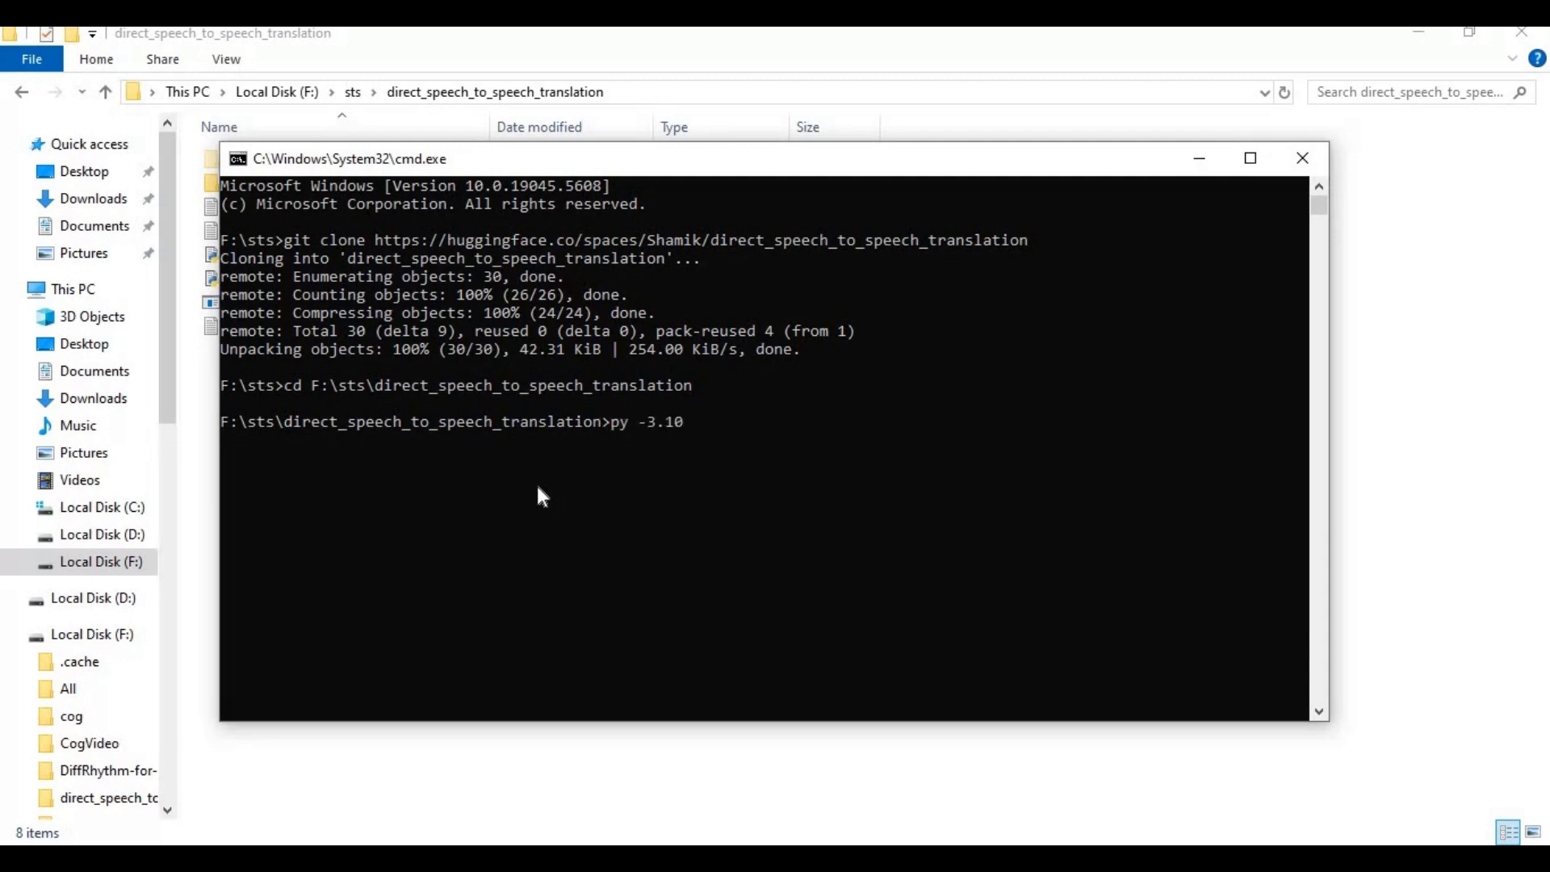
type("-m")
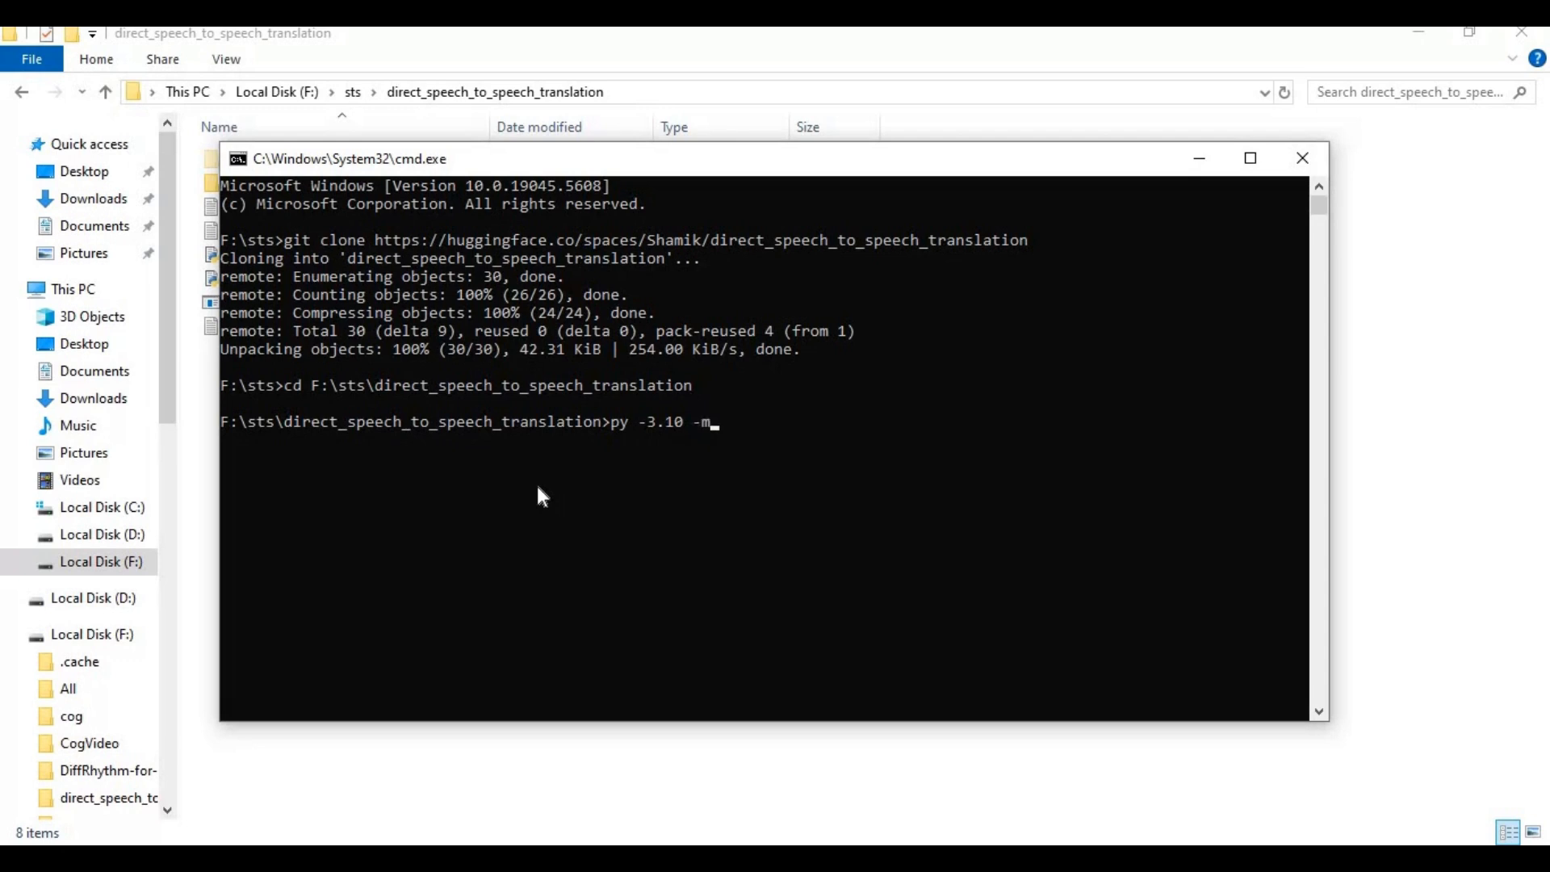
type("venv")
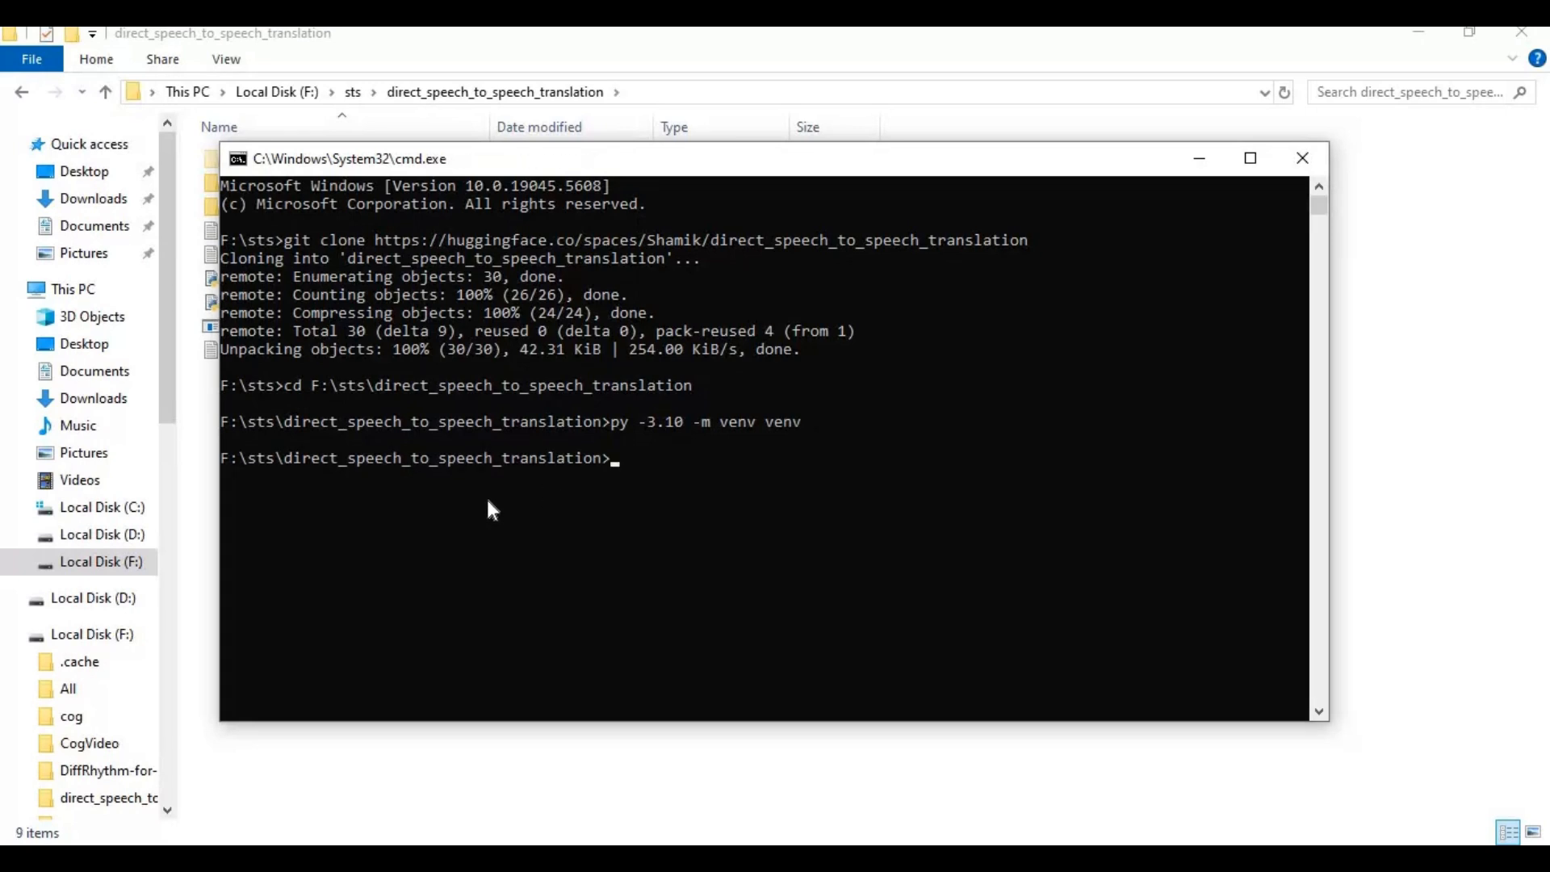
- Activate the new environment with venv\scripts\activate
type("venv")
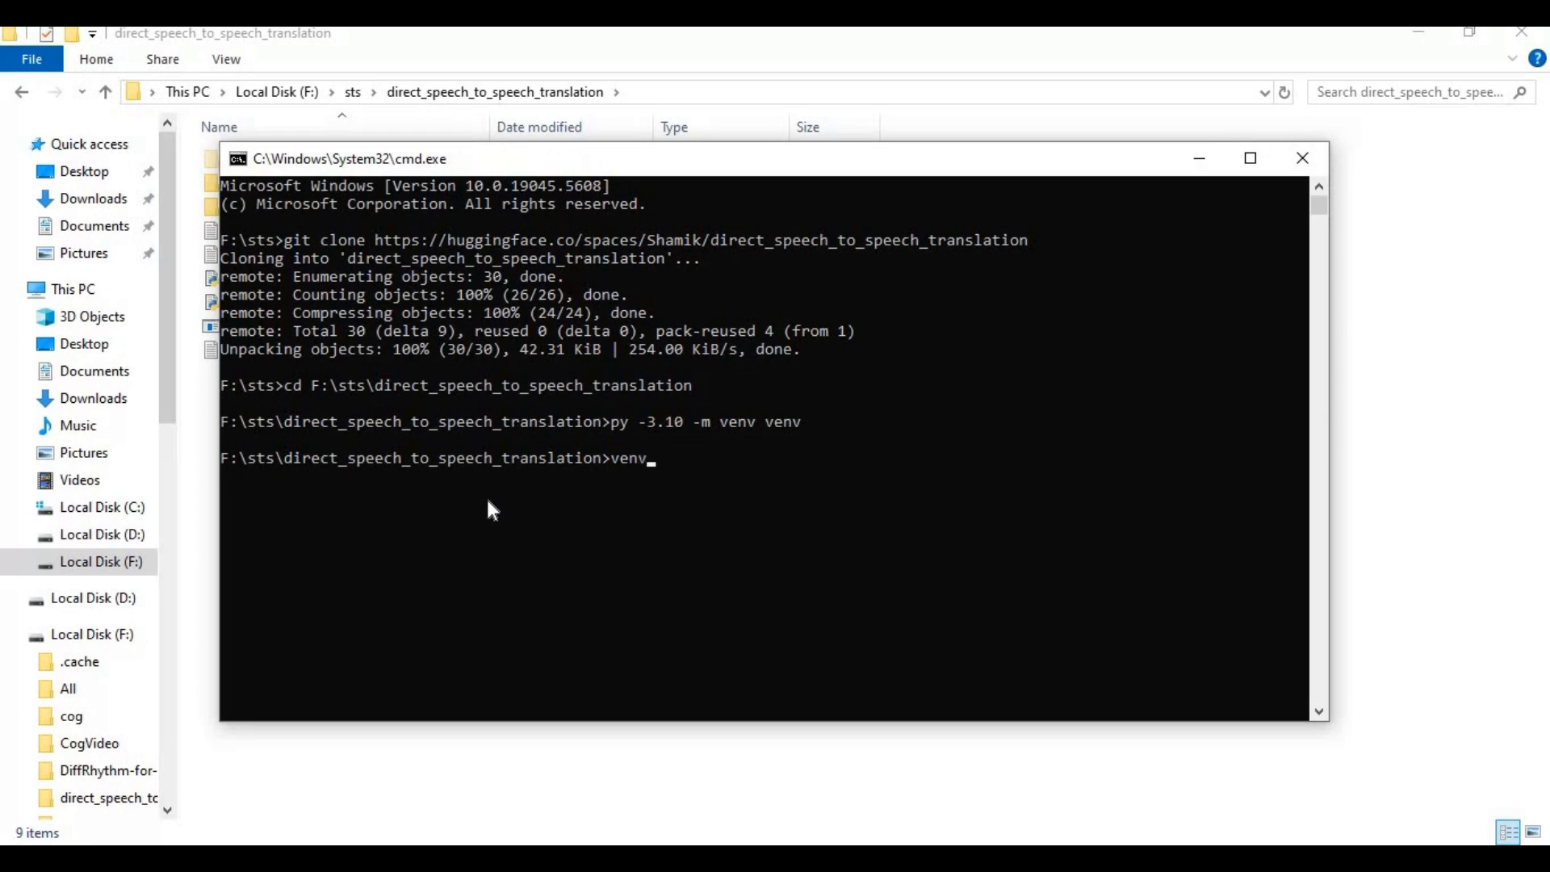
type("\\sc")
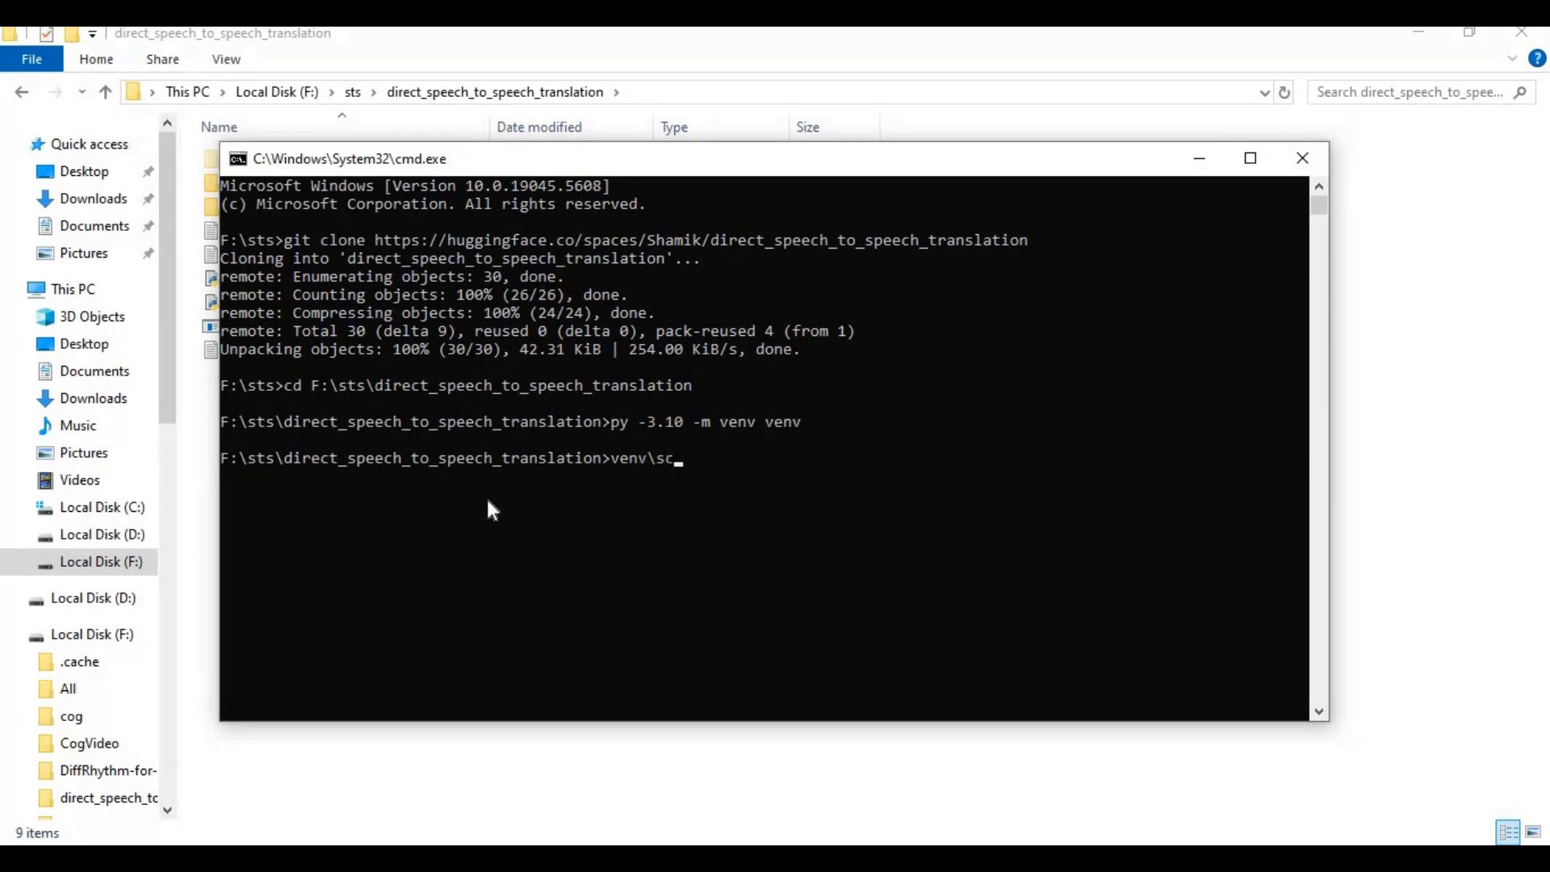
type("ript")
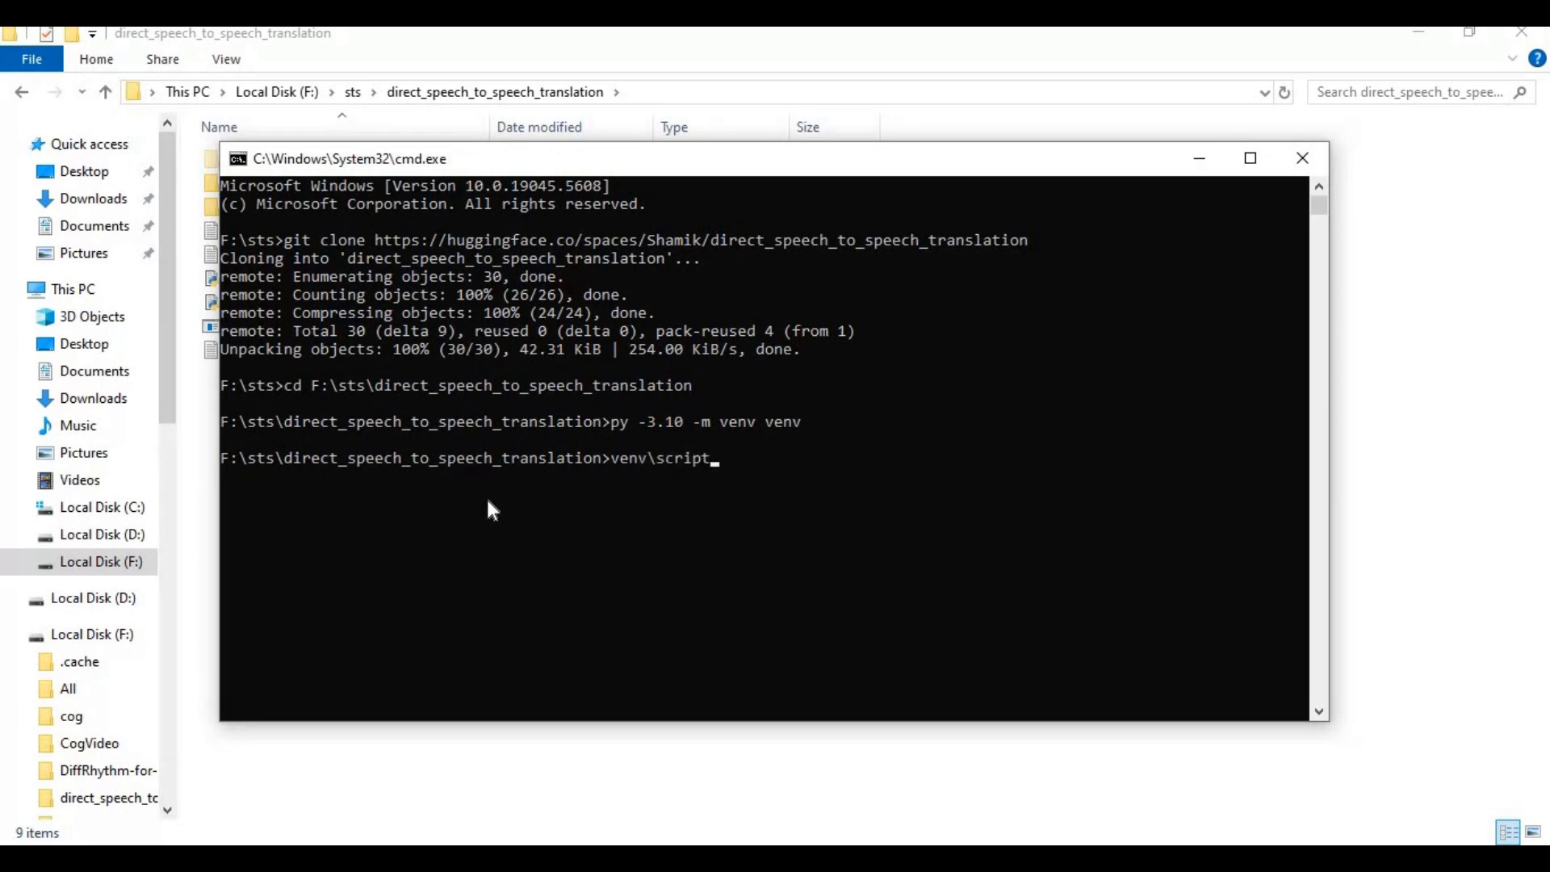
type("s\\")
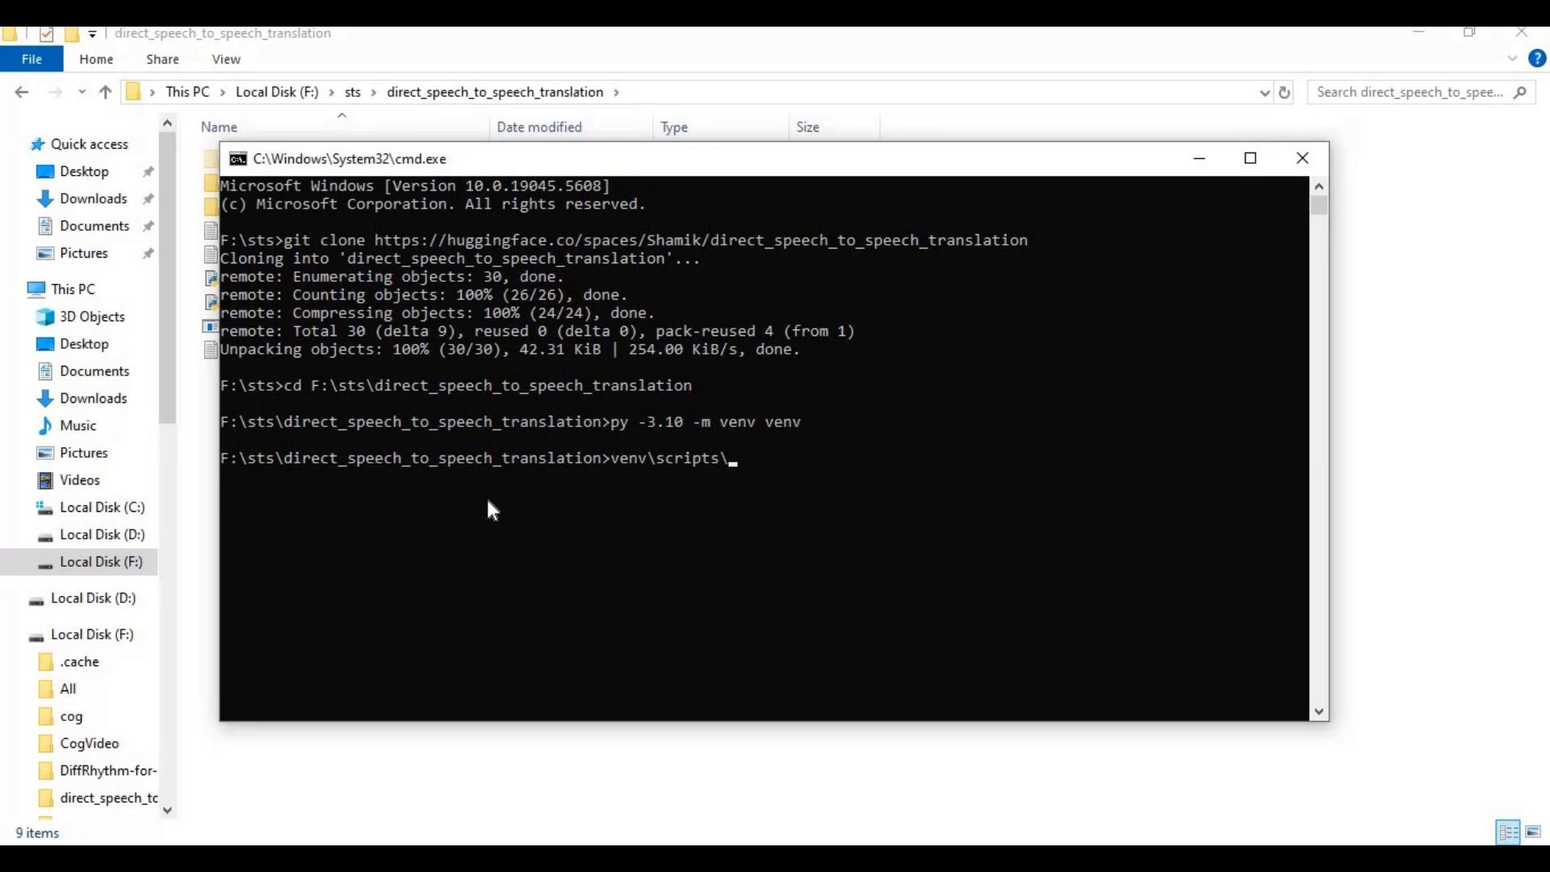
type("activ")
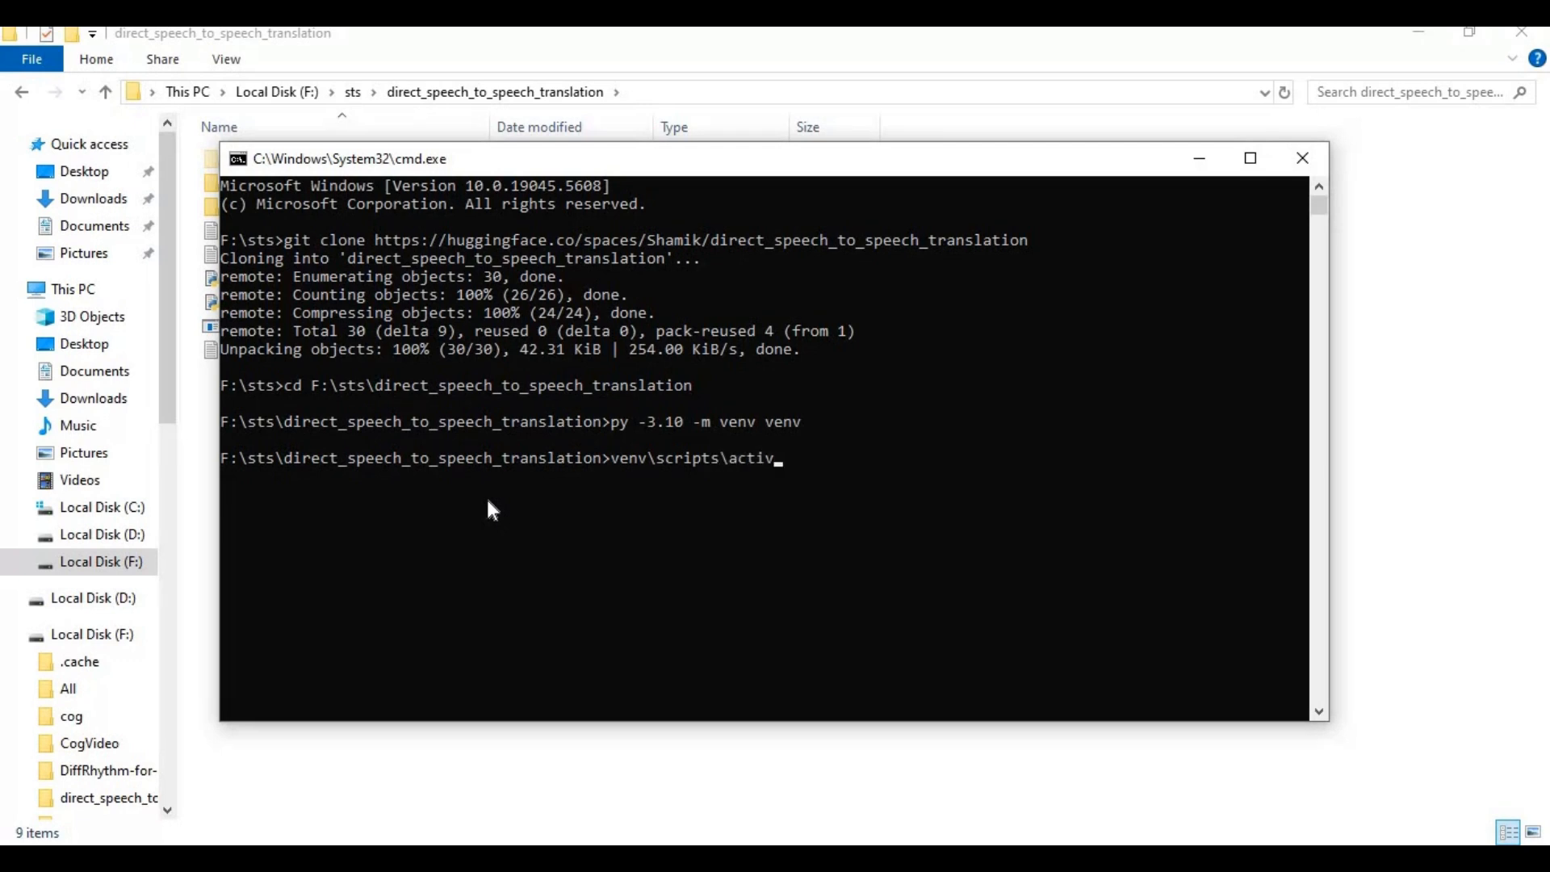
key("enter")
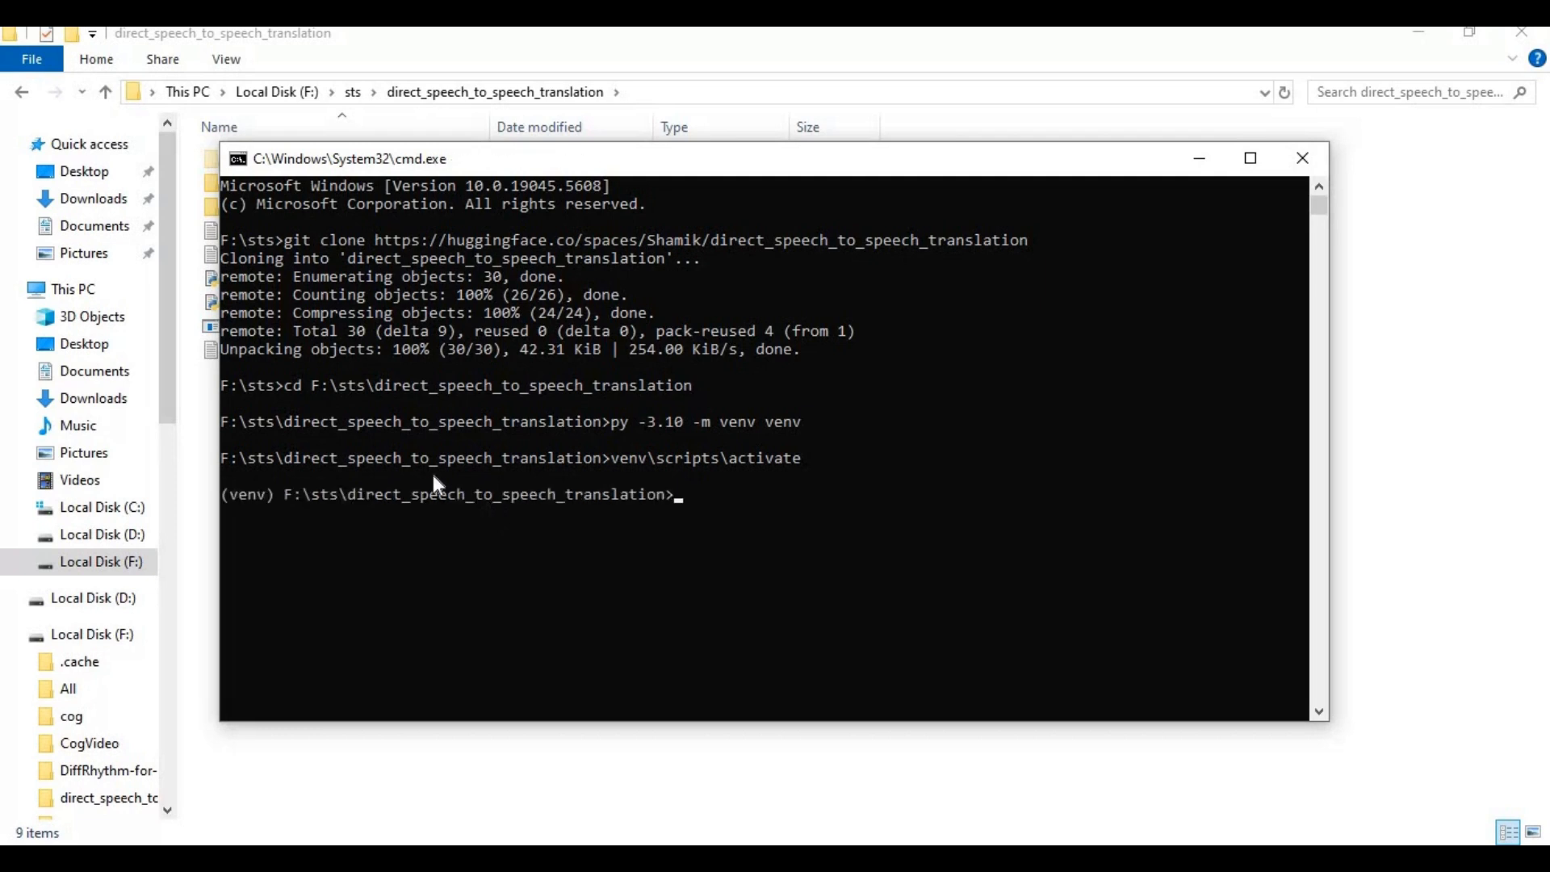
mouse_move(714, 633)
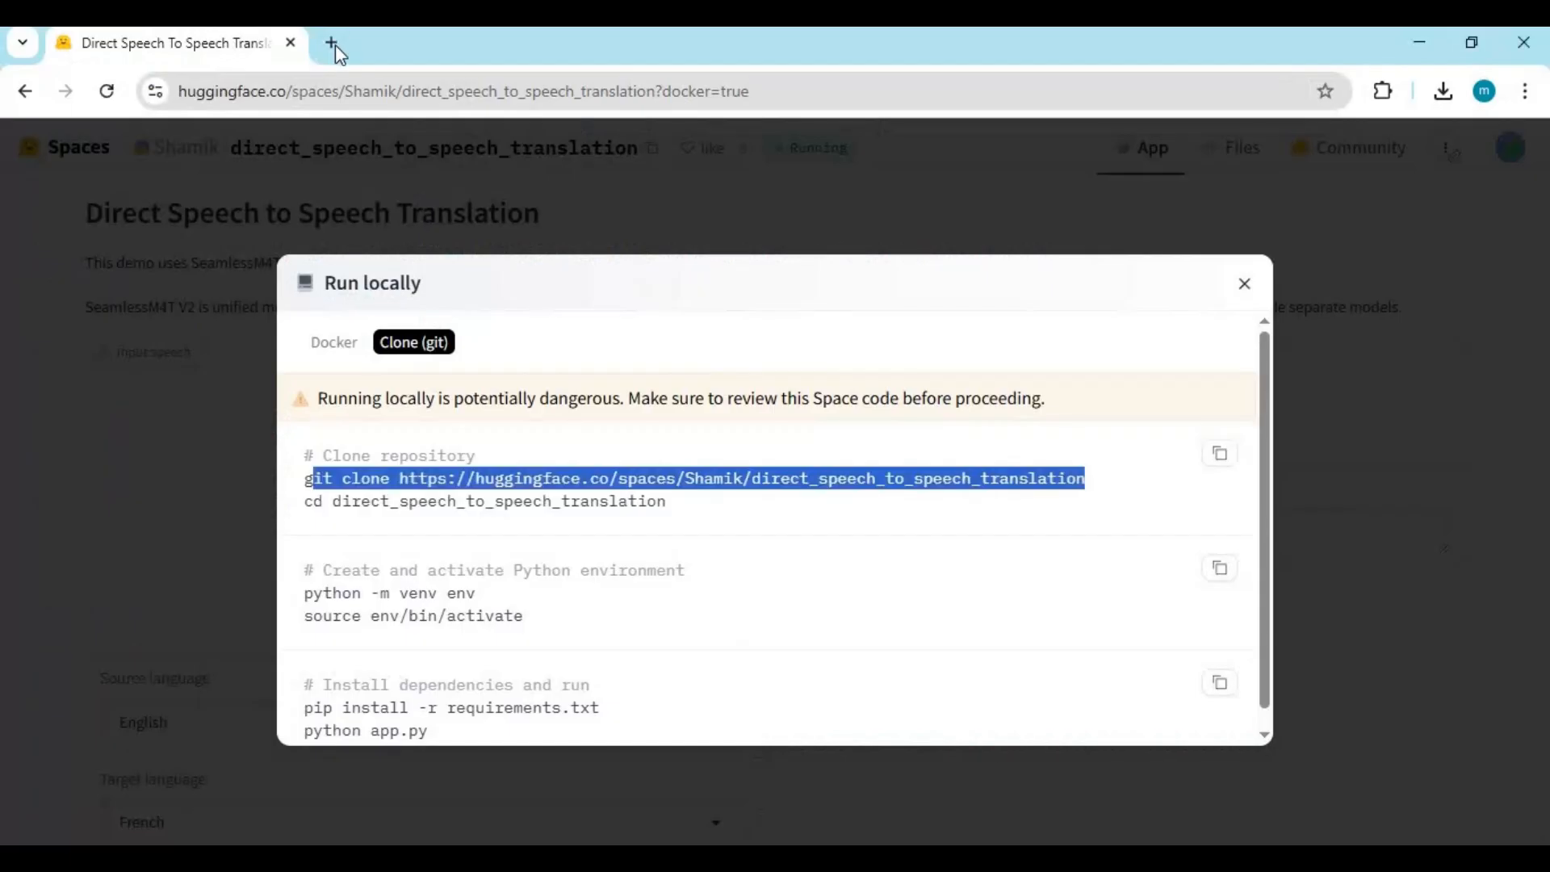
- Go to pytorch.org to get the Windows pip CPU install command for torch, torchvision, torchaudio
left_click(333, 42)
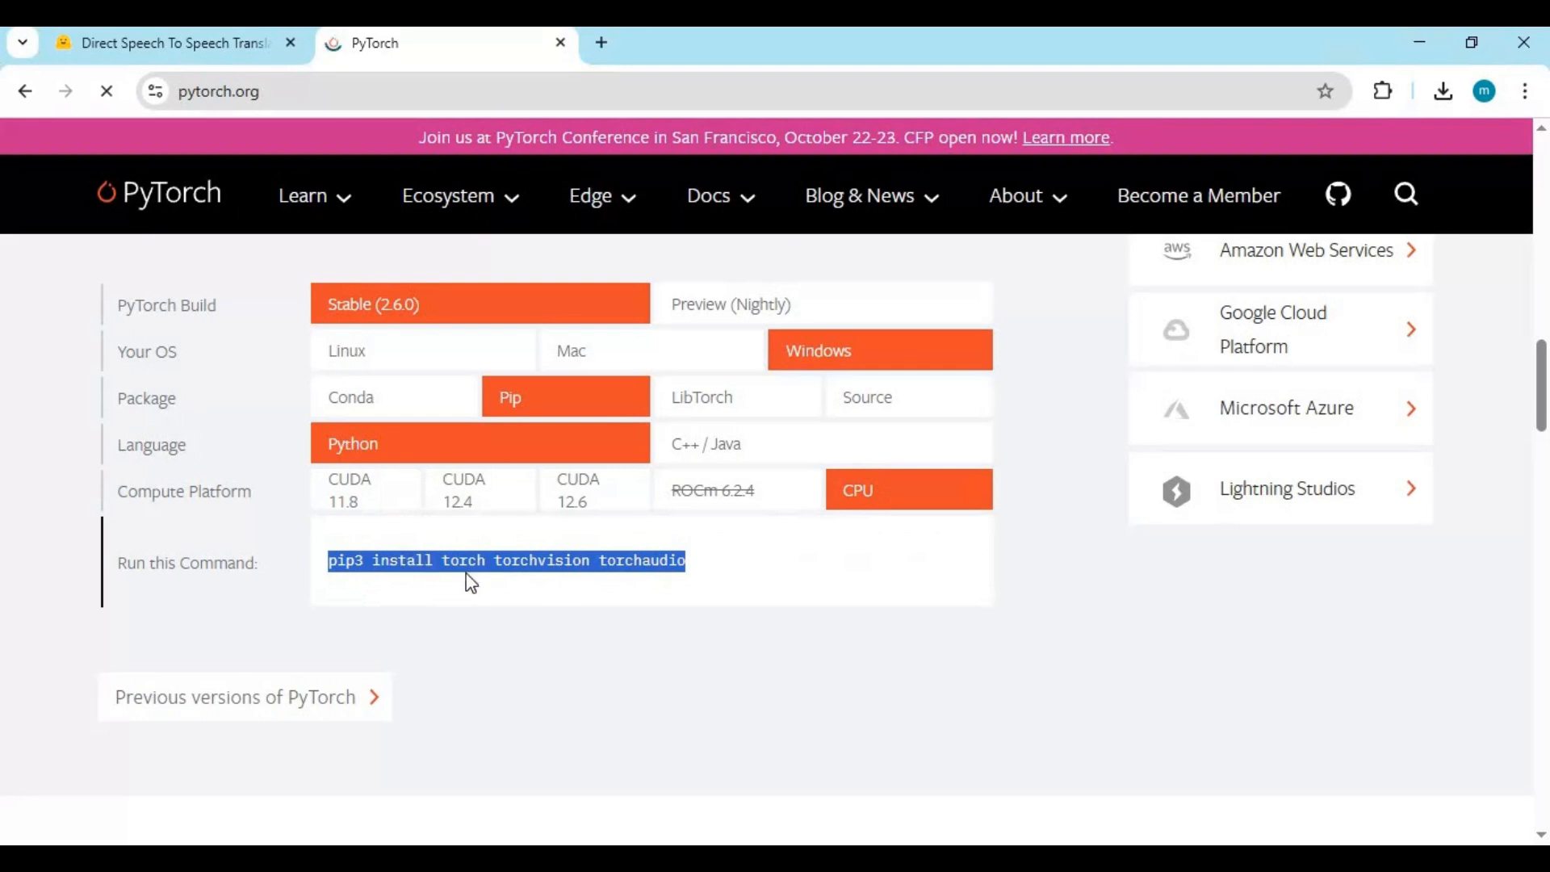
mouse_move(693, 791)
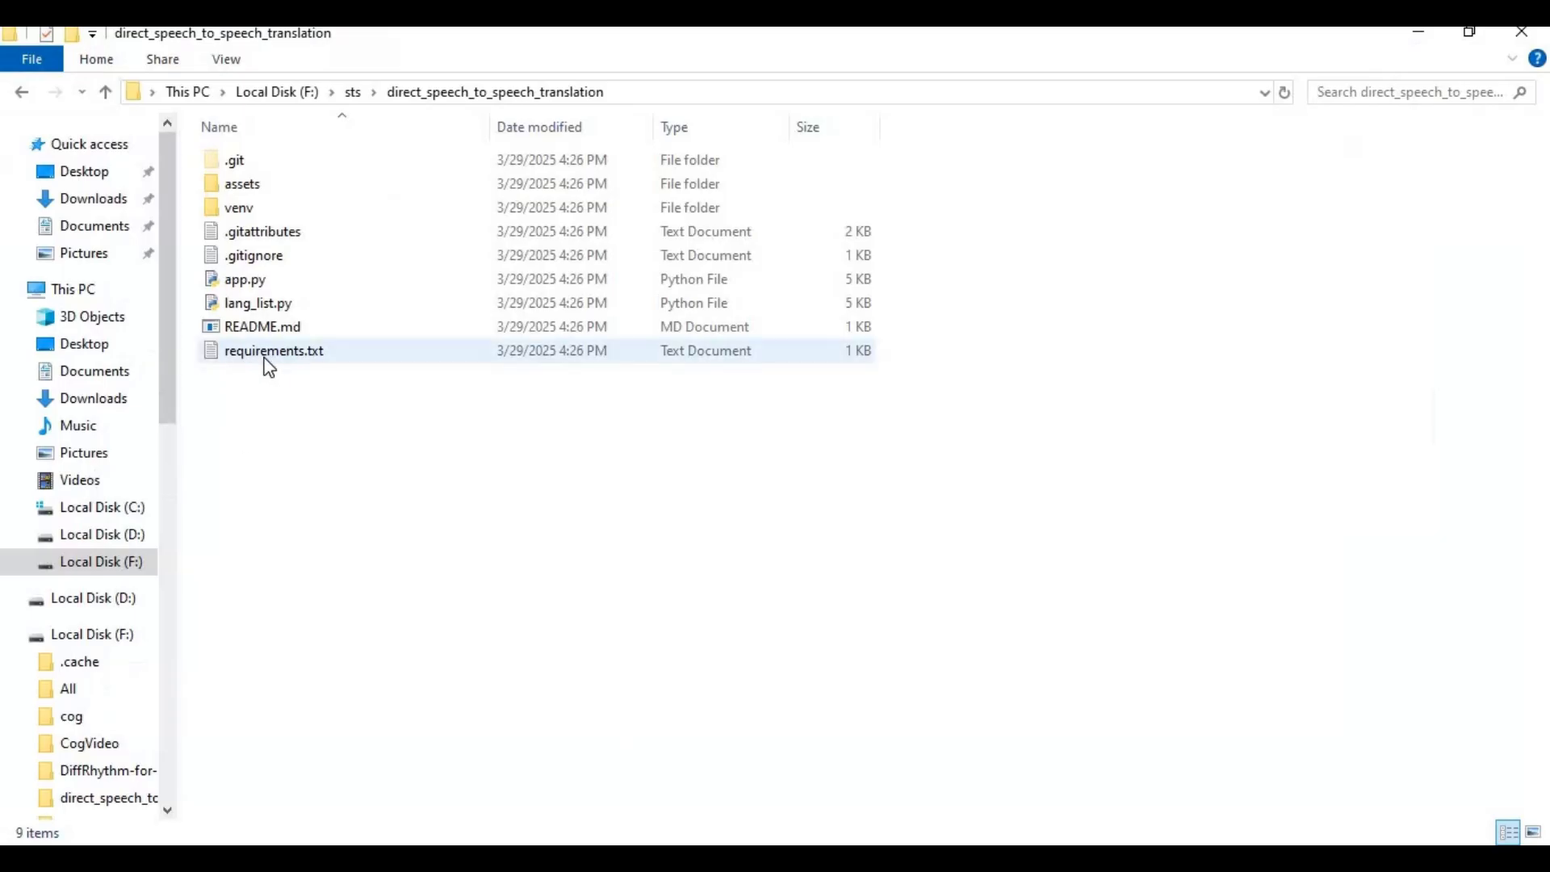
- Edit requirements.txt: drop pinned torch lines, list gradio and numpy==1.26.0
double_click(274, 350)
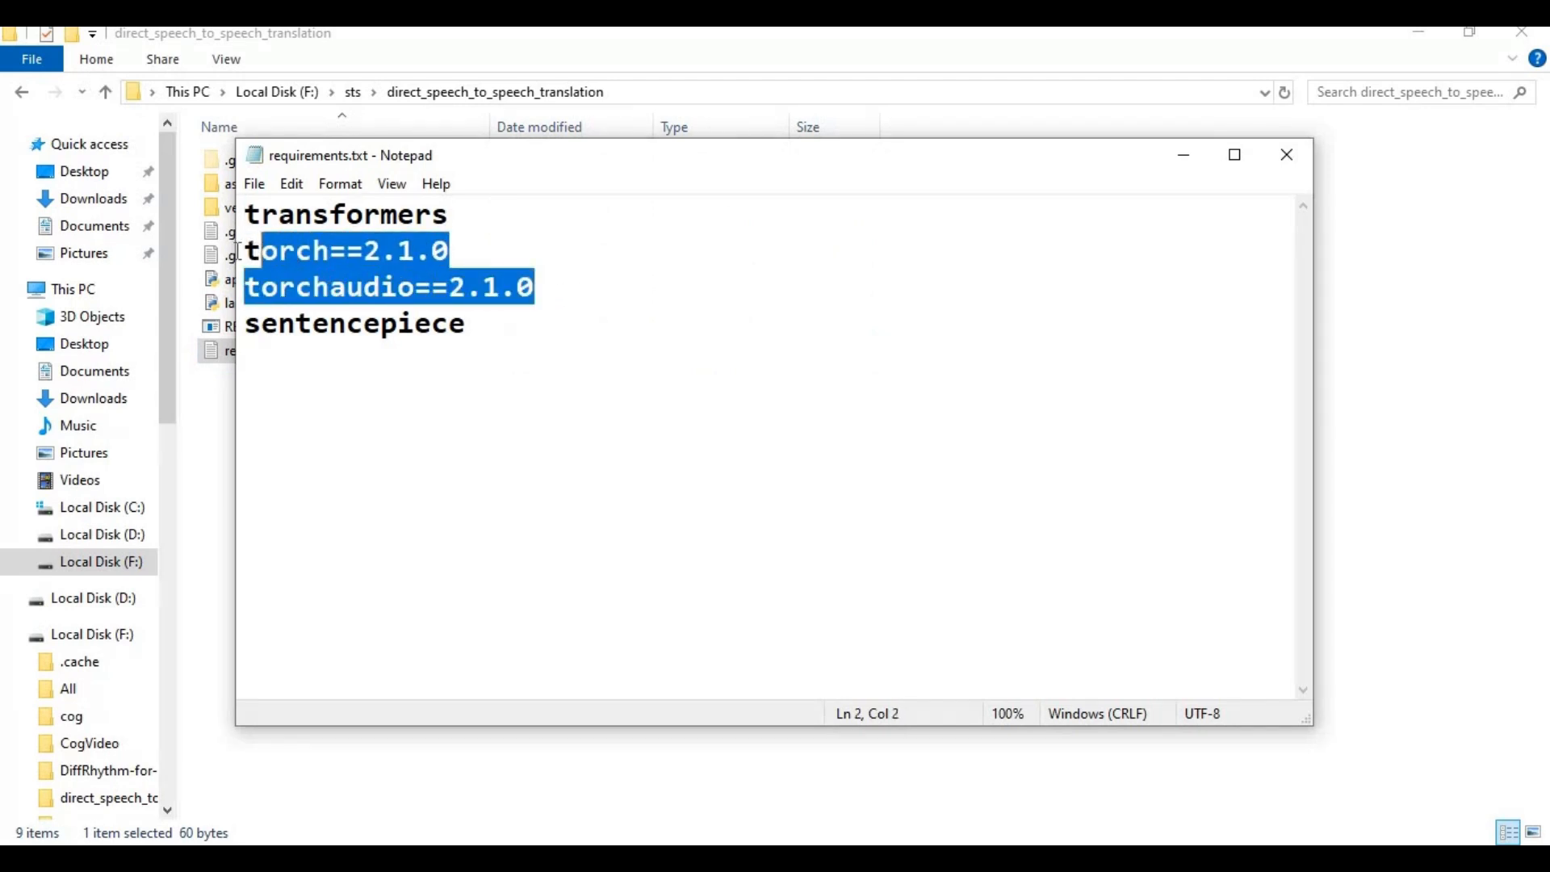
key("Delete")
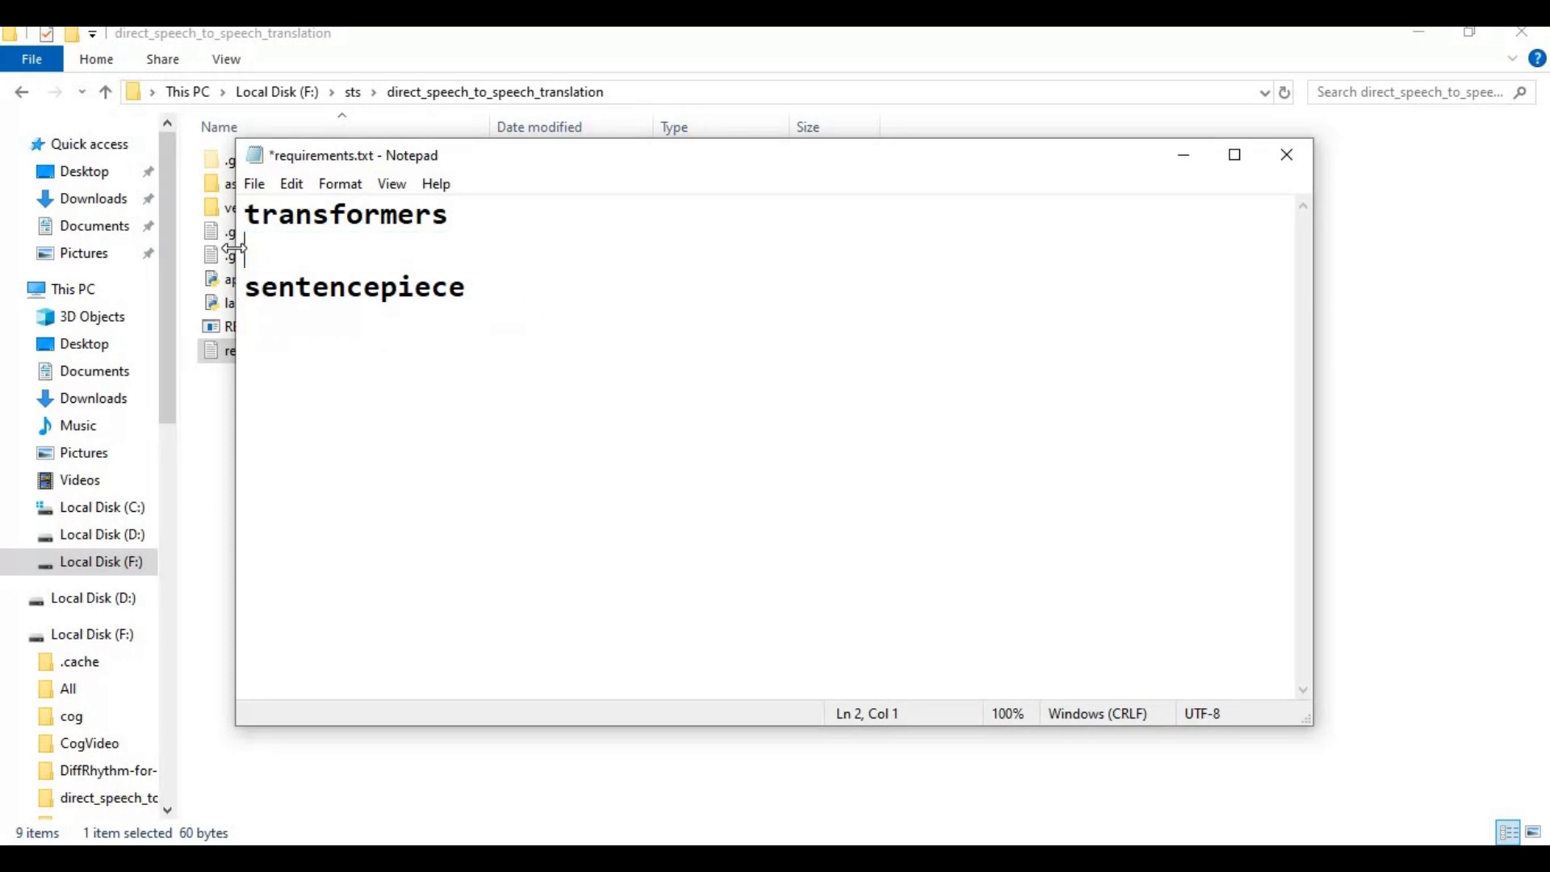
type("g")
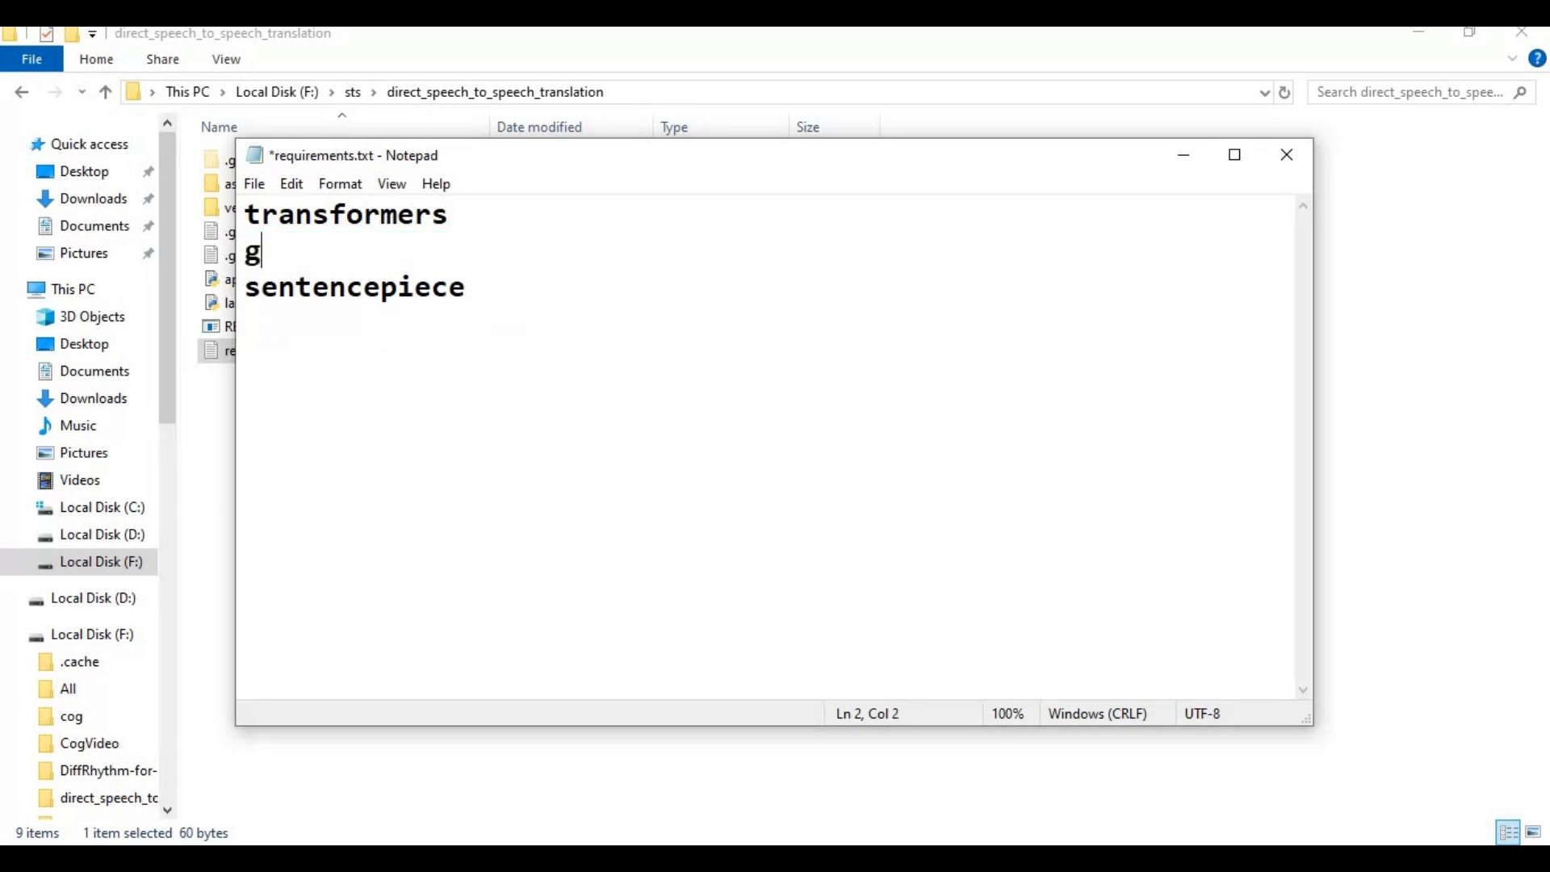
type("radio")
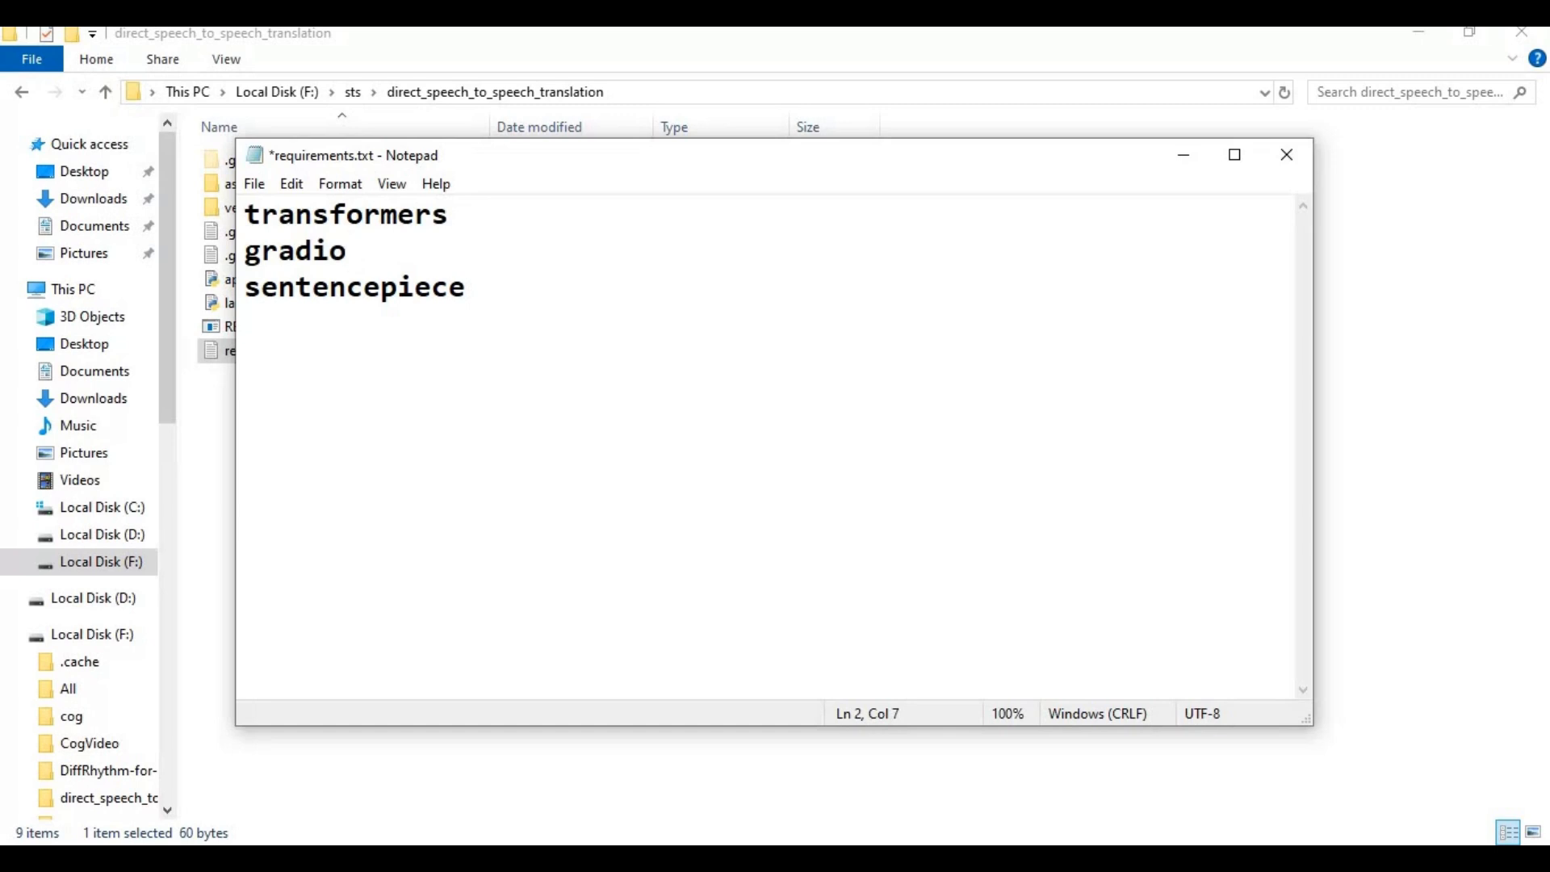
type("num")
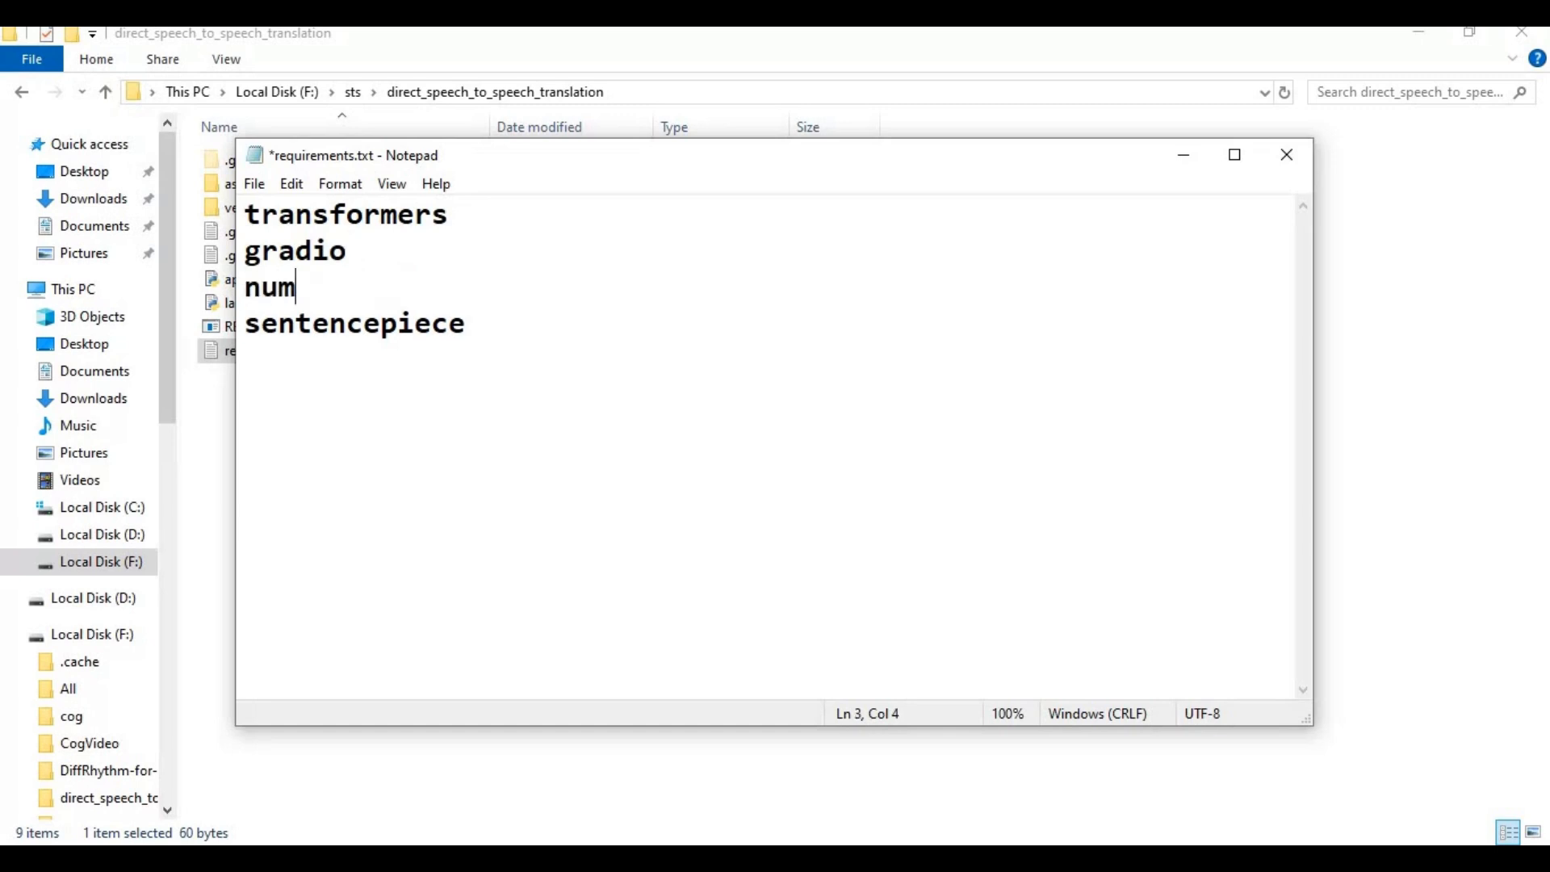
type("py")
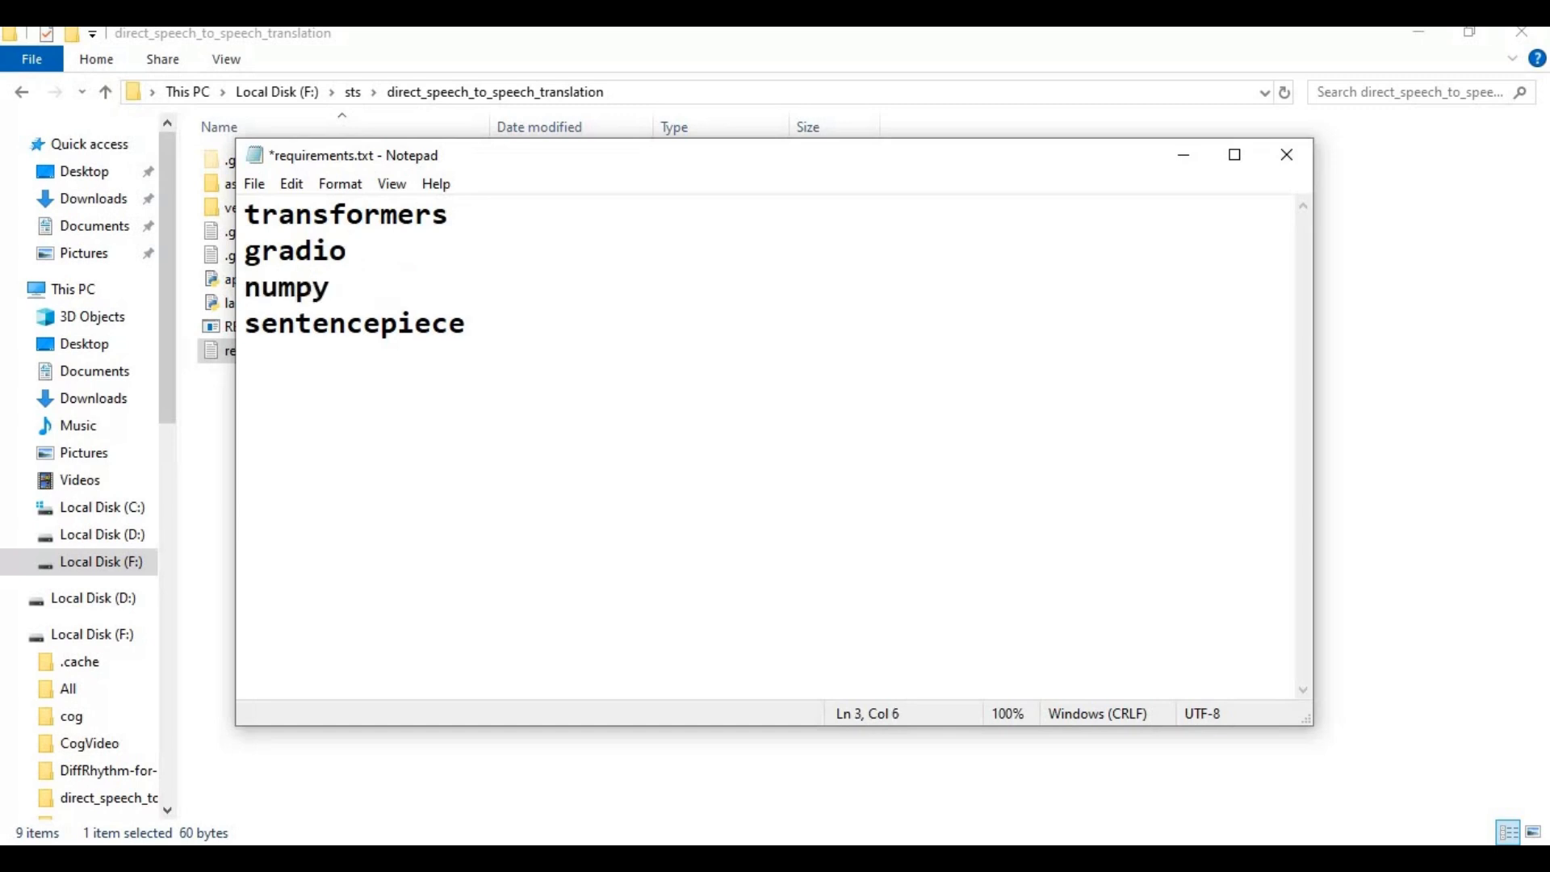
type("==1.")
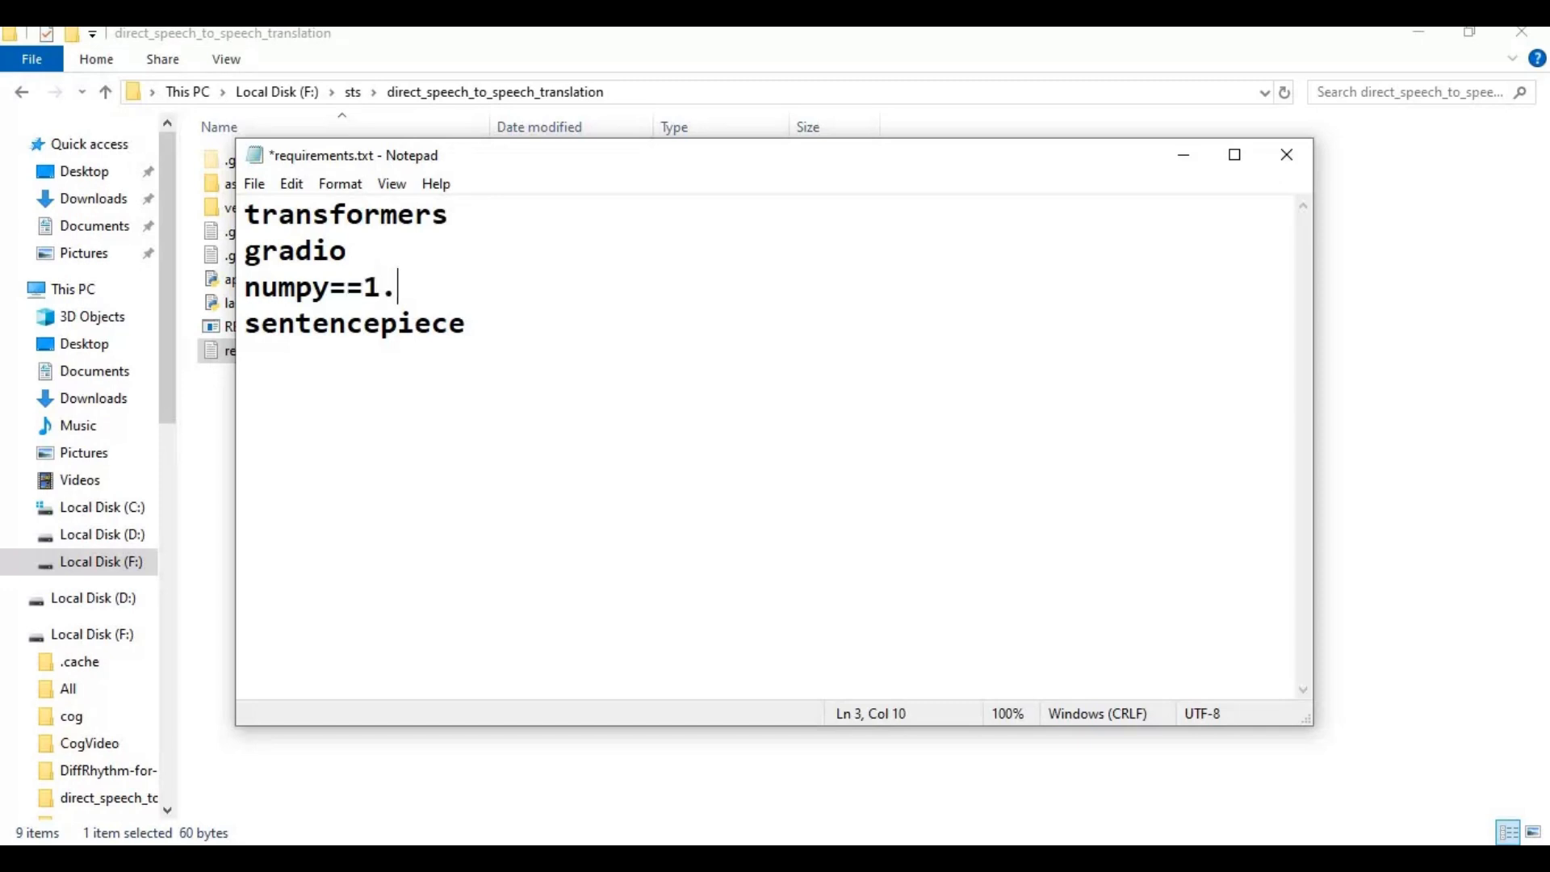
type("26.0")
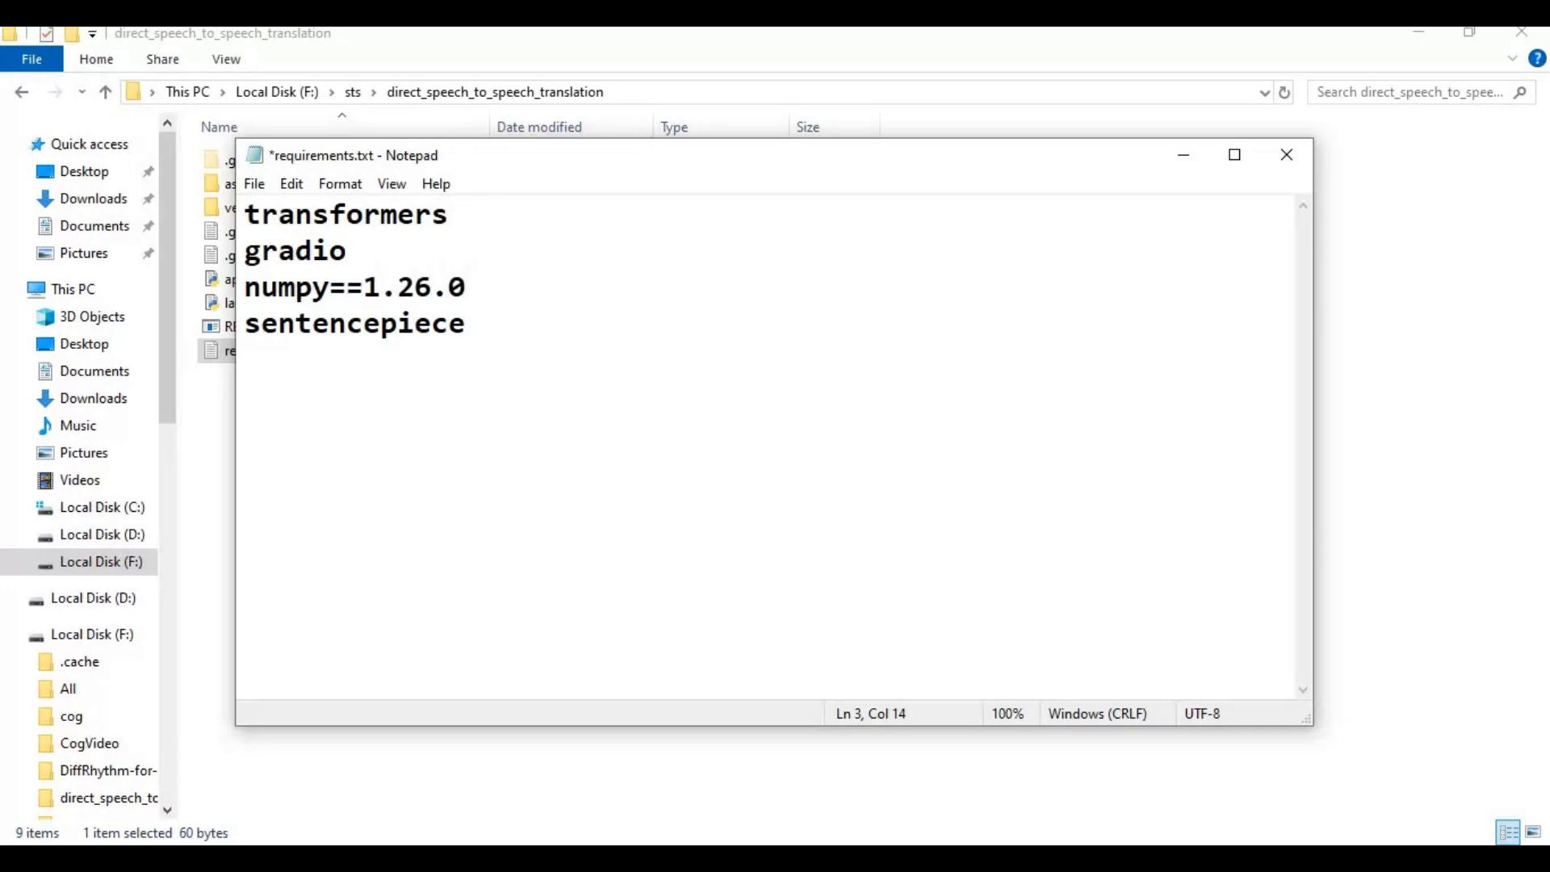
- Add spaces and soundfile to requirements.txt, save and close the file
type("space")
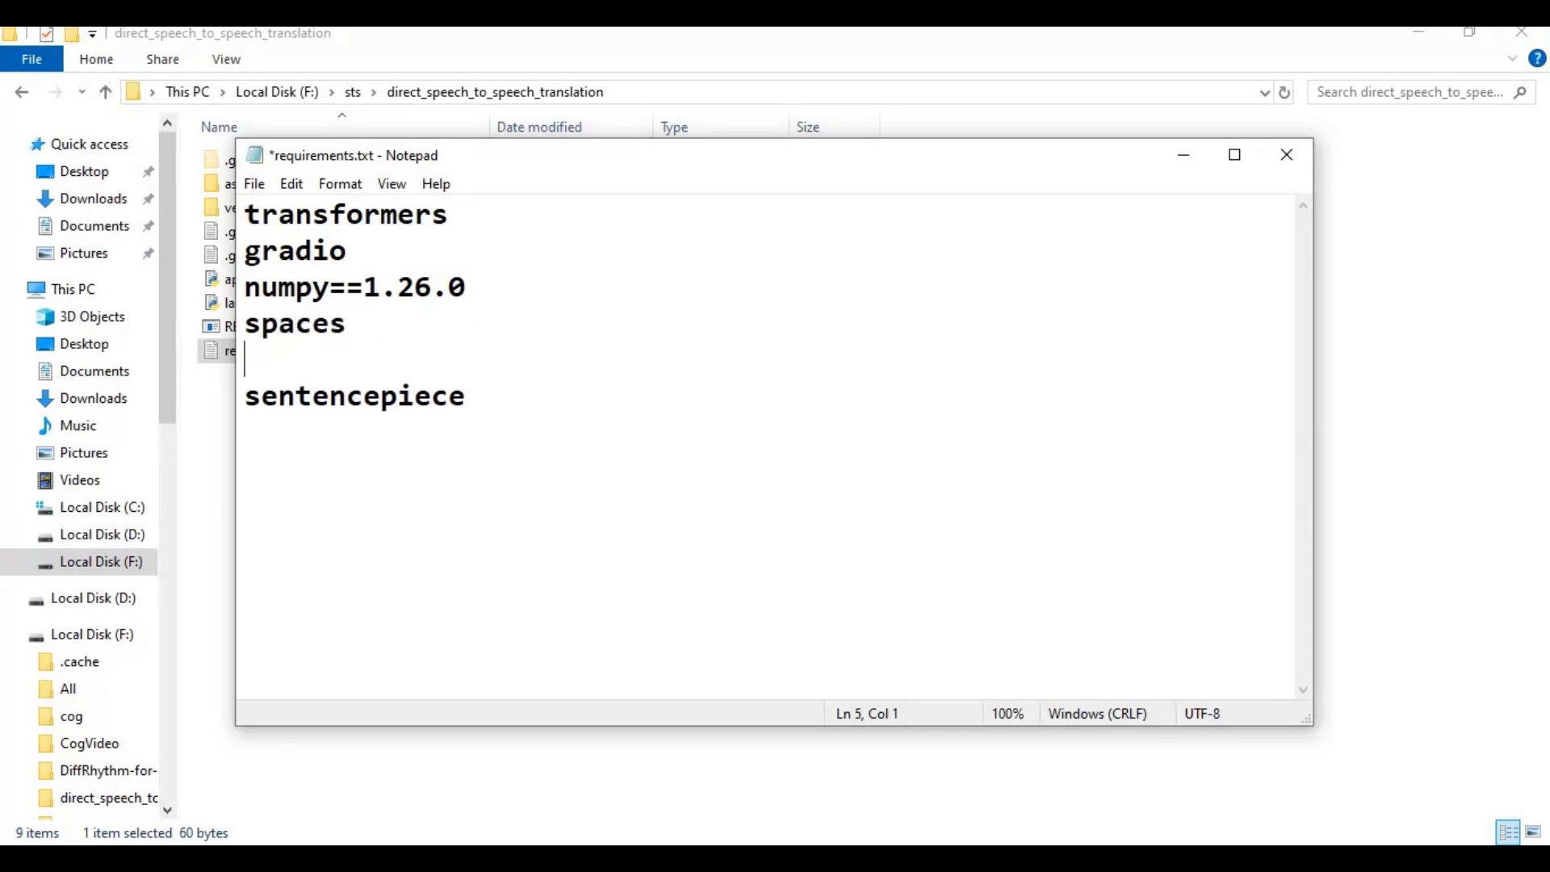
type("s")
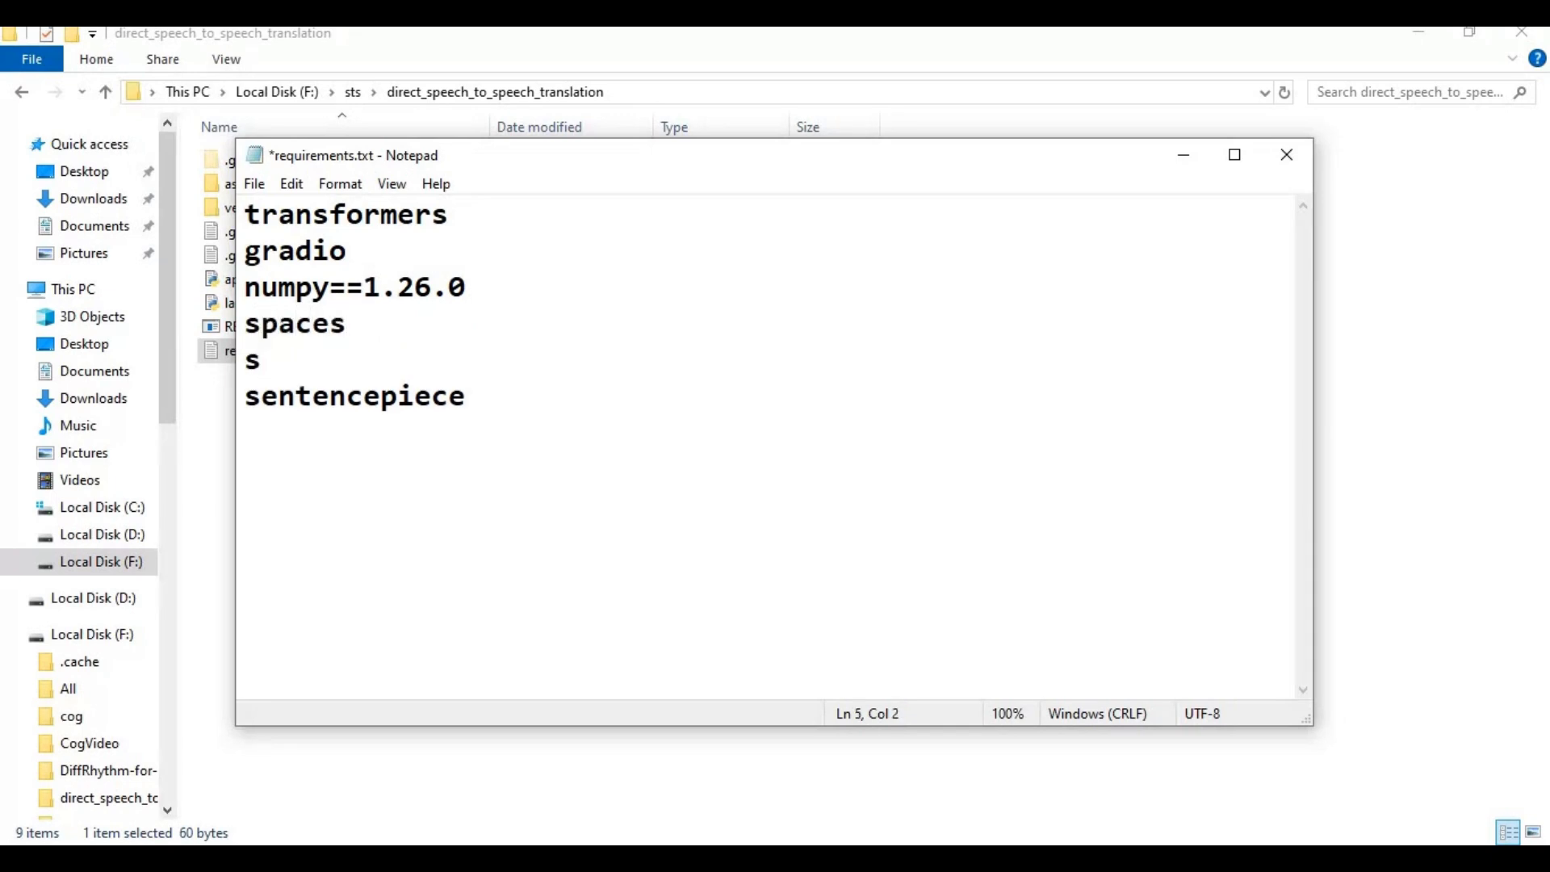
type("oundfil")
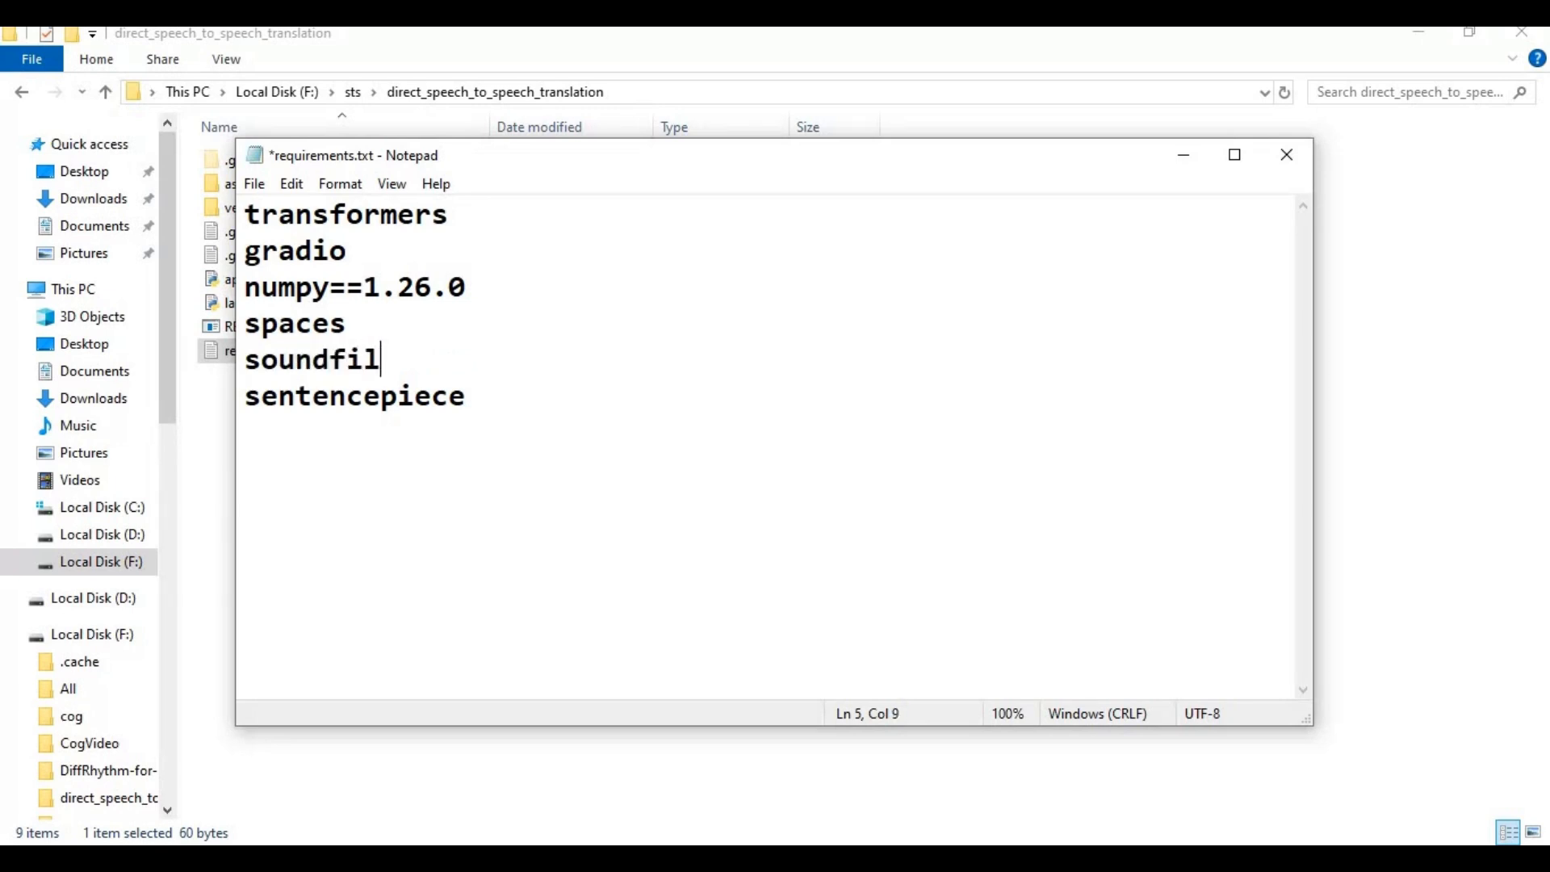
type("e")
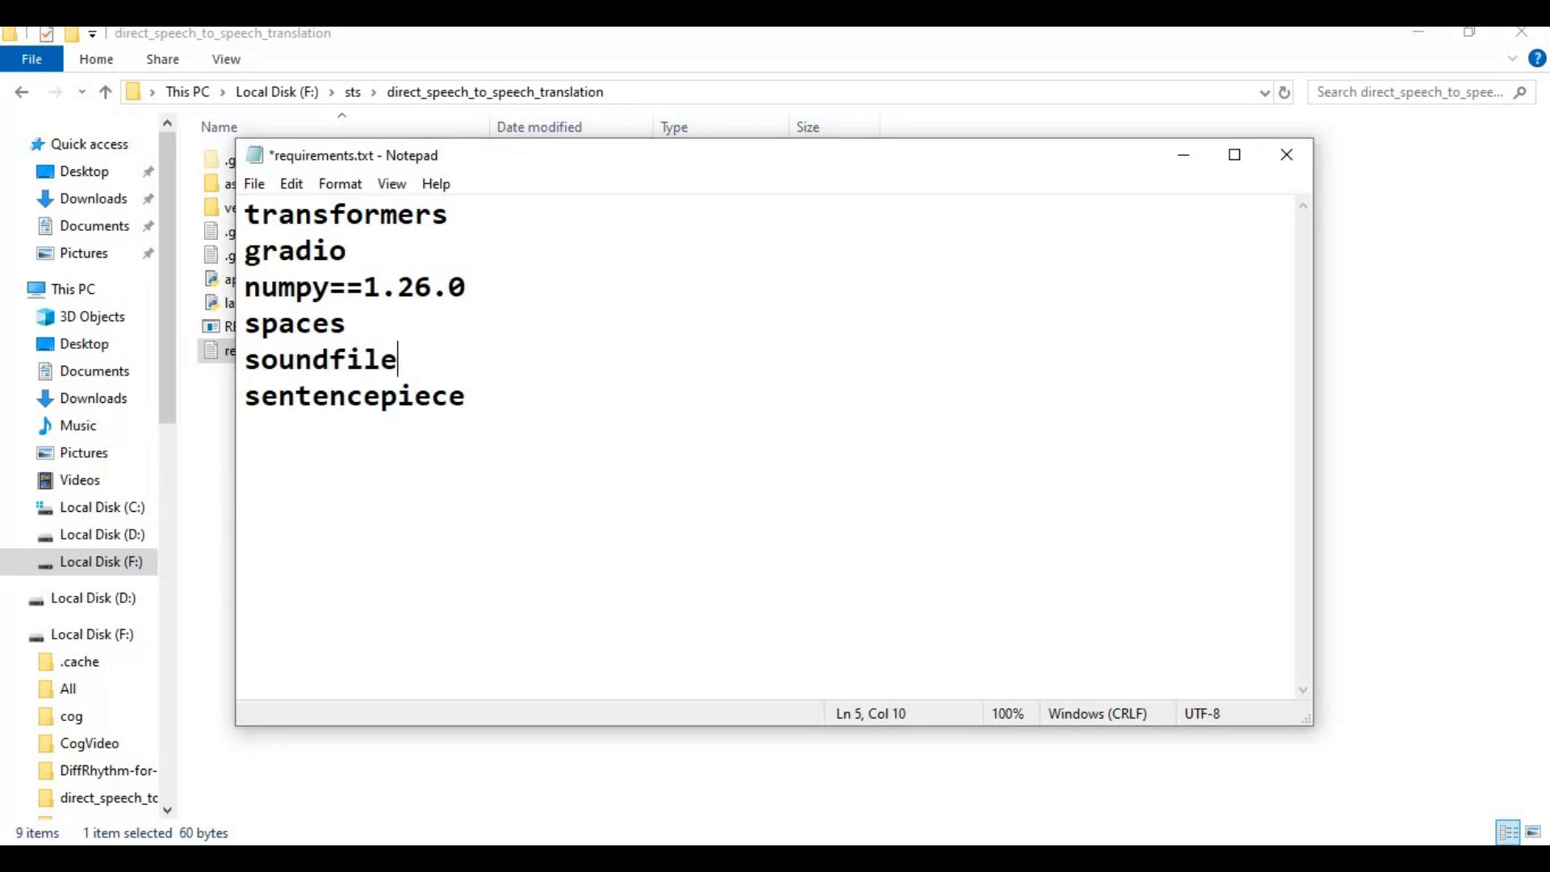
mouse_move(192, 193)
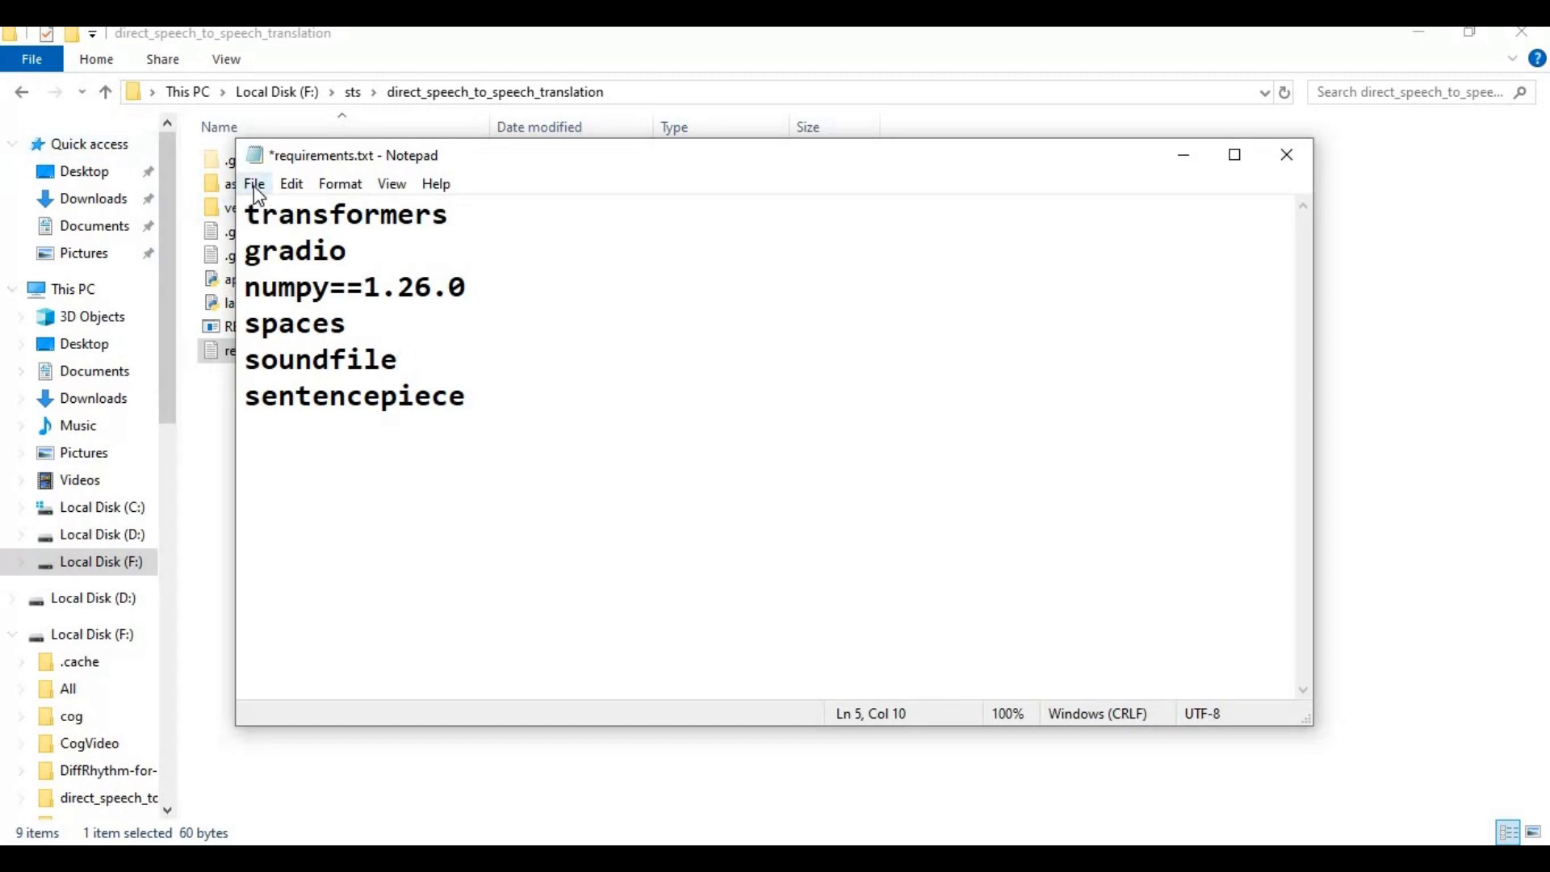
triple_click(346, 288)
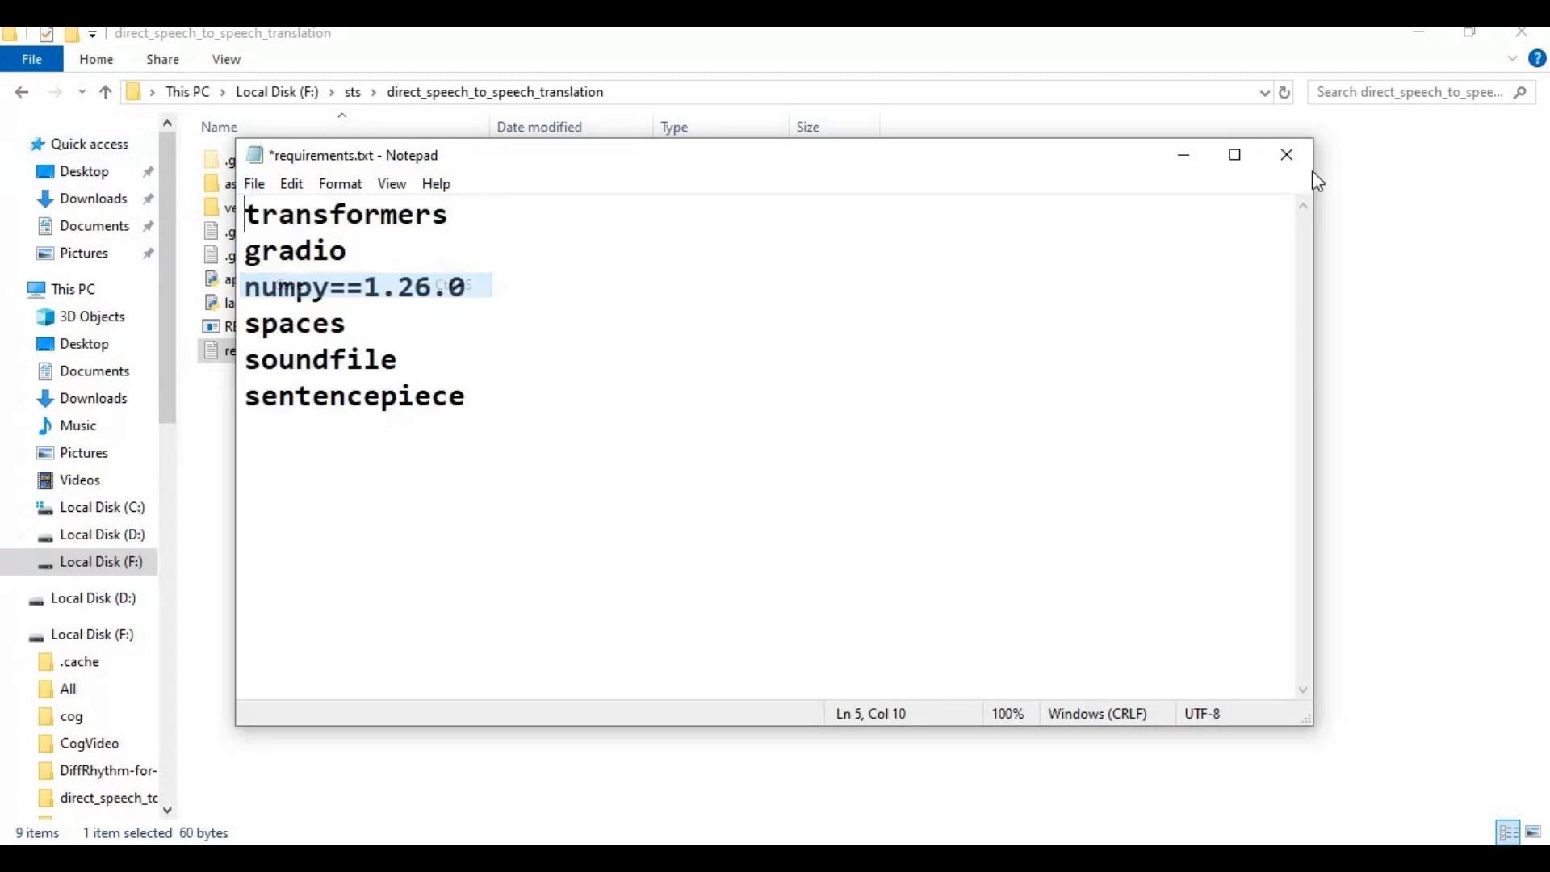
left_click(1287, 155)
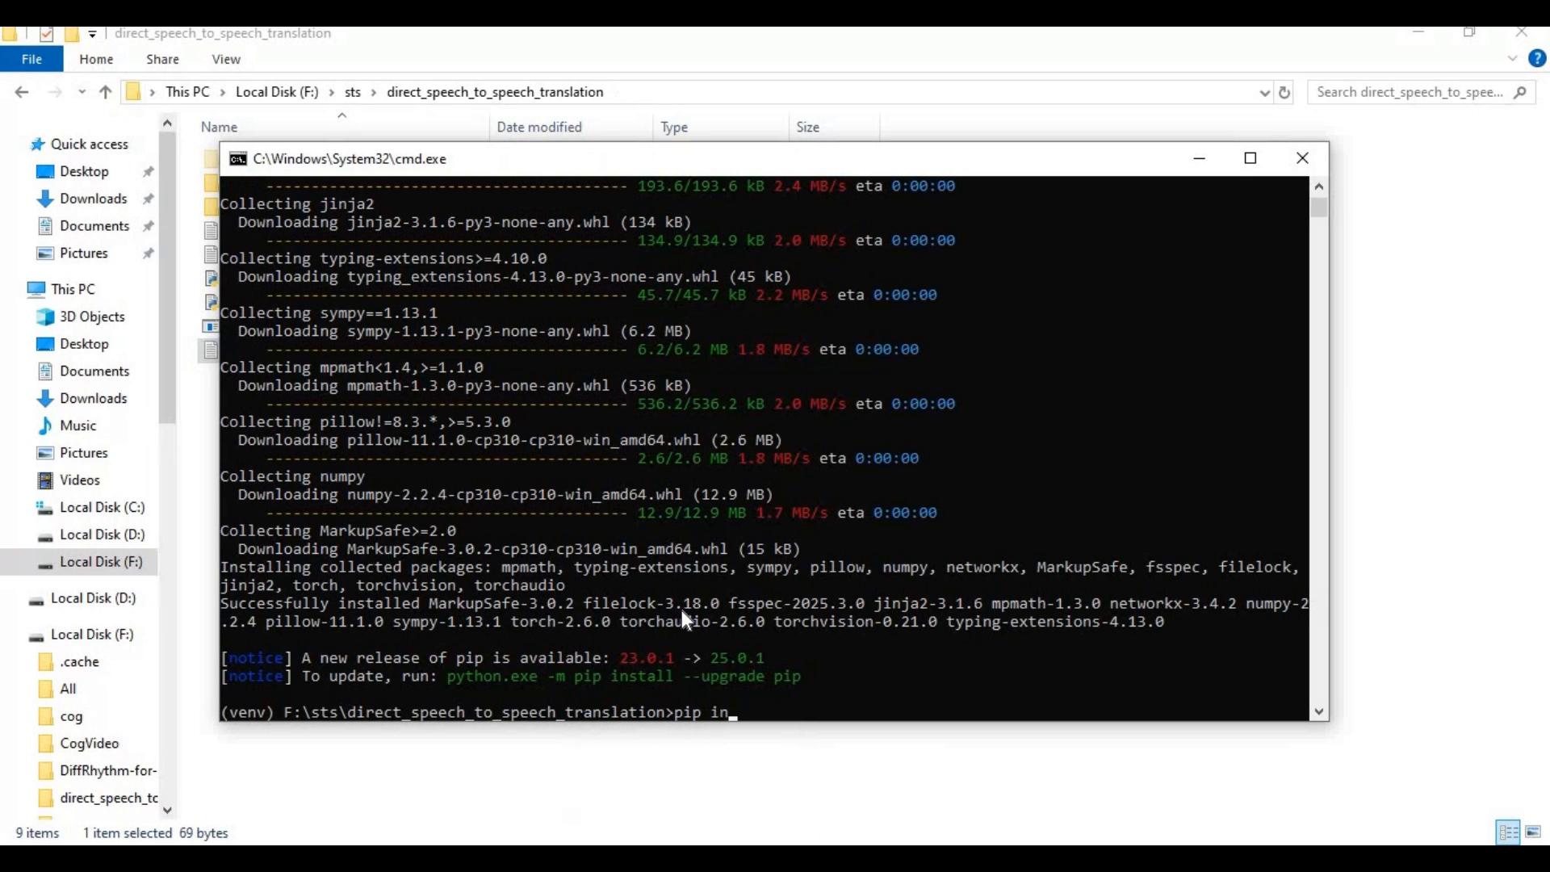
- Run pip install -r requirements.txt in the activated venv
type("stall")
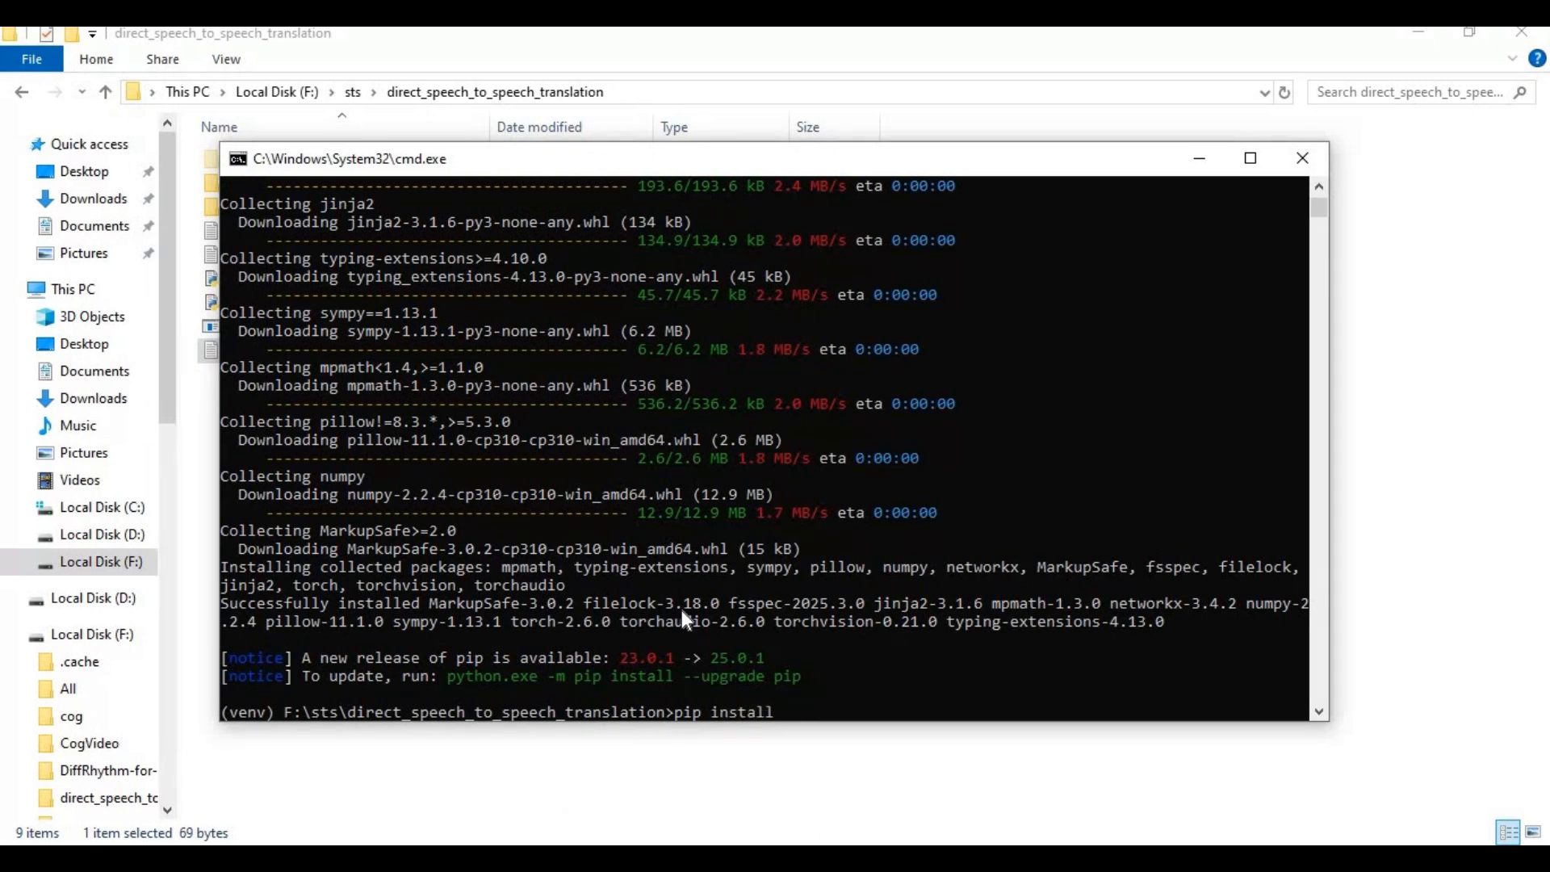
type("-r require")
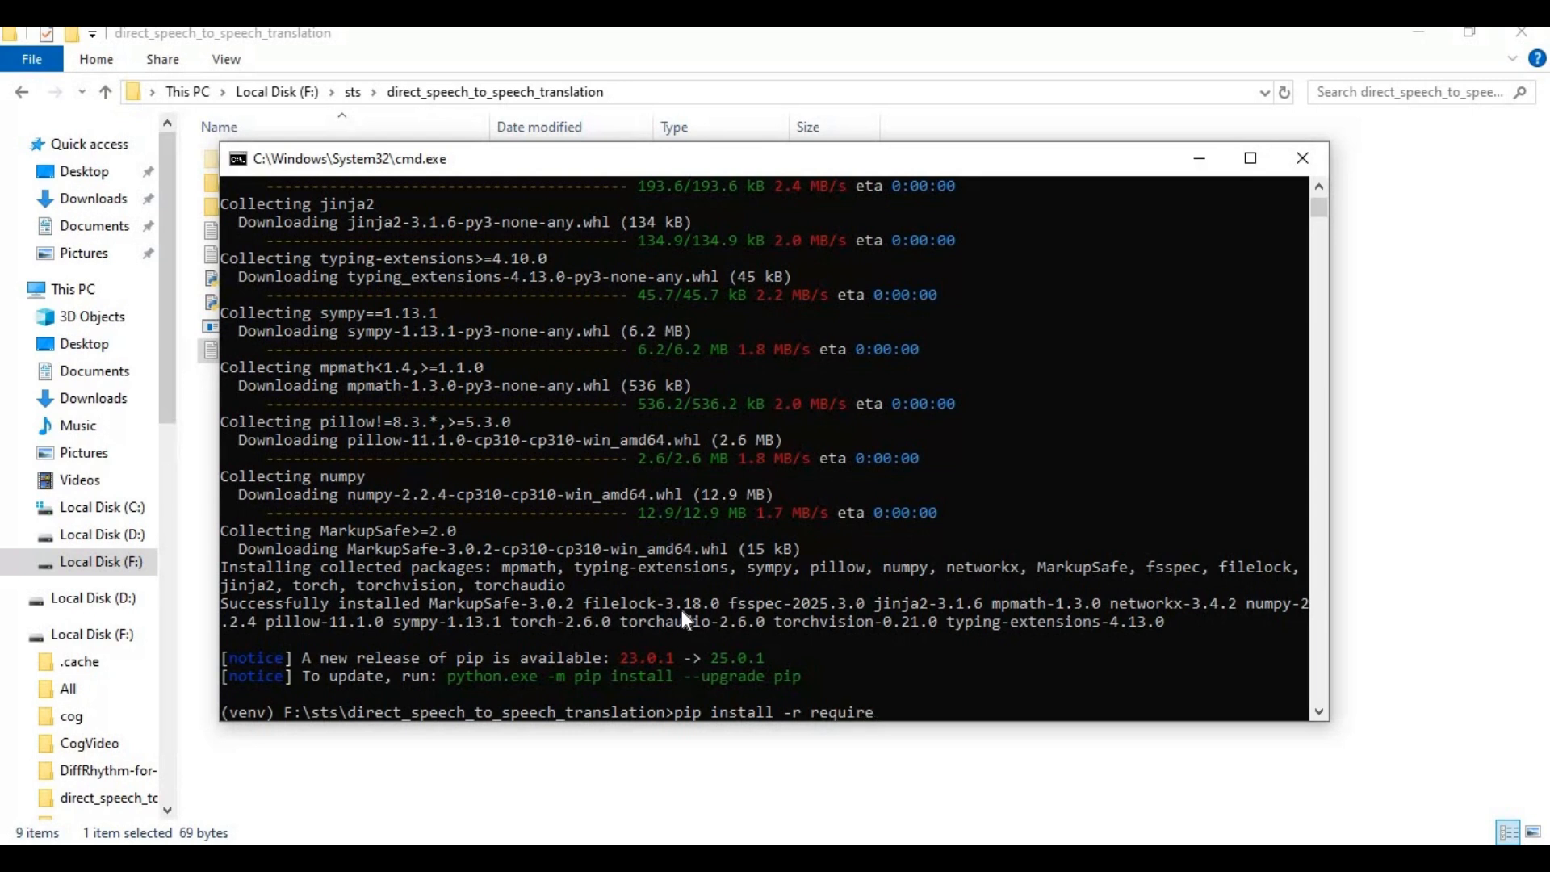
type("ments")
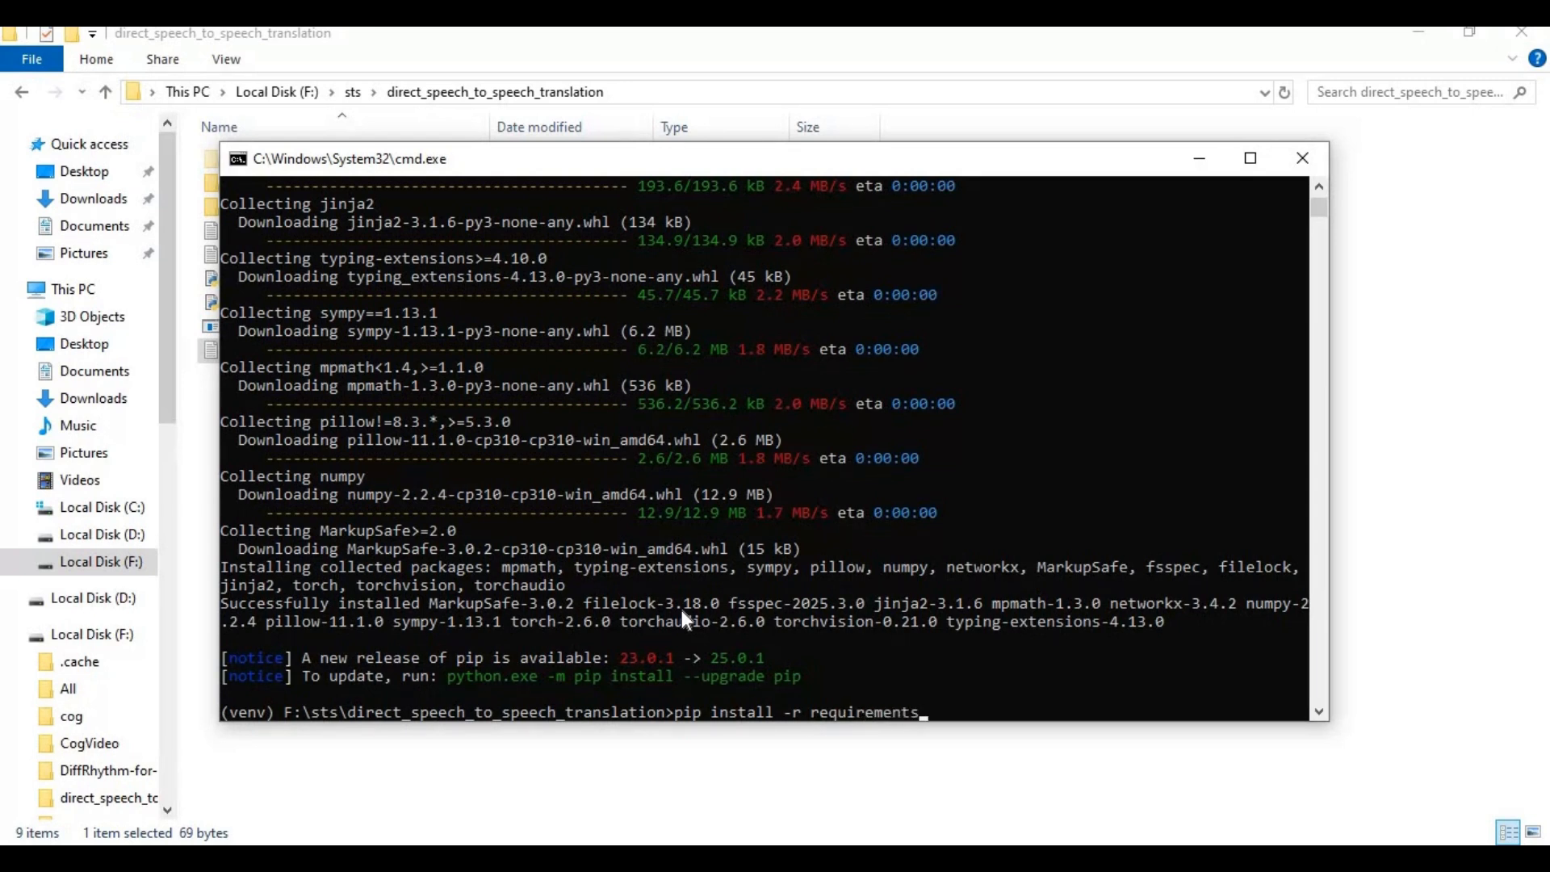
type(".txt")
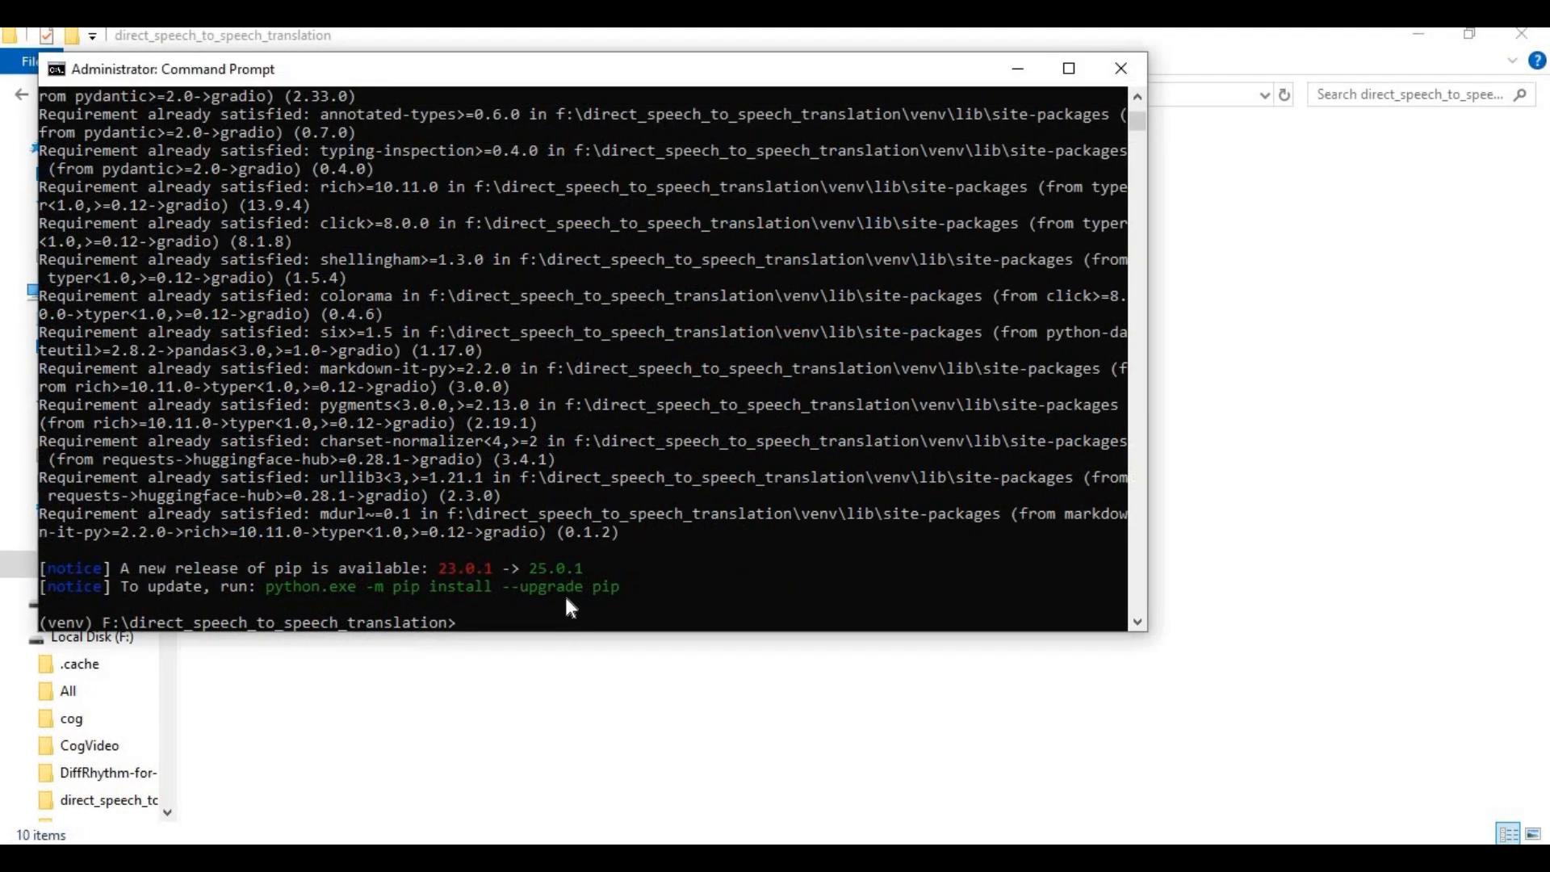
- Launch python app.py so the app serves at 127.0.0.1:7860
type("python")
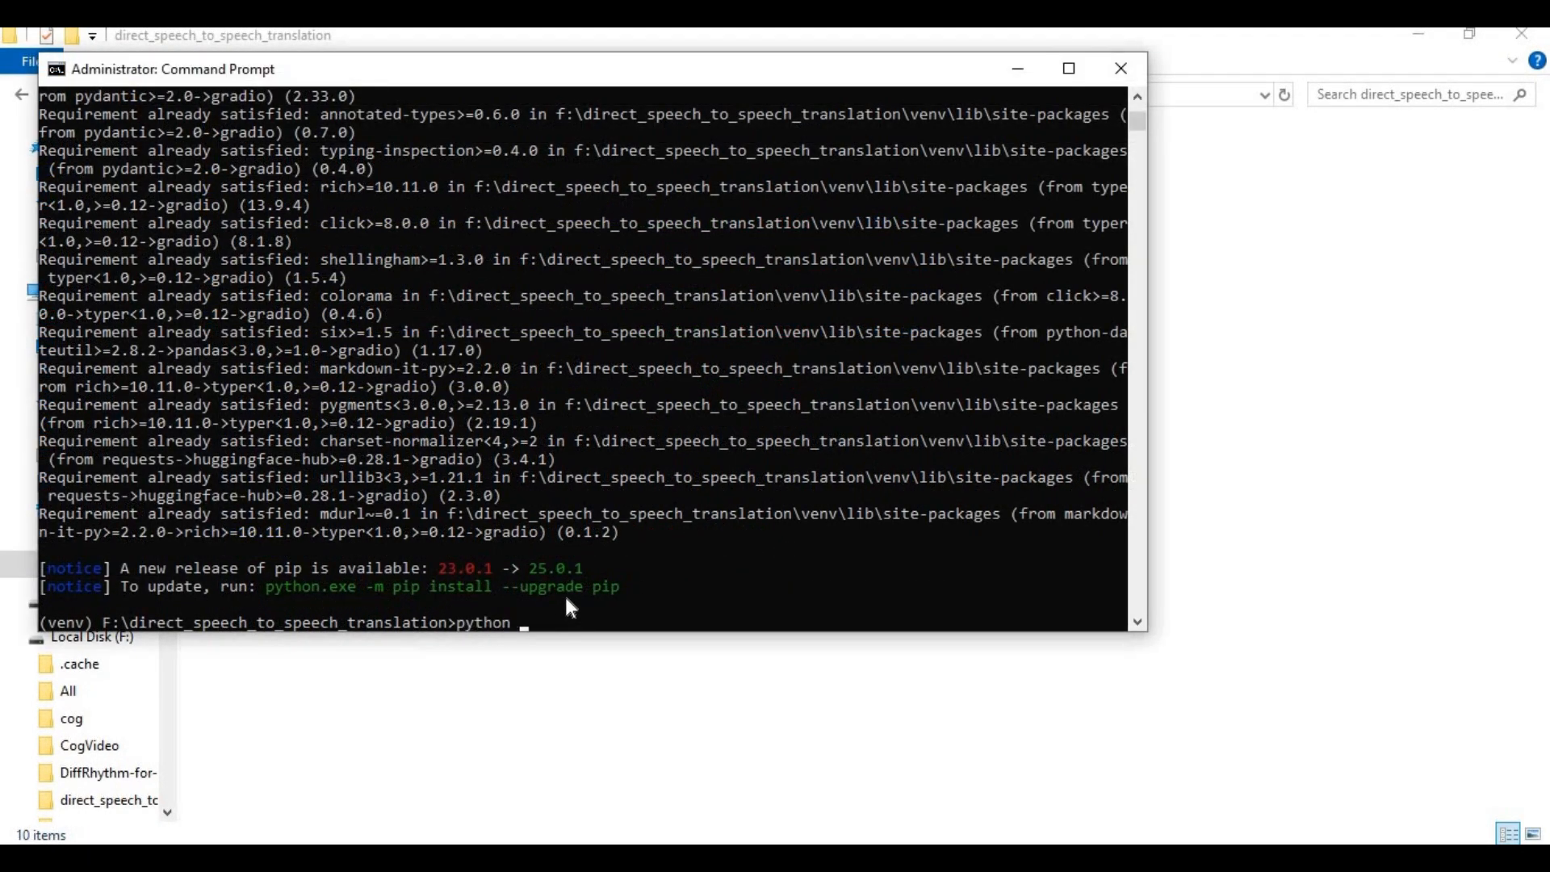
type("app")
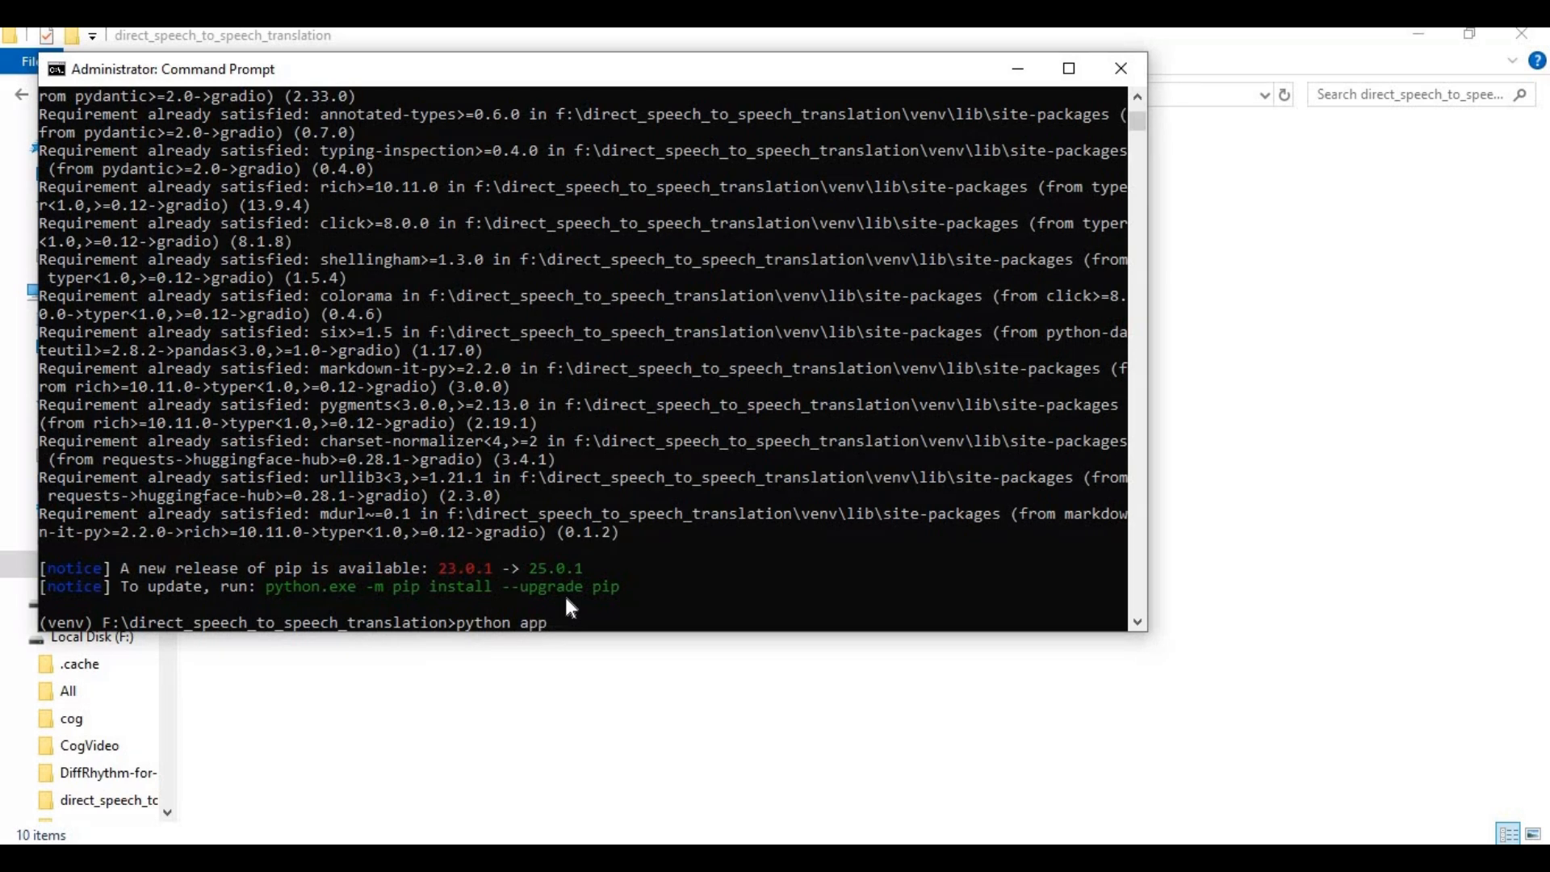
type(".py")
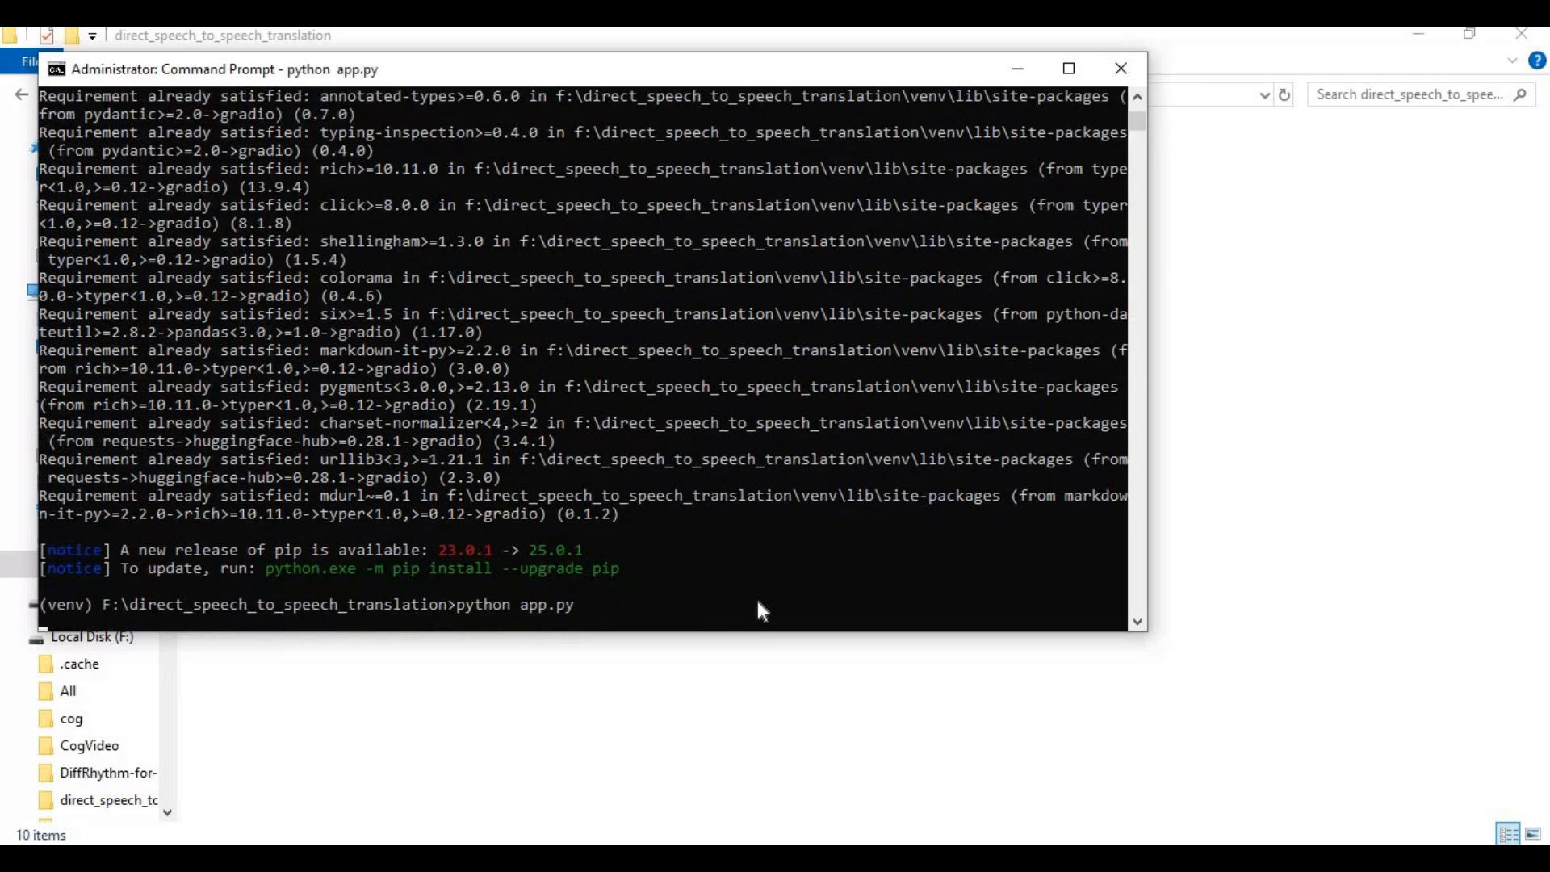
mouse_move(980, 610)
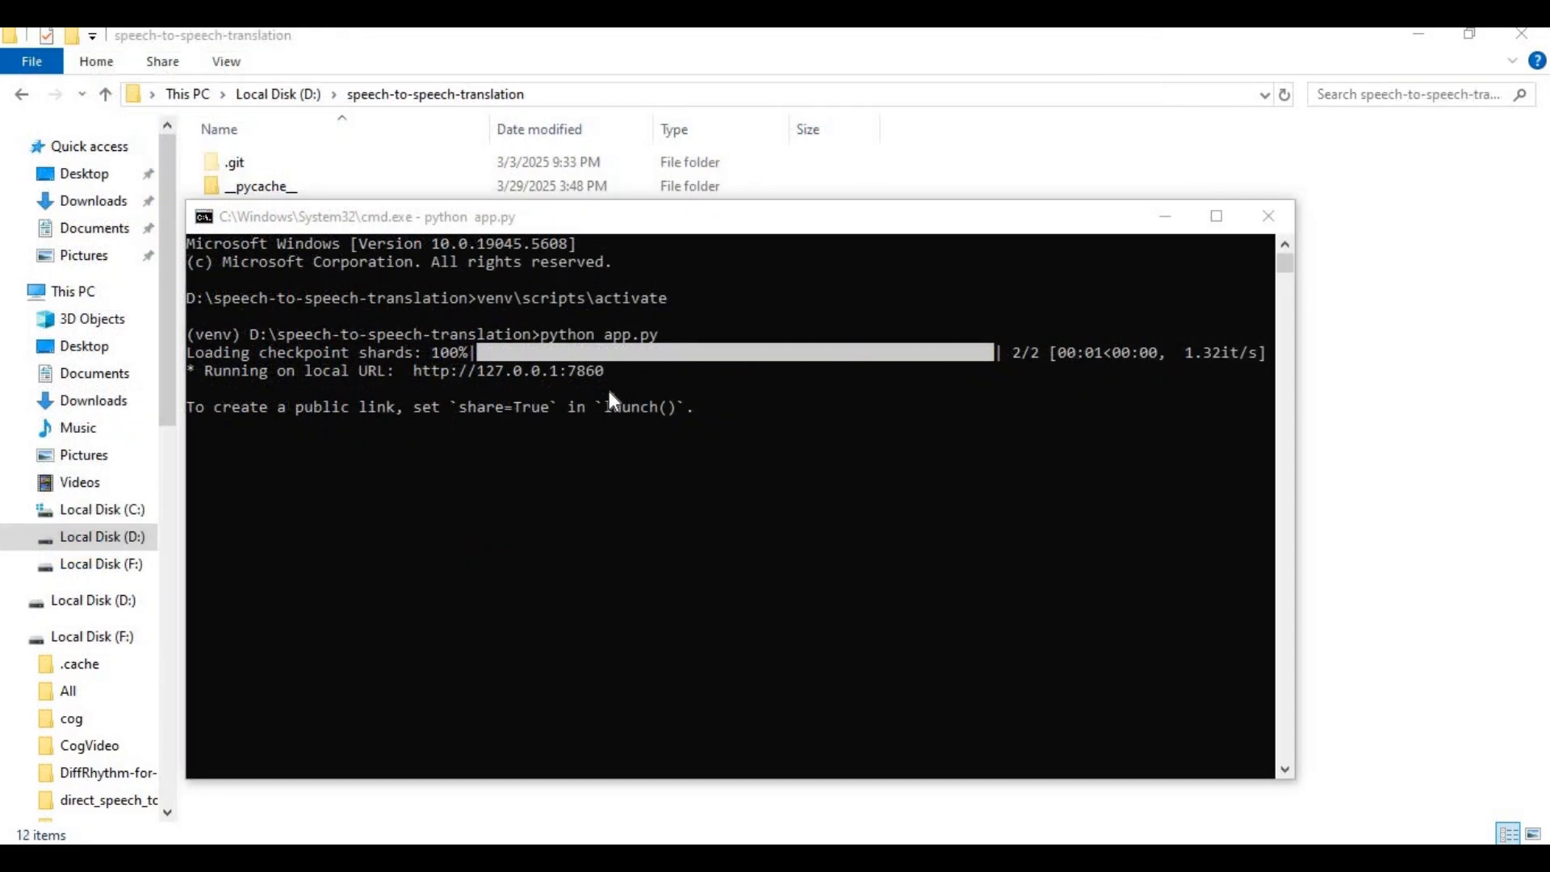
mouse_move(589, 386)
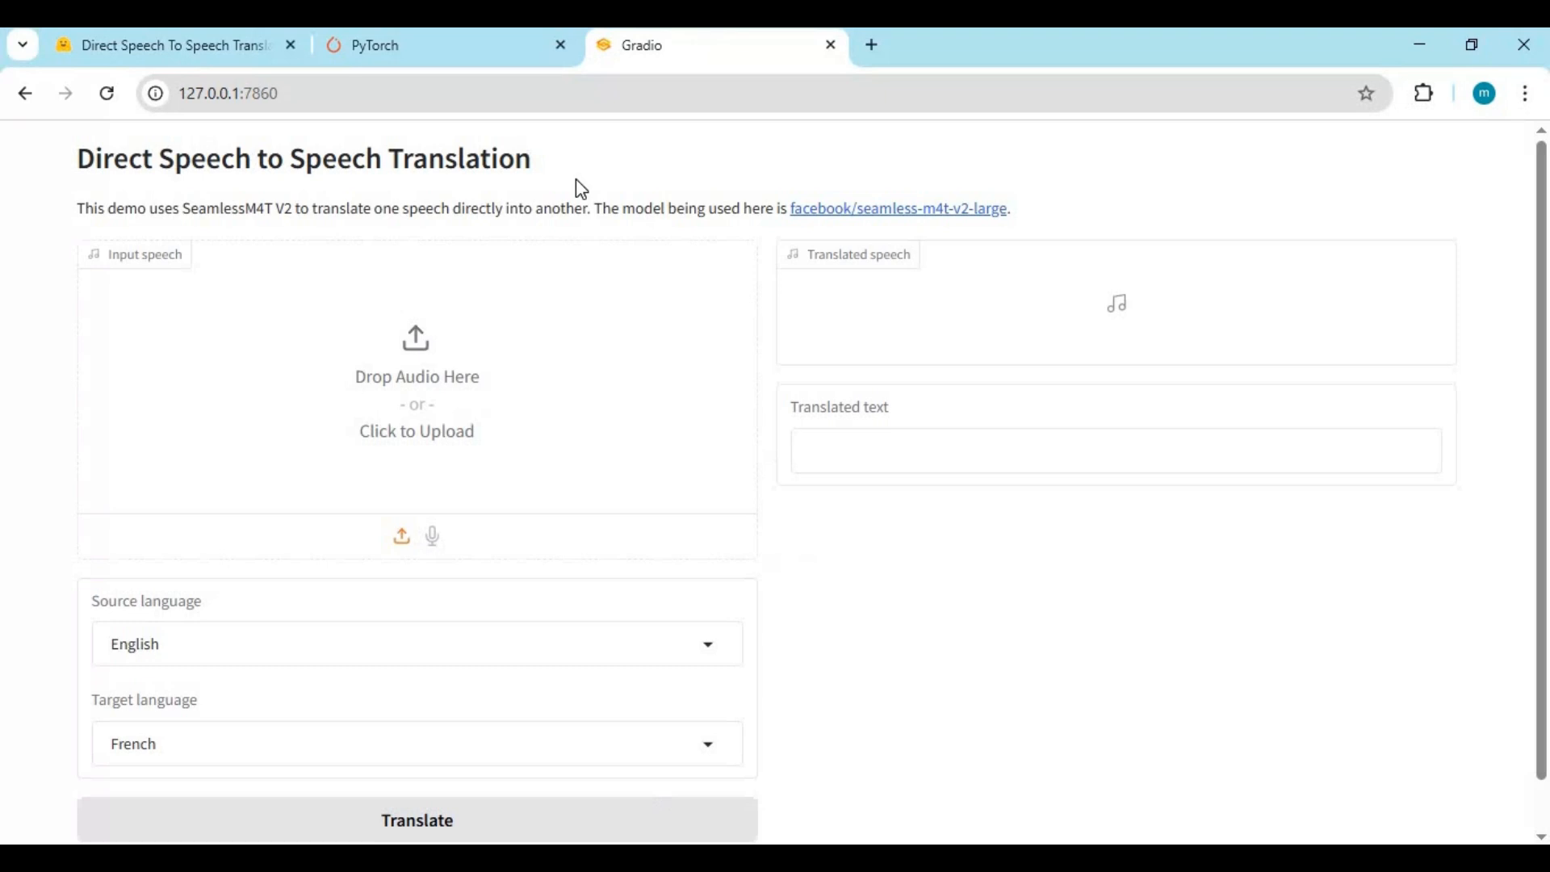
- View the local Gradio translation page with its speech input and language choices
scroll("down", 3)
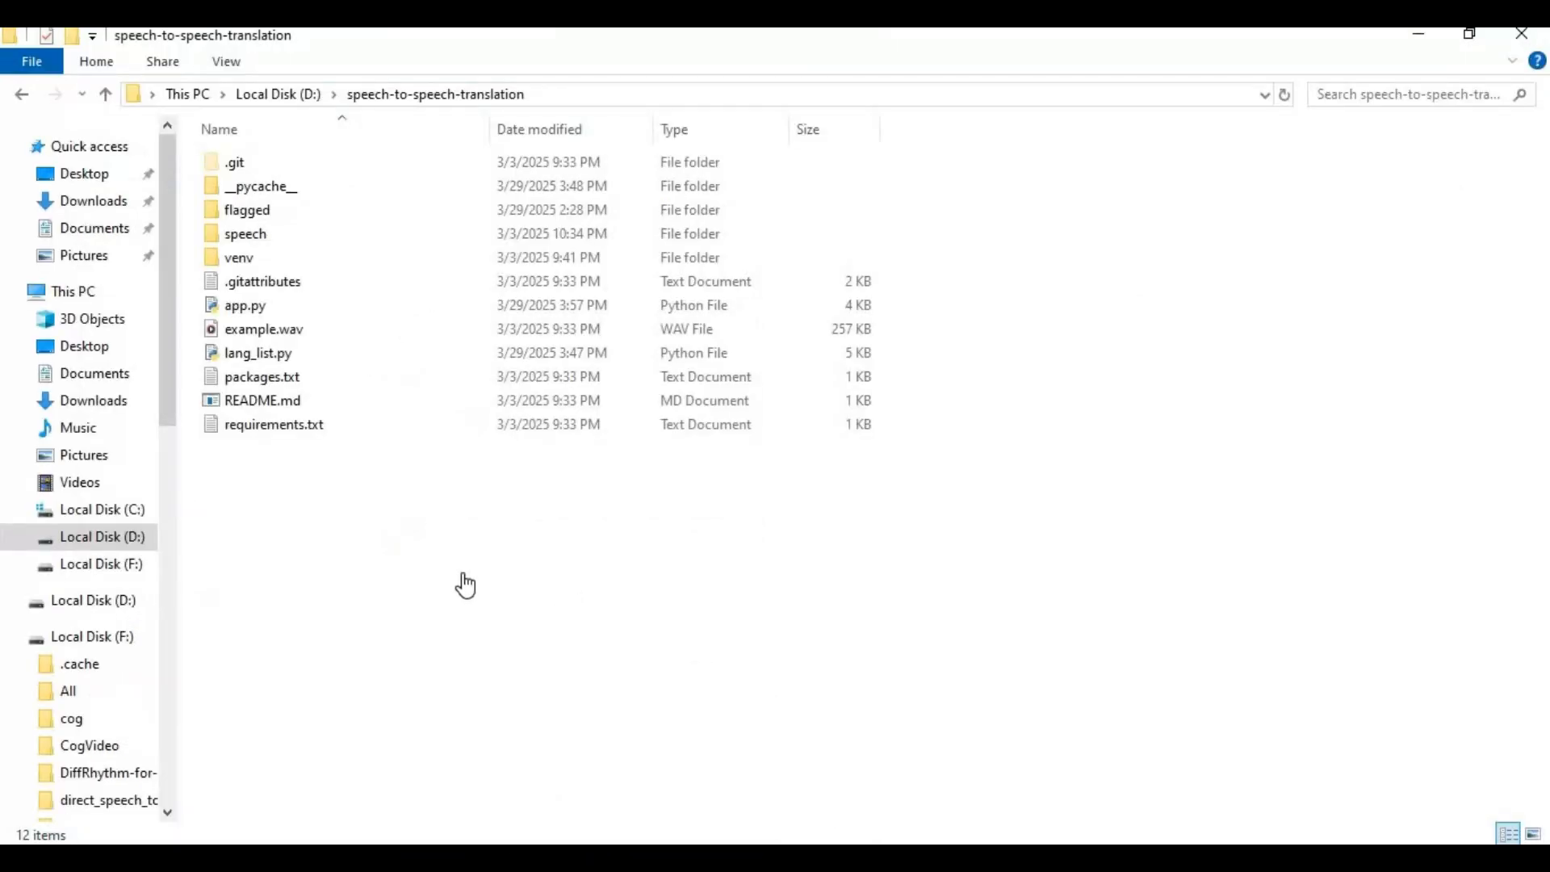
- Create a new blank text document in the project folder and open it in Notepad
right_click(465, 583)
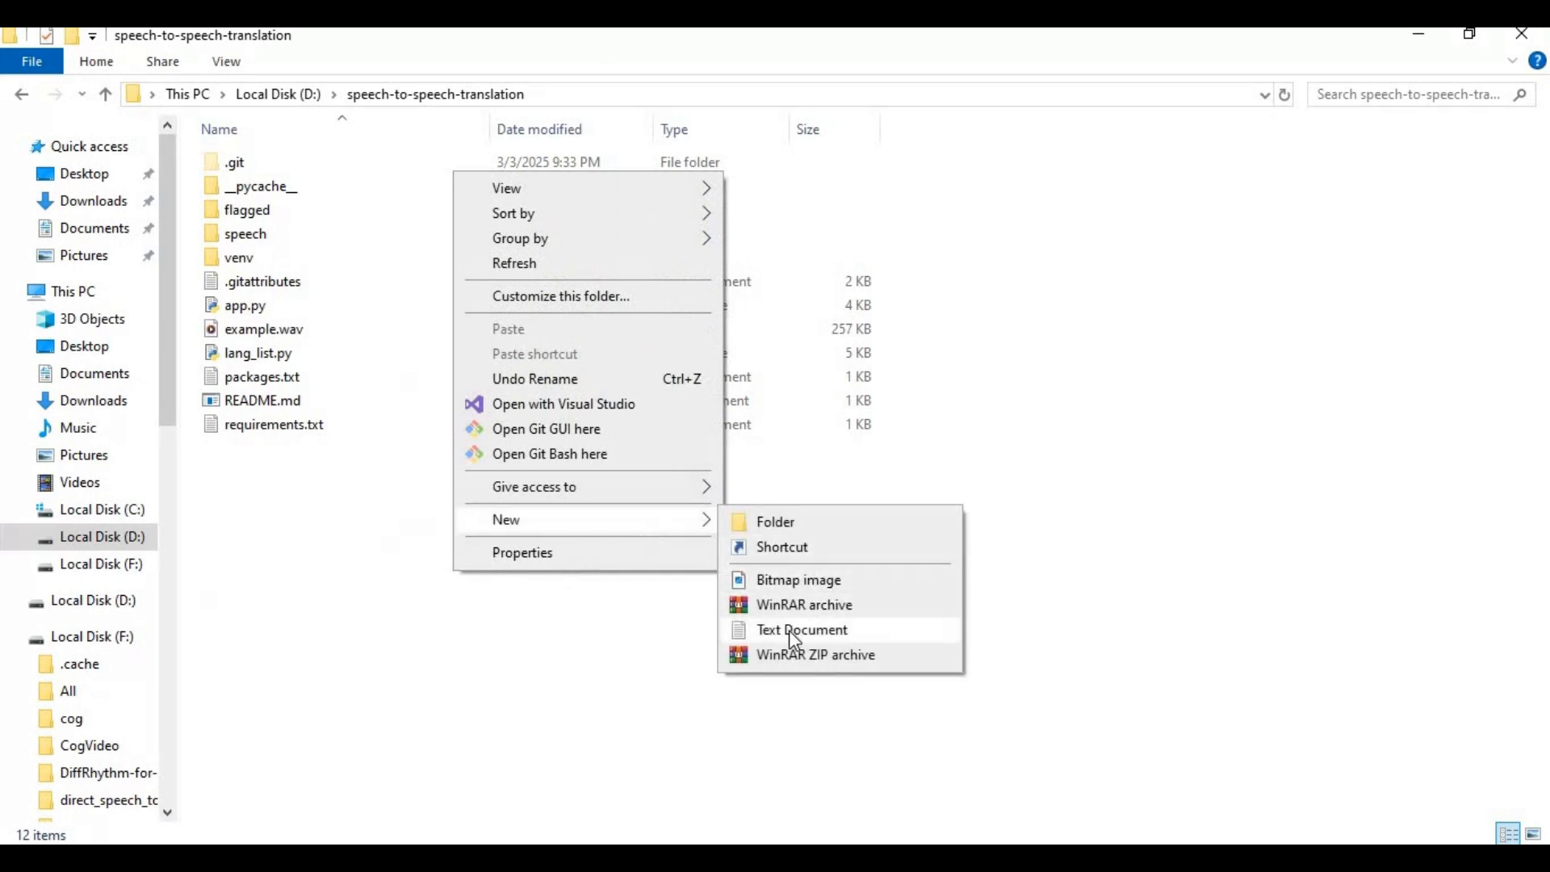
left_click(802, 630)
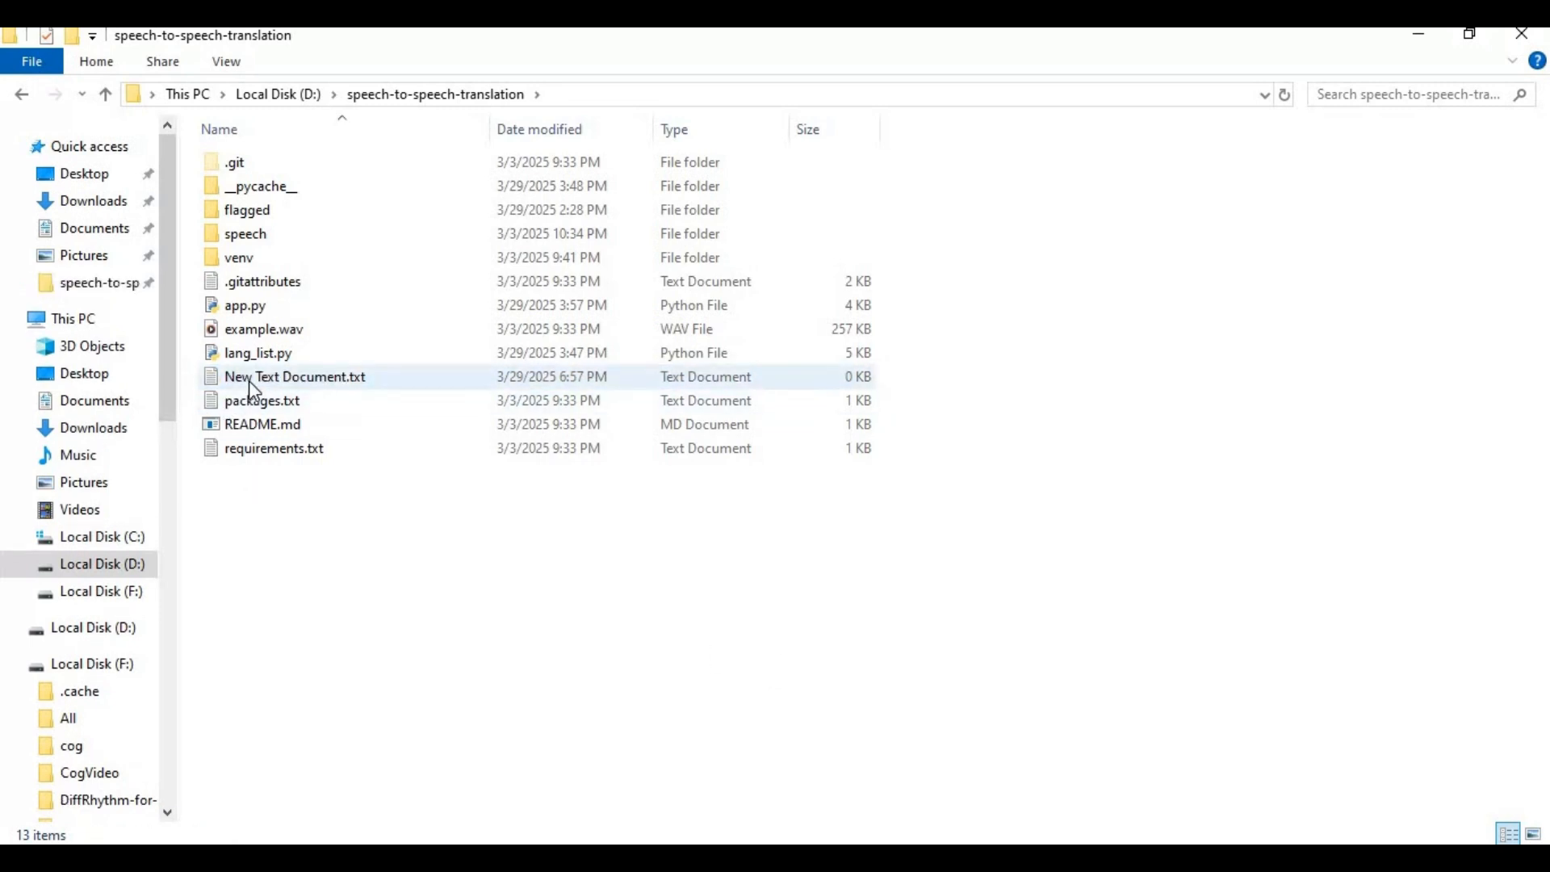
double_click(294, 377)
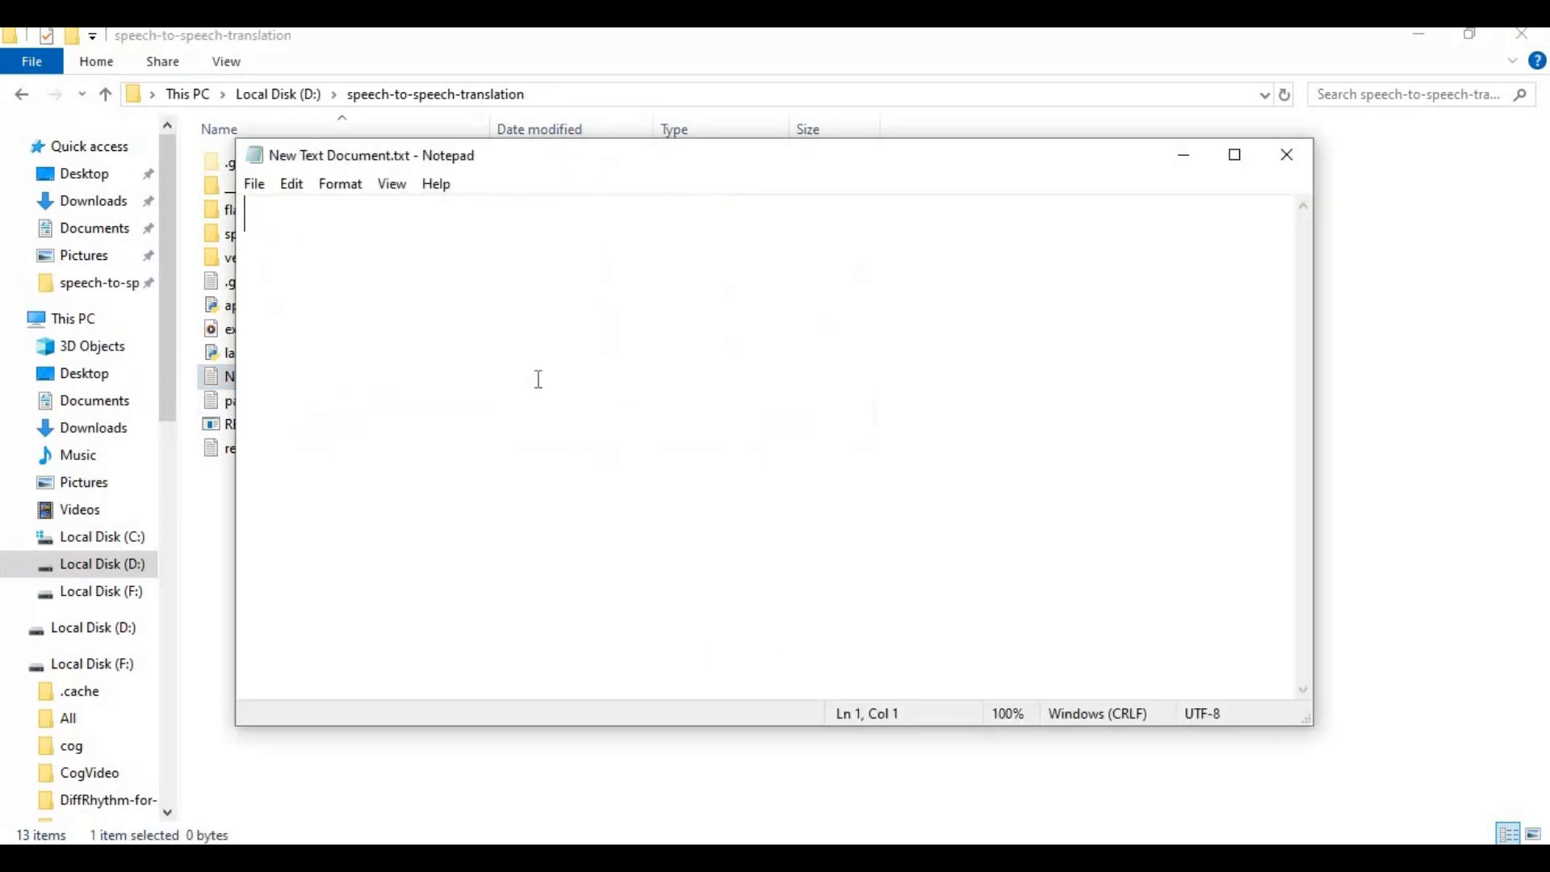
type("@echo o")
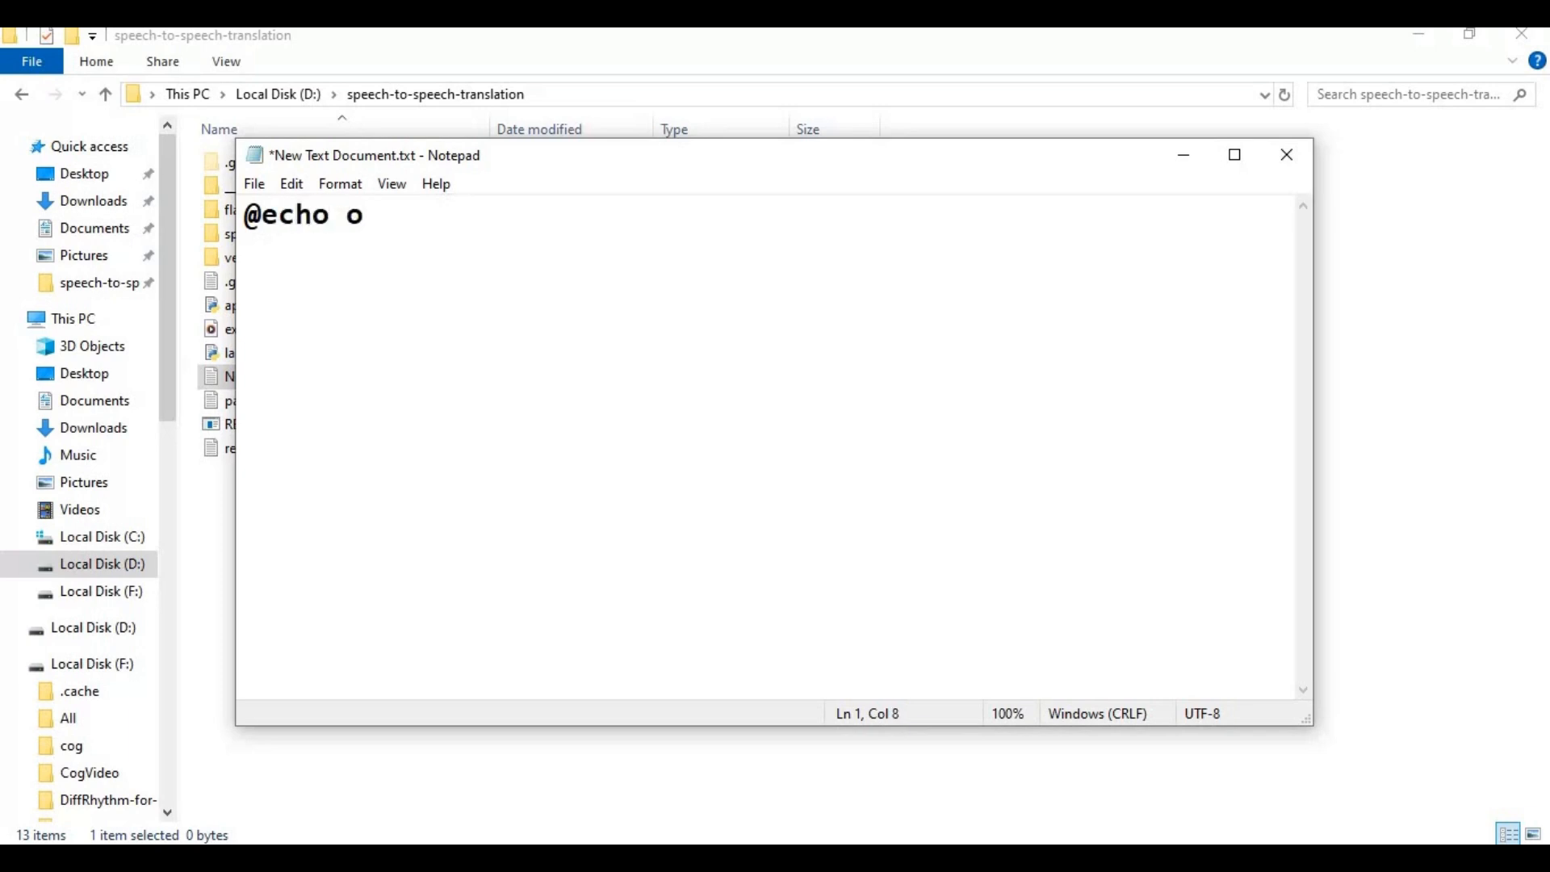
type("ff")
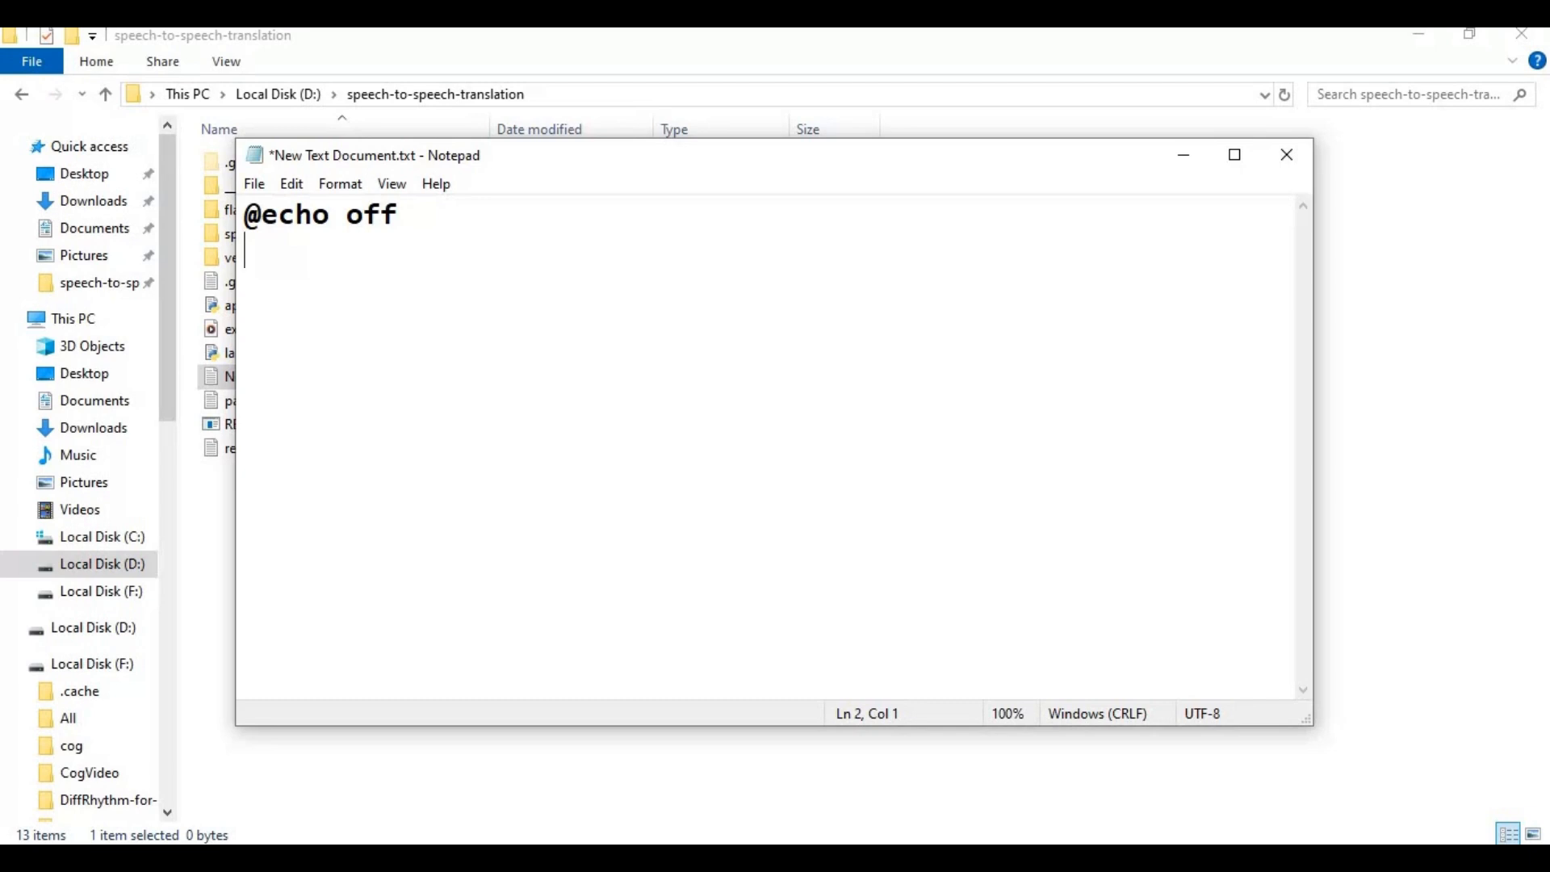
type("call")
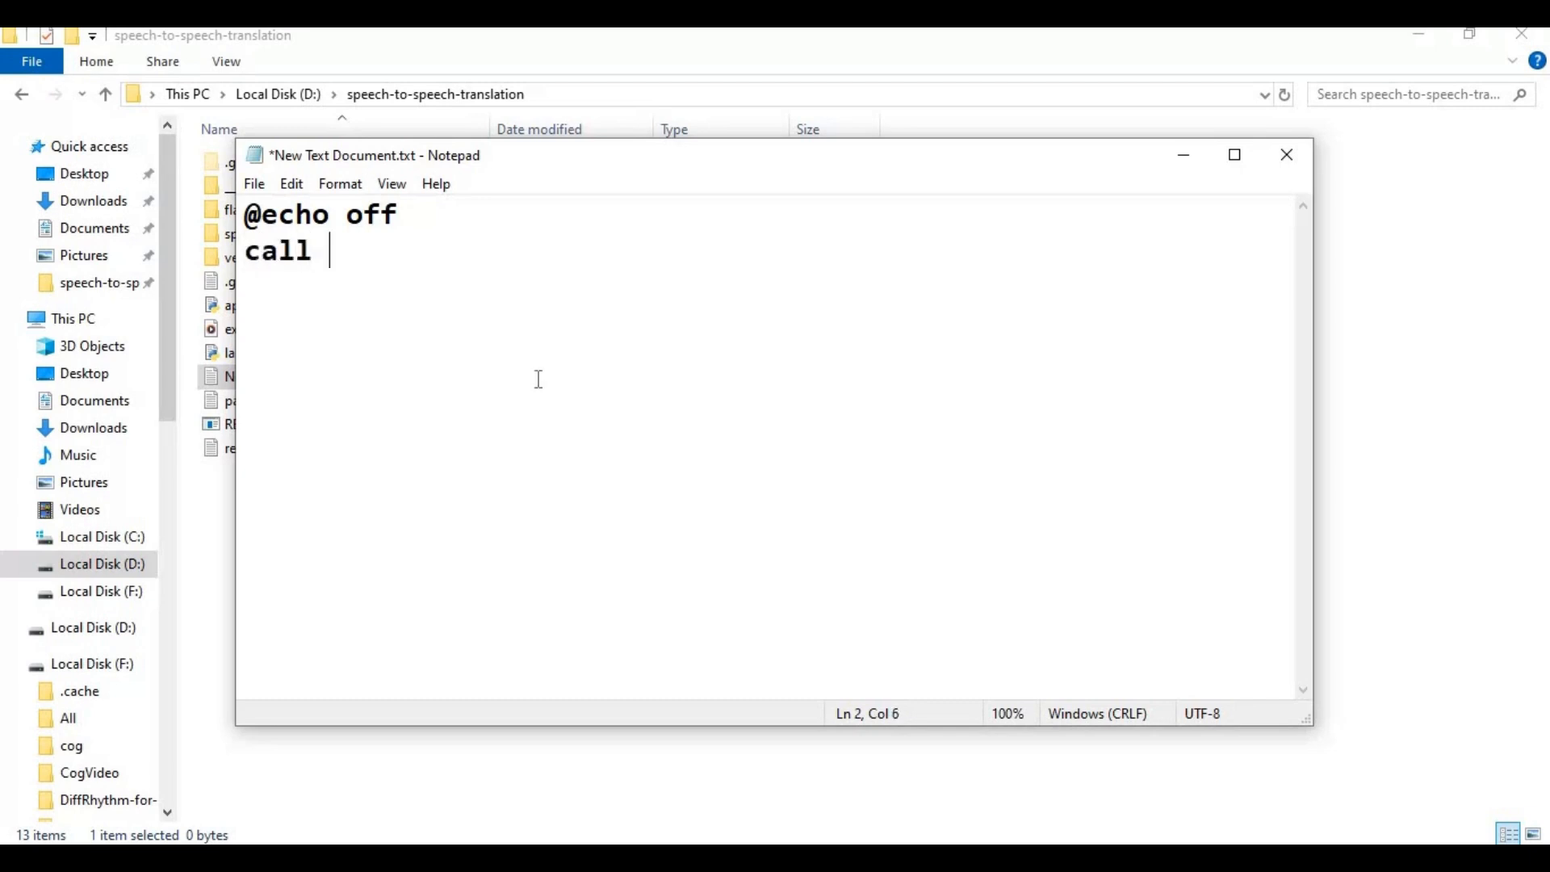
type("venv")
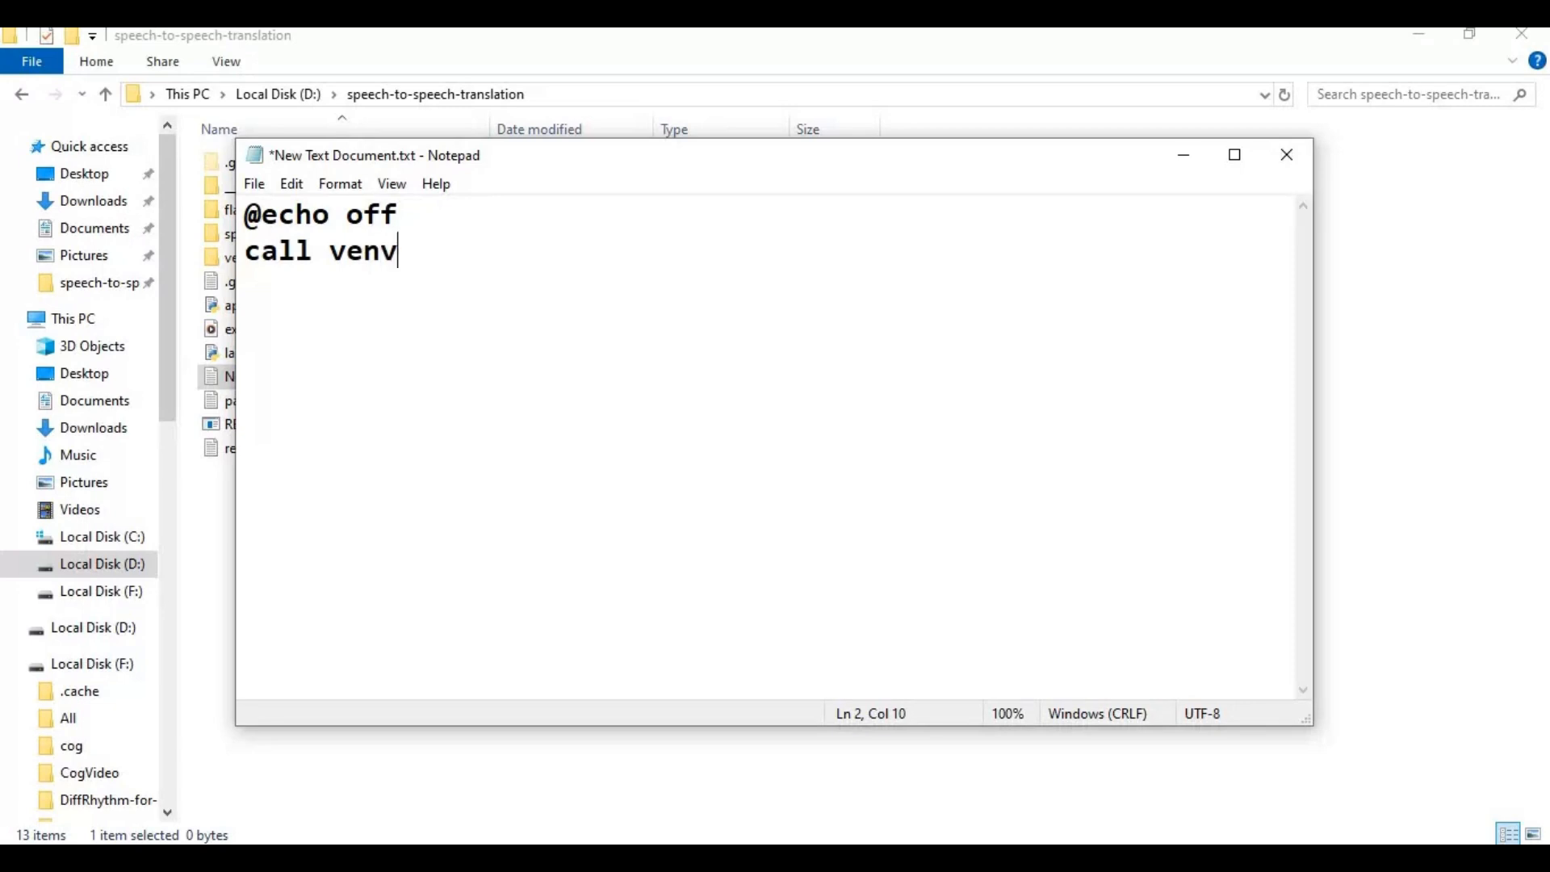
type("\\s")
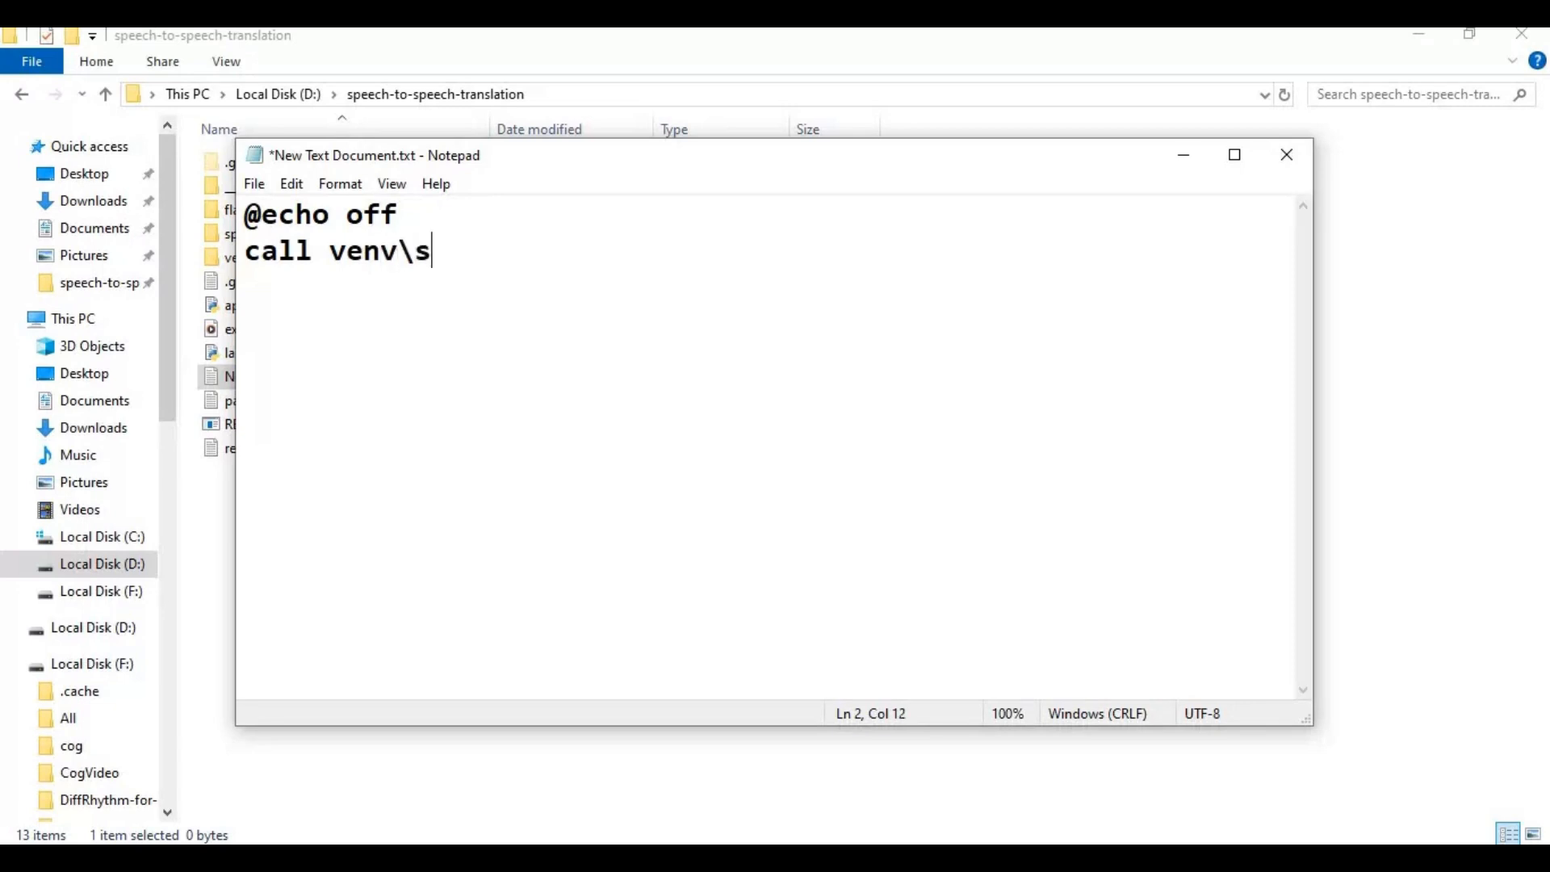
type("cripts")
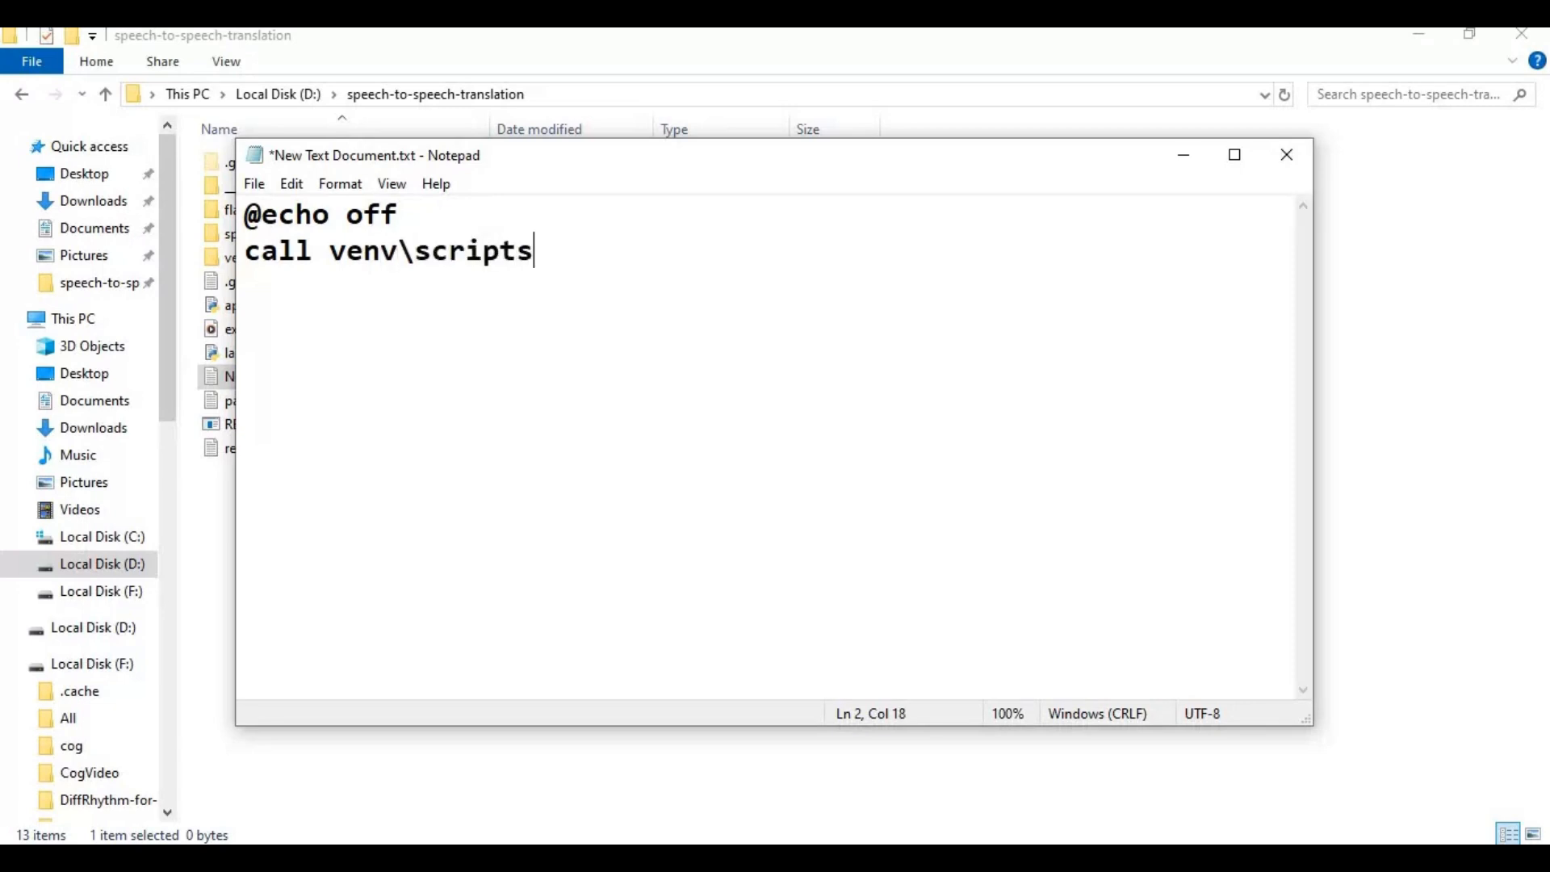
type("\\")
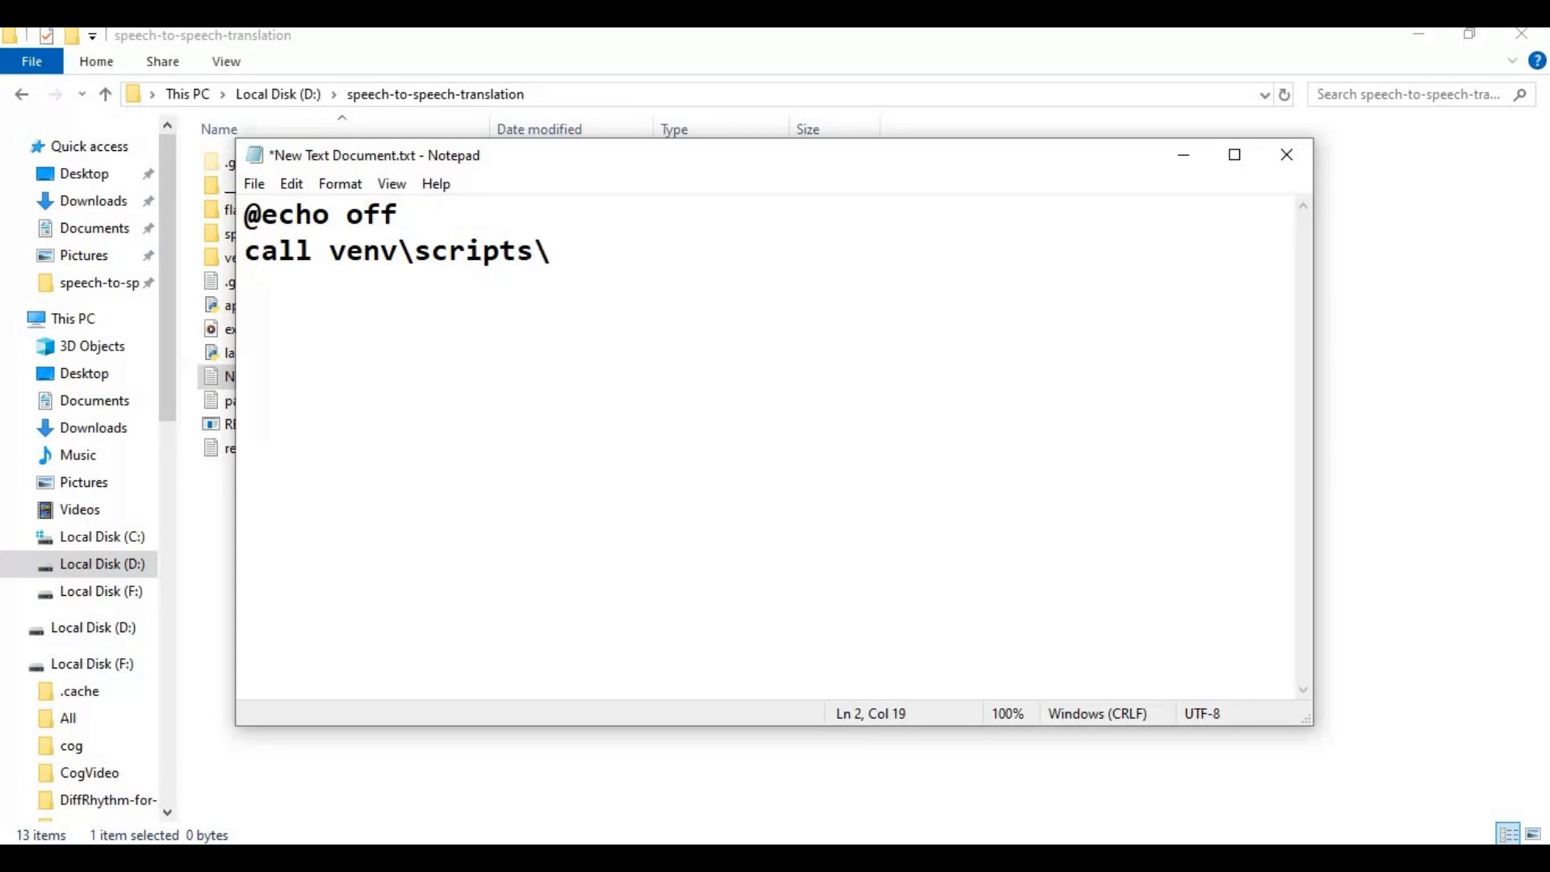
type("activ")
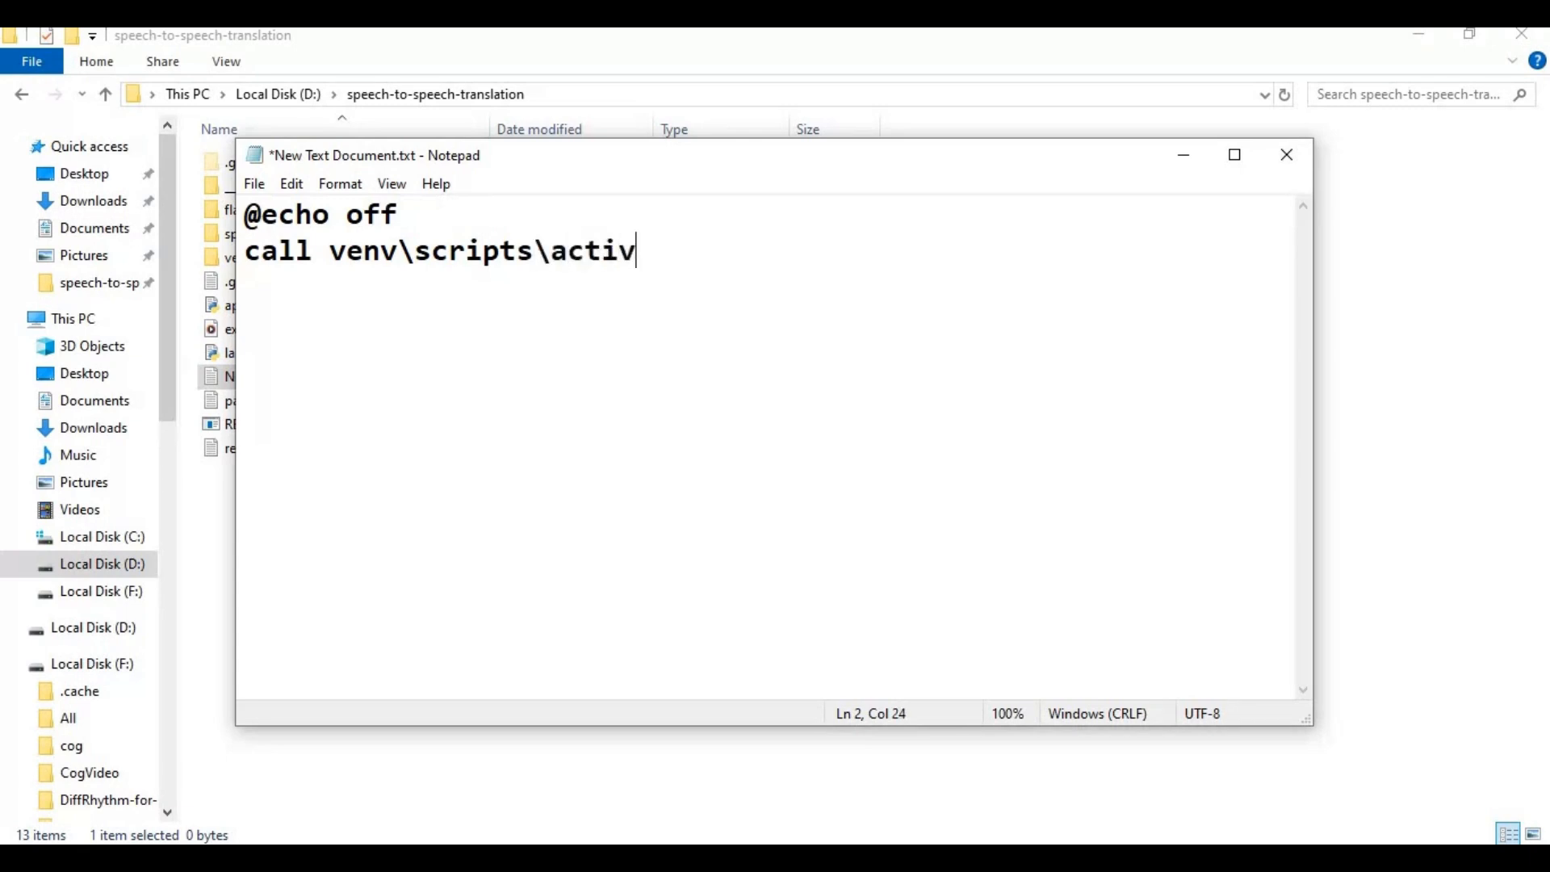
type("ate")
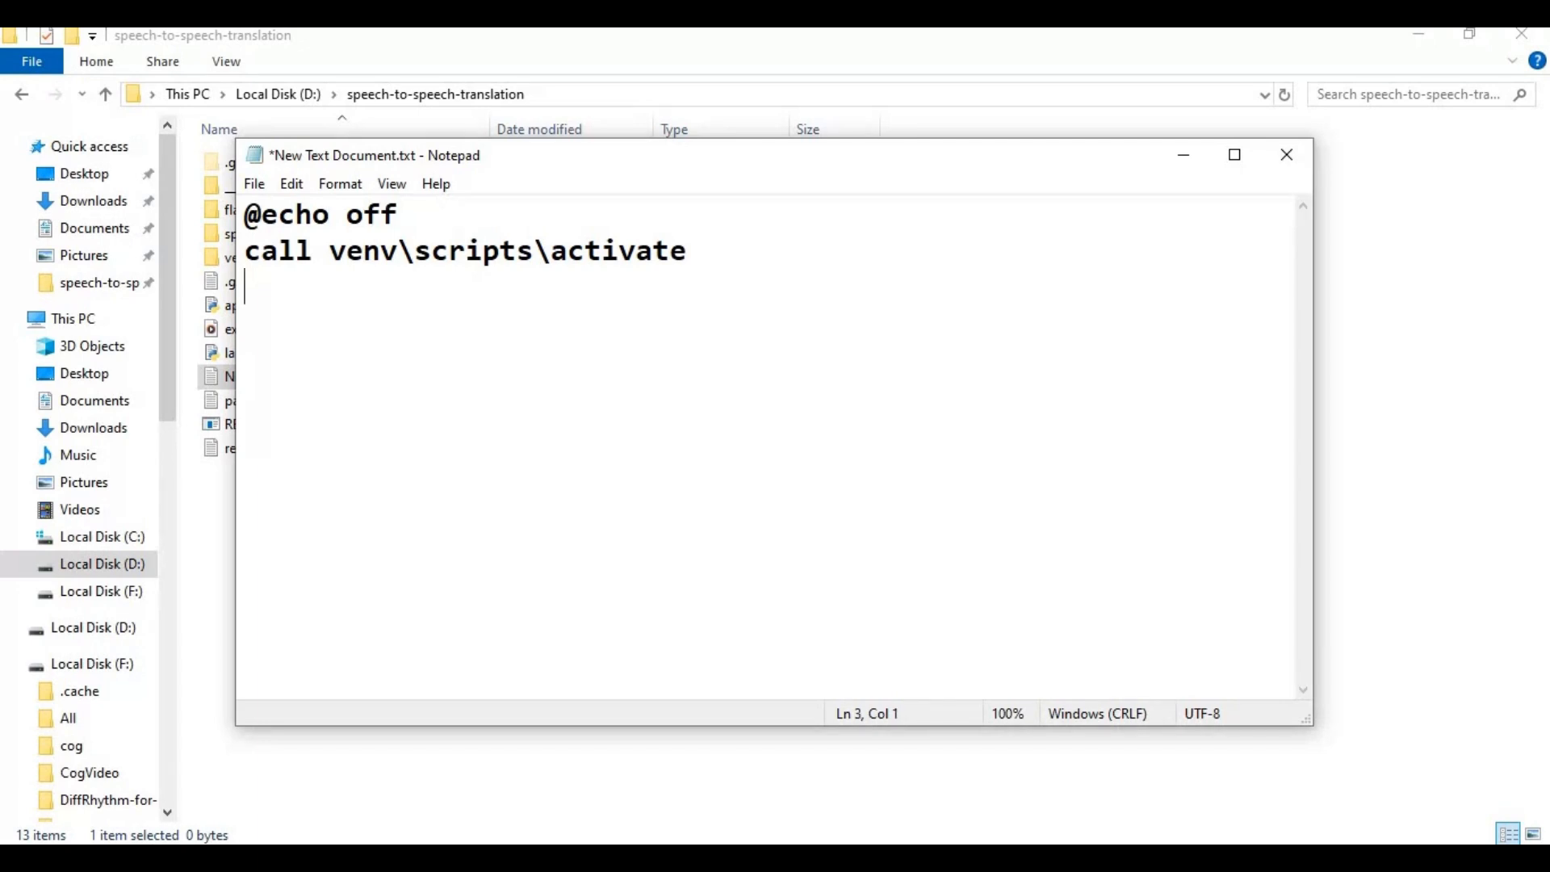
- Add the lines 'python app.py' and 'pause' to finish the launcher script
type("pyt")
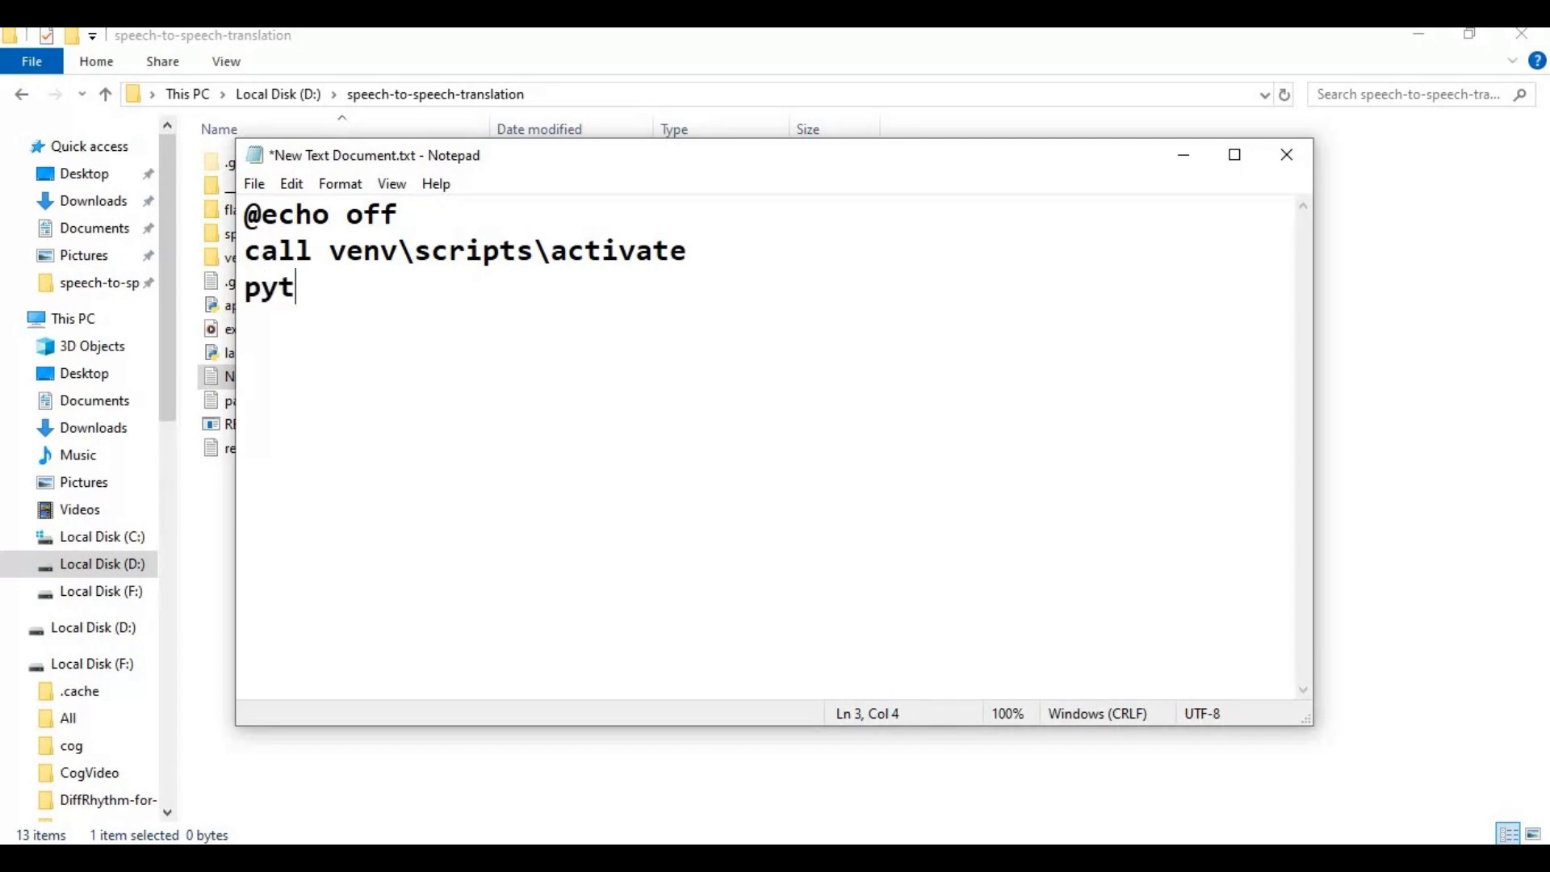
type("hon app")
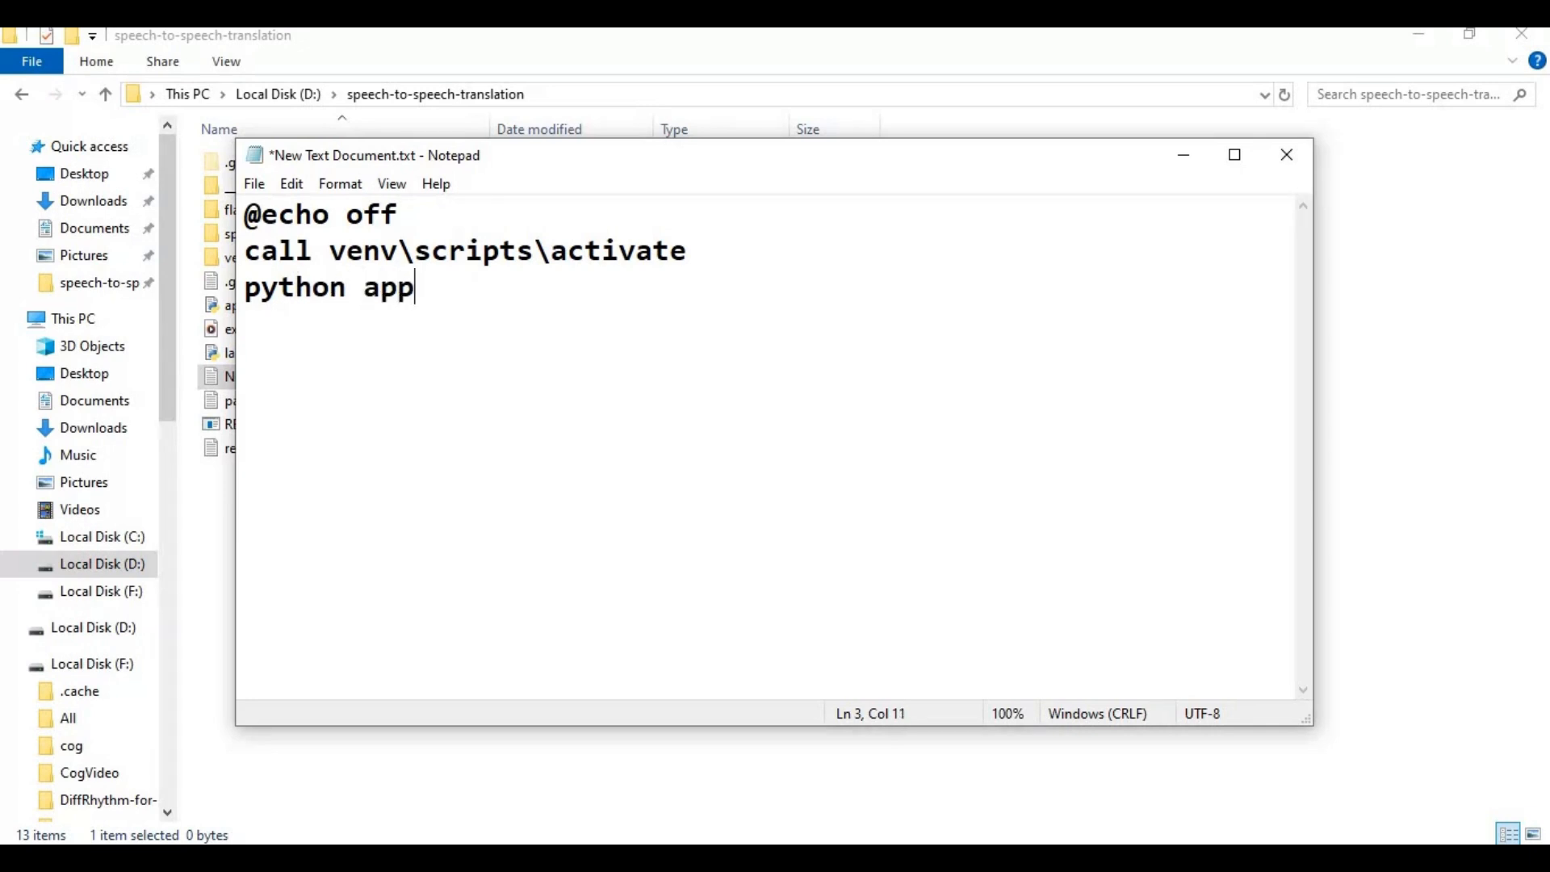
type(".py")
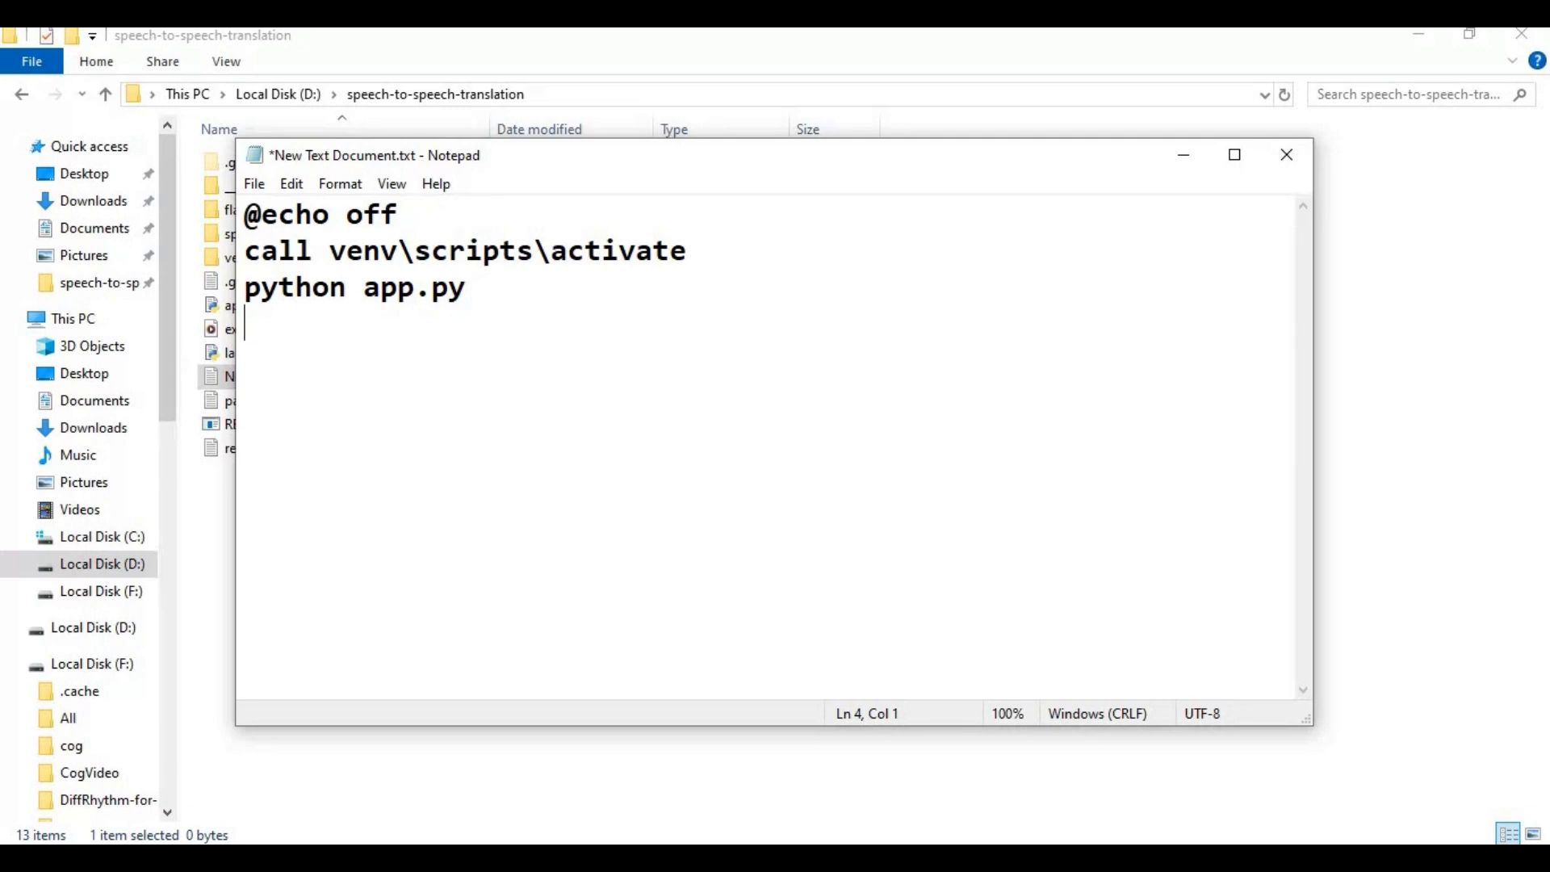
type("pause")
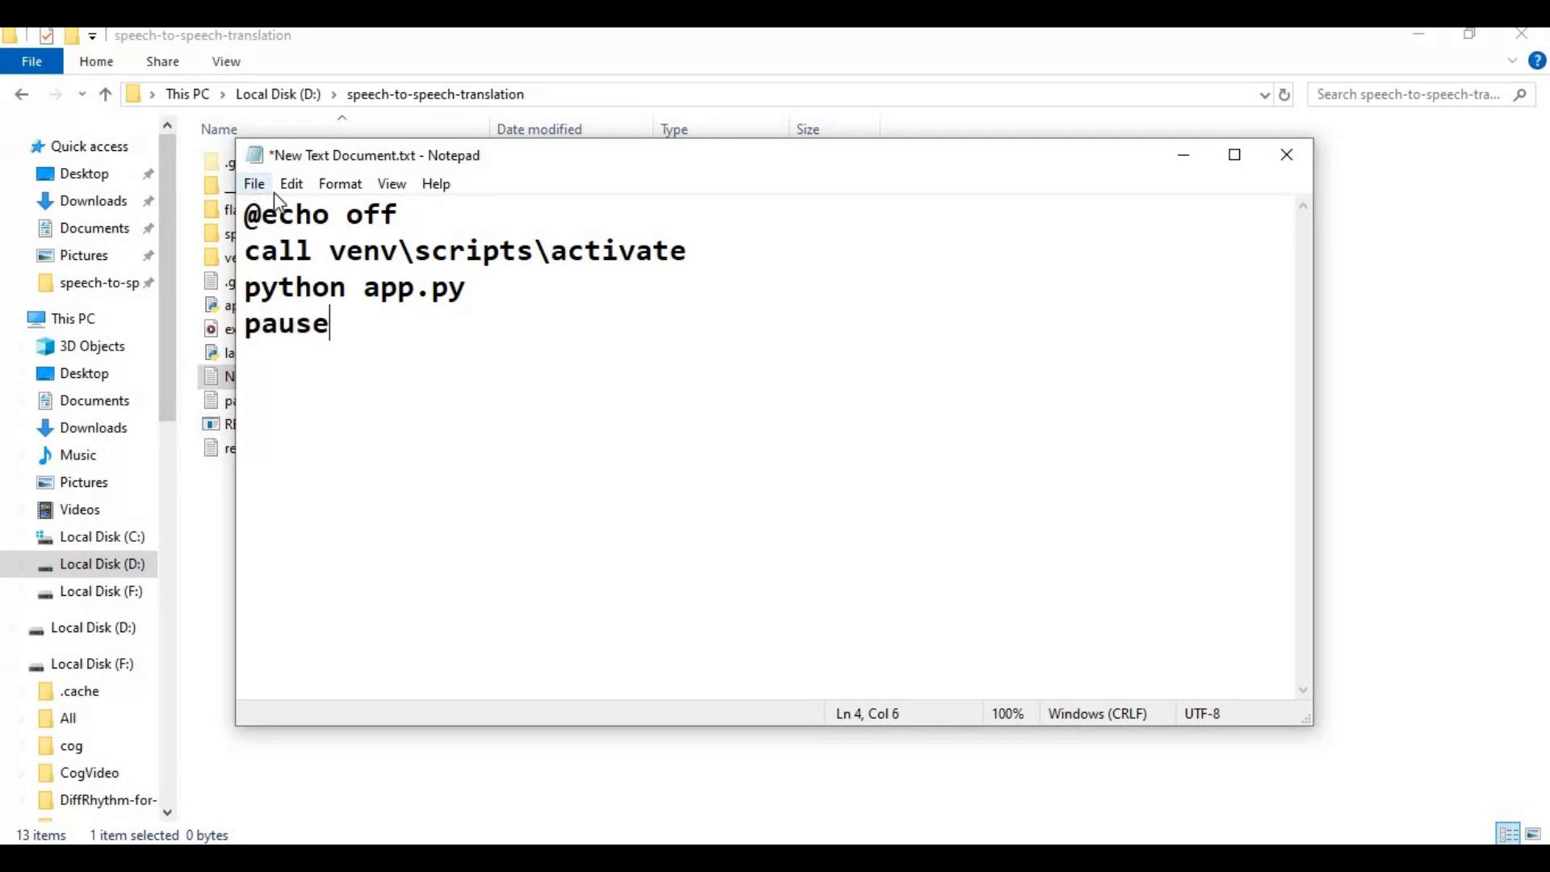
- Save the launcher script as Run.bat in the speech-to-speech-translation folder
left_click(253, 184)
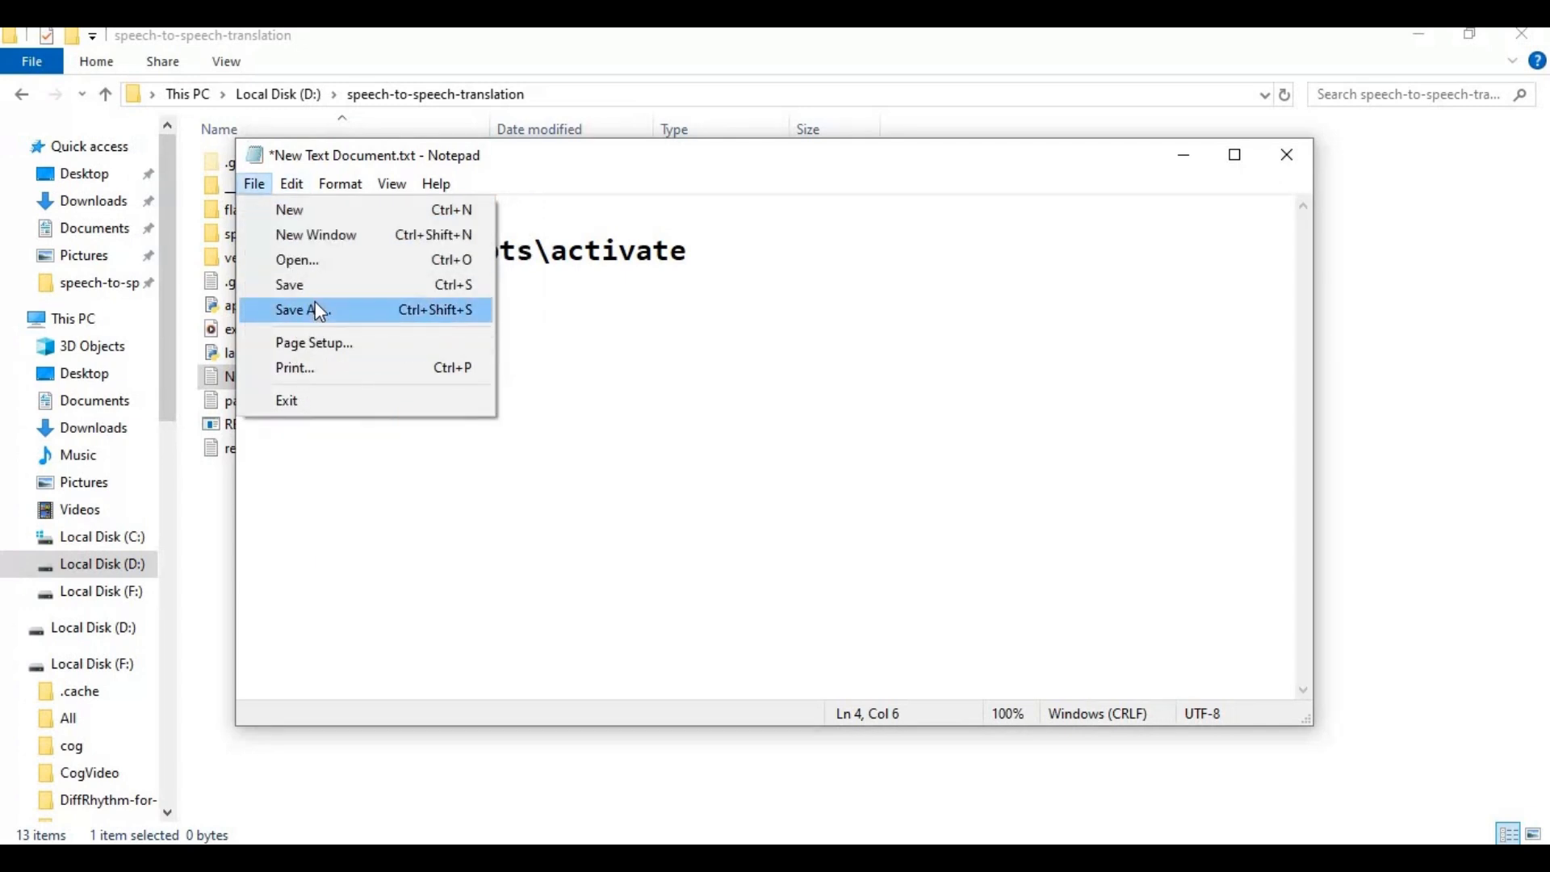
left_click(300, 310)
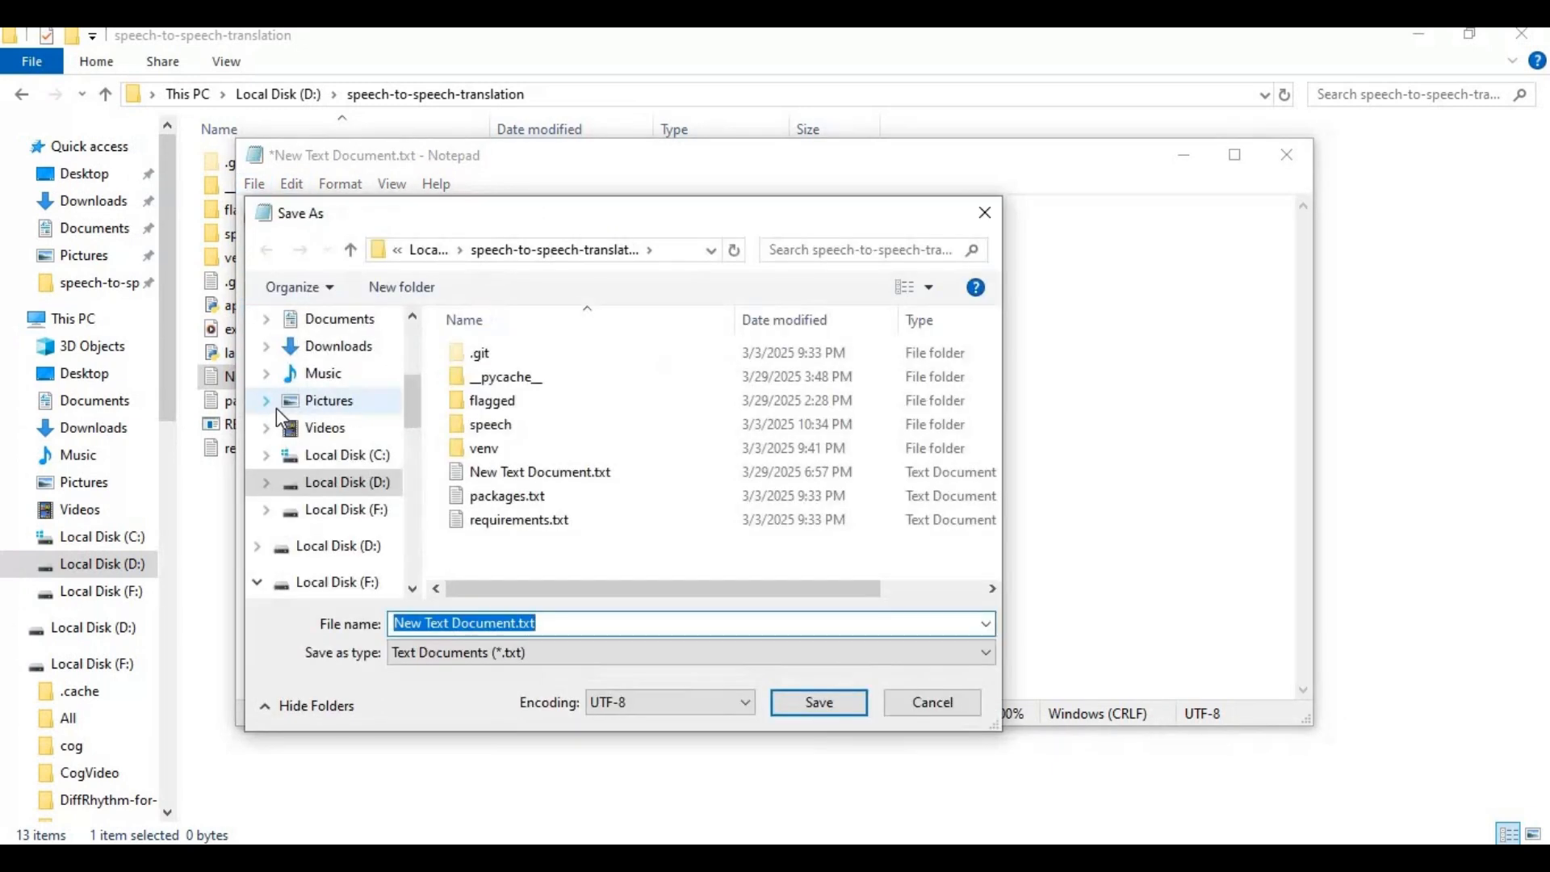
type("Run.ba")
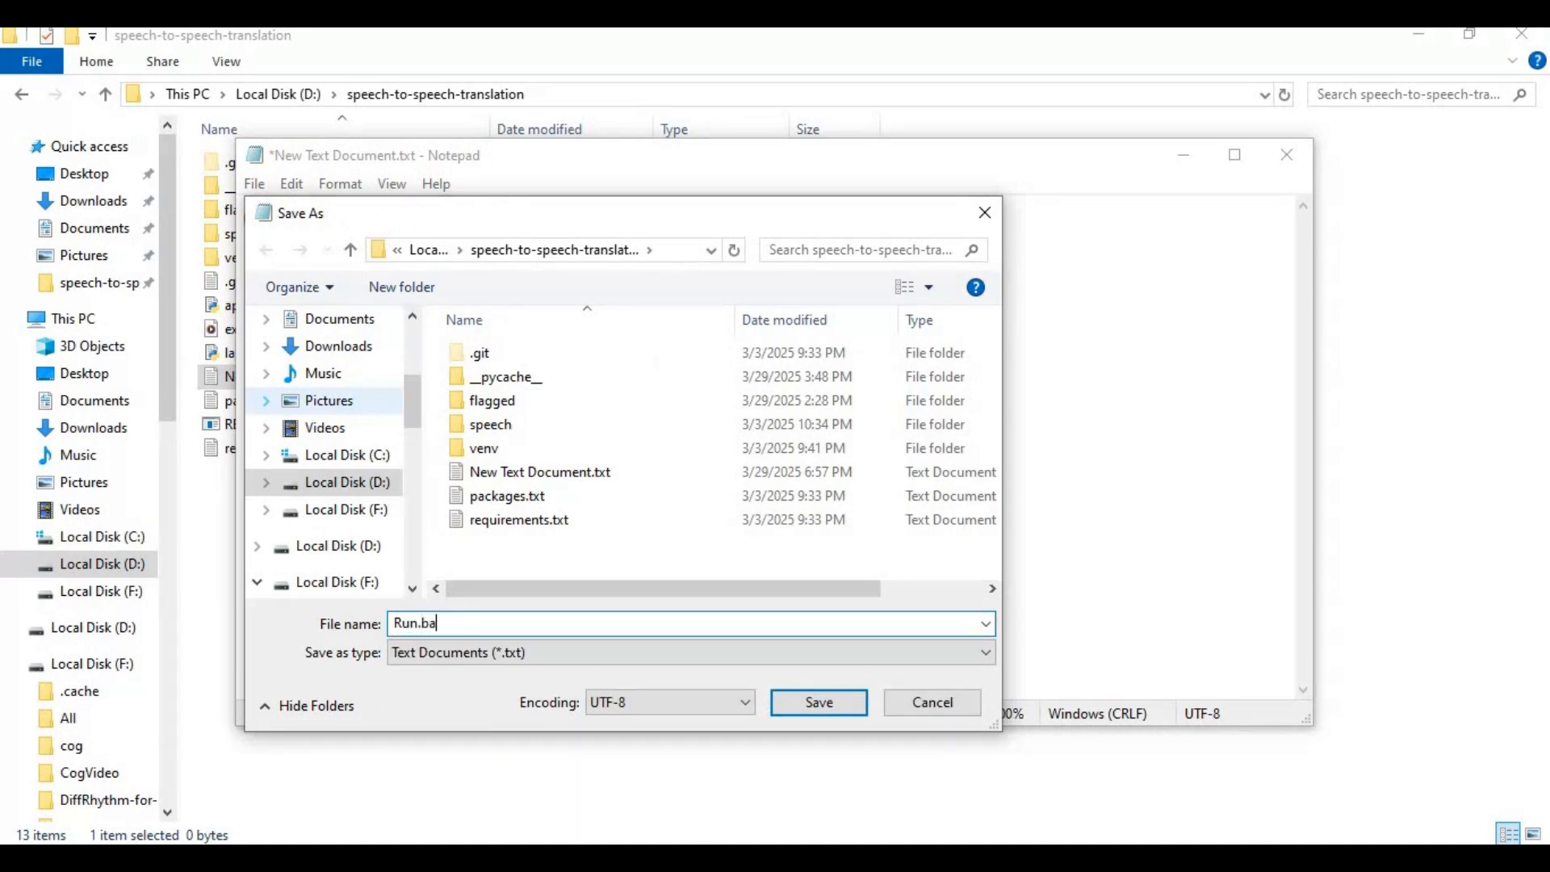
type("t")
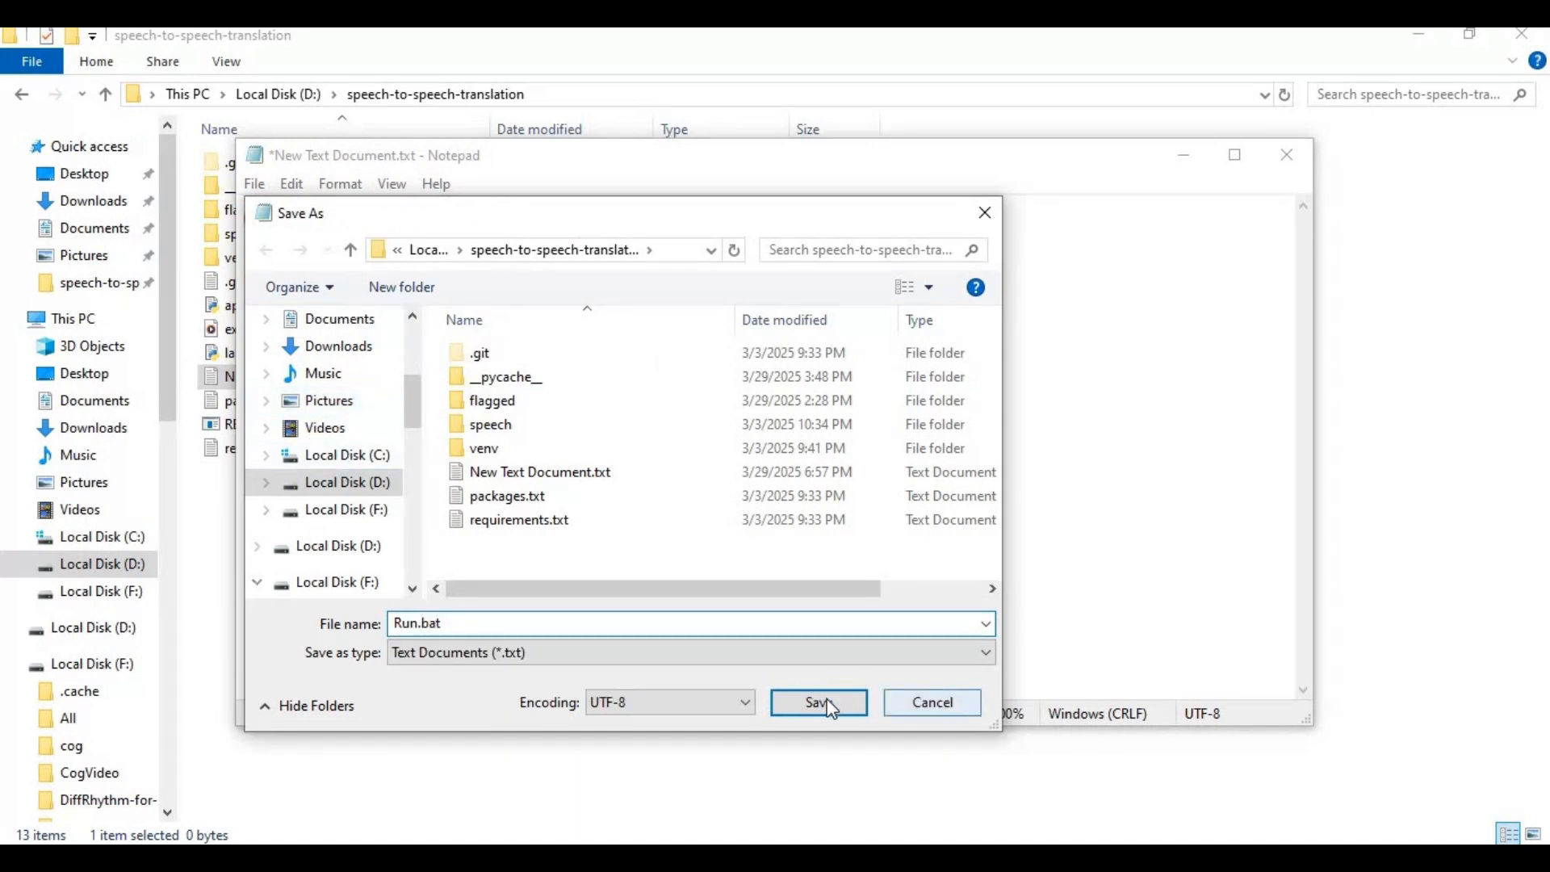
left_click(817, 702)
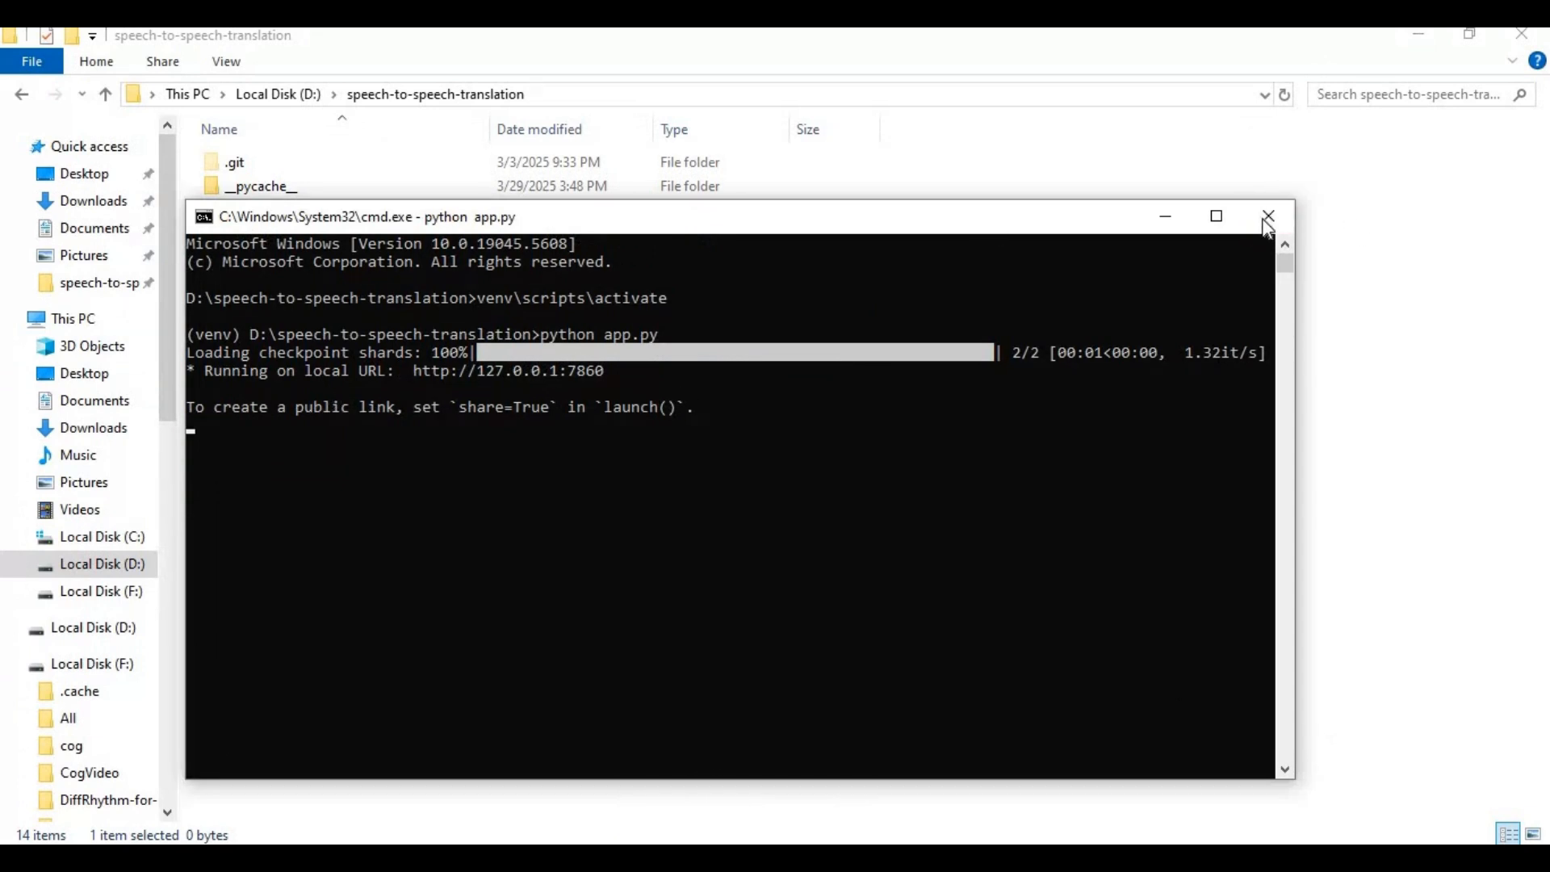
- Close the old server window and relaunch the app from Run.bat at 127.0.0.1:7860
left_click(1269, 215)
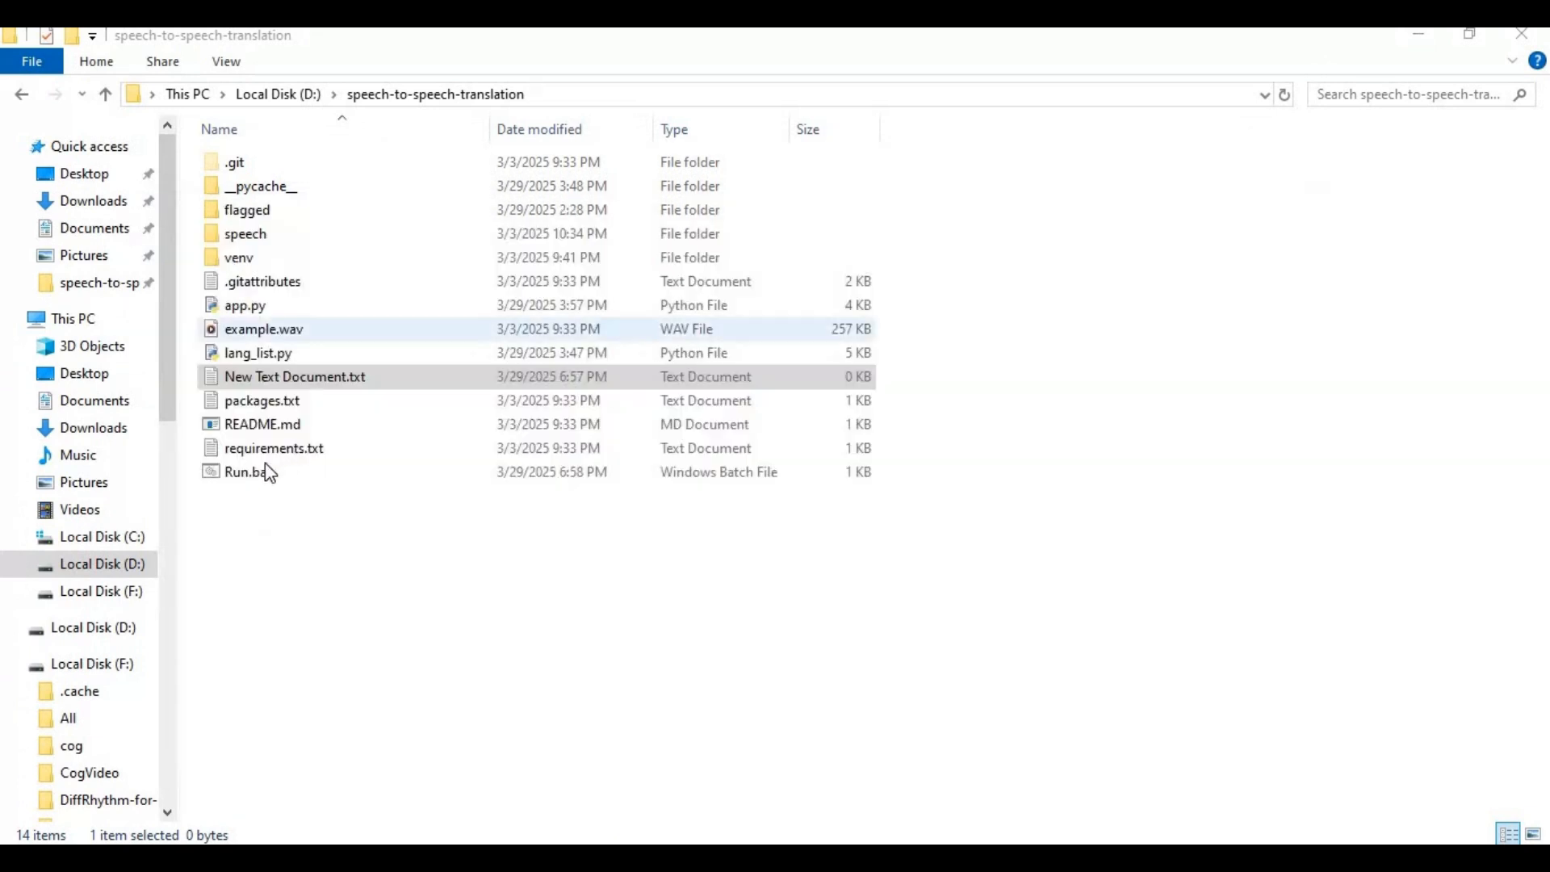
double_click(243, 472)
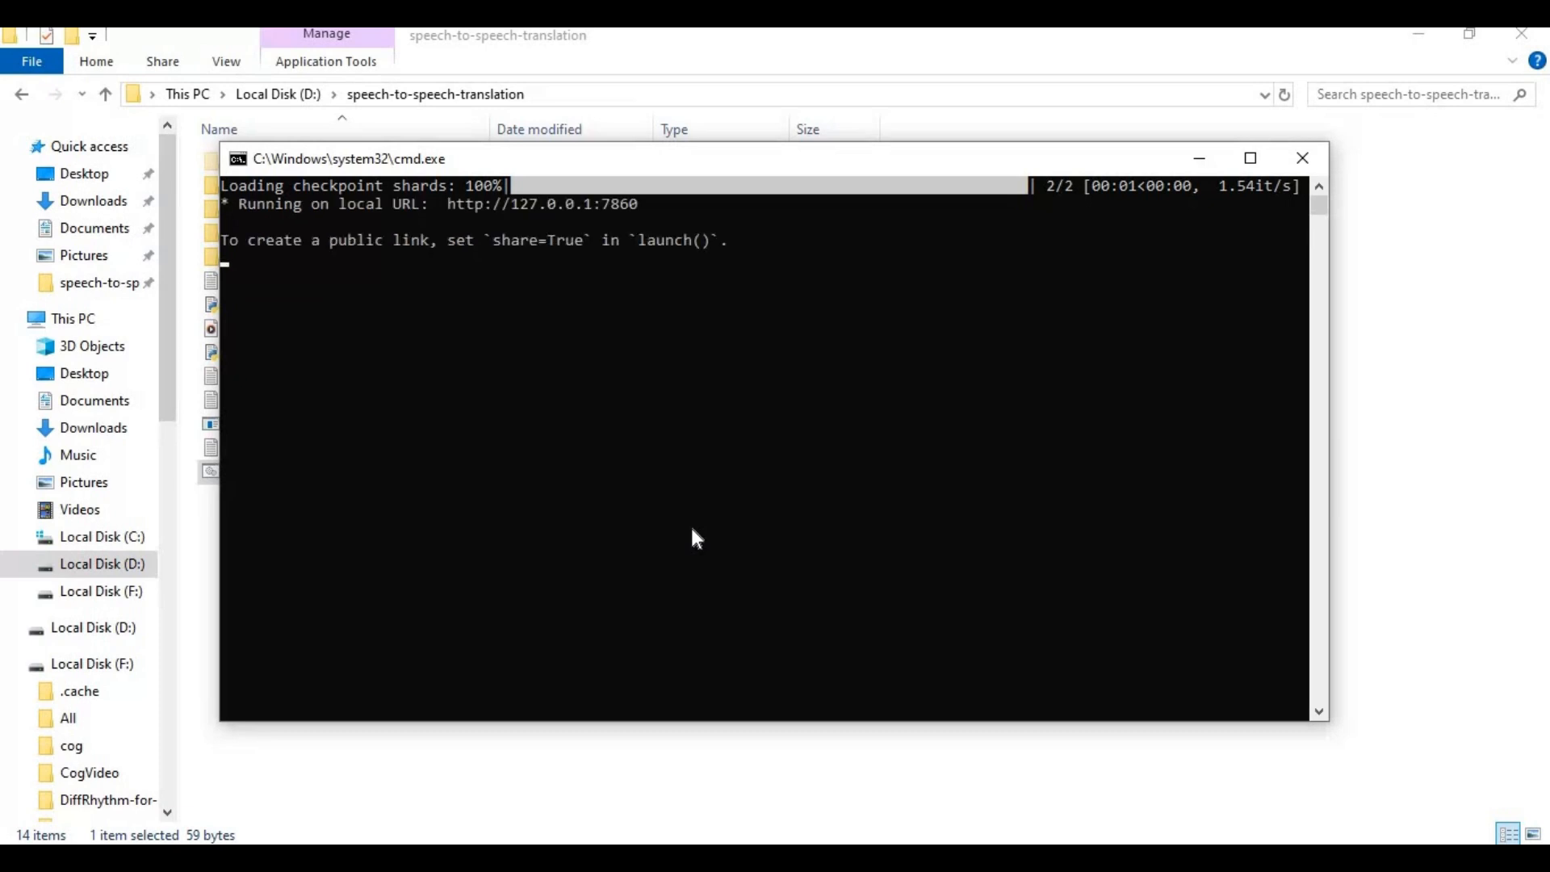
mouse_move(740, 833)
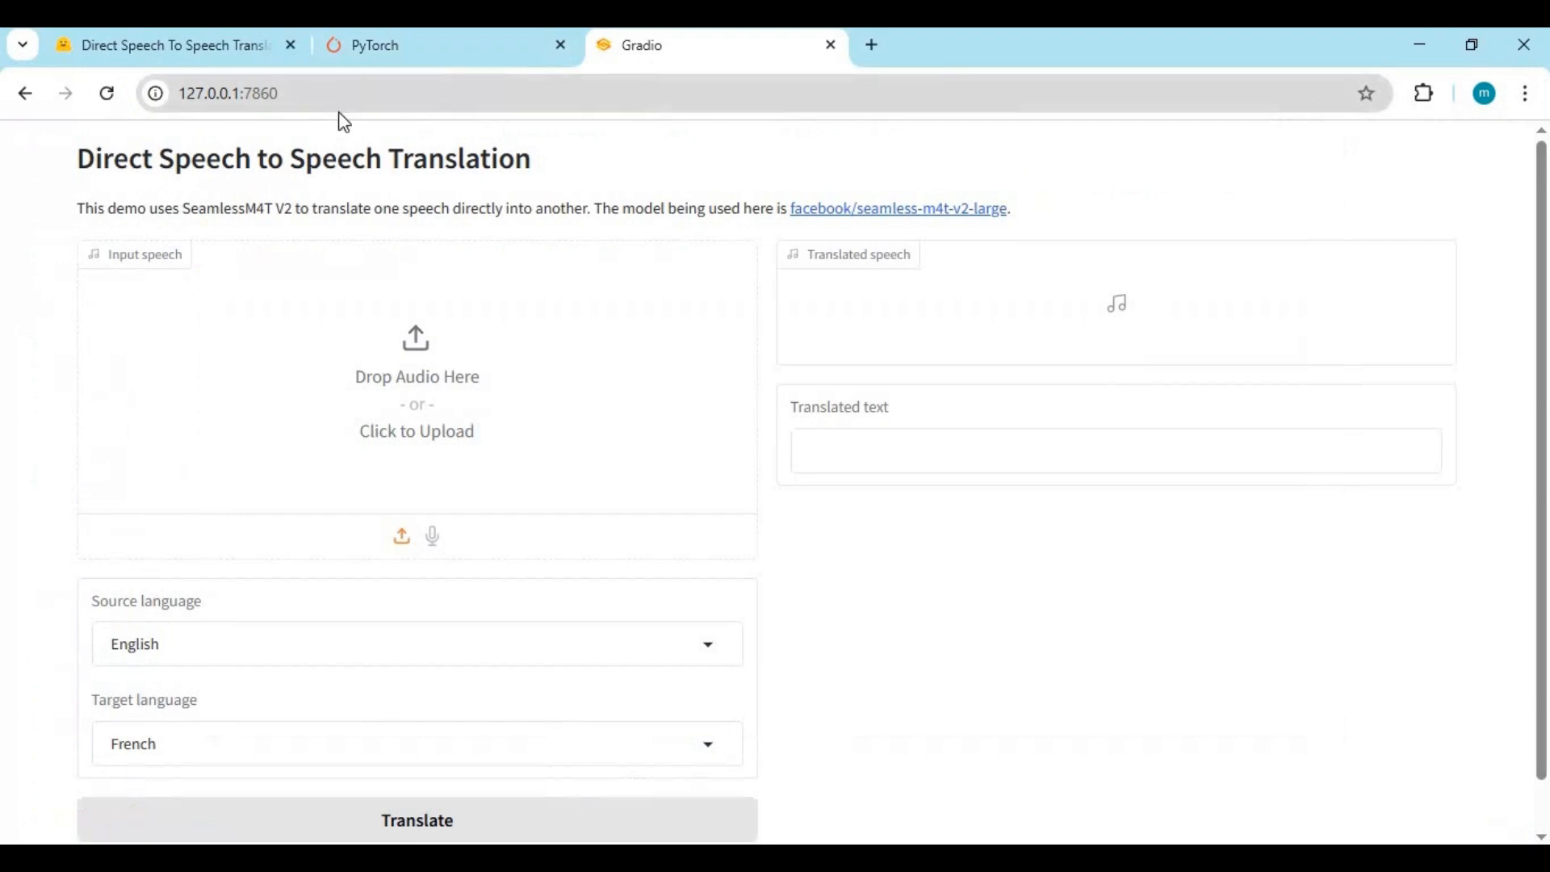
- Reopen the local Gradio app at 127.0.0.1:7860/?__theme=dark in the dark theme
left_click(226, 94)
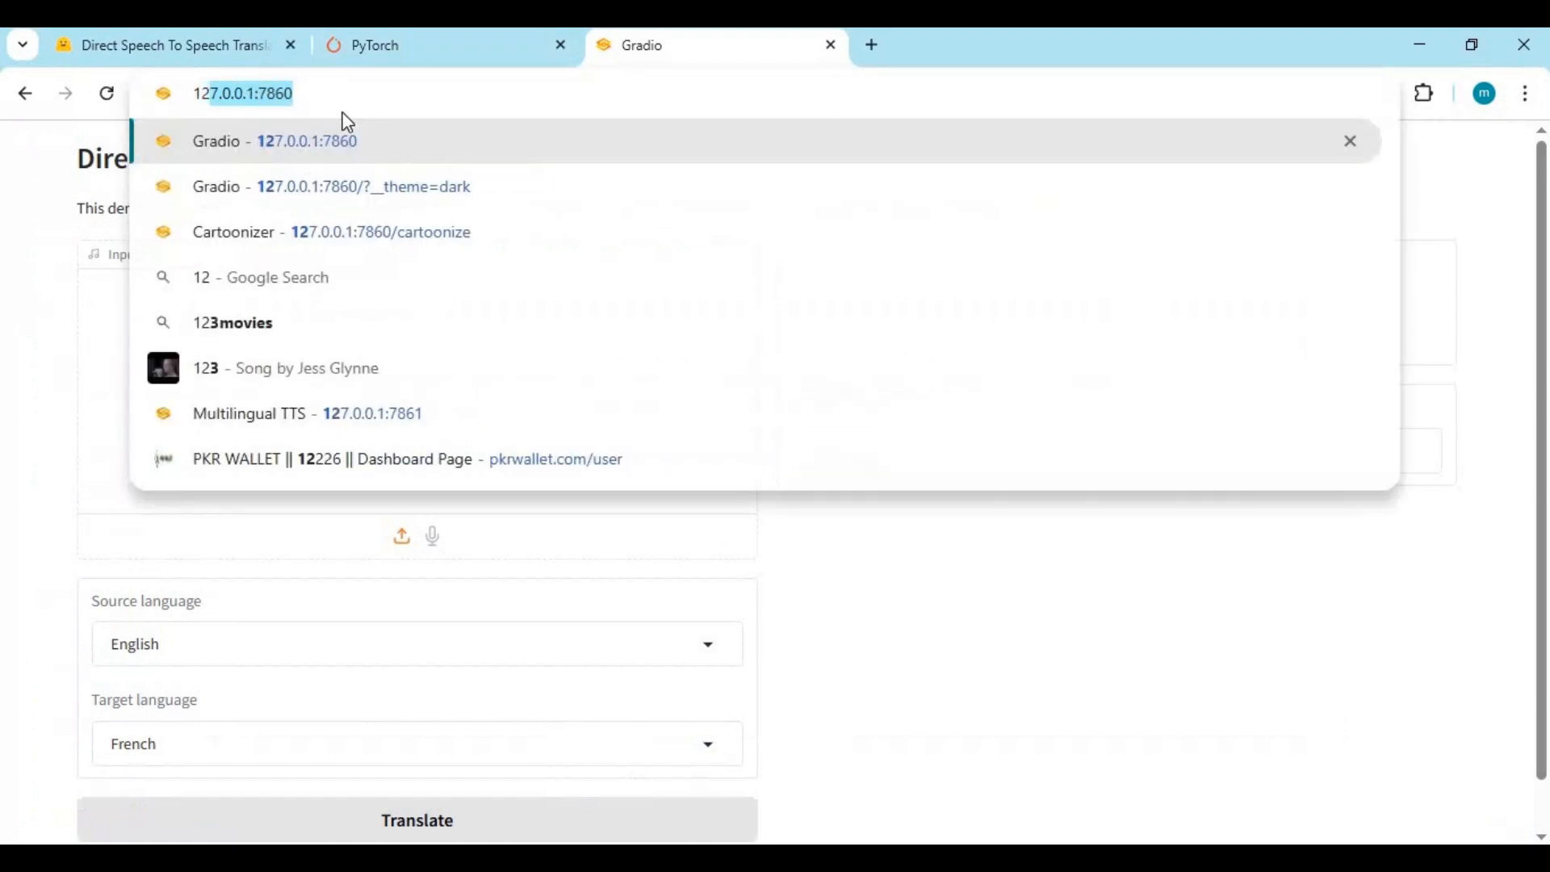
left_click(363, 186)
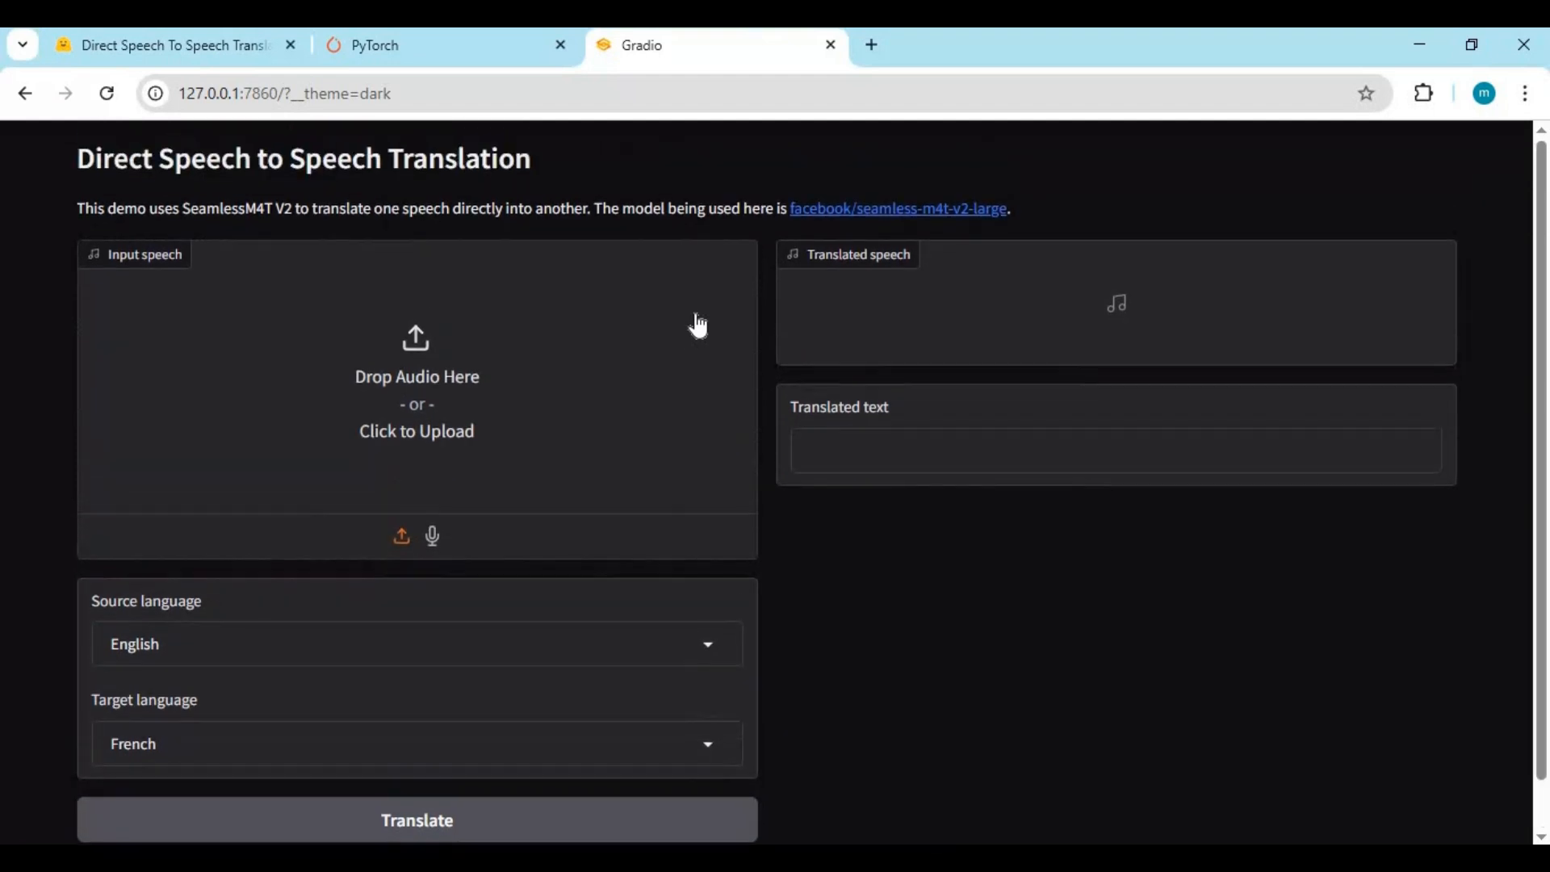
mouse_move(494, 505)
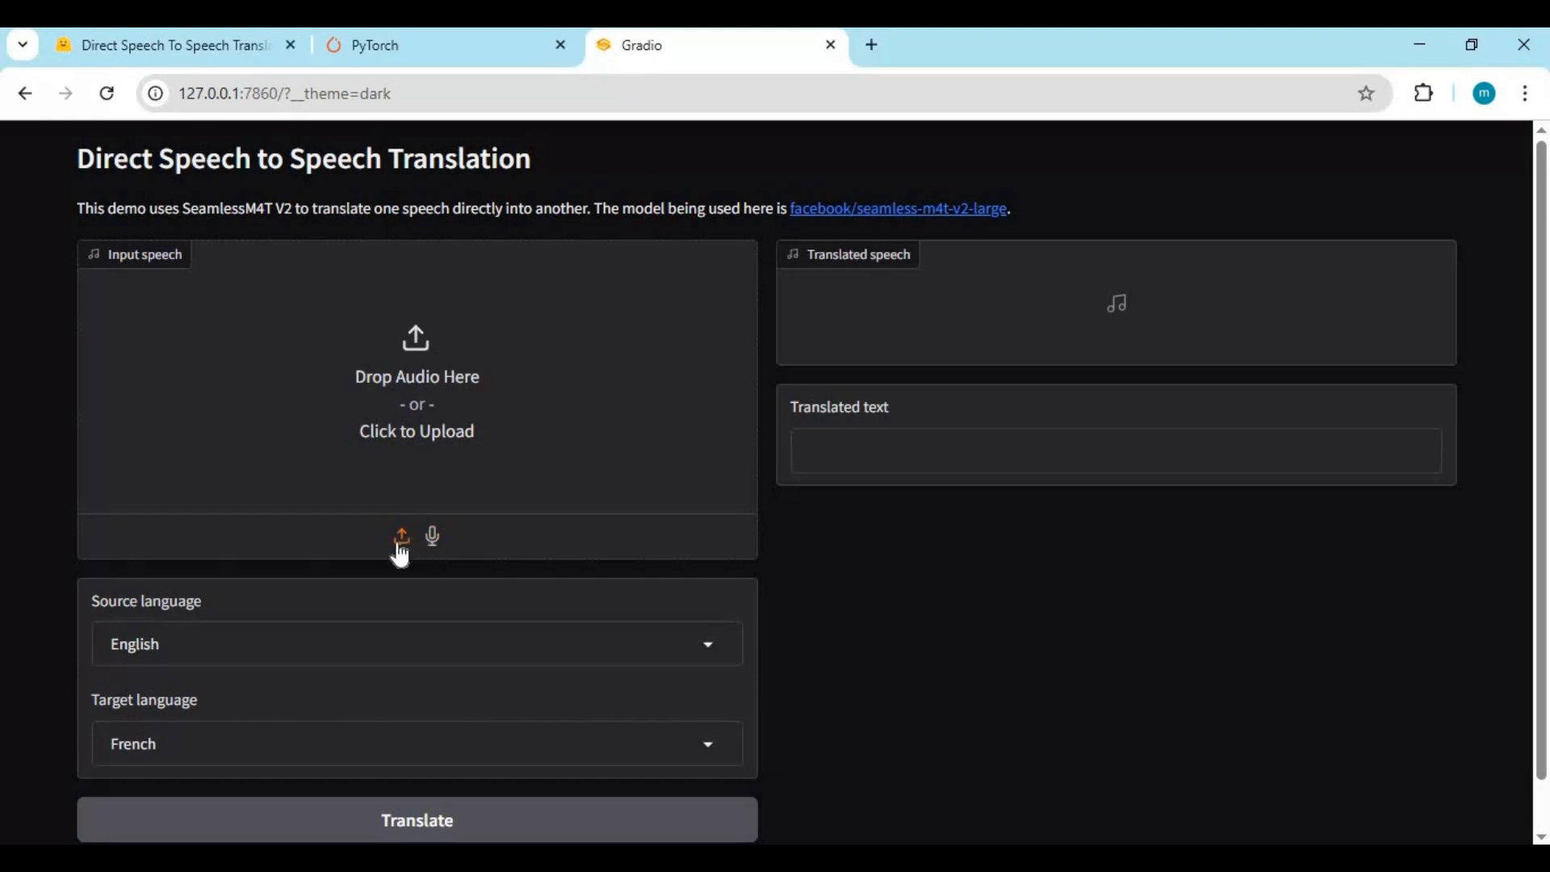
mouse_move(366, 170)
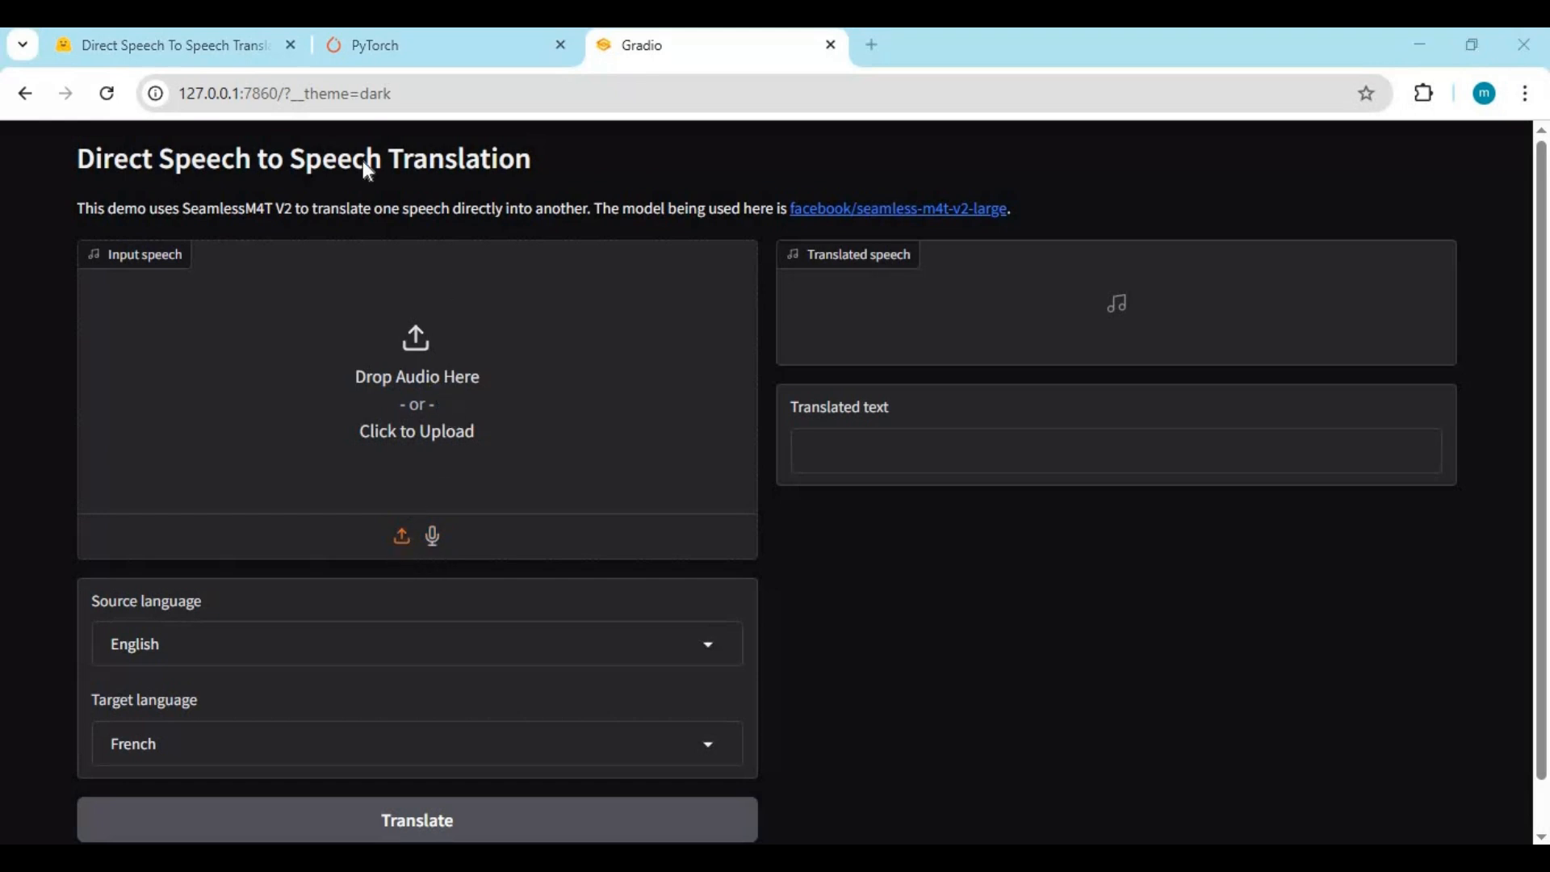
- Upload the five-second English audio clip as input and choose Japanese as target language
left_click(416, 429)
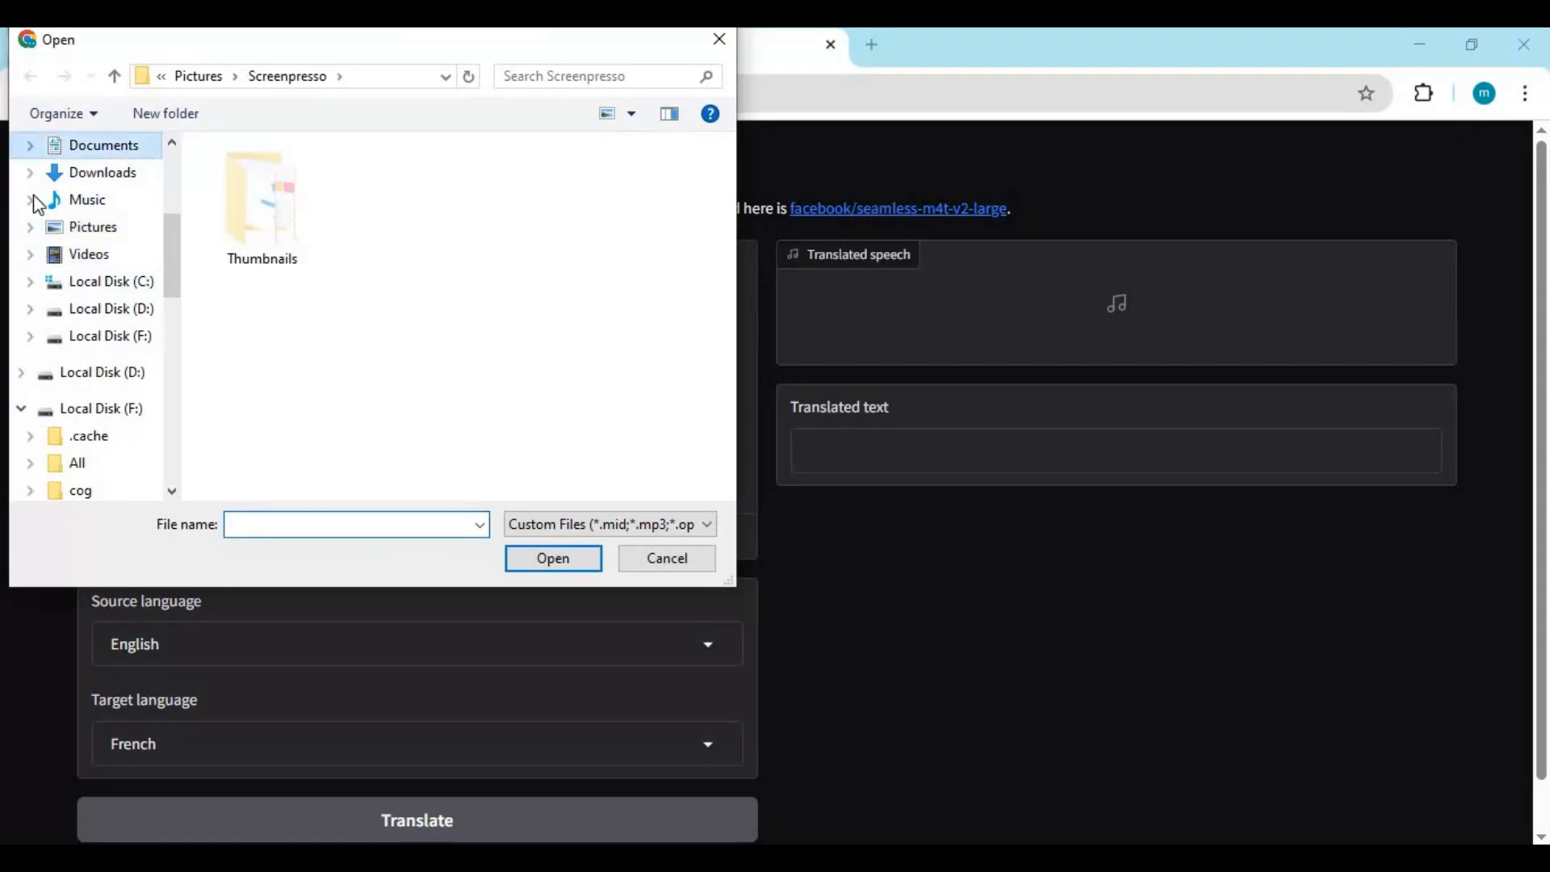
left_click(552, 557)
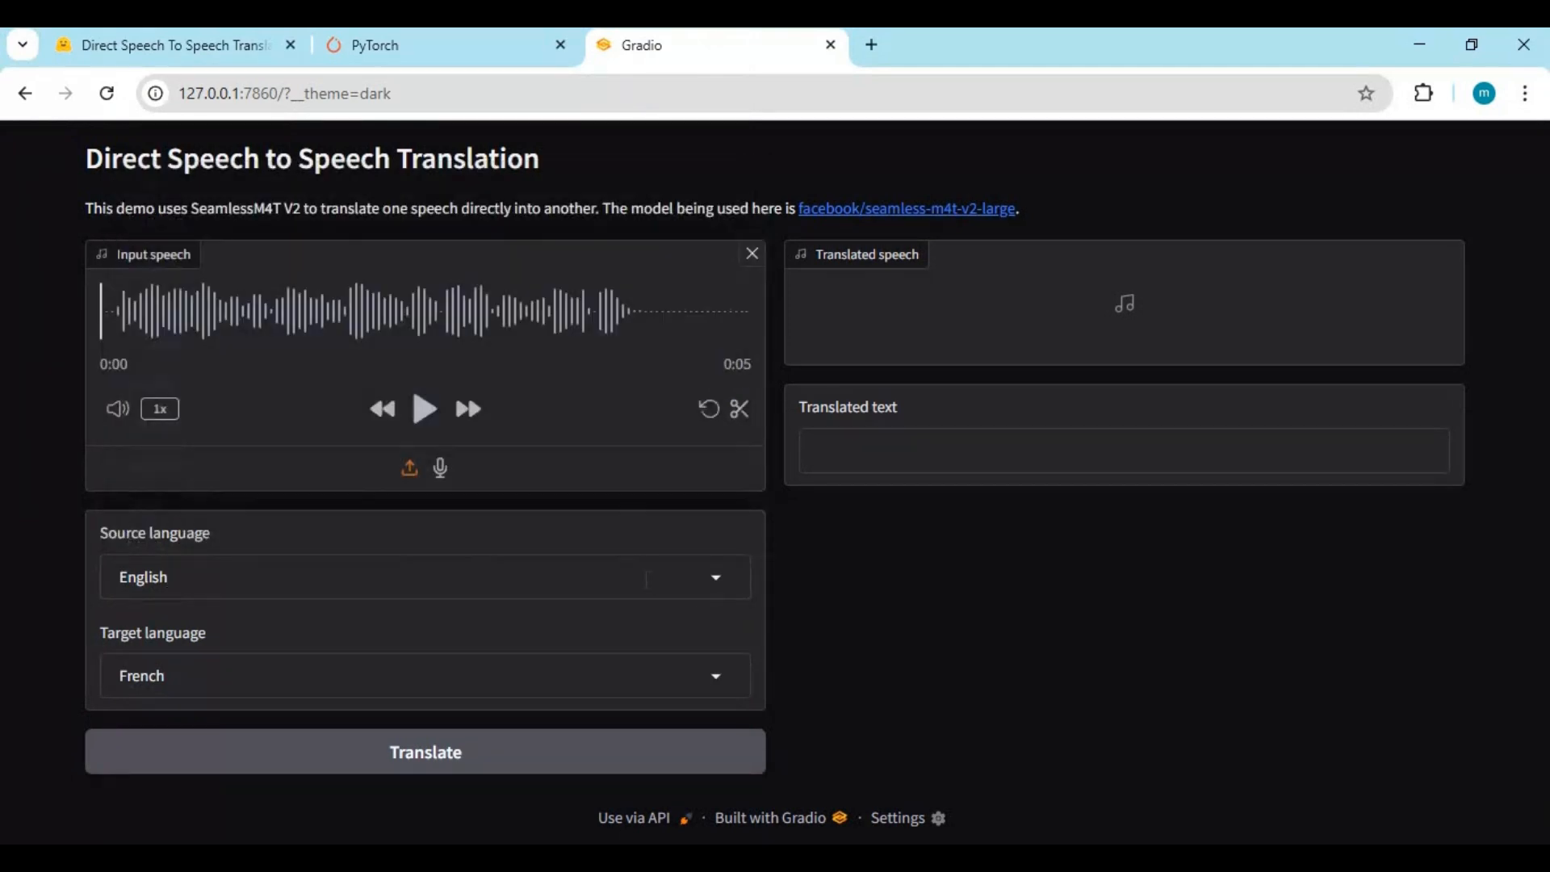
left_click(425, 675)
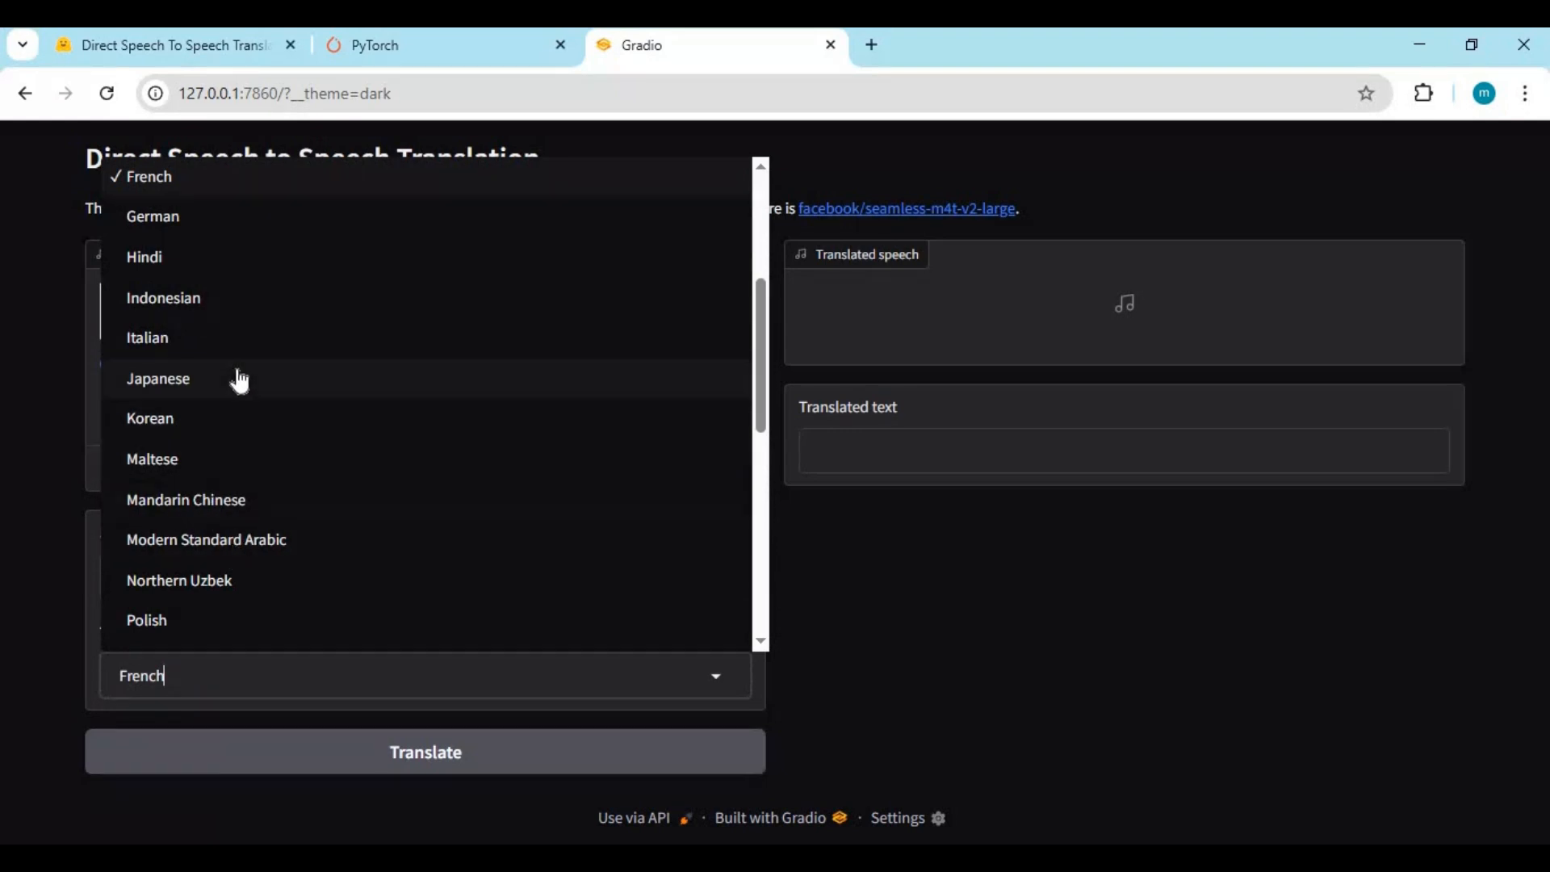
left_click(157, 378)
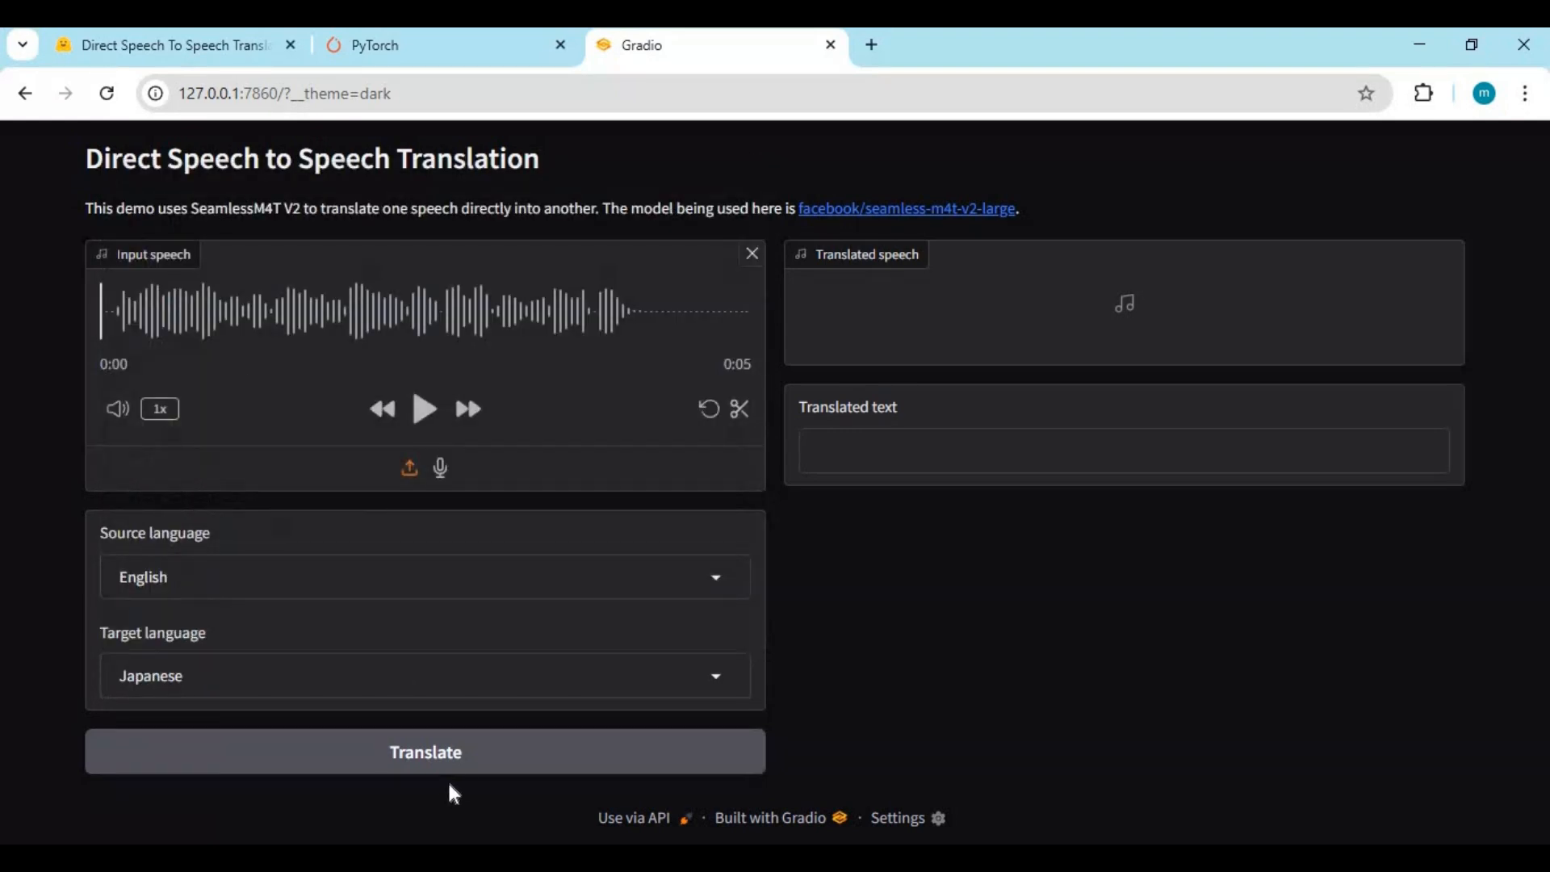
- Translate the clip into Japanese and play back the translated Japanese speech
left_click(425, 750)
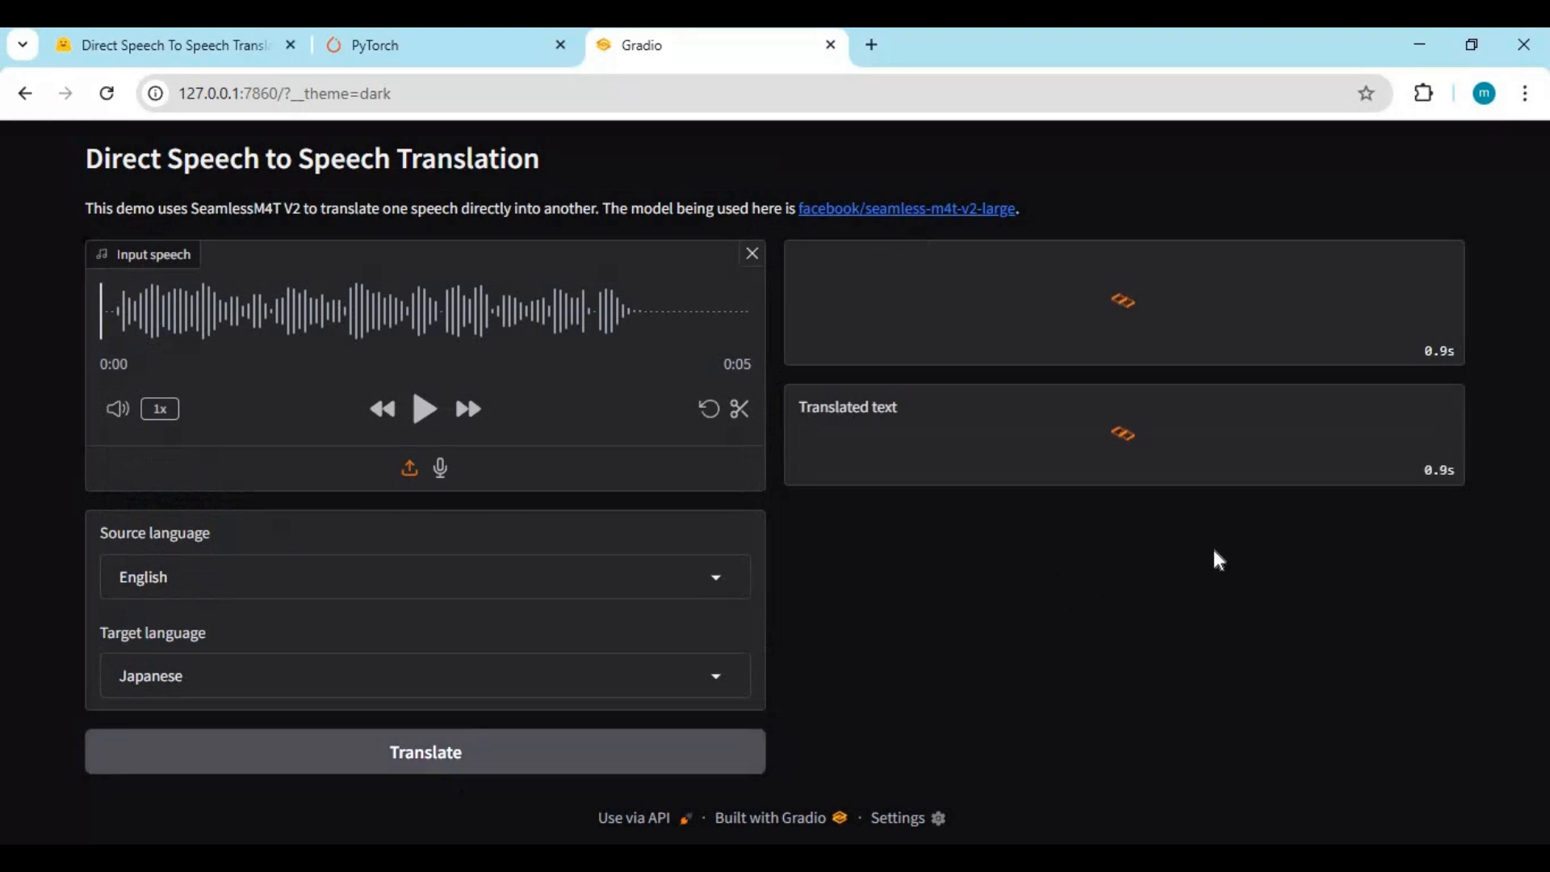
left_click(424, 751)
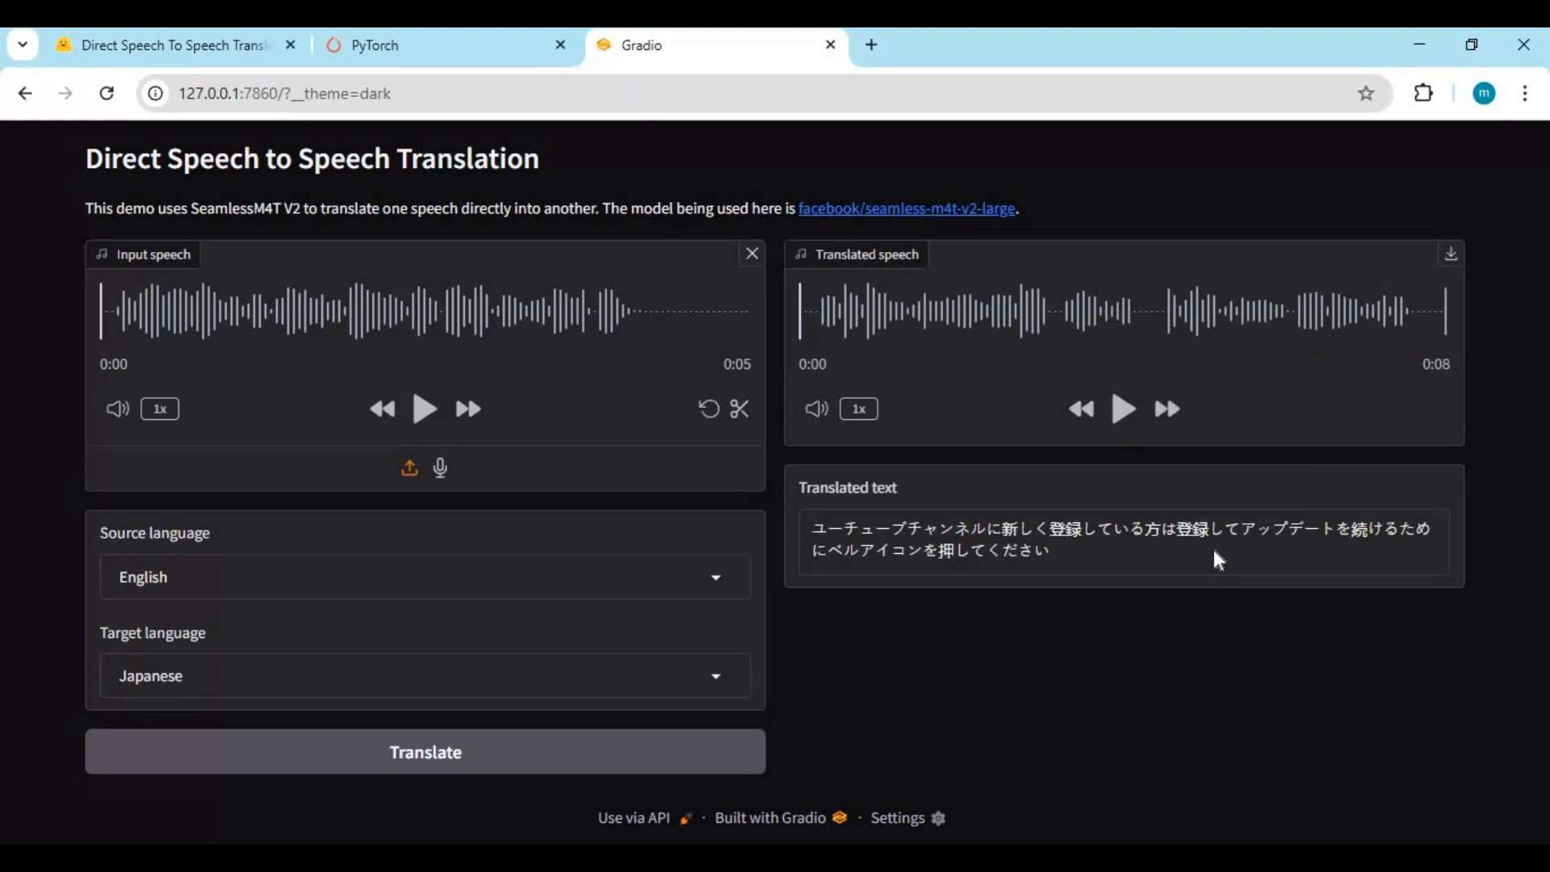
left_click(1122, 408)
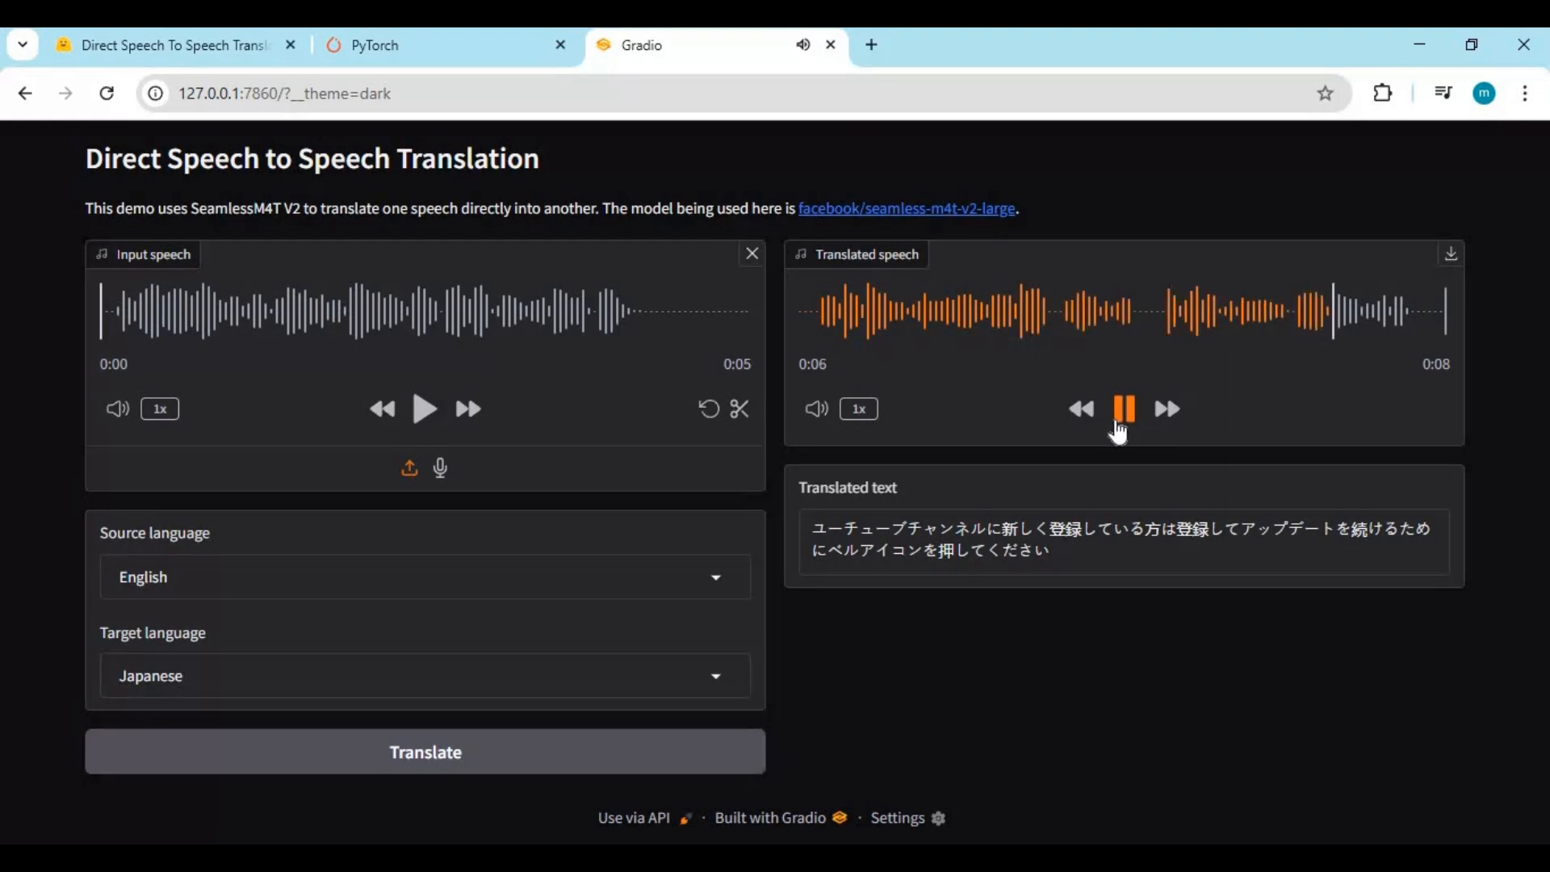
left_click(1124, 408)
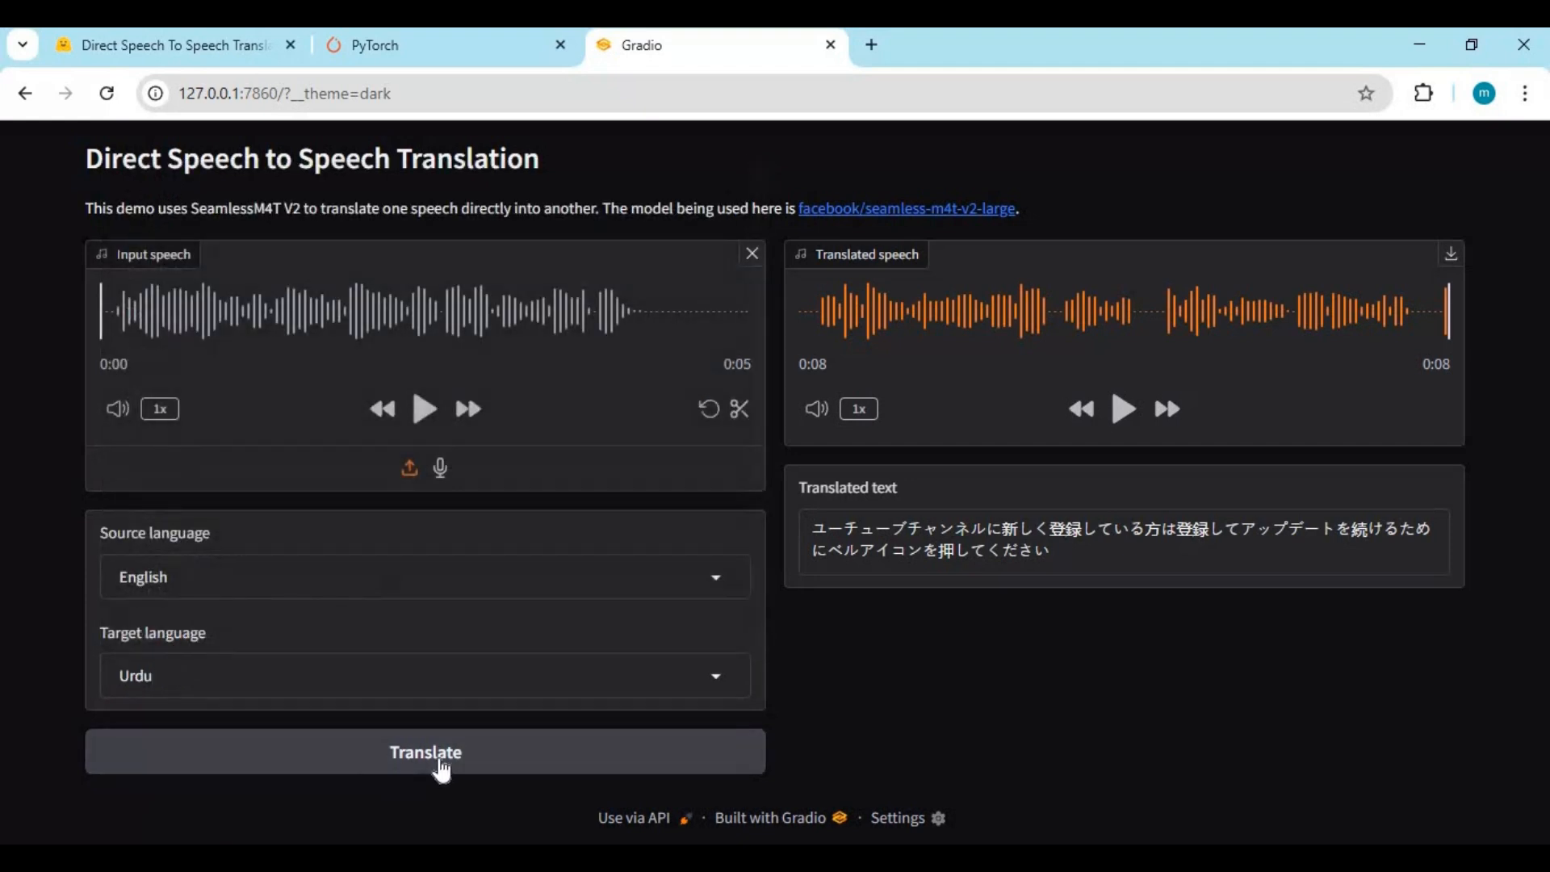
- Start a new translation of the clip into Urdu
left_click(424, 750)
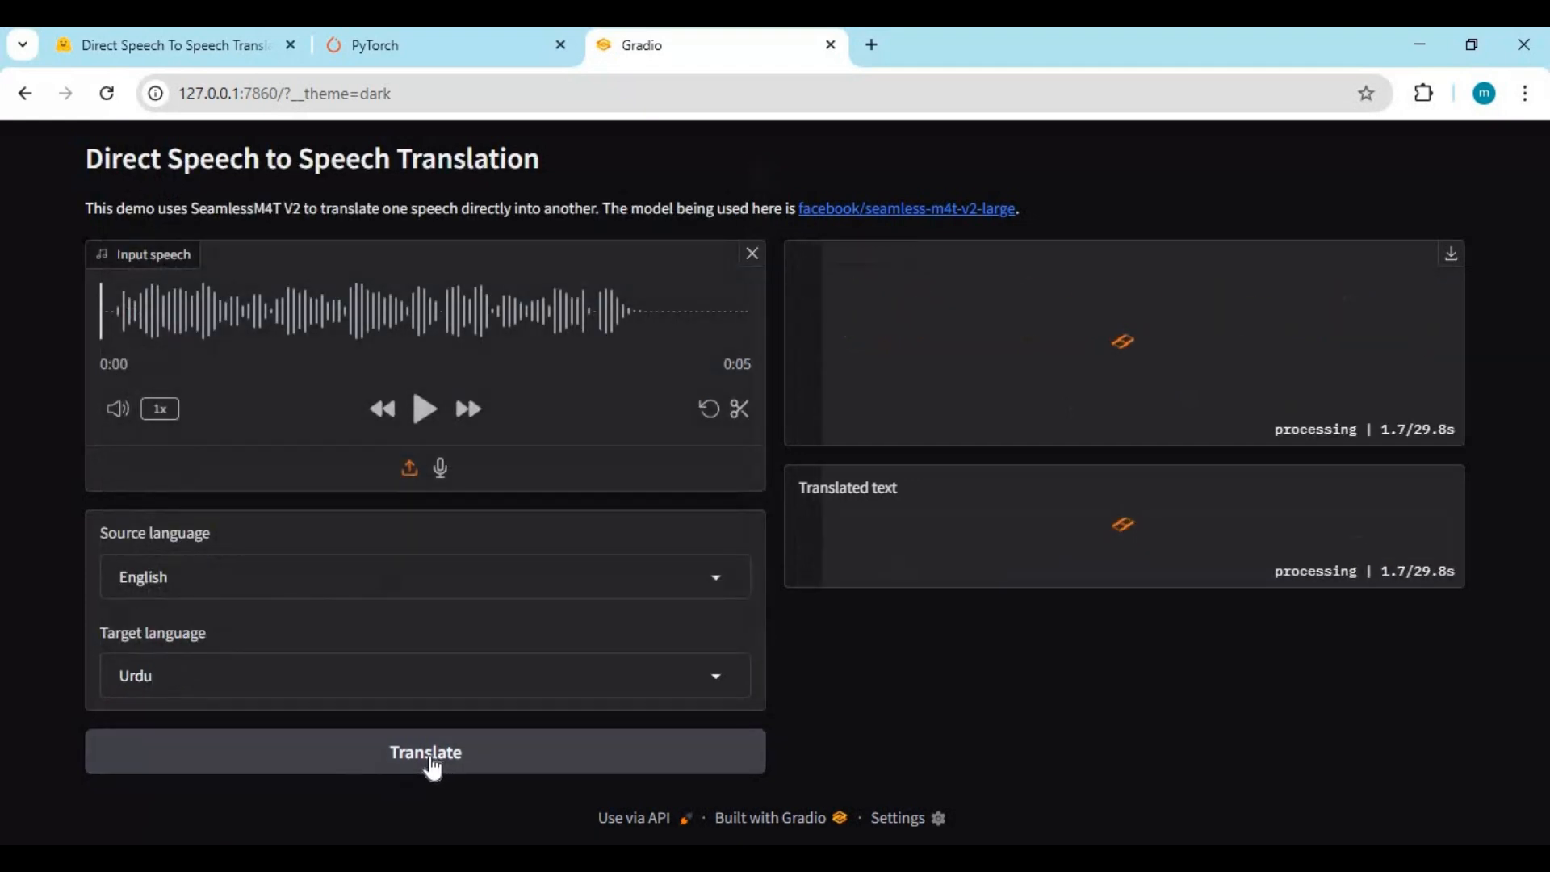